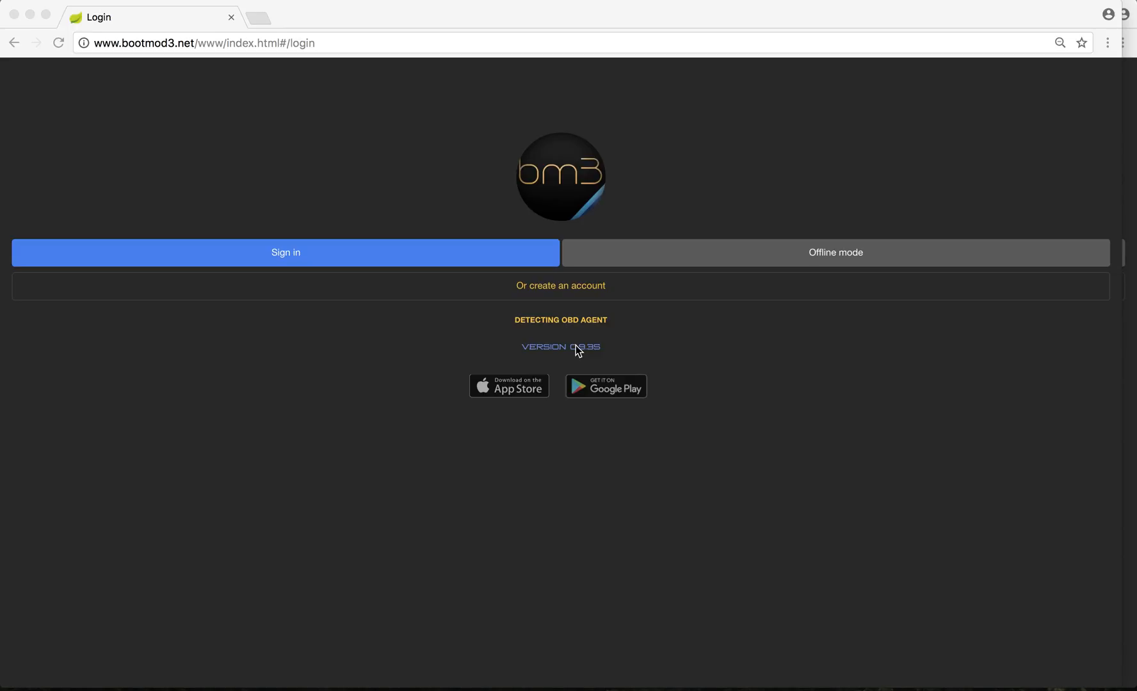
pyautogui.moveTo(796, 164)
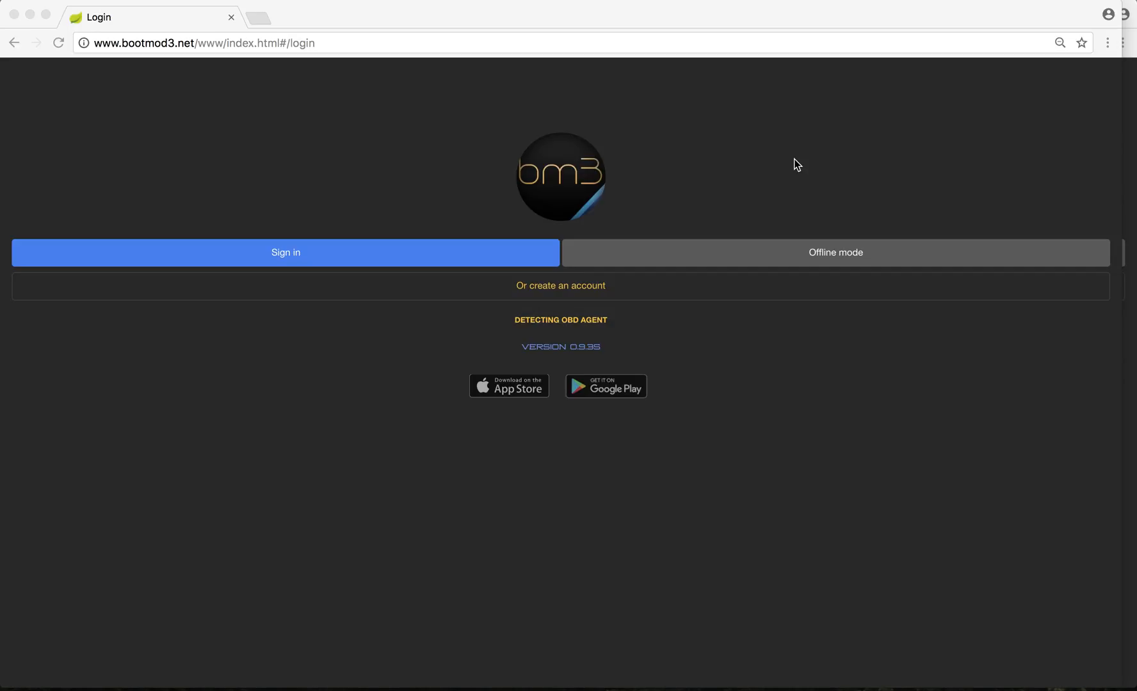
pyautogui.moveTo(139, 84)
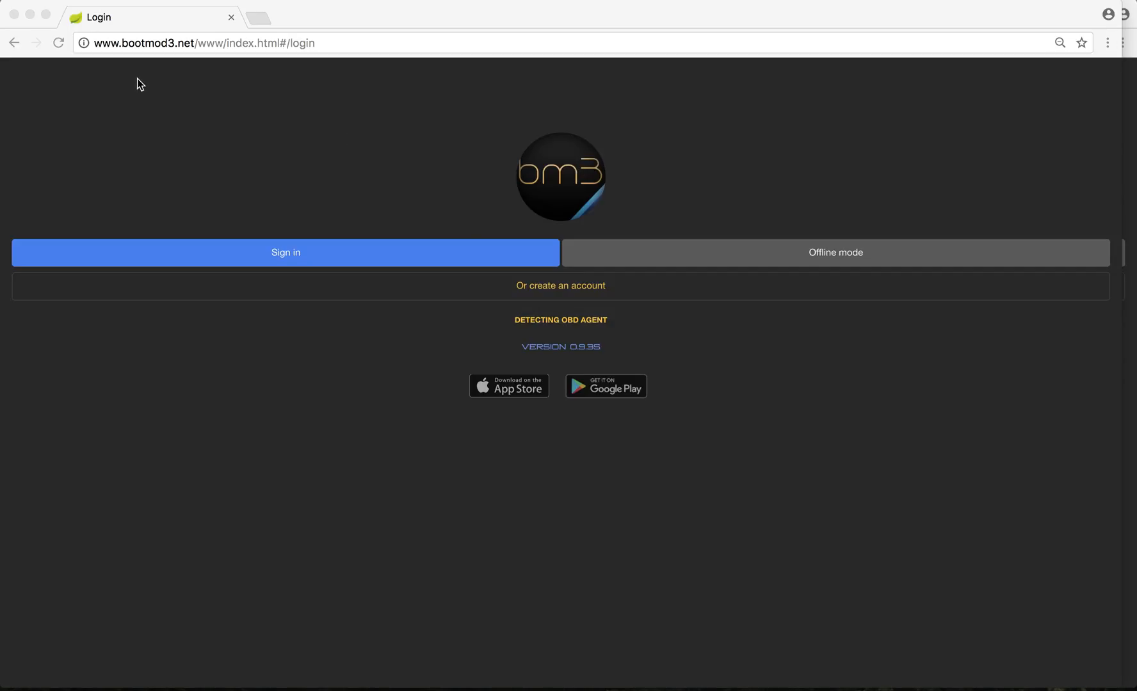
pyautogui.moveTo(950, 327)
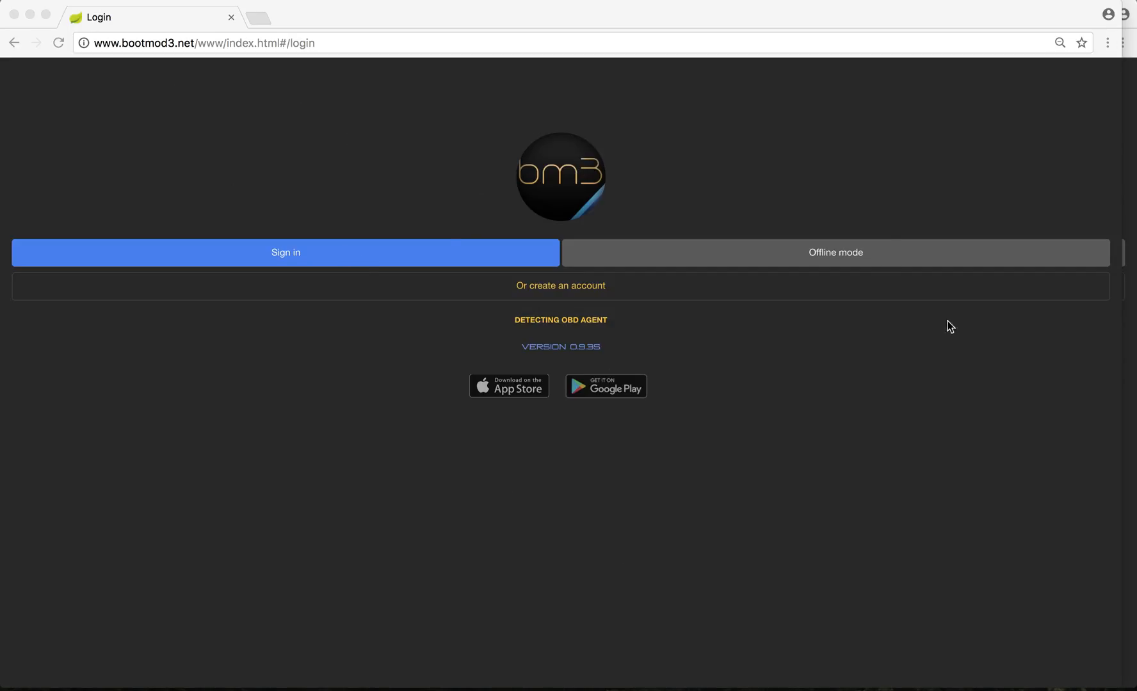
pyautogui.moveTo(608, 148)
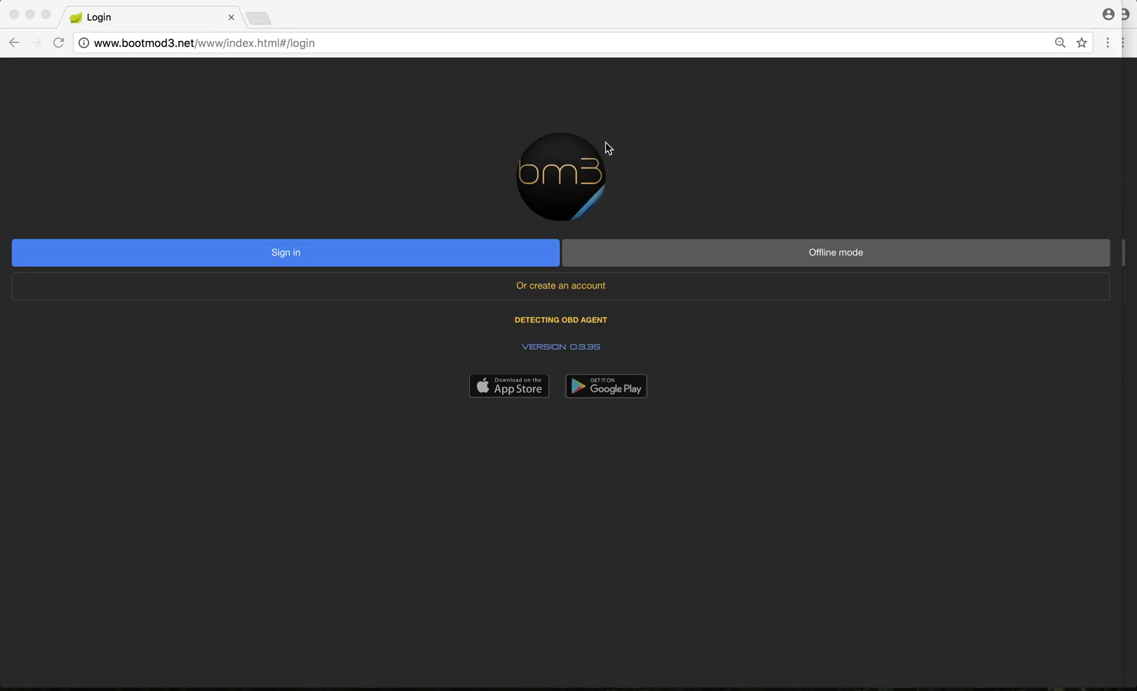
pyautogui.moveTo(113, 52)
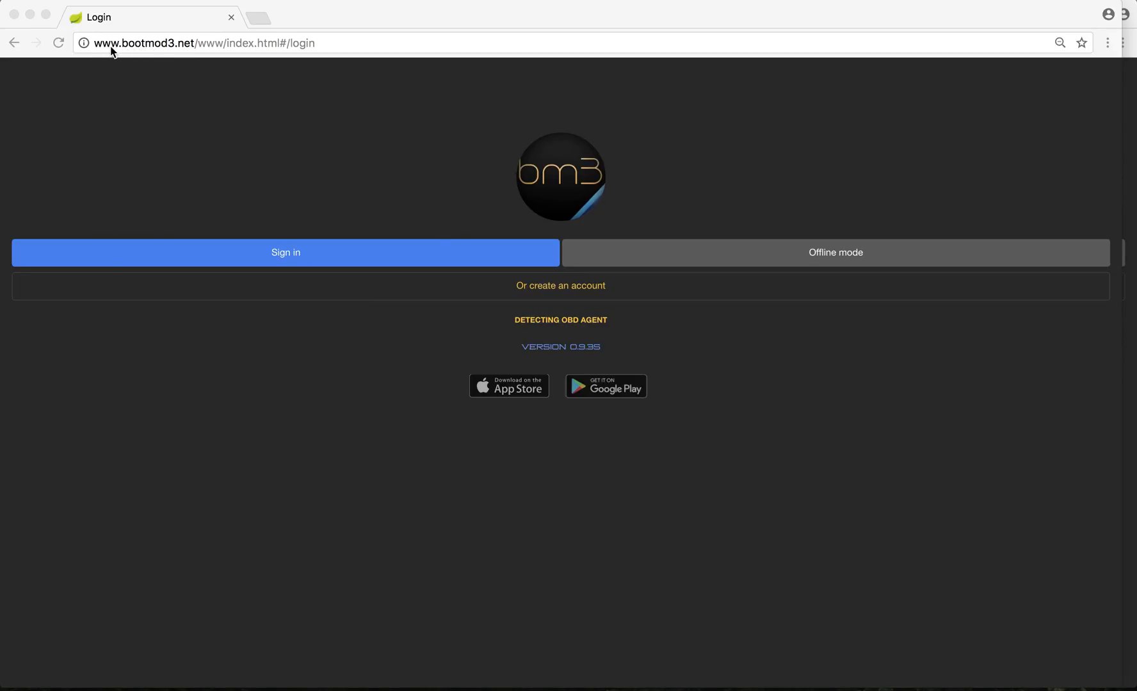
pyautogui.moveTo(151, 55)
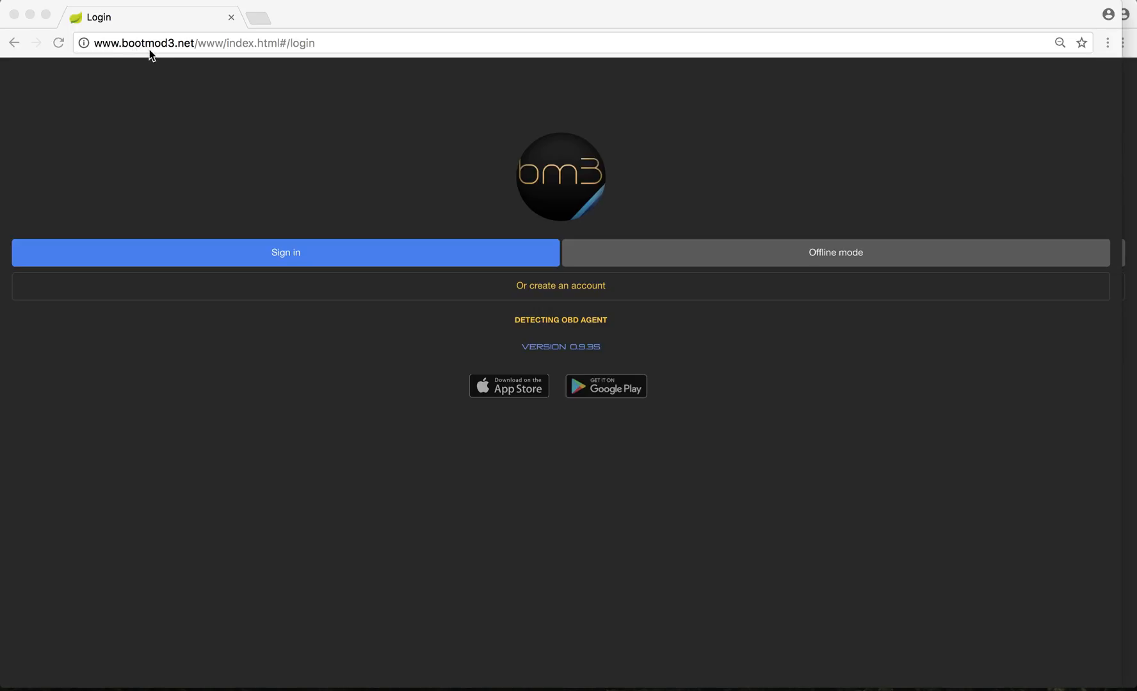
pyautogui.moveTo(173, 46)
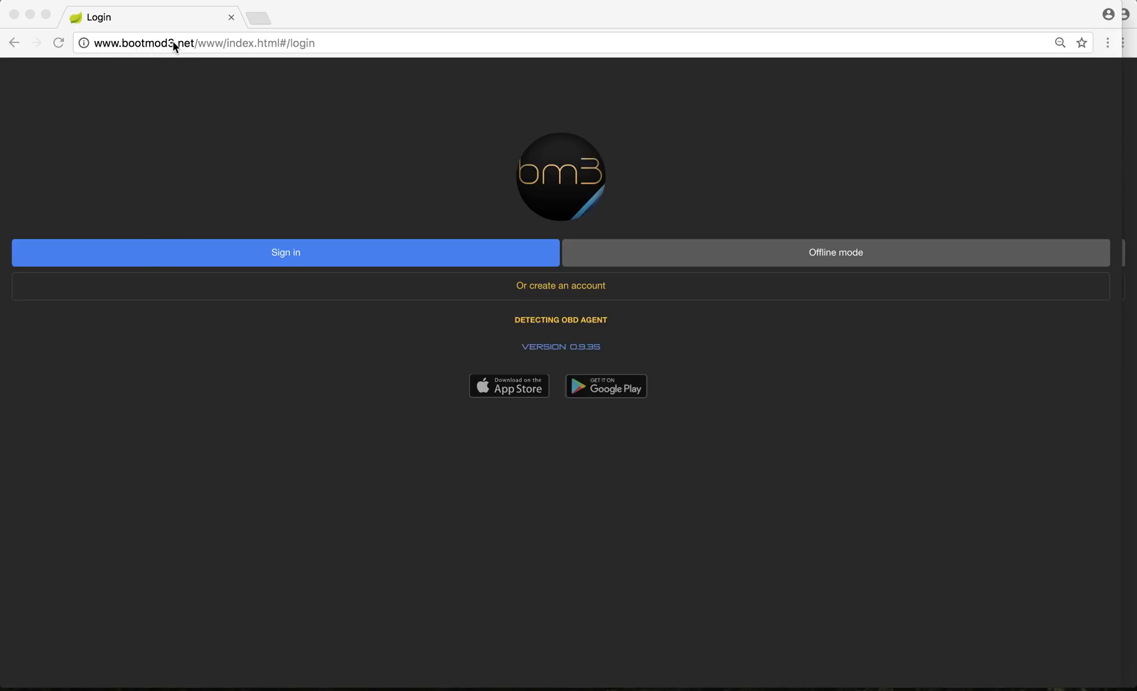
pyautogui.moveTo(152, 58)
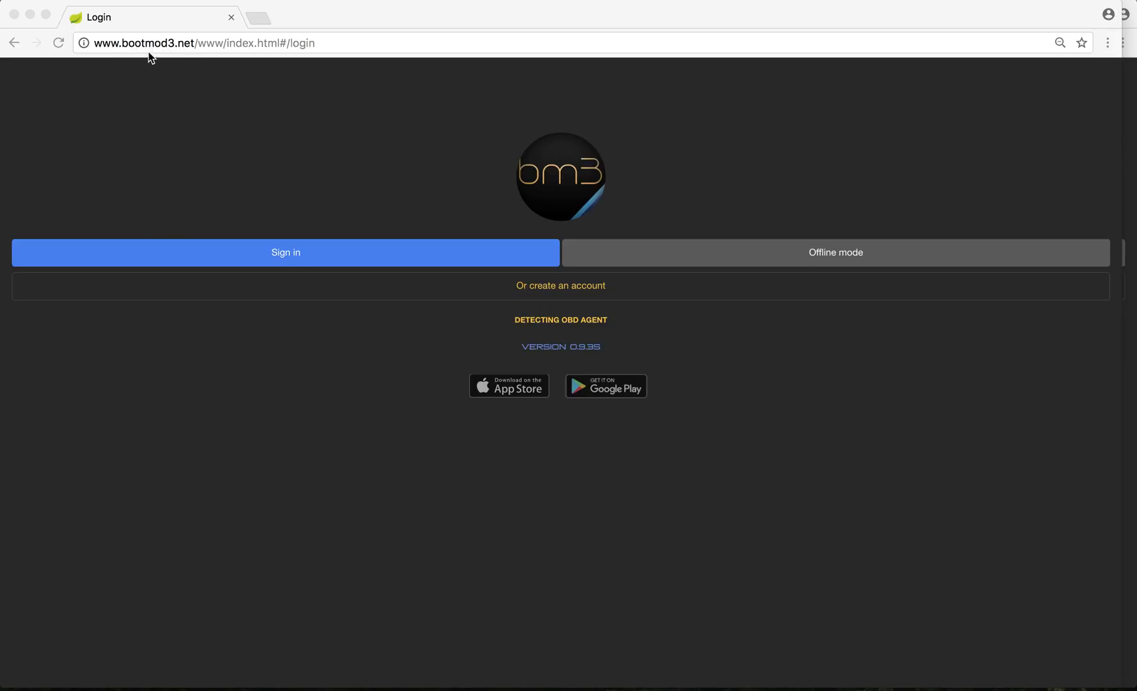
pyautogui.moveTo(166, 81)
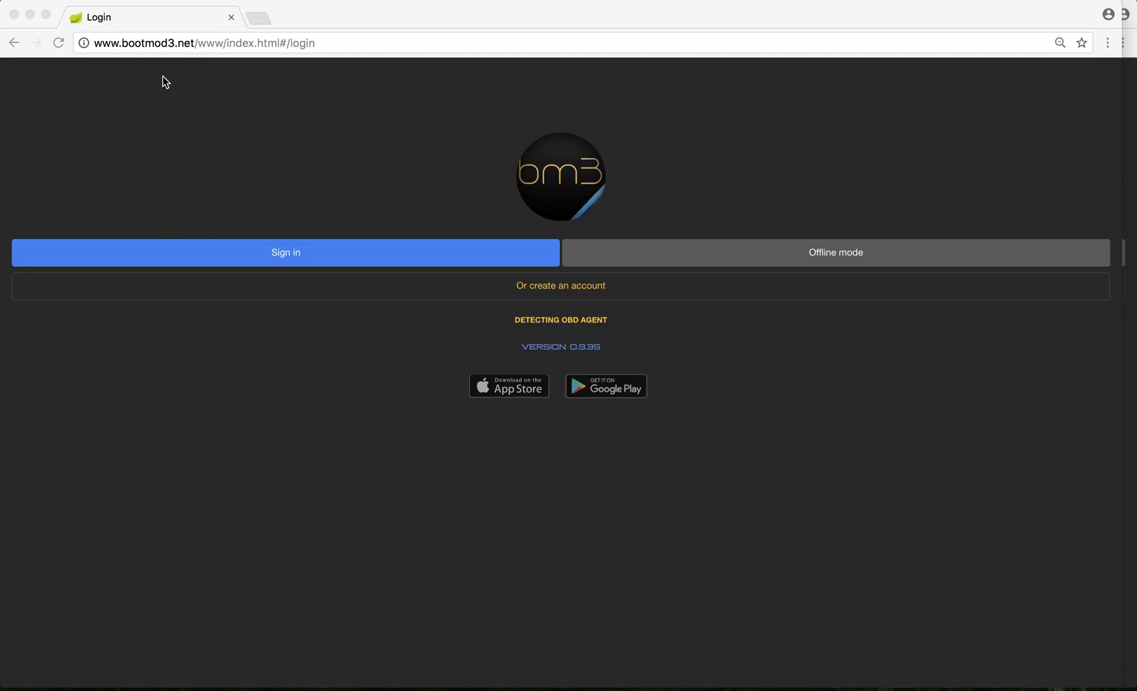
pyautogui.moveTo(212, 92)
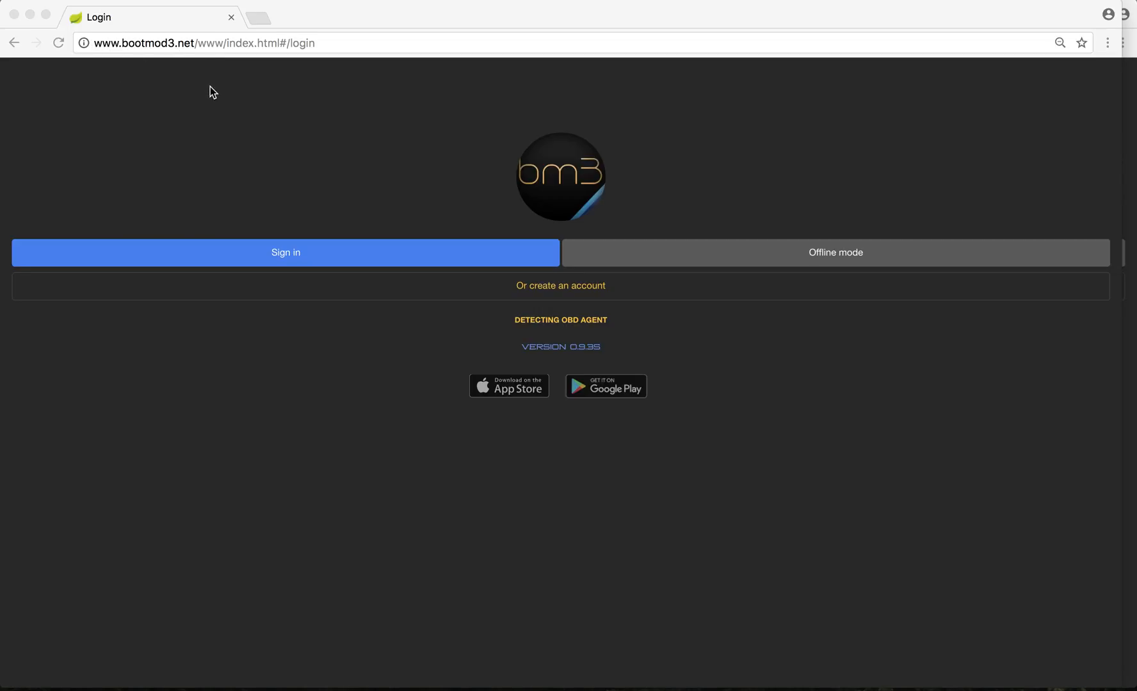
pyautogui.moveTo(176, 148)
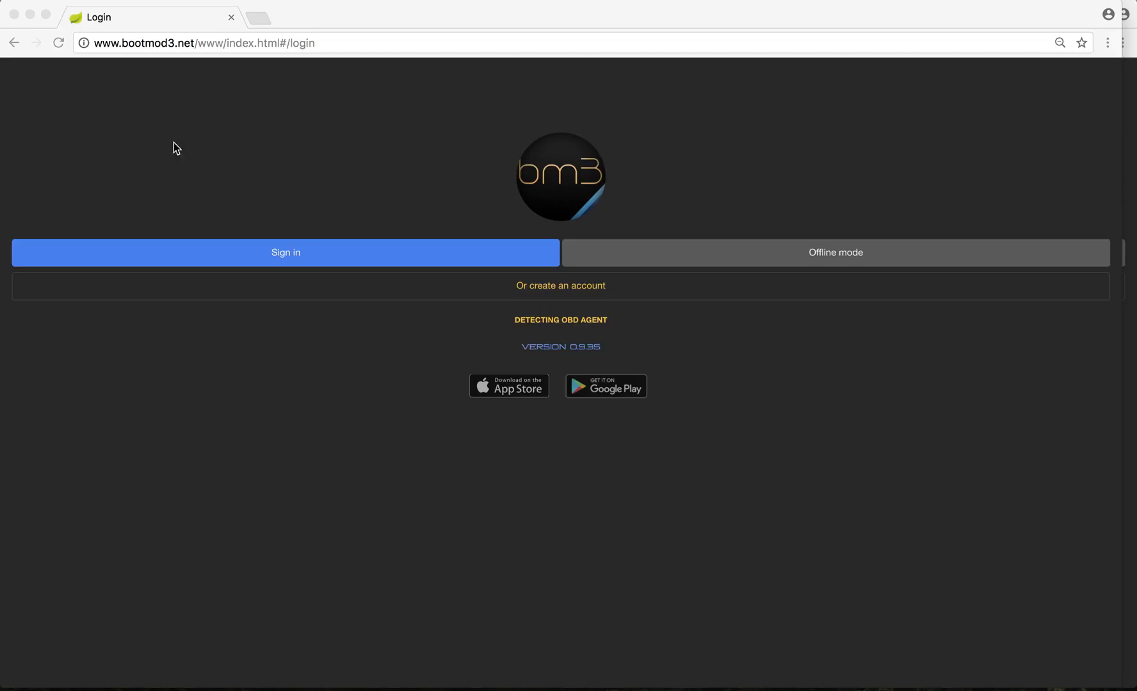
pyautogui.moveTo(114, 50)
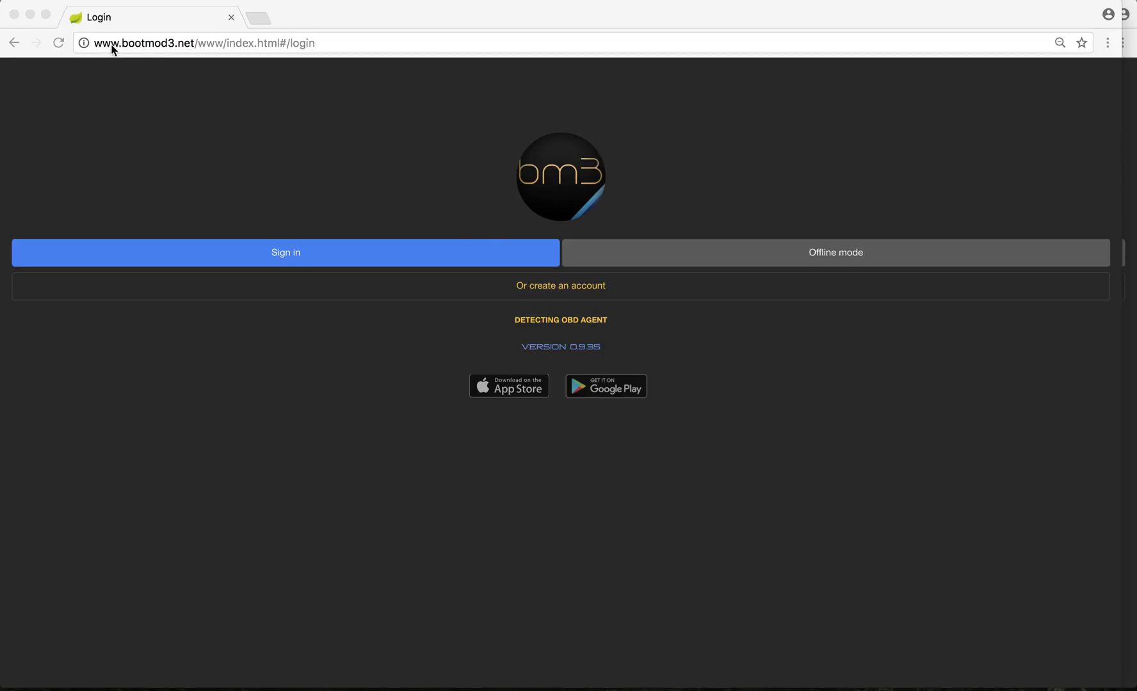
pyautogui.moveTo(613, 183)
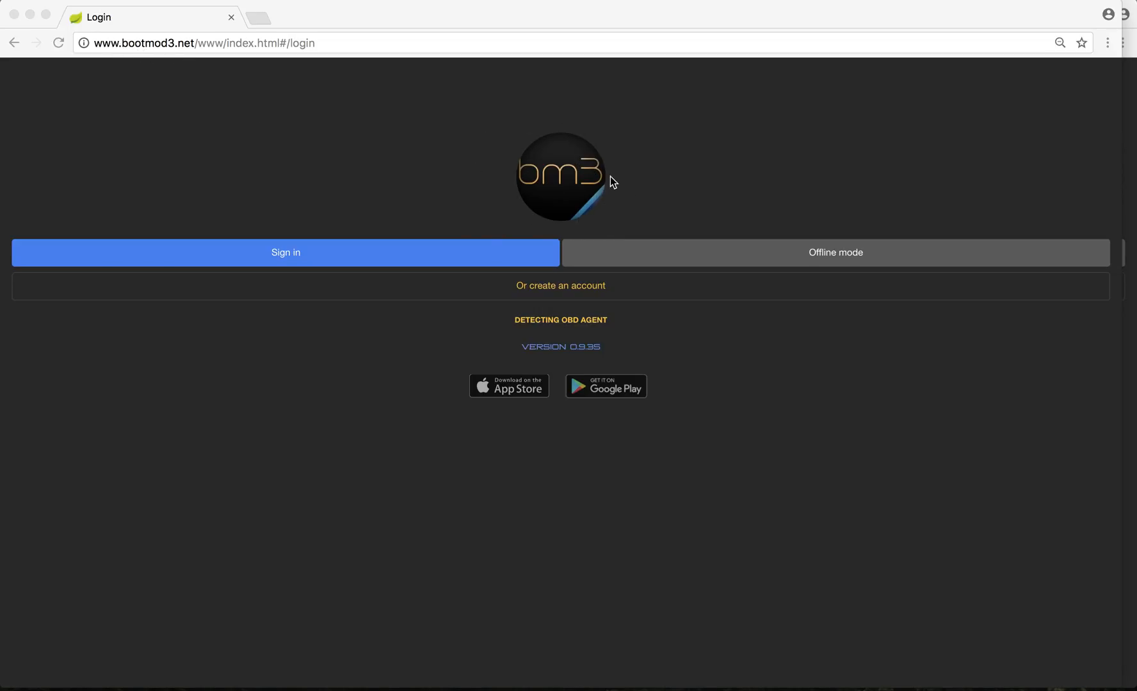
pyautogui.moveTo(454, 223)
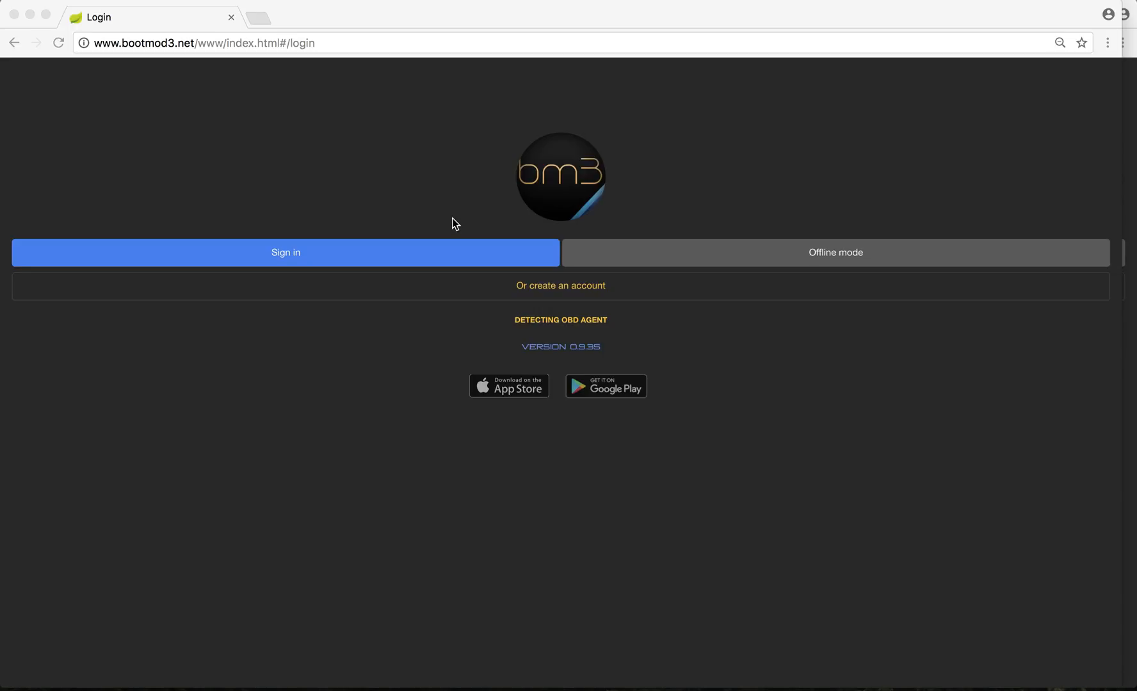
pyautogui.moveTo(428, 165)
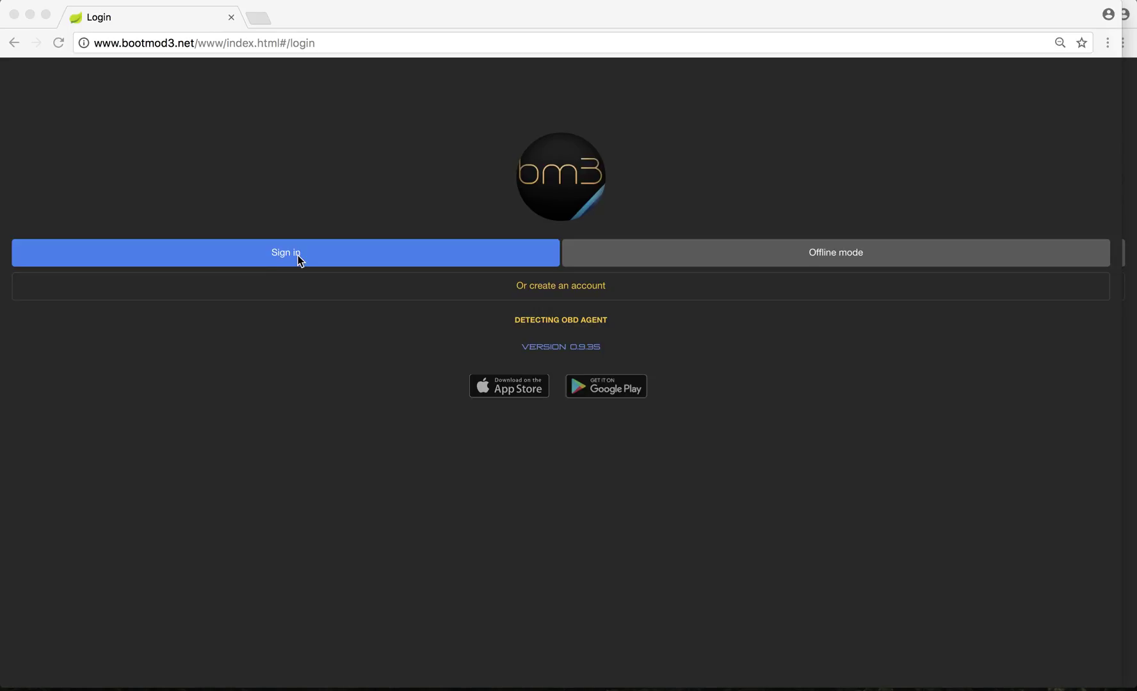
pyautogui.moveTo(855, 241)
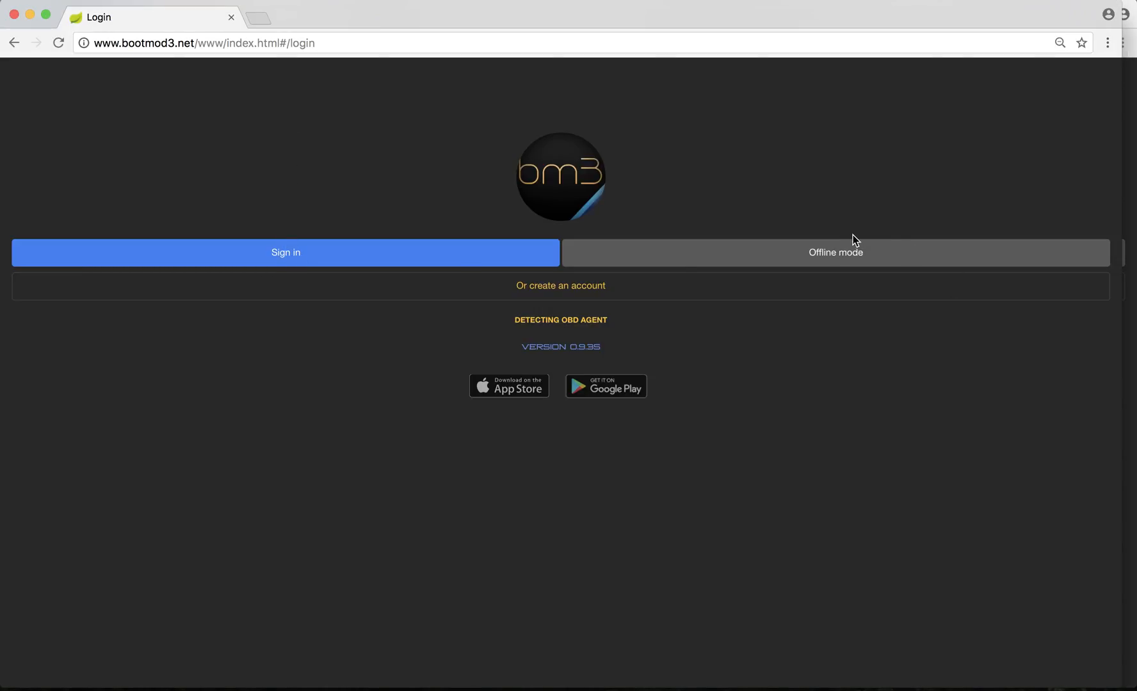
pyautogui.moveTo(862, 228)
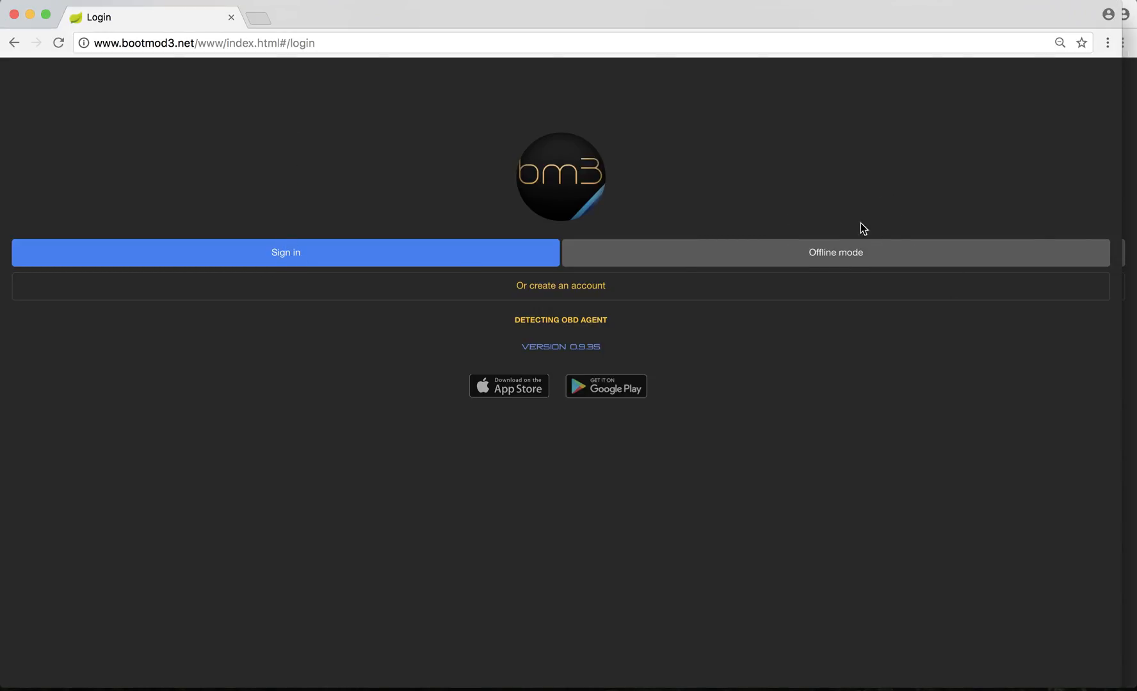
pyautogui.moveTo(861, 282)
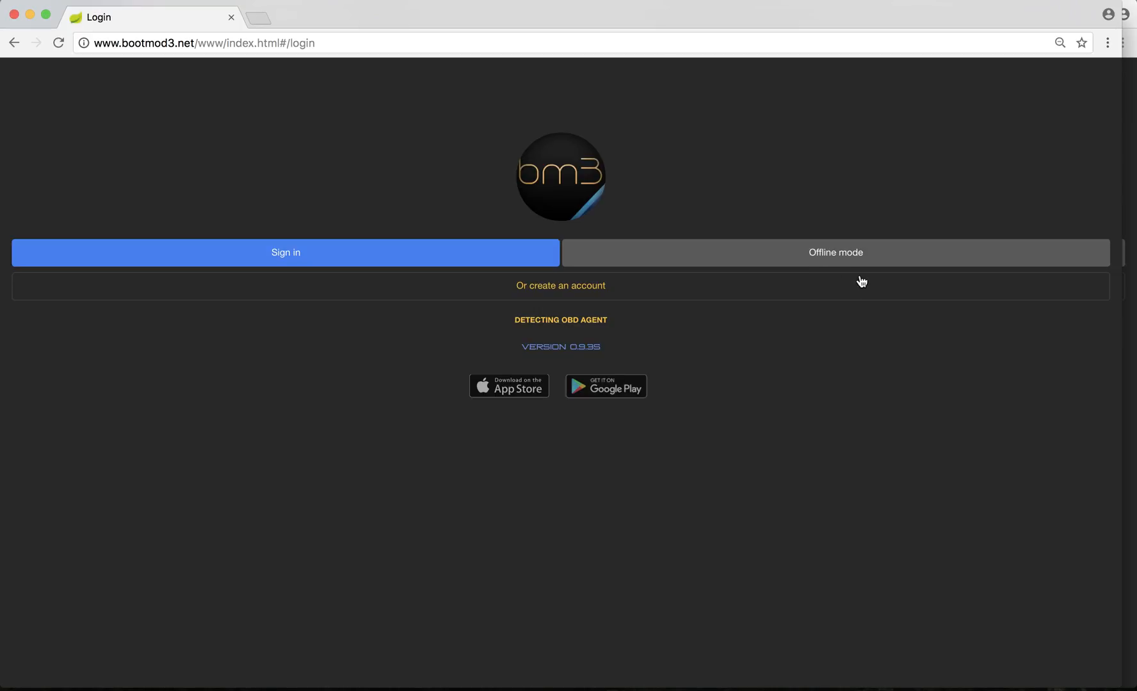
pyautogui.moveTo(572, 297)
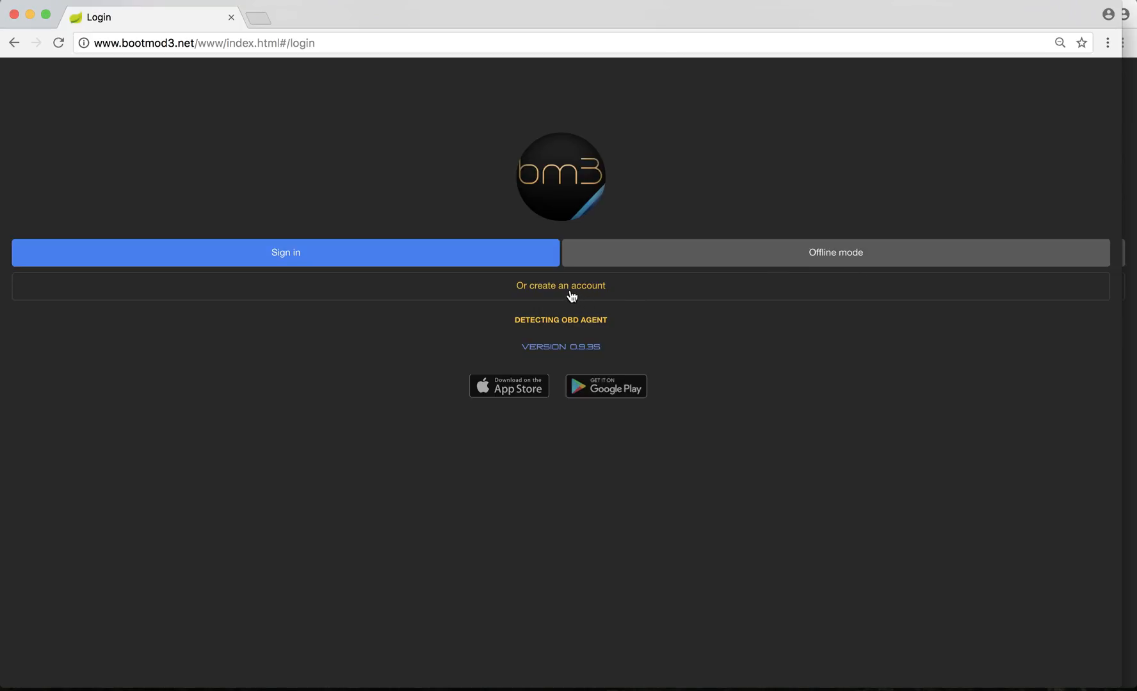
pyautogui.moveTo(583, 293)
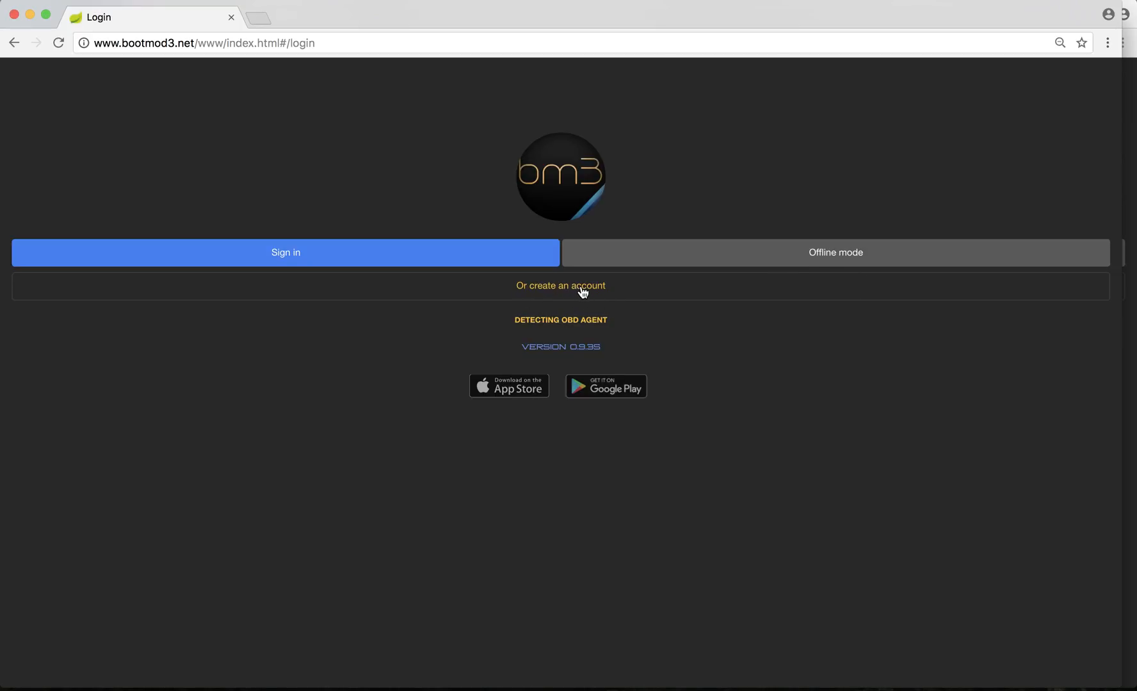
pyautogui.moveTo(558, 296)
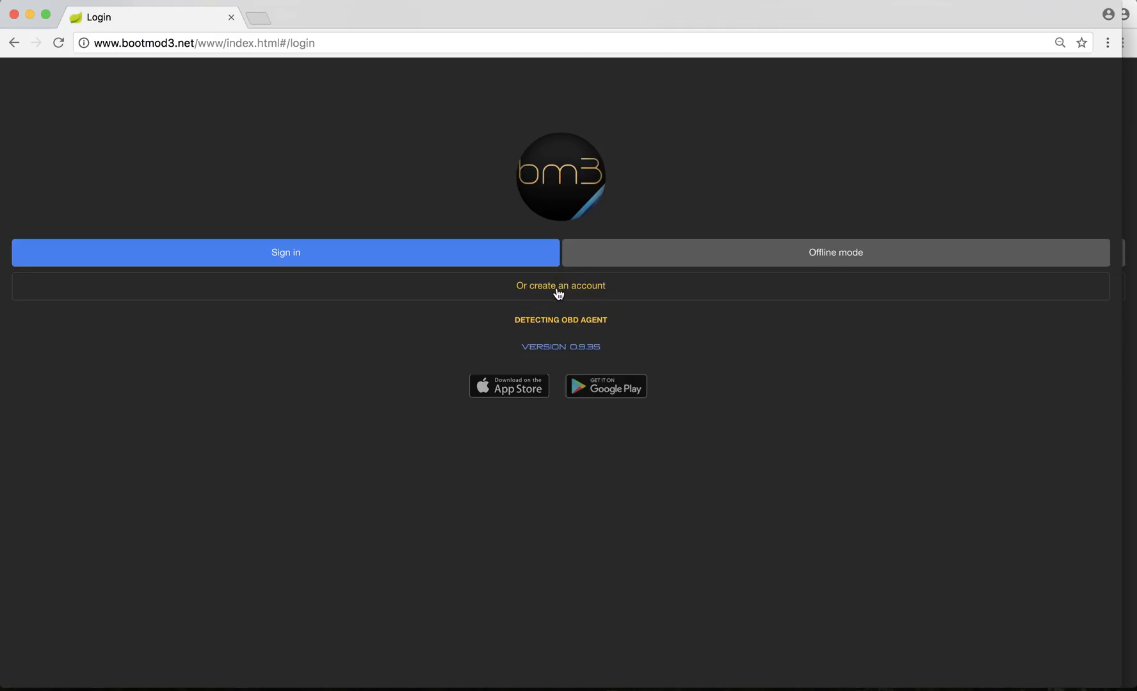
pyautogui.moveTo(533, 321)
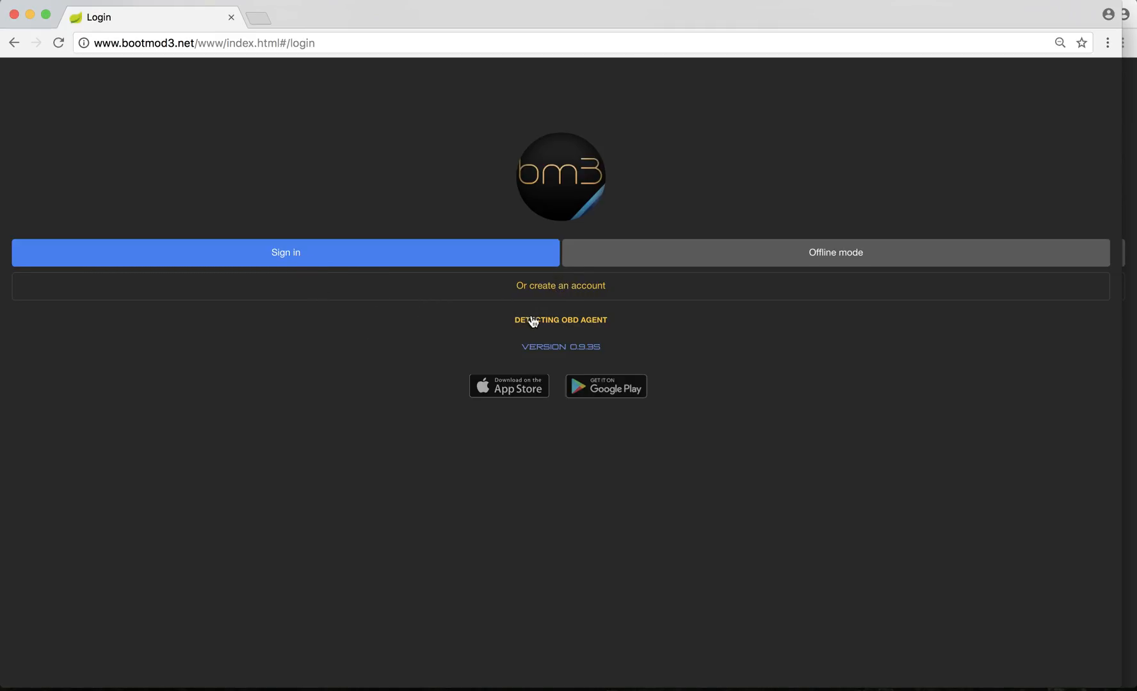
pyautogui.moveTo(609, 332)
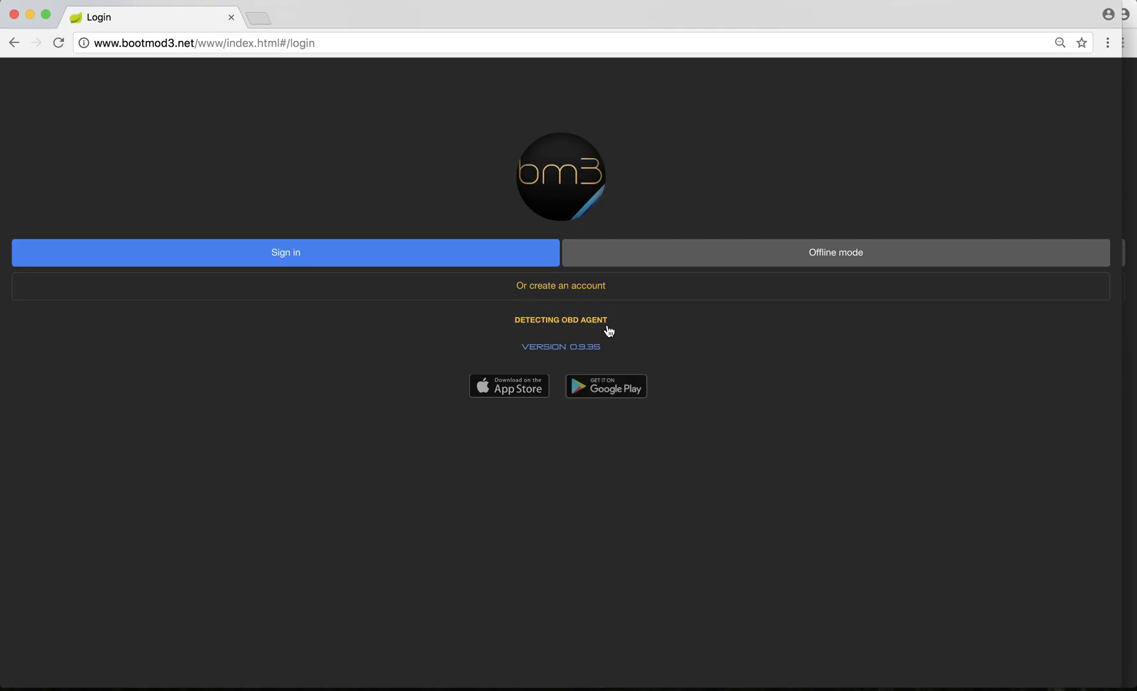
pyautogui.moveTo(397, 376)
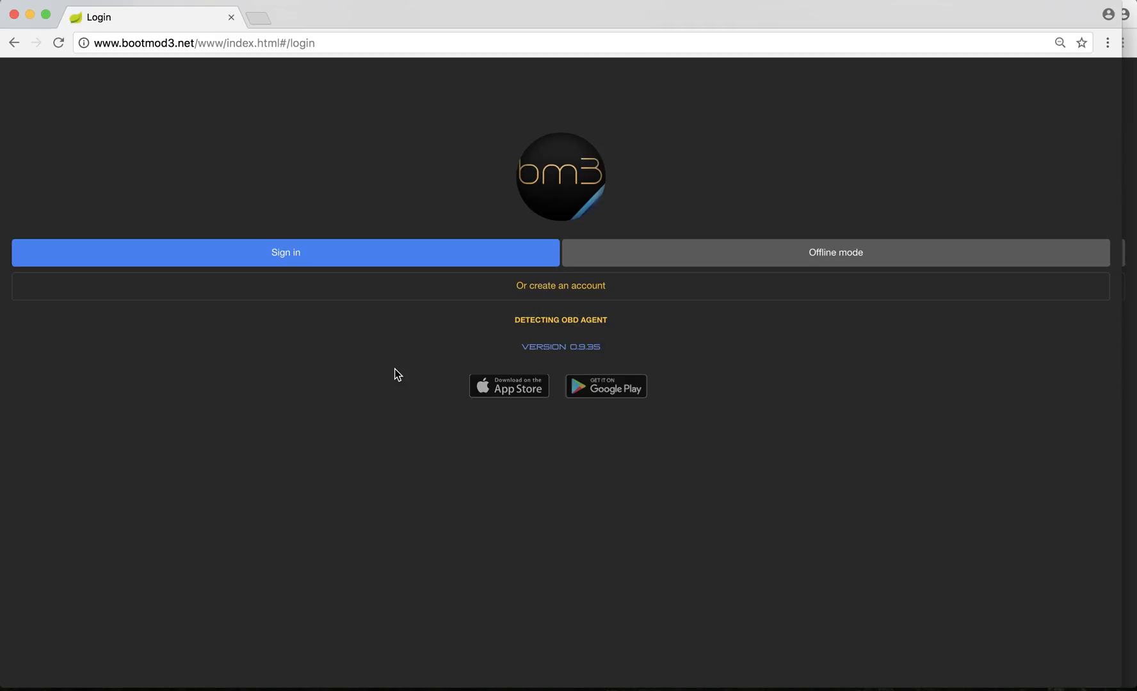
pyautogui.moveTo(564, 328)
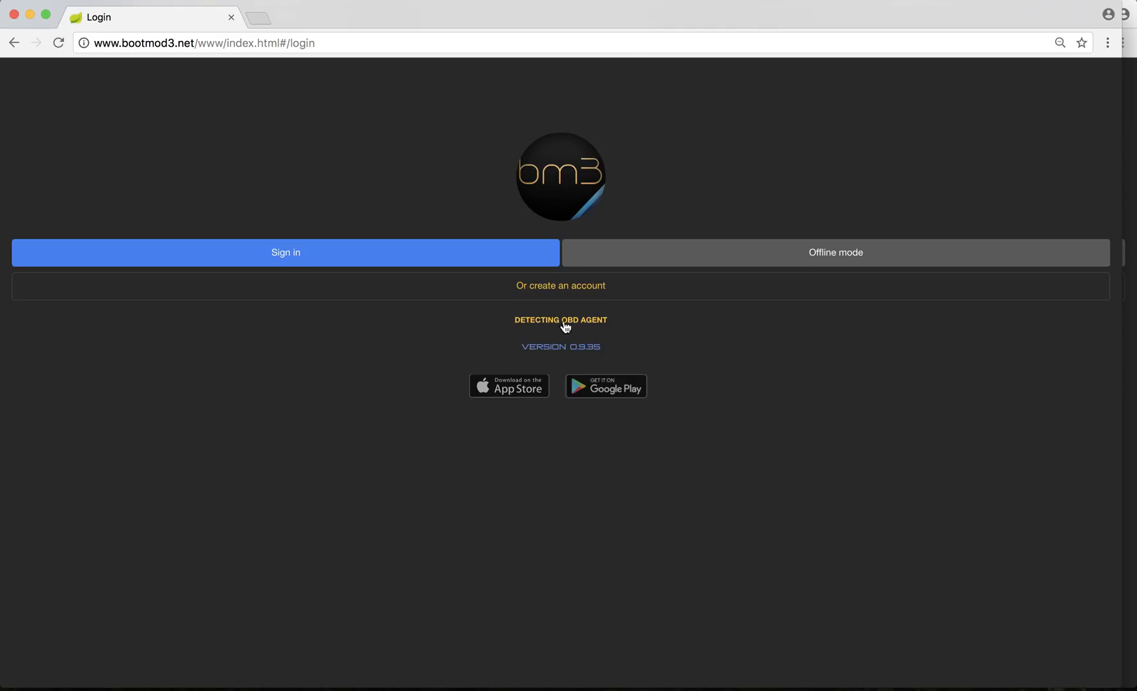
pyautogui.moveTo(567, 358)
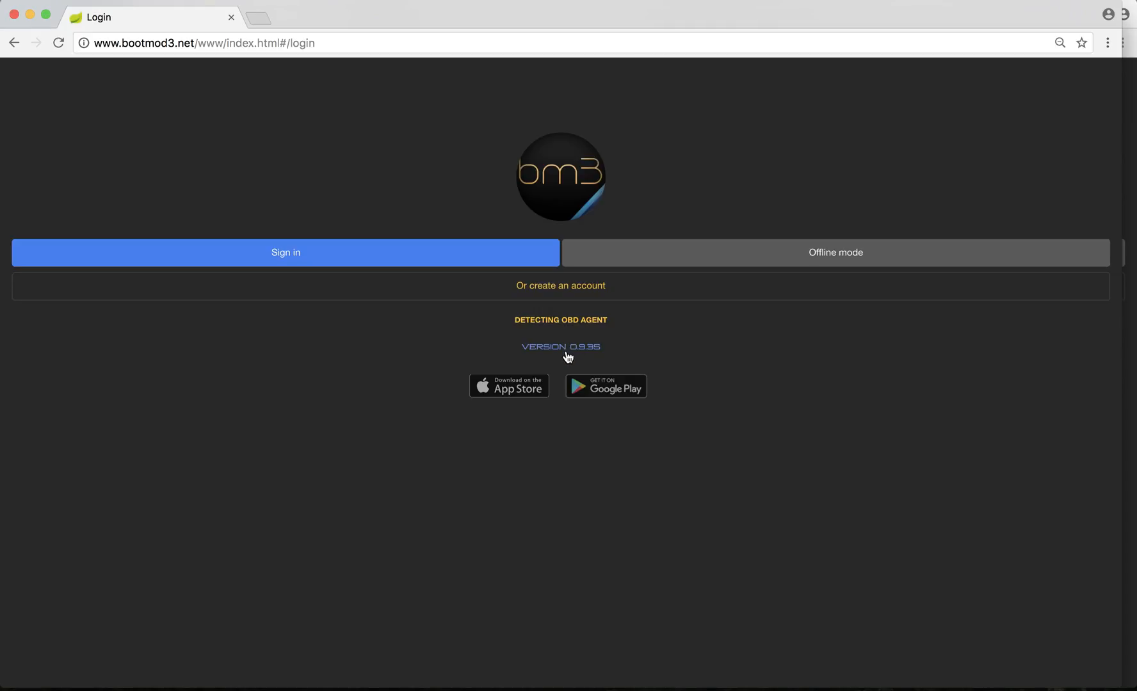
pyautogui.moveTo(307, 393)
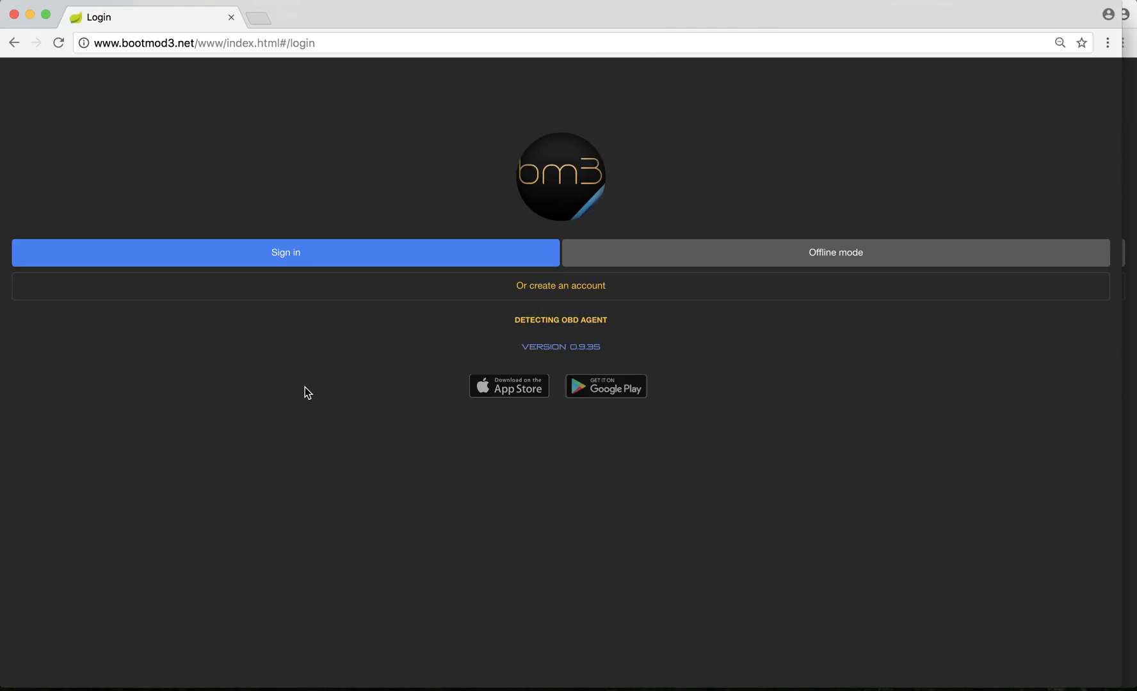
pyautogui.moveTo(270, 273)
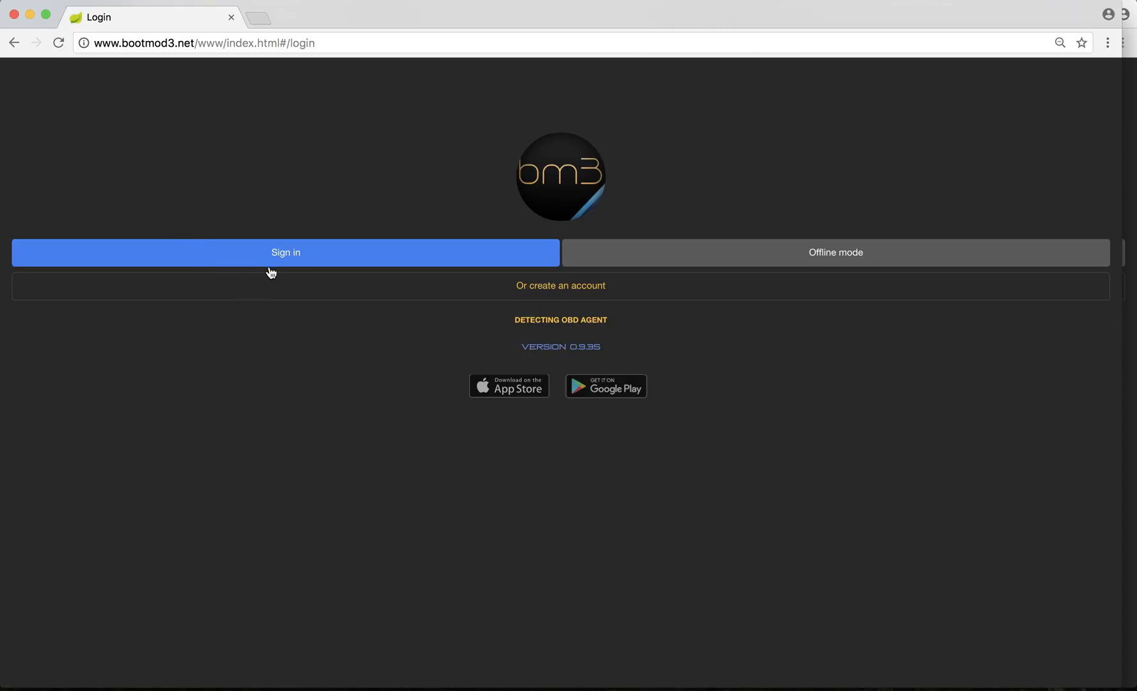
# Sign in with the remembered account and land on the Vehicles page showing OBD disconnected
pyautogui.click(286, 253)
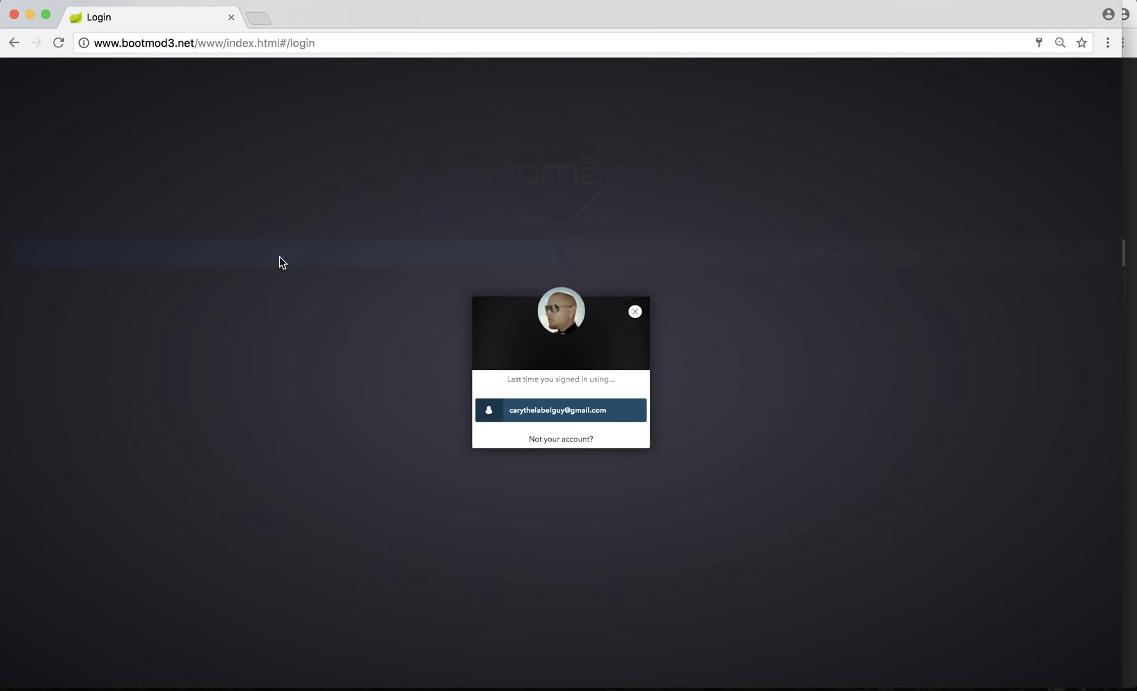
pyautogui.click(635, 311)
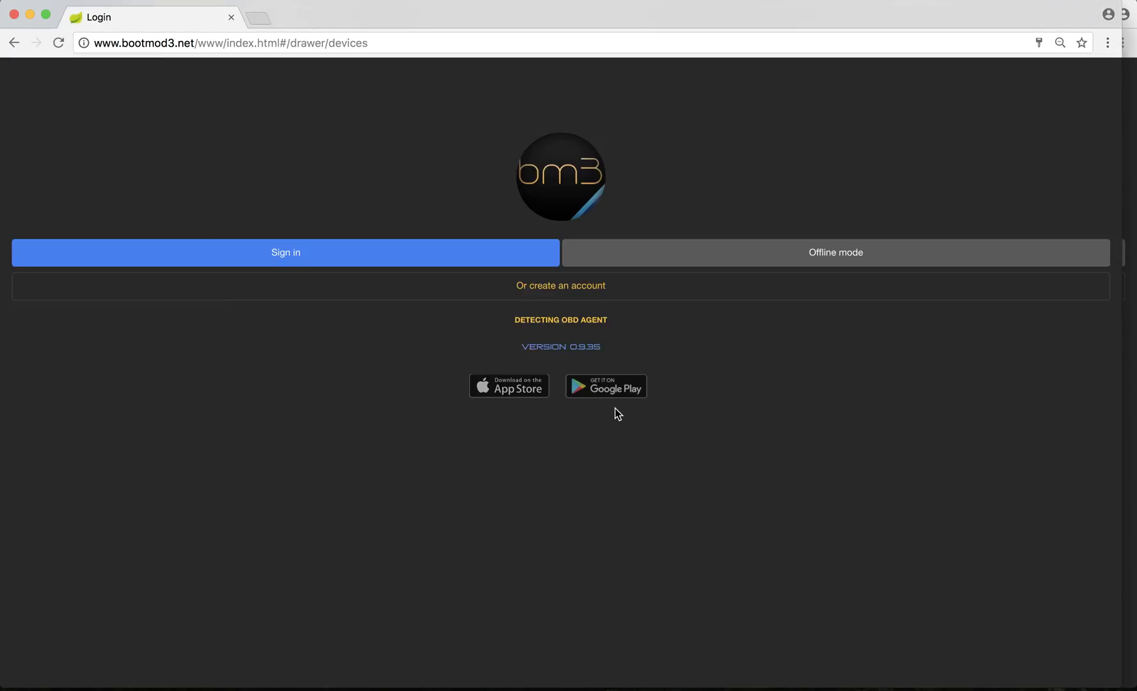
pyautogui.click(286, 252)
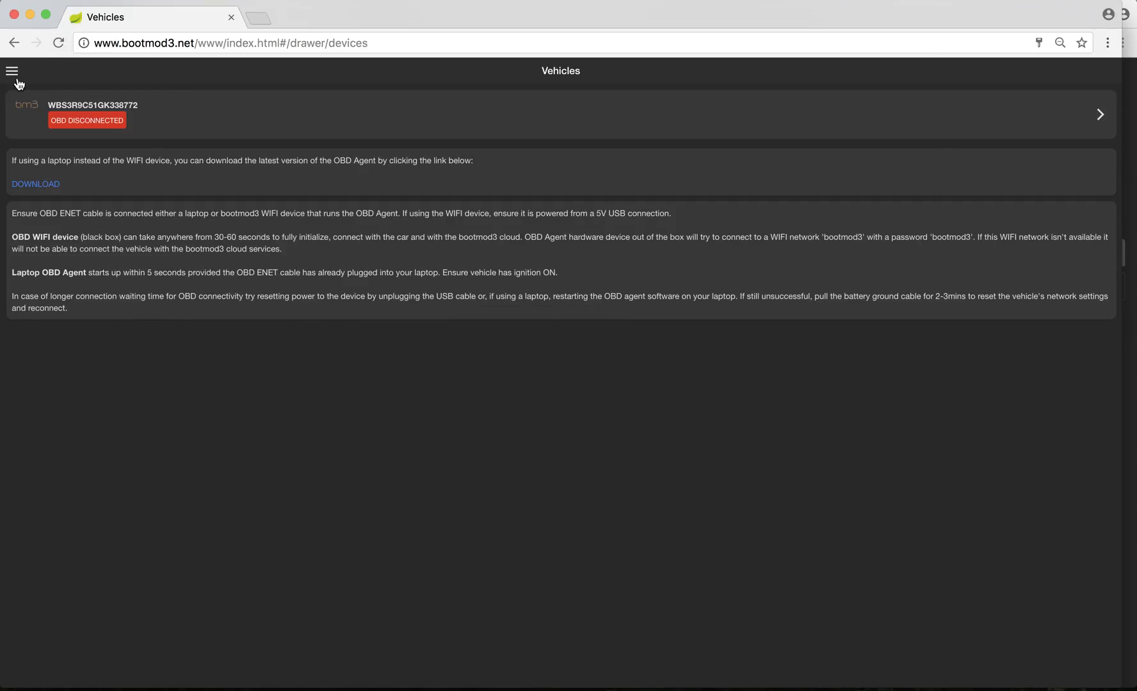
# Expand the side navigation drawer listing Vehicles through Exit
pyautogui.click(11, 70)
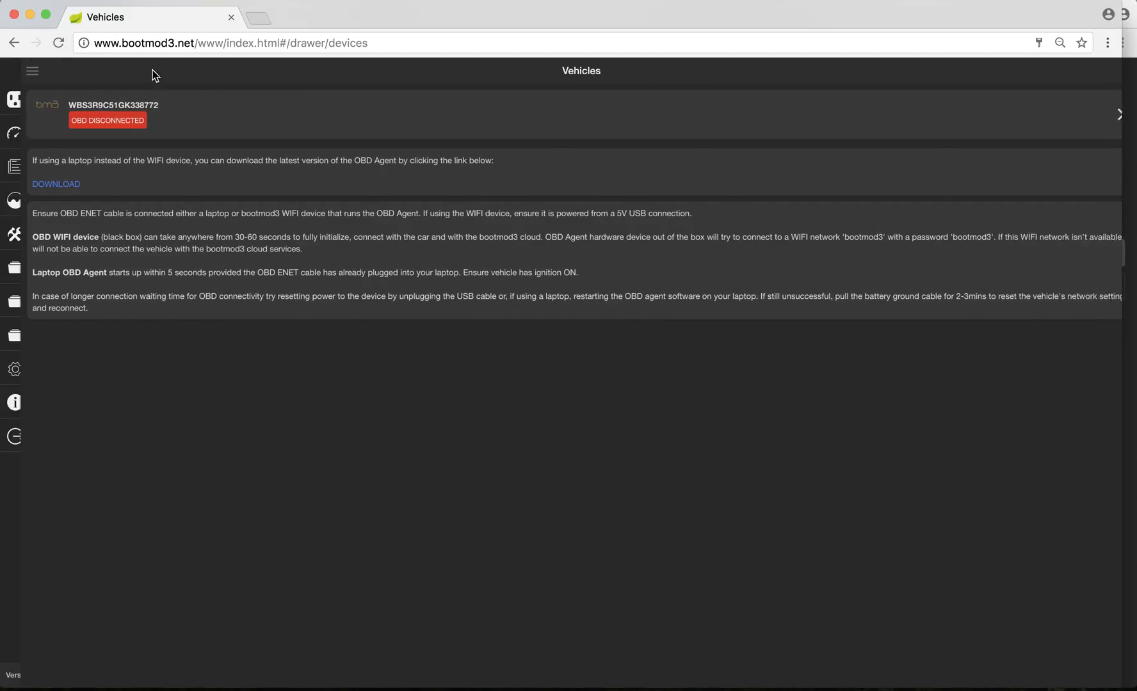
pyautogui.click(32, 71)
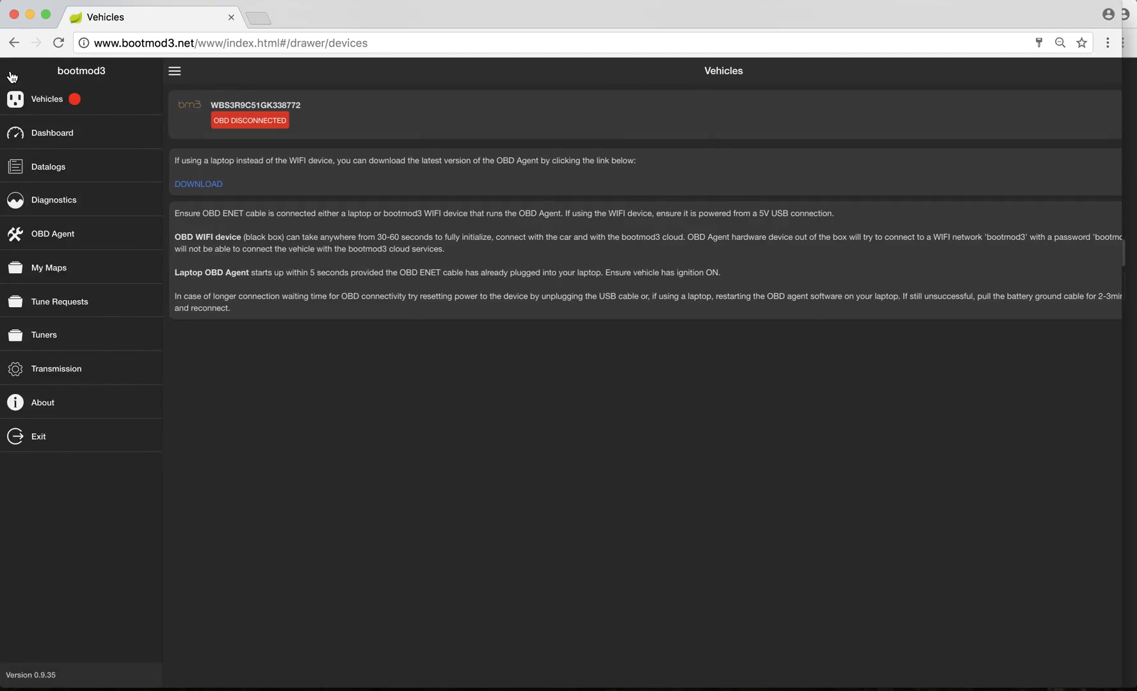
pyautogui.moveTo(39, 471)
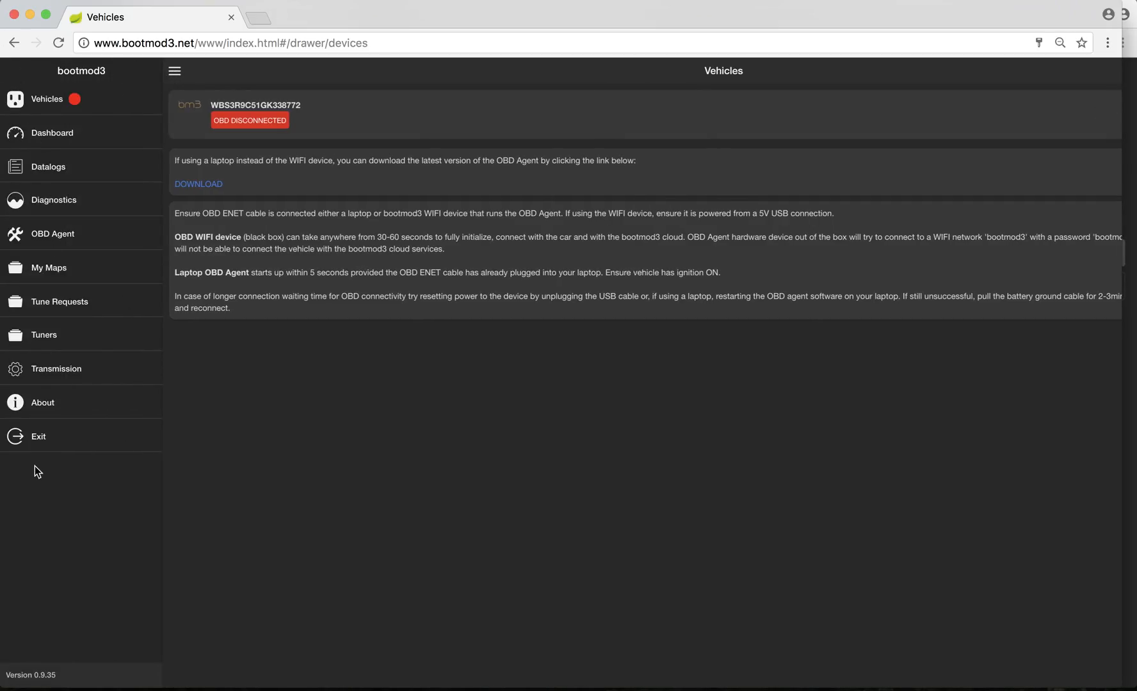
pyautogui.moveTo(150, 79)
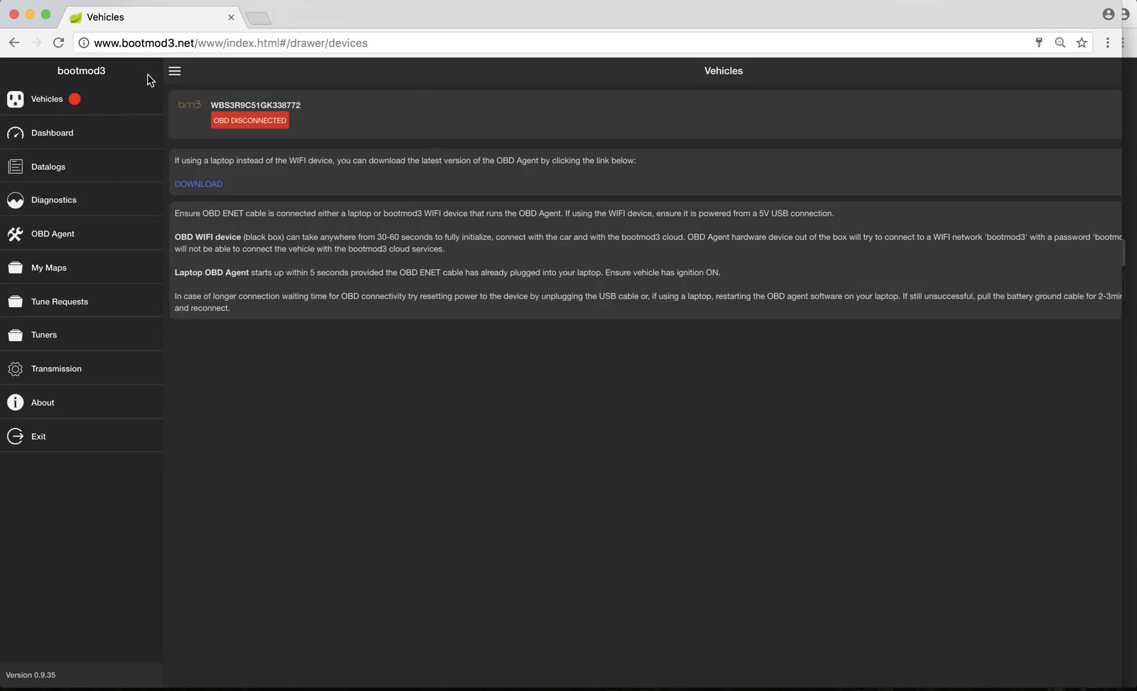
pyautogui.moveTo(118, 116)
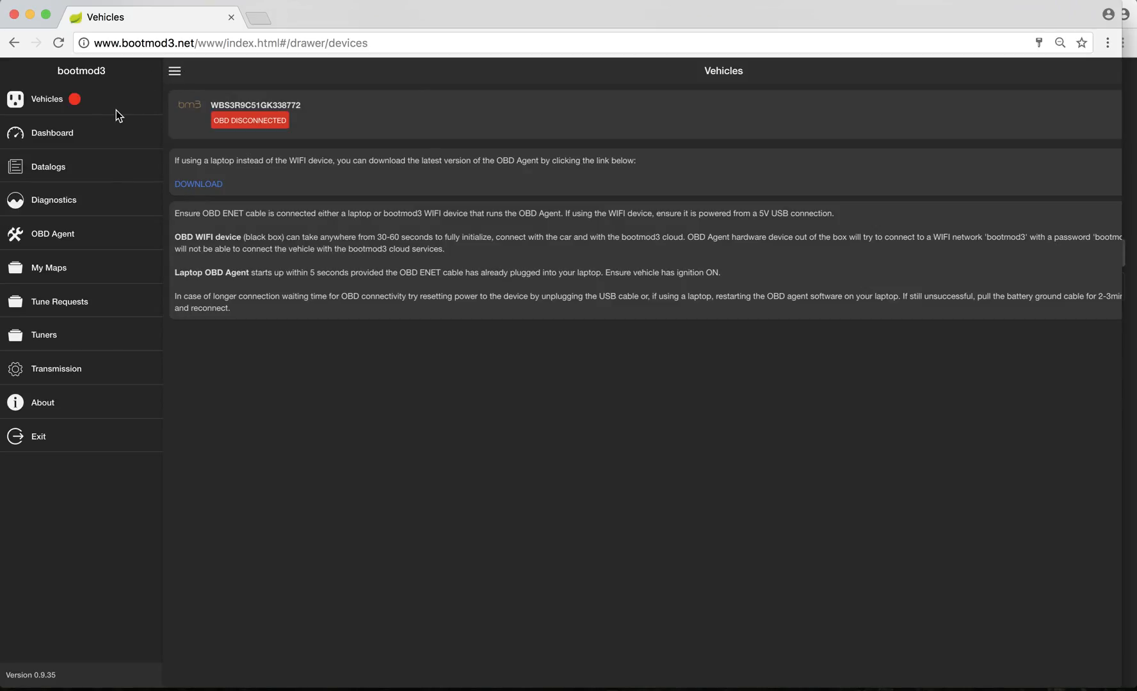
# Collapse the navigation drawer, leaving the Vehicles page full-width
pyautogui.click(174, 70)
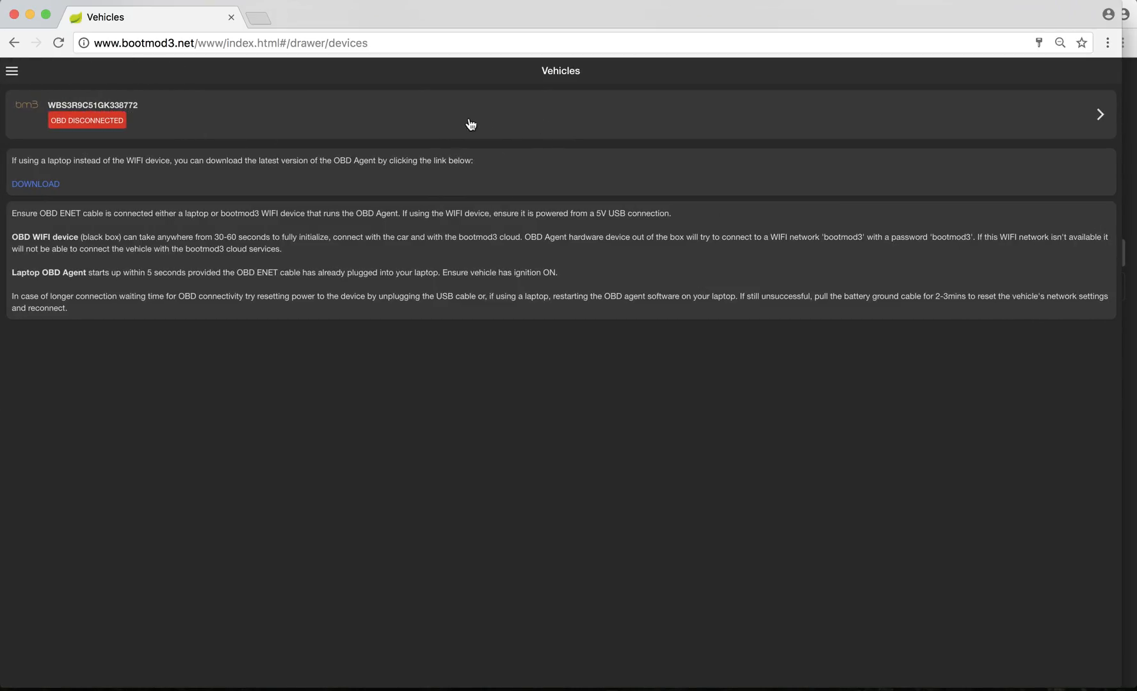
pyautogui.moveTo(128, 138)
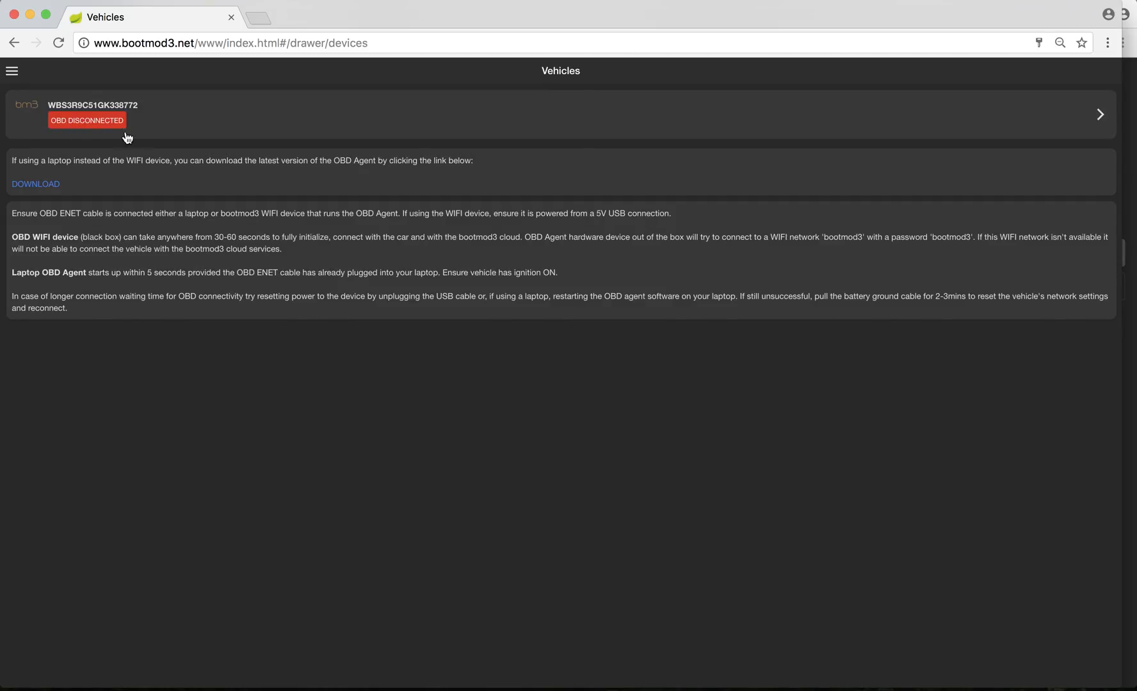
pyautogui.moveTo(132, 130)
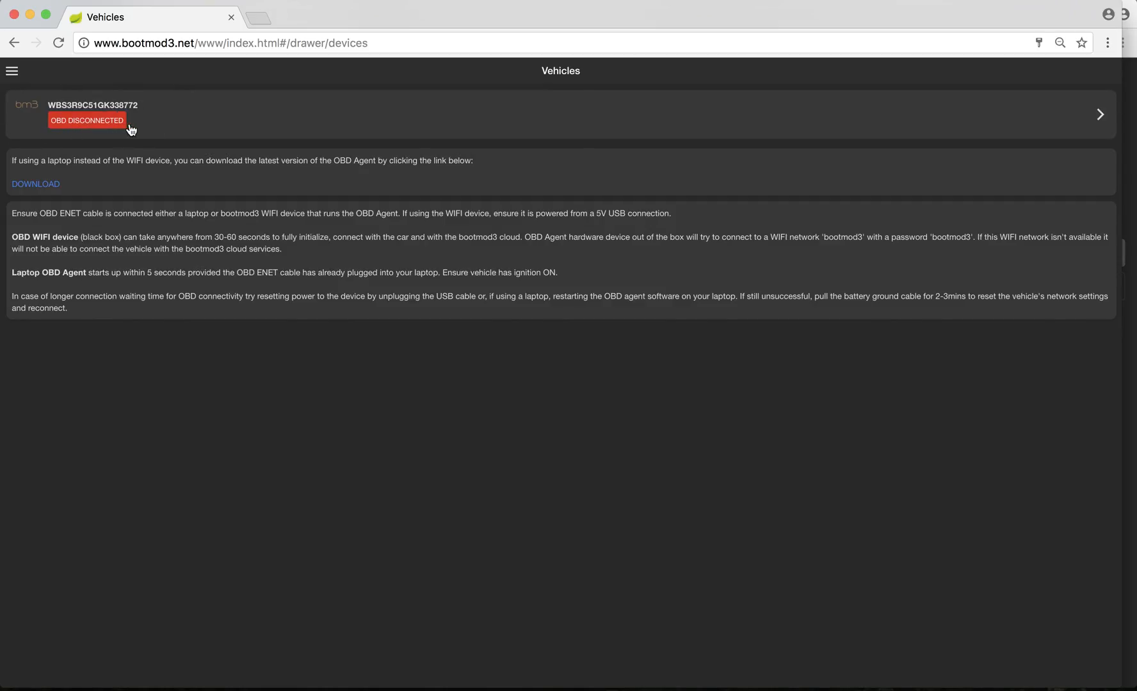
pyautogui.moveTo(207, 130)
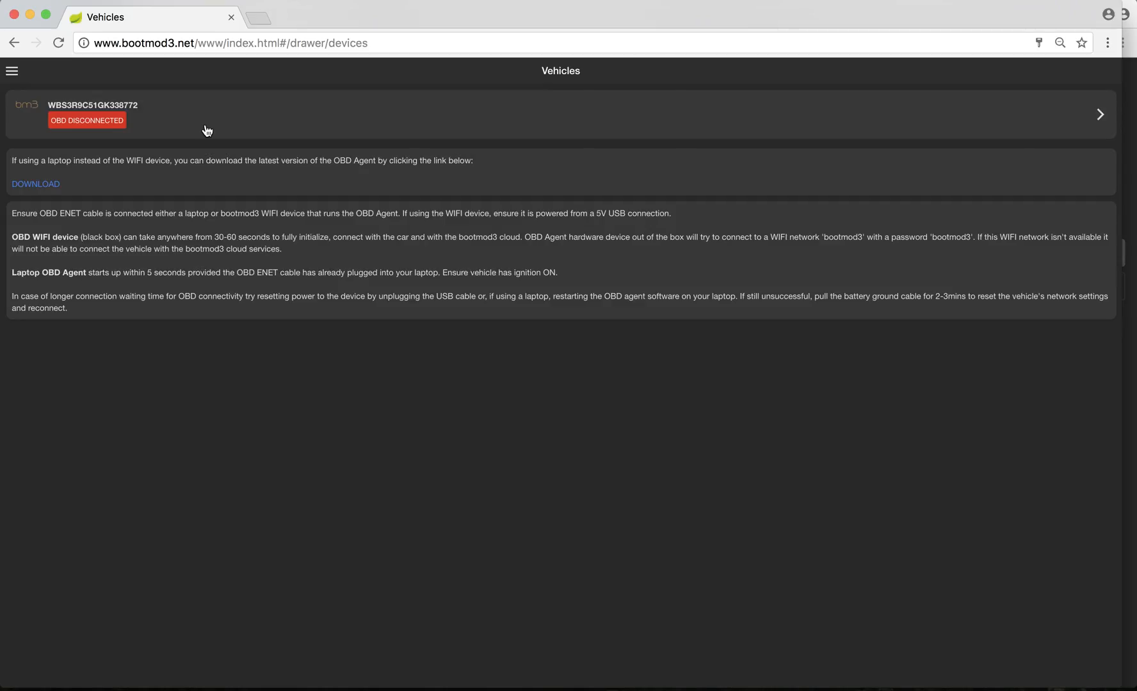
pyautogui.moveTo(285, 211)
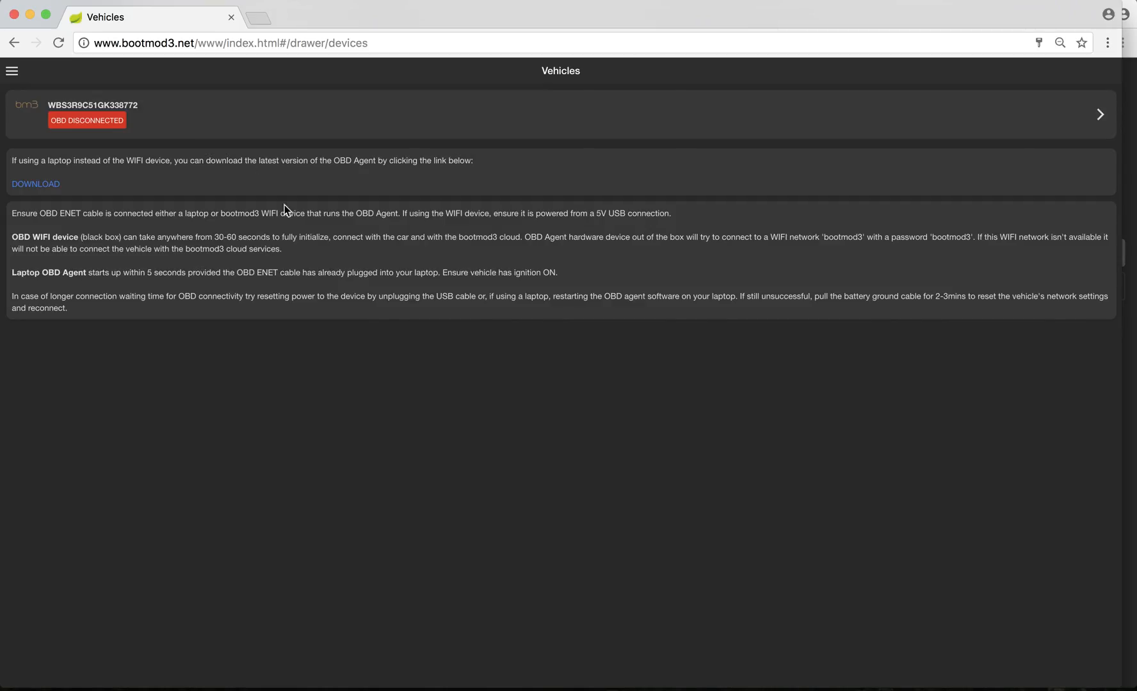
pyautogui.moveTo(433, 414)
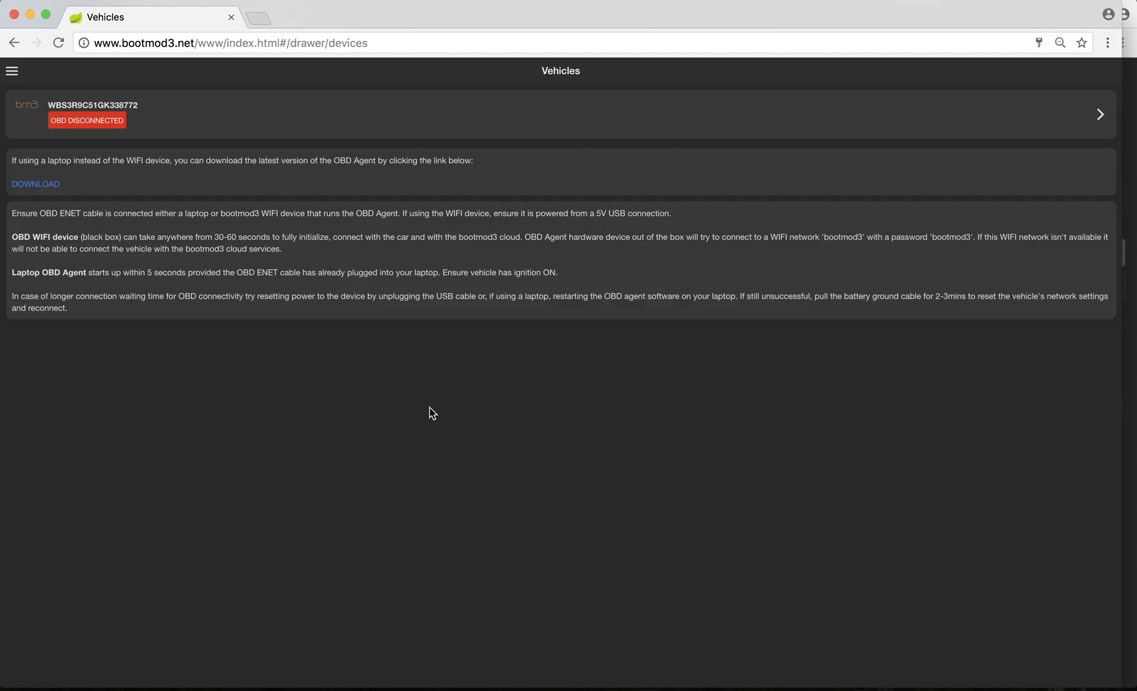
pyautogui.moveTo(61, 146)
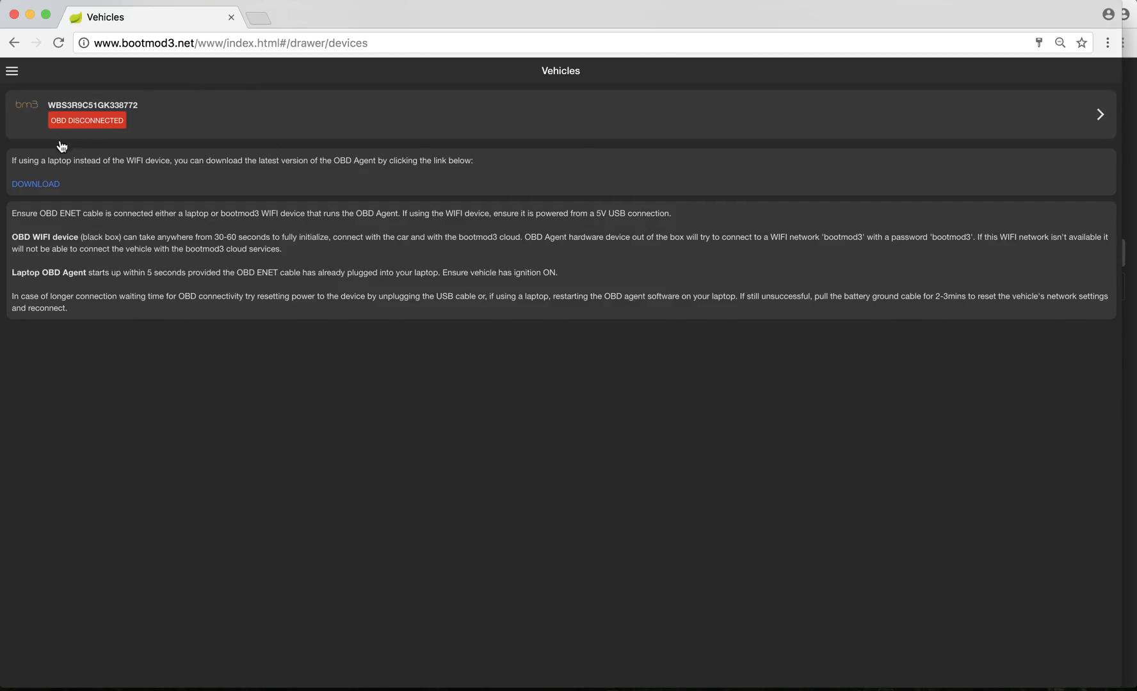
pyautogui.moveTo(123, 125)
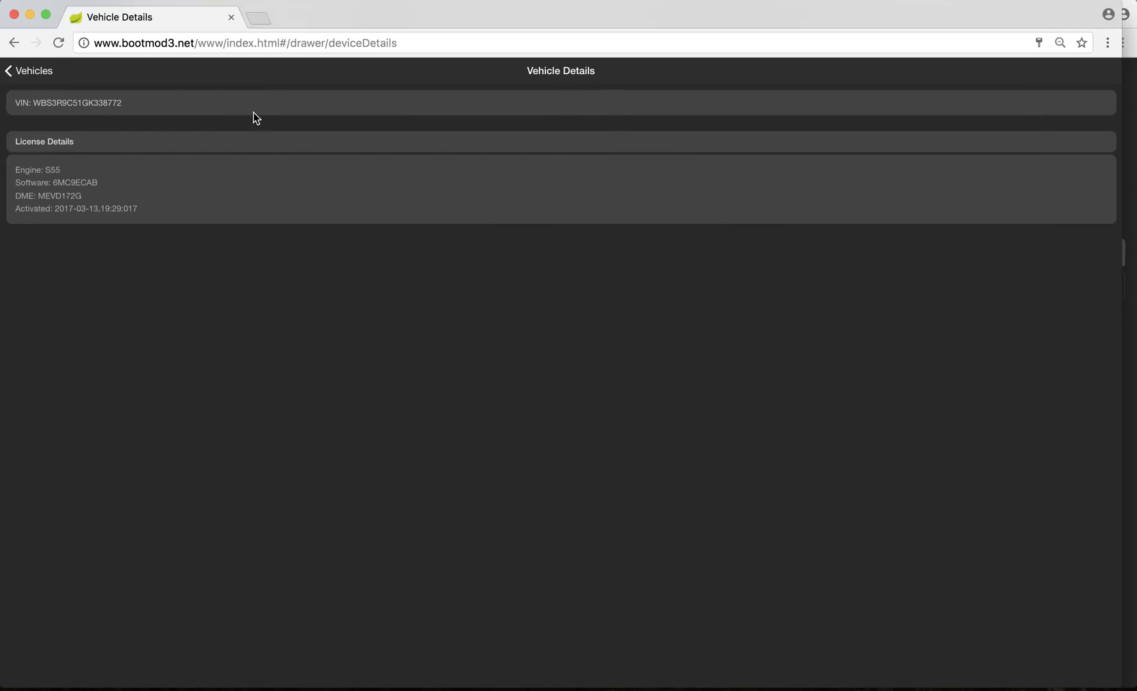
pyautogui.moveTo(183, 176)
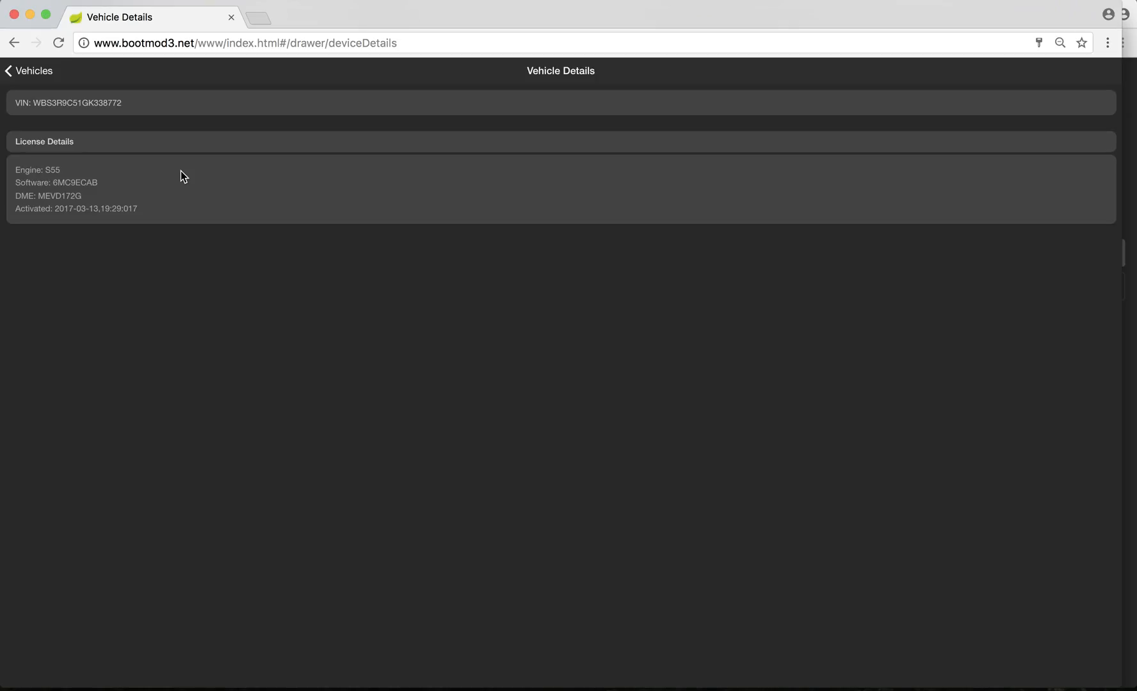
pyautogui.moveTo(37, 100)
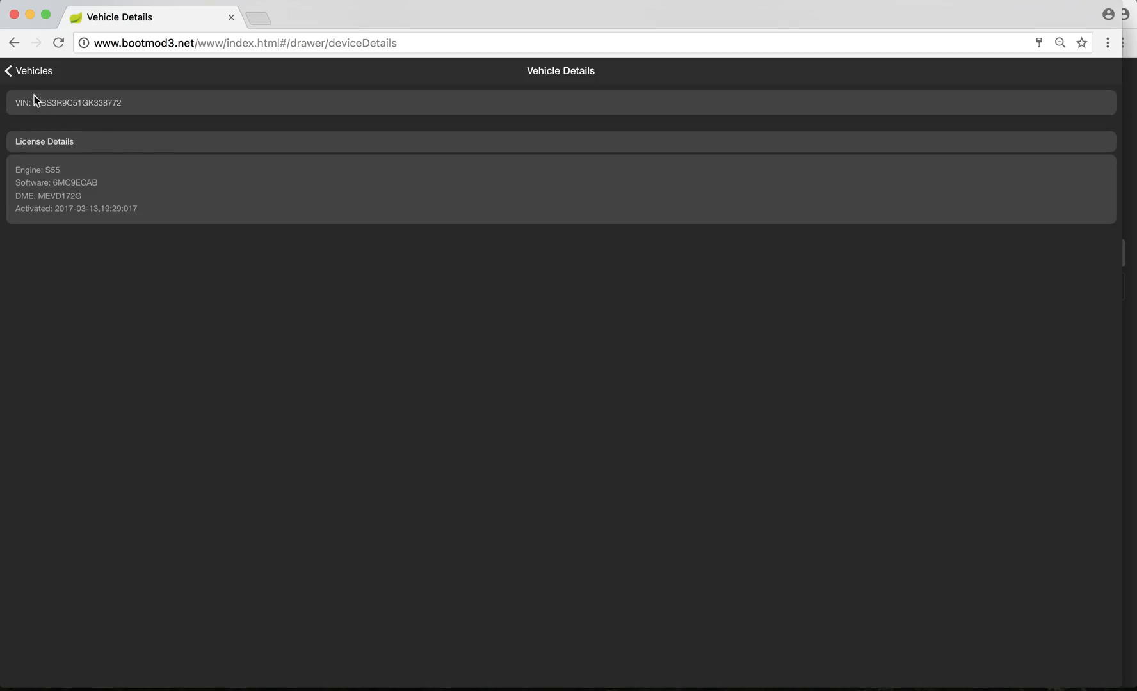
pyautogui.moveTo(73, 172)
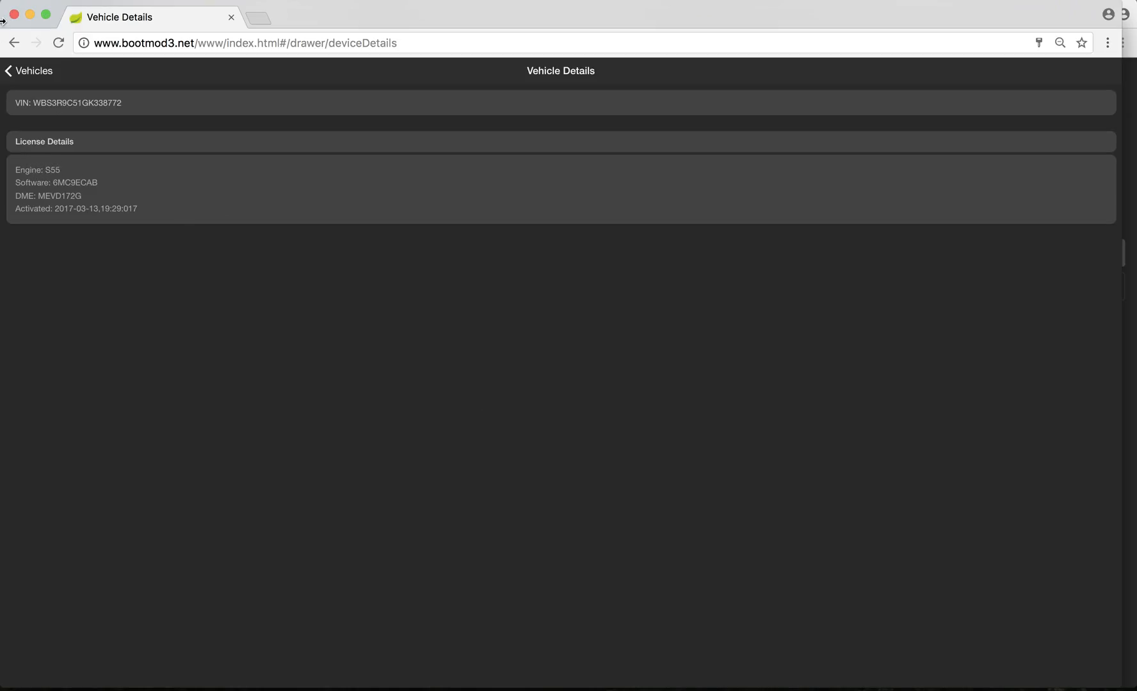
# Return to the Vehicles page and reopen the navigation drawer
pyautogui.click(29, 71)
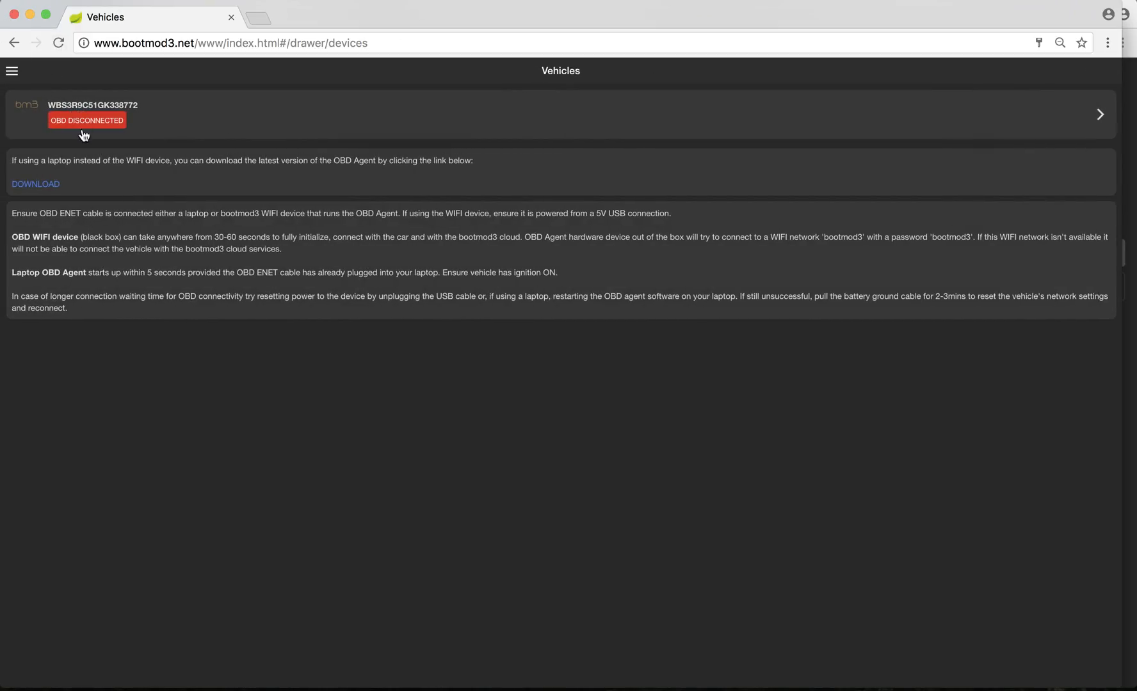
pyautogui.moveTo(73, 155)
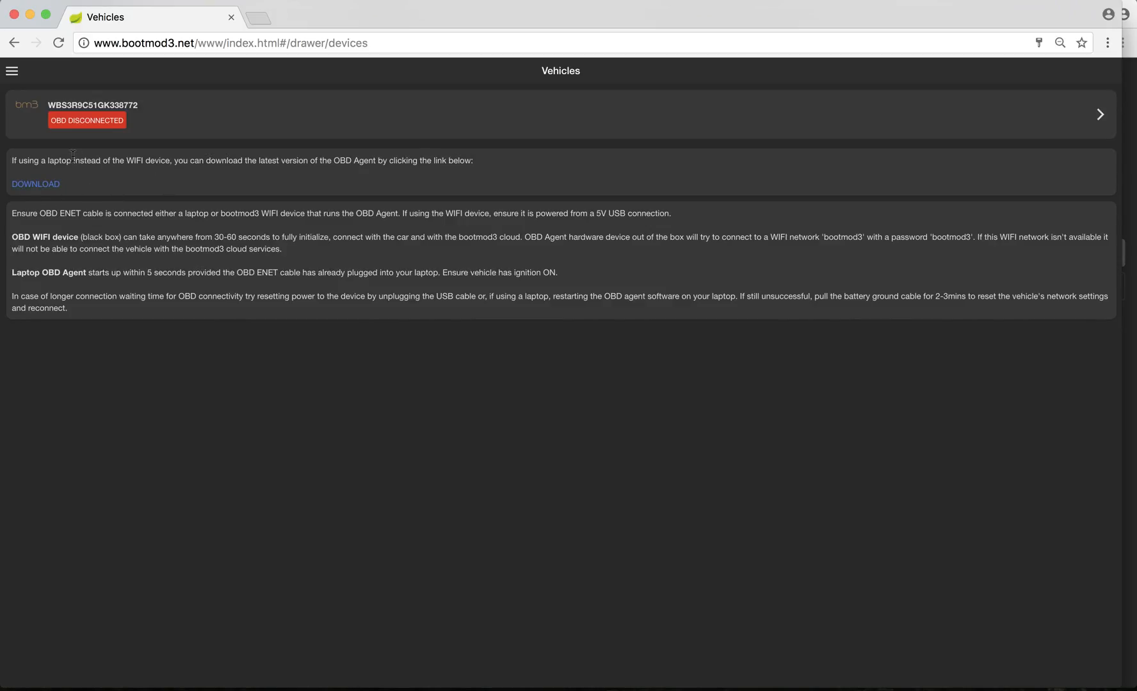
pyautogui.moveTo(24, 171)
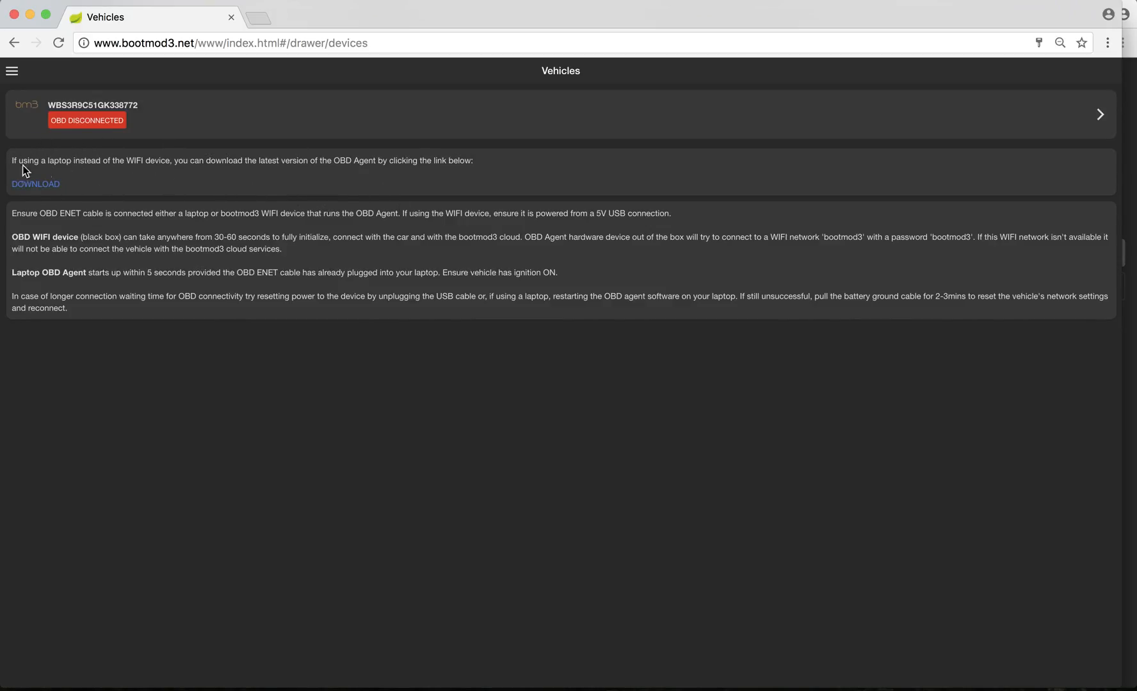
pyautogui.moveTo(92, 183)
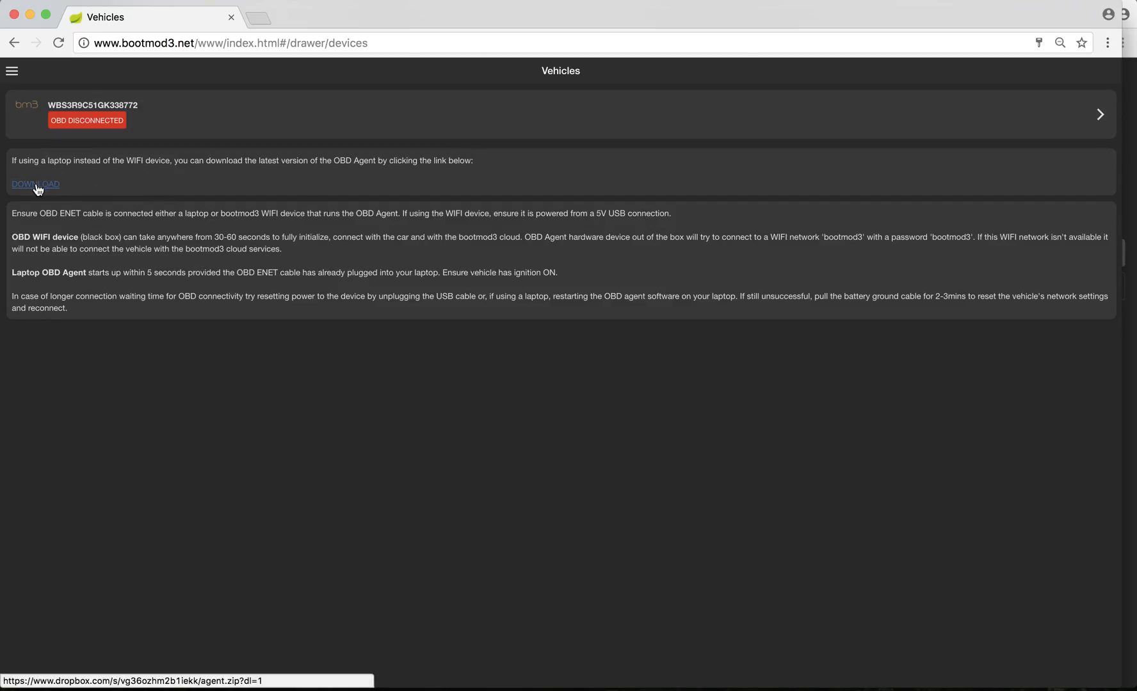
pyautogui.moveTo(206, 174)
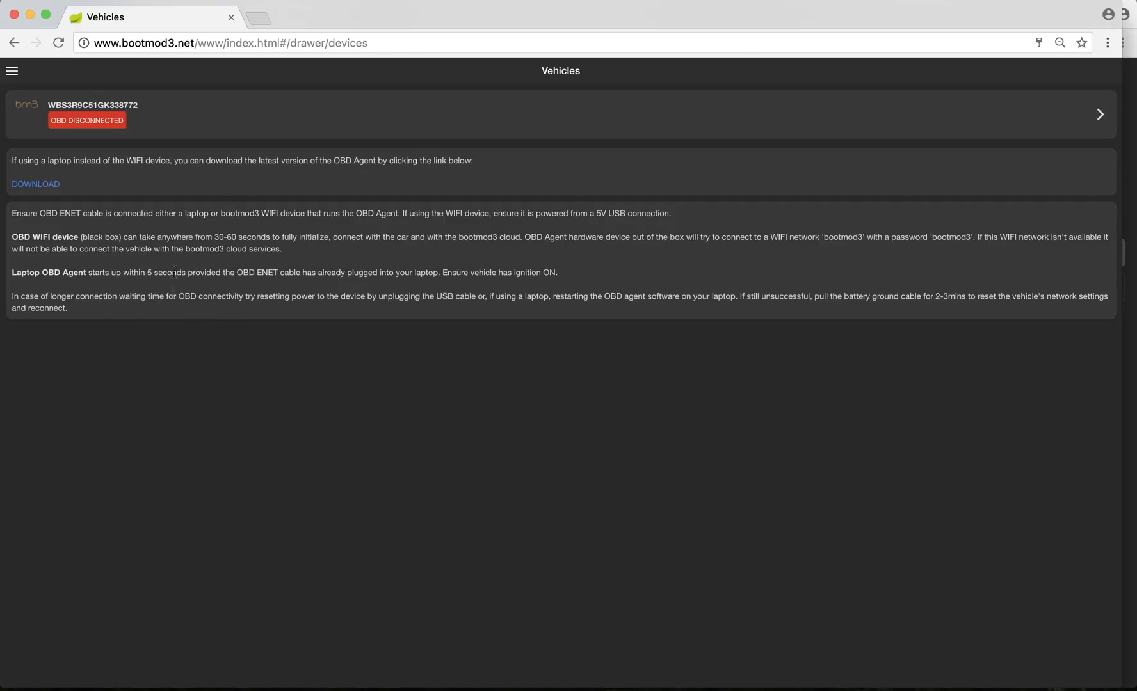
pyautogui.click(11, 71)
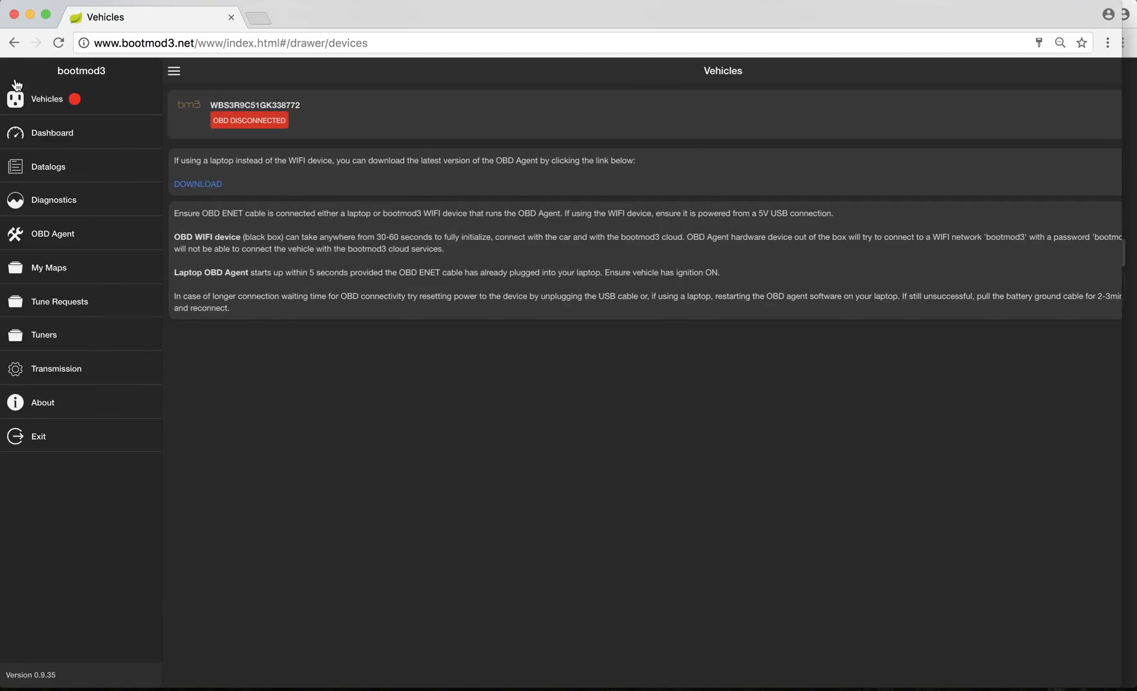
# Go to the Dashboard, peek at the gauge configuration, then reopen the navigation drawer
pyautogui.click(52, 133)
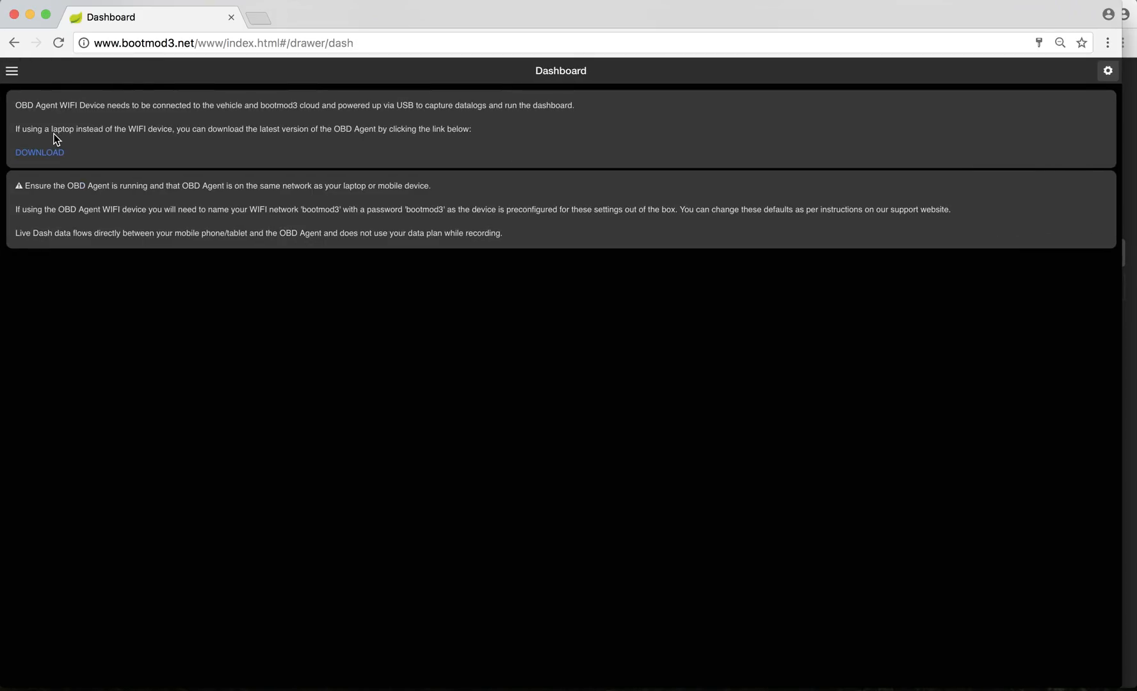
pyautogui.moveTo(462, 353)
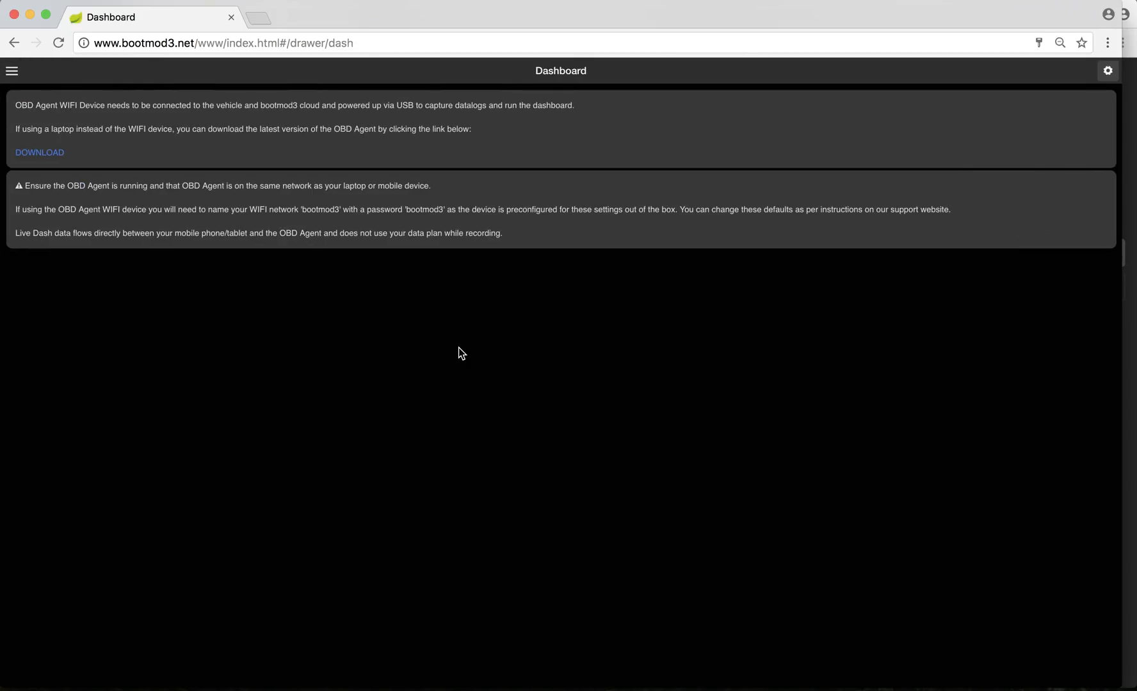
pyautogui.moveTo(285, 125)
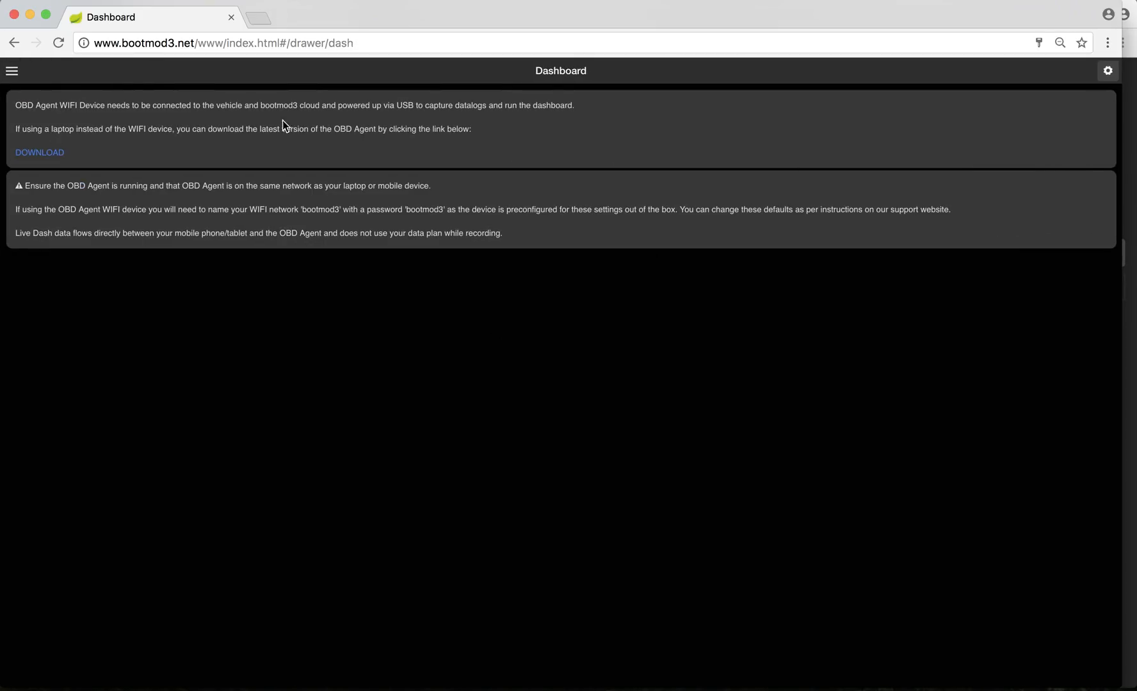
pyautogui.moveTo(805, 382)
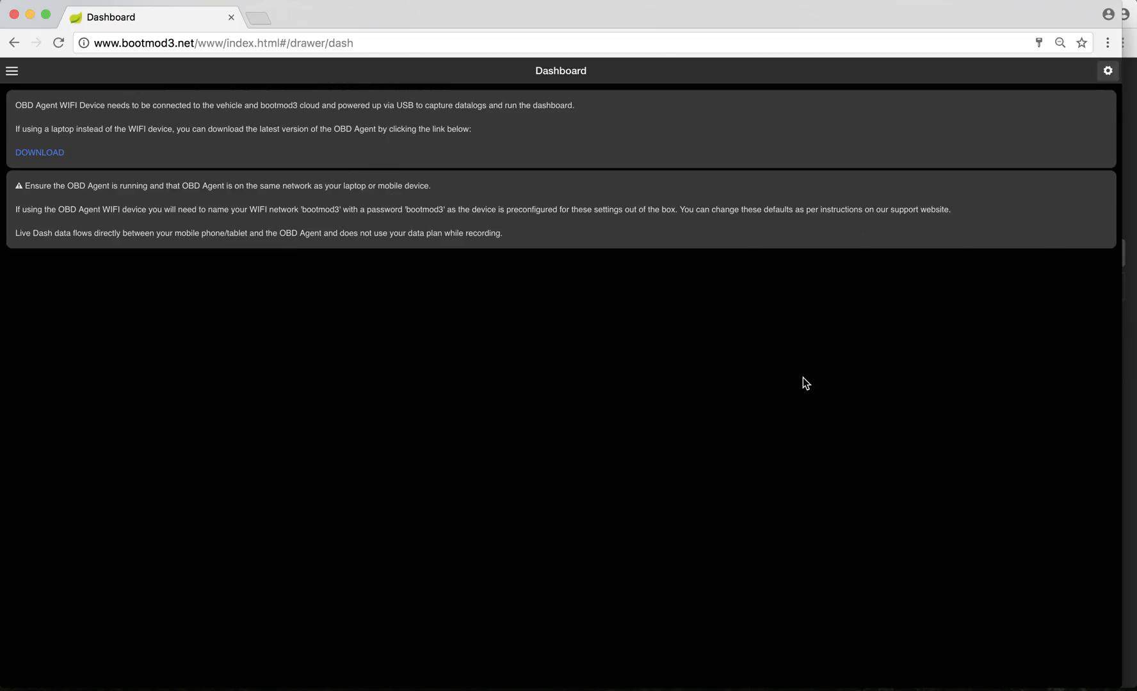
pyautogui.moveTo(543, 372)
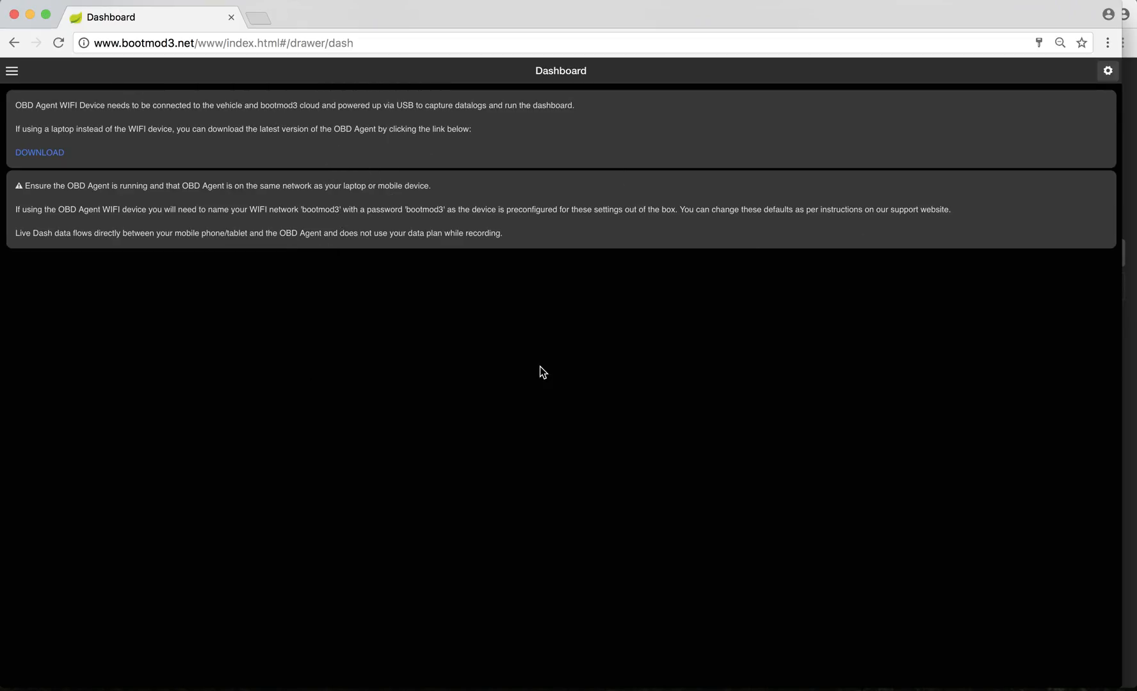
pyautogui.click(1107, 71)
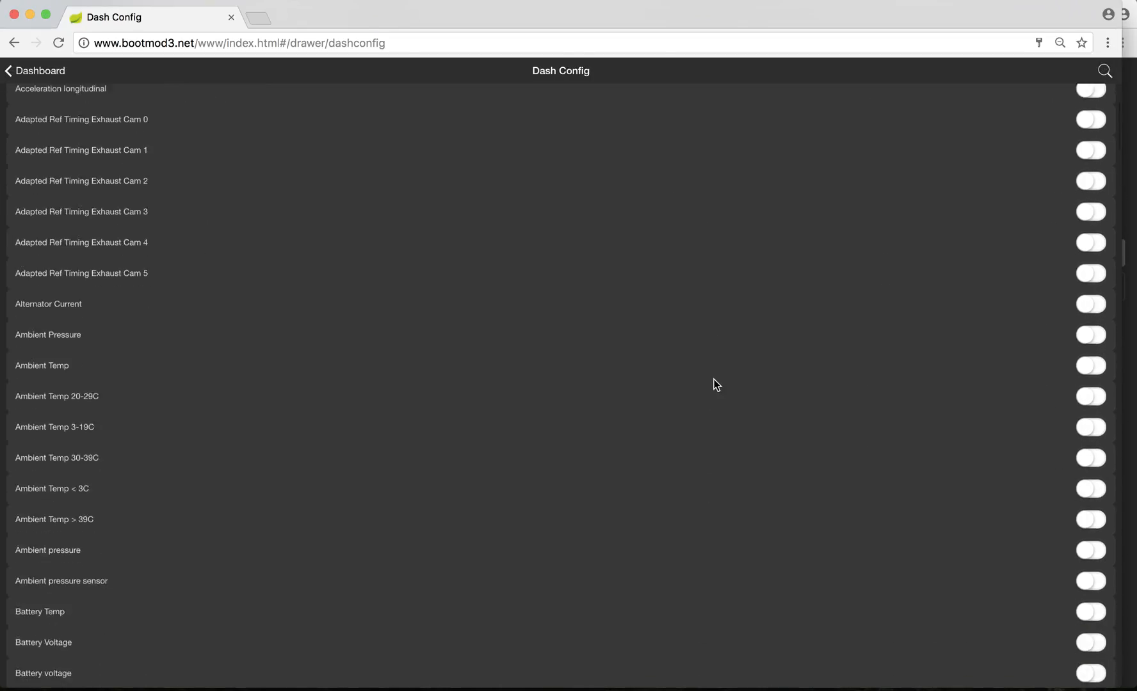
pyautogui.click(34, 71)
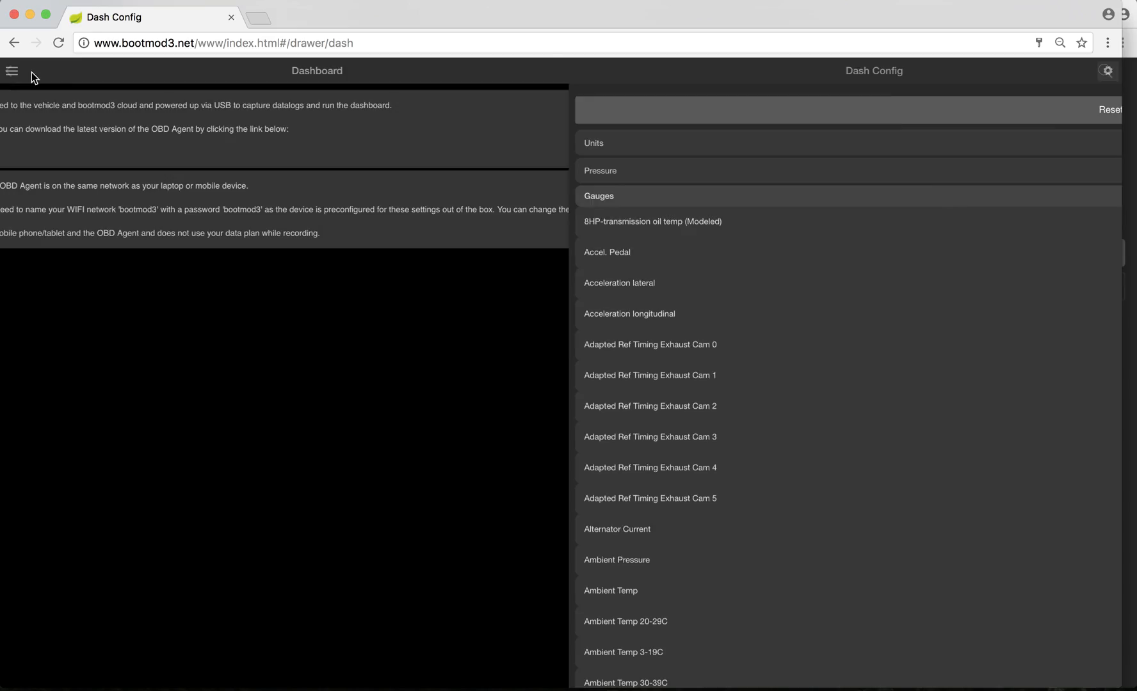
pyautogui.click(1107, 70)
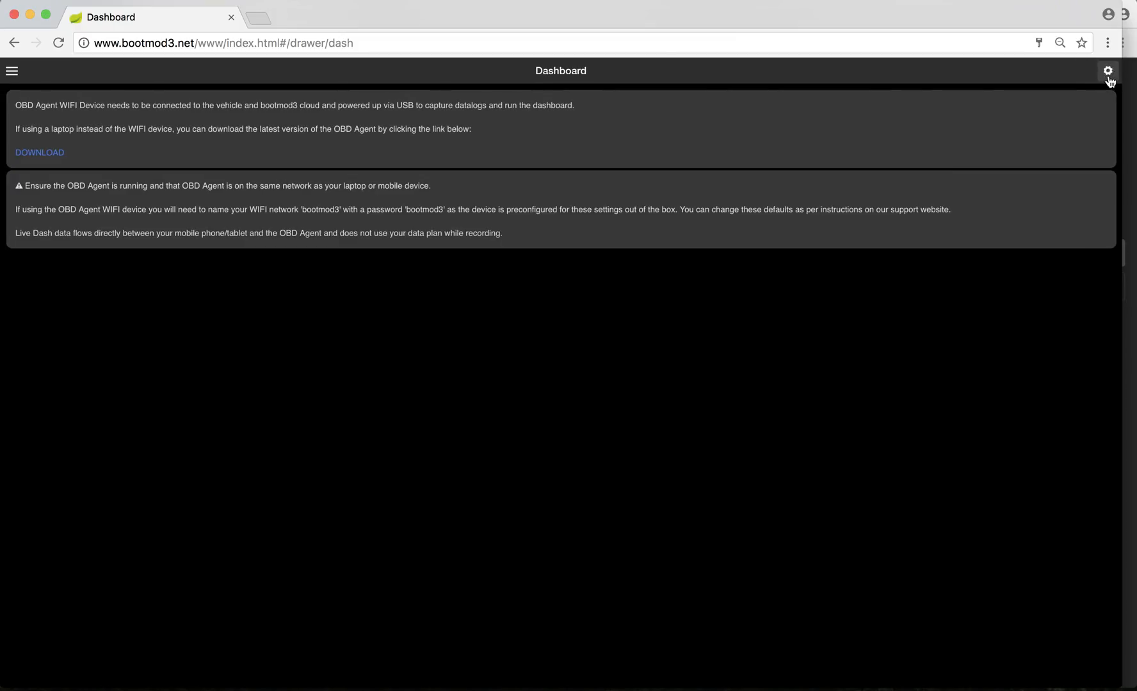
pyautogui.moveTo(188, 128)
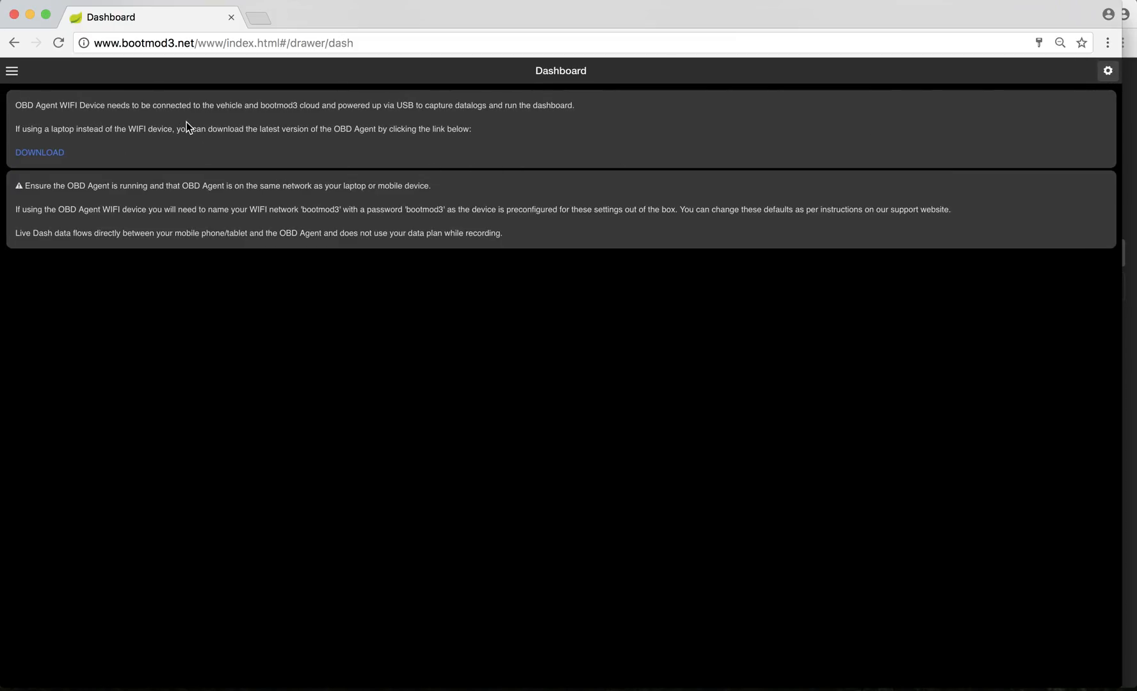
pyautogui.moveTo(143, 221)
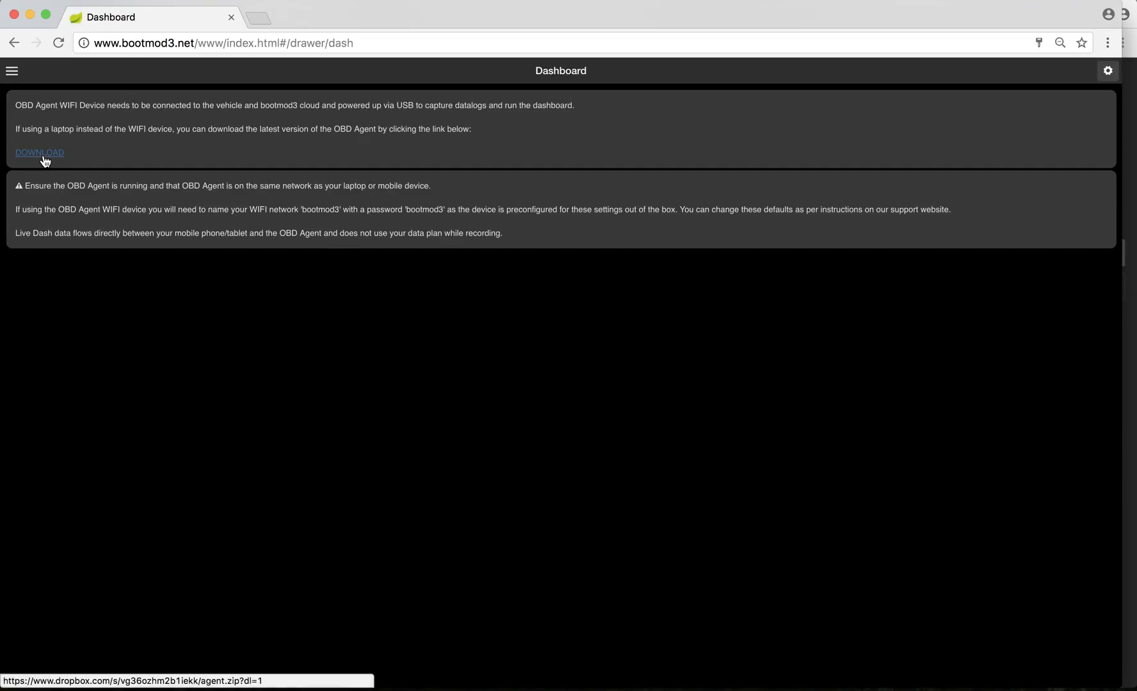
pyautogui.moveTo(51, 158)
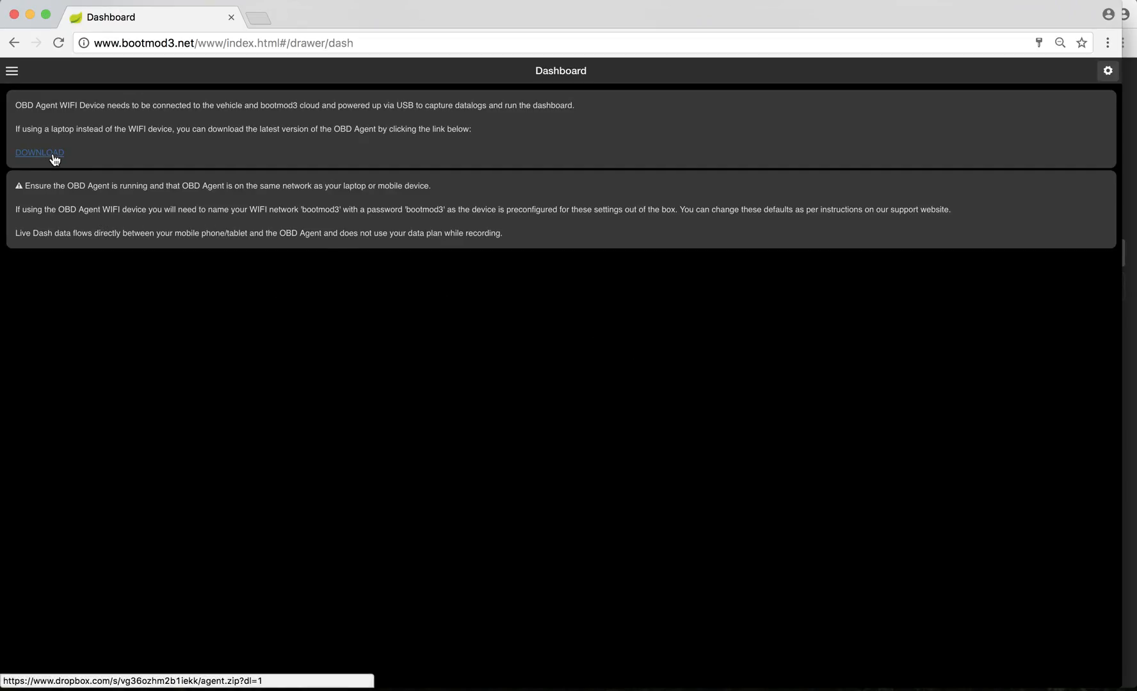
pyautogui.moveTo(61, 160)
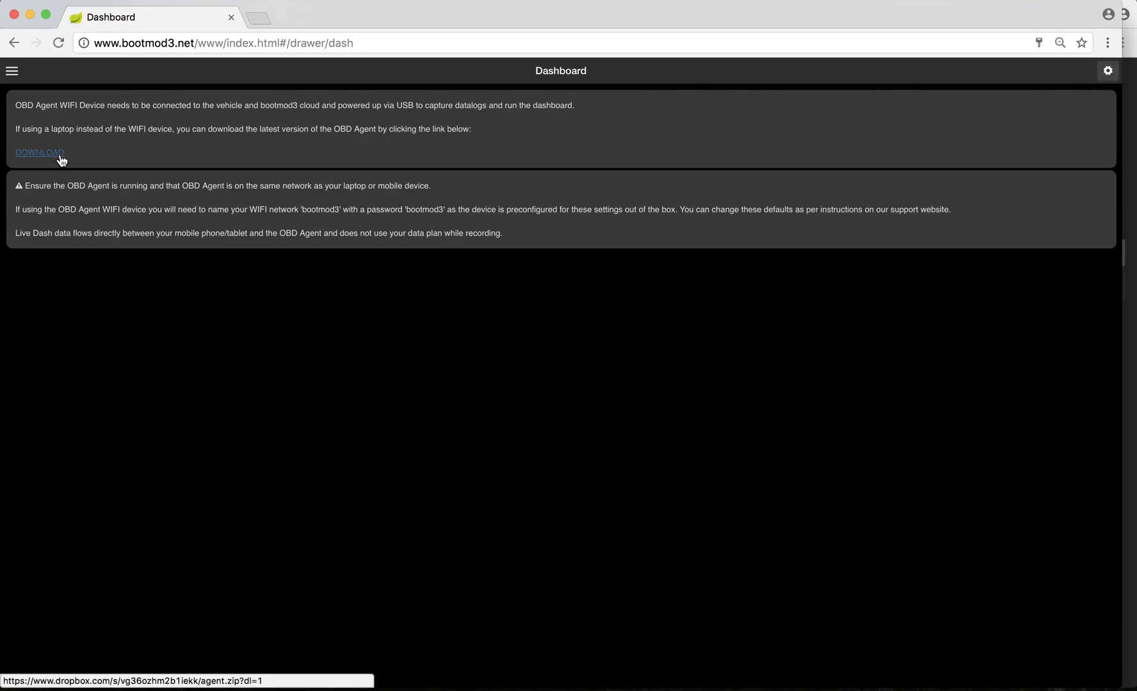
pyautogui.moveTo(51, 147)
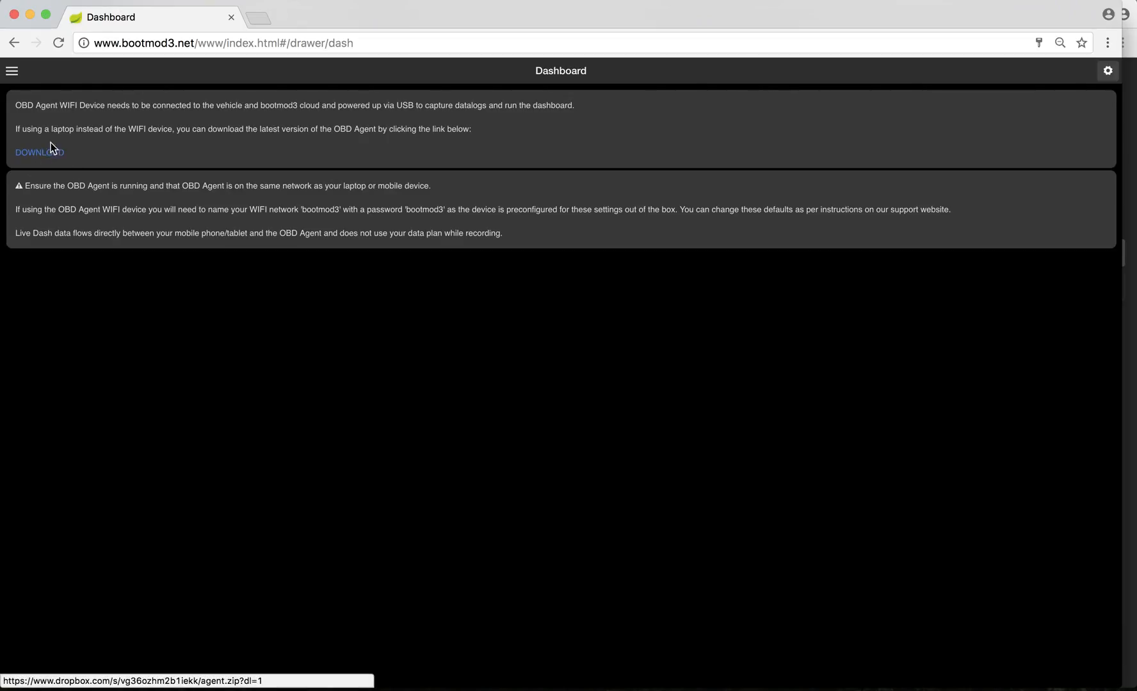
pyautogui.click(11, 71)
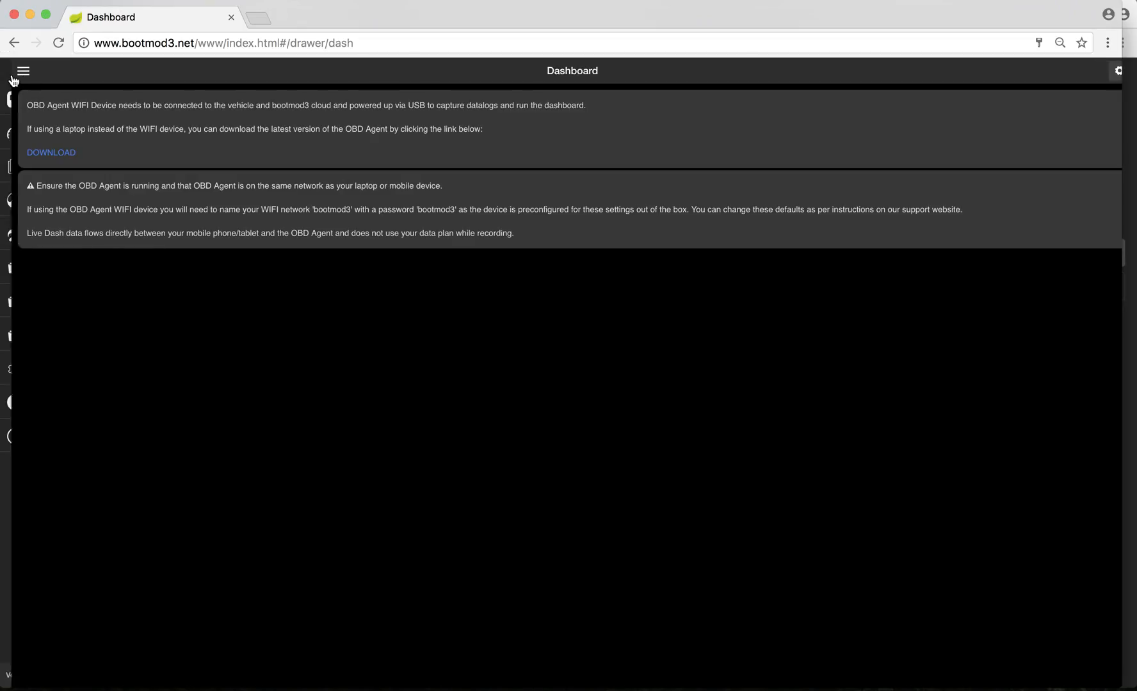
# Switch to the Datalogs page and scroll down the list of recorded logs
pyautogui.click(23, 71)
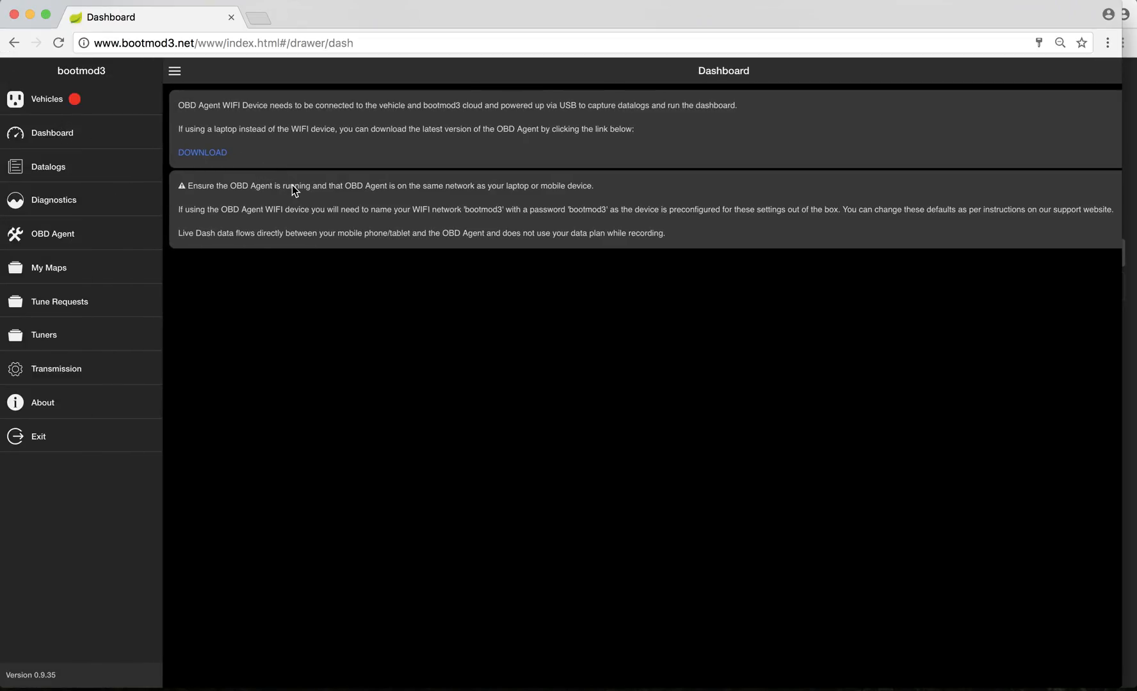
pyautogui.click(48, 166)
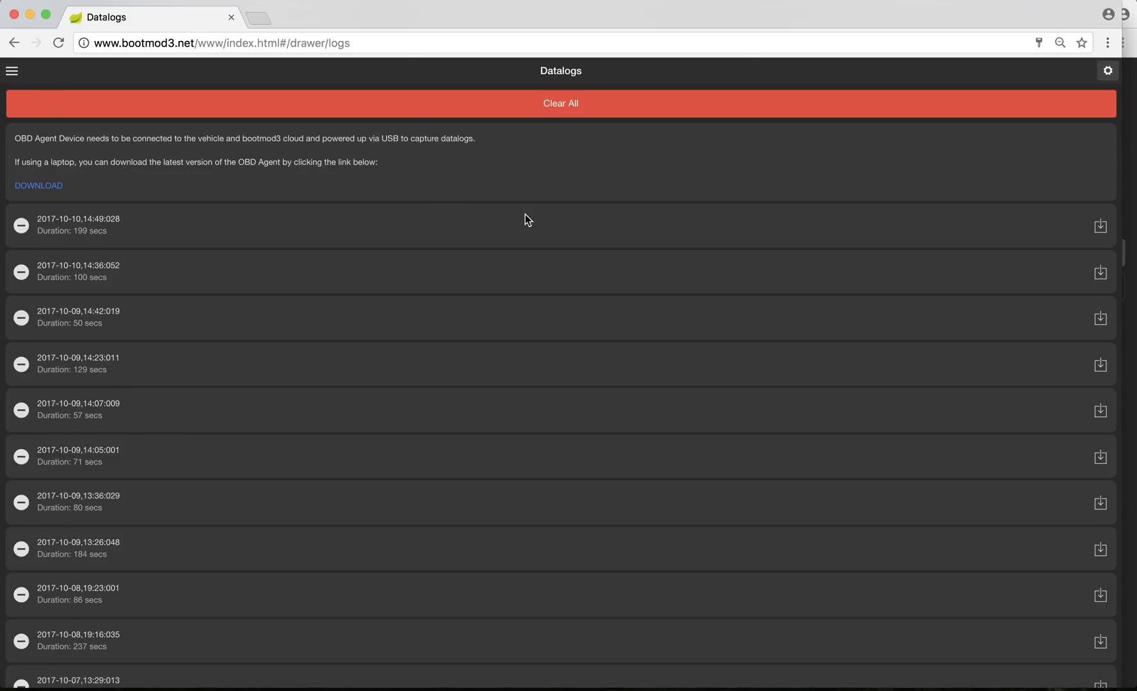
pyautogui.moveTo(719, 182)
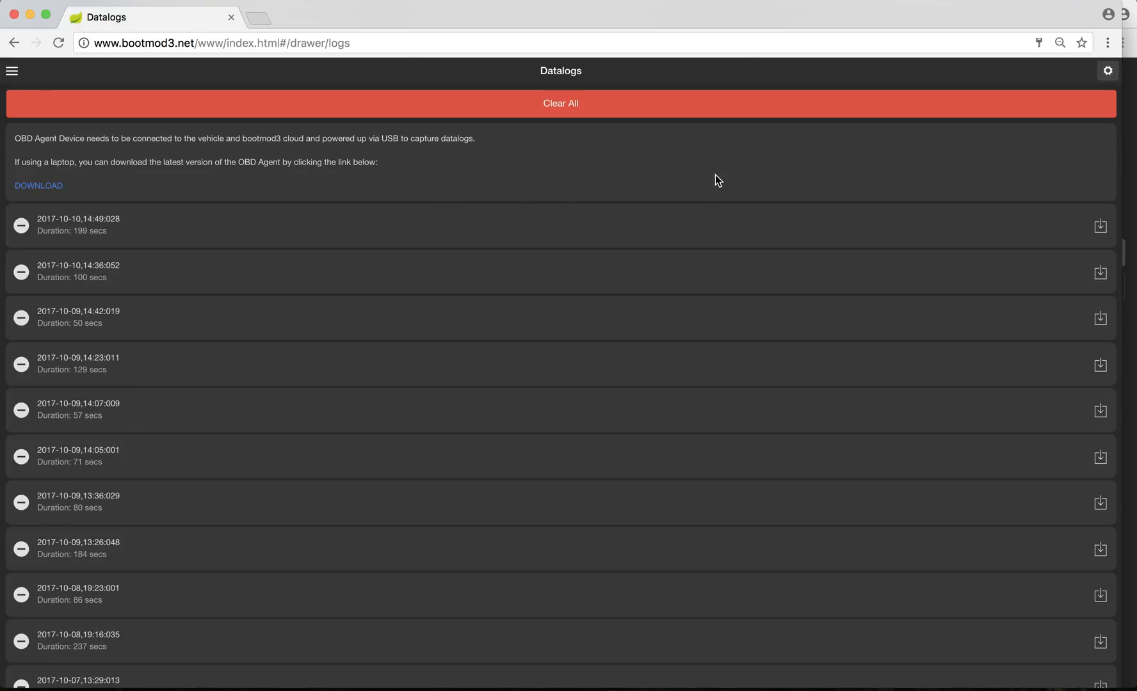
pyautogui.moveTo(1087, 113)
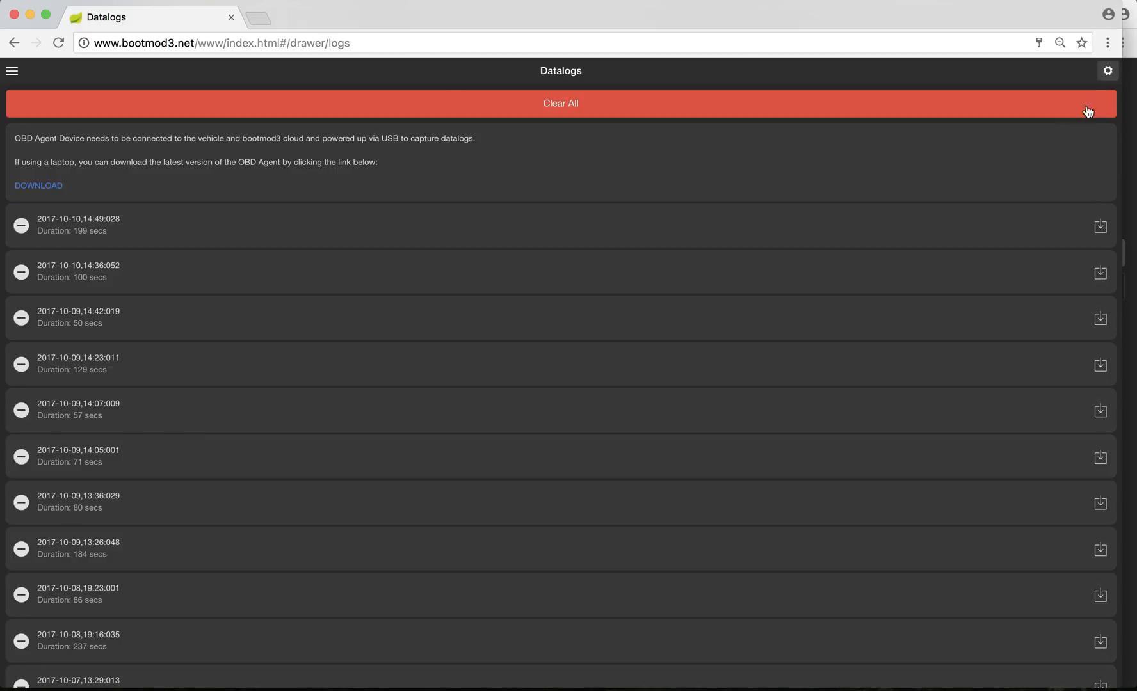
pyautogui.scroll(-3)
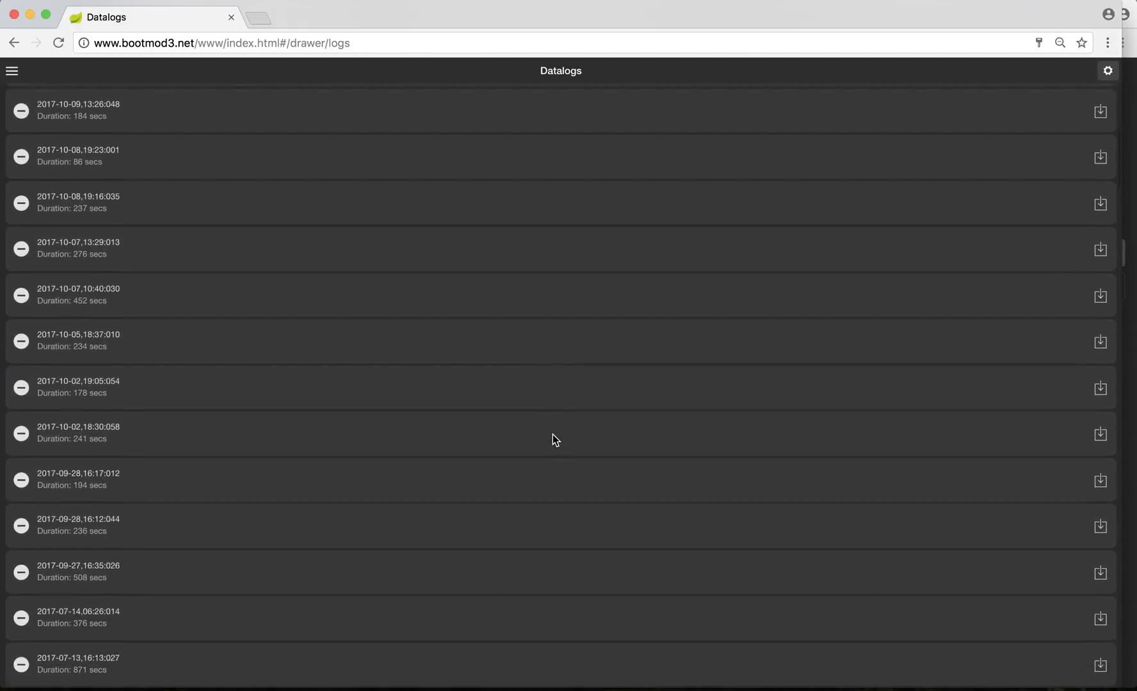
pyautogui.scroll(-3)
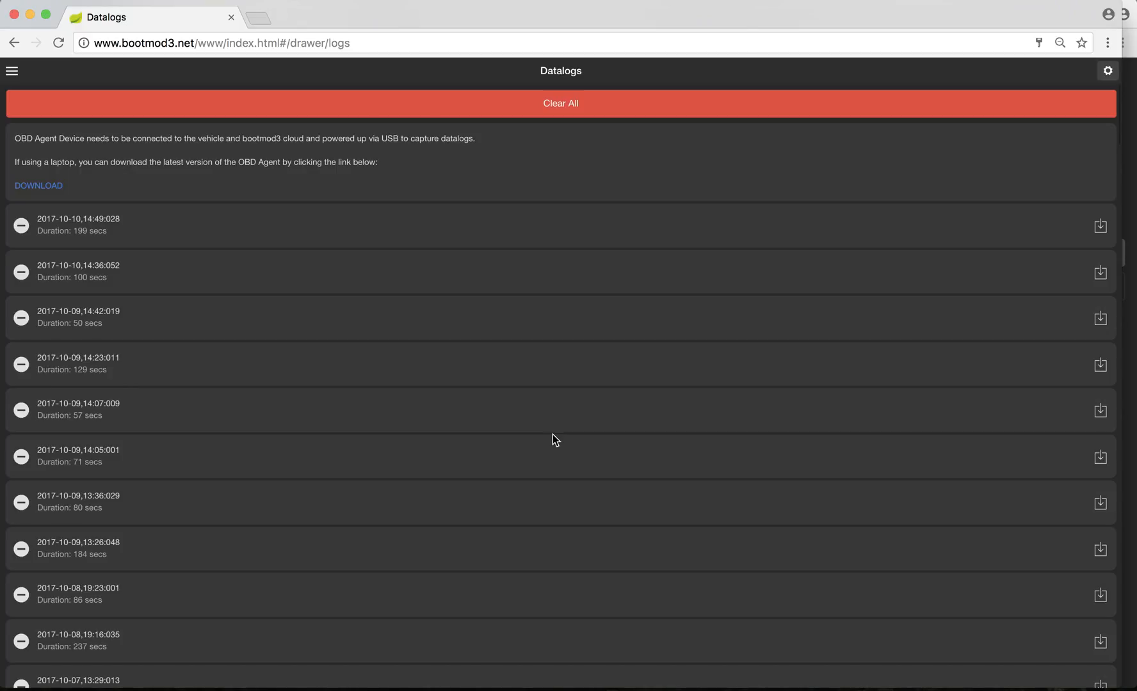
pyautogui.moveTo(619, 138)
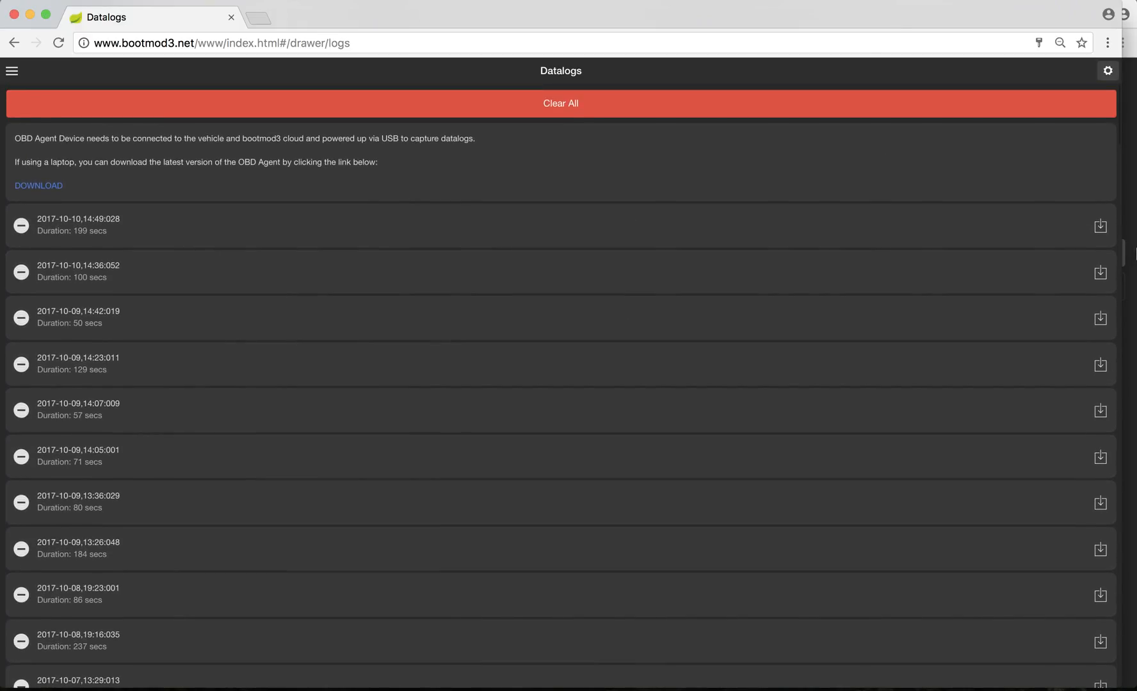
pyautogui.click(1100, 226)
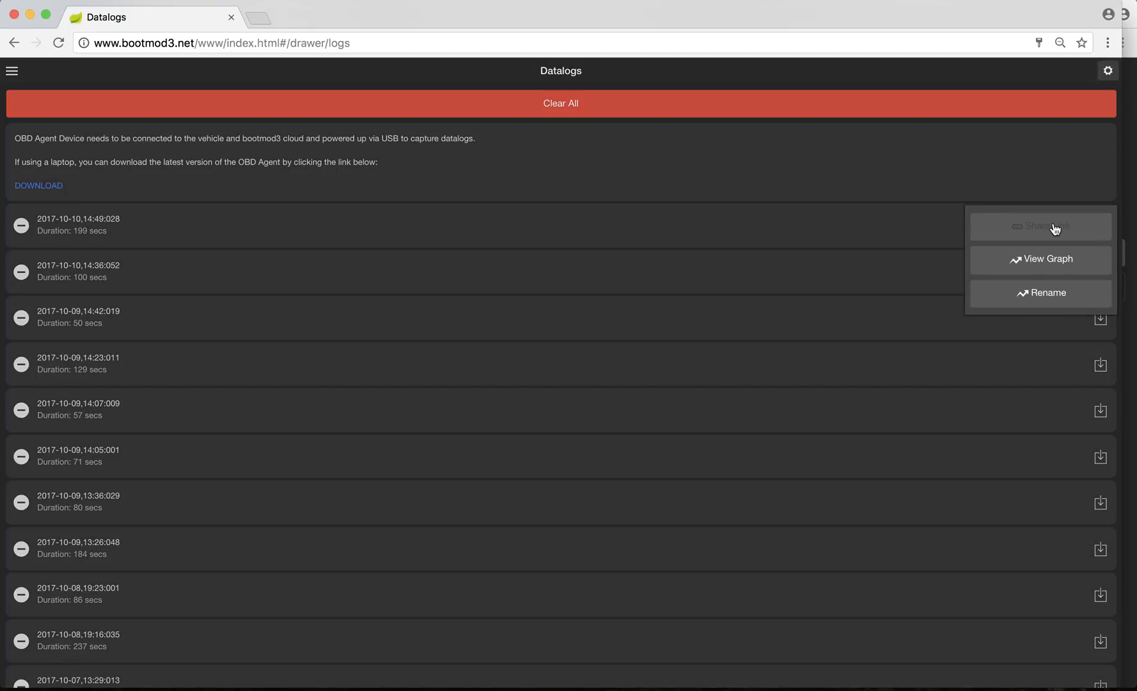
pyautogui.moveTo(1050, 296)
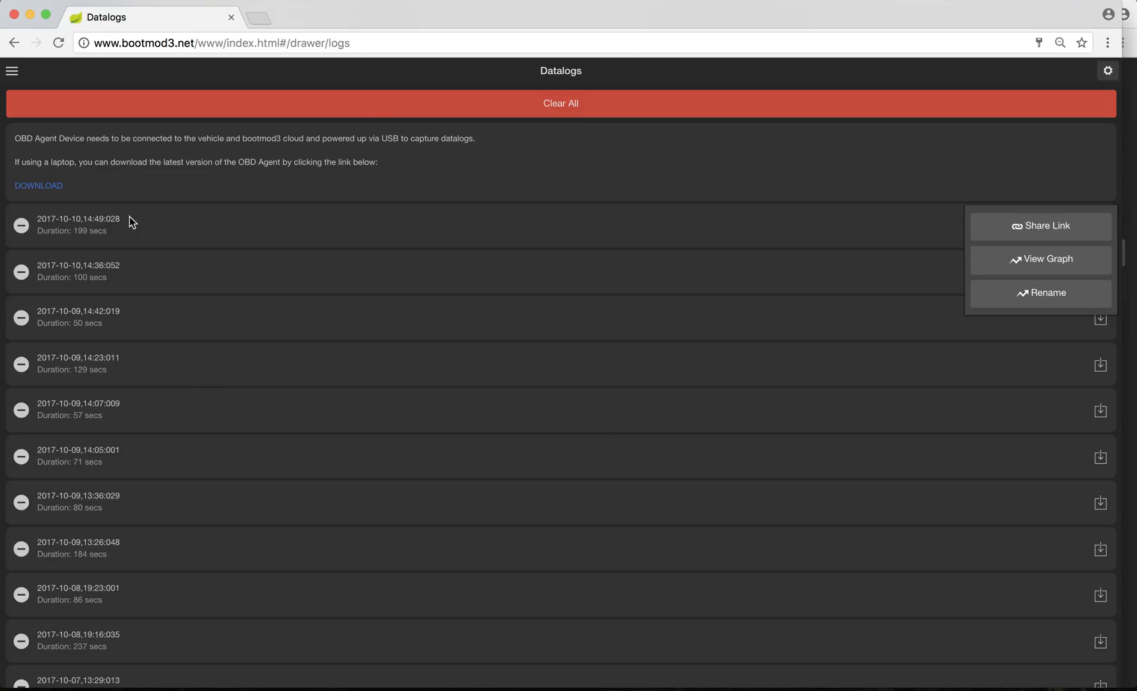
pyautogui.click(500, 130)
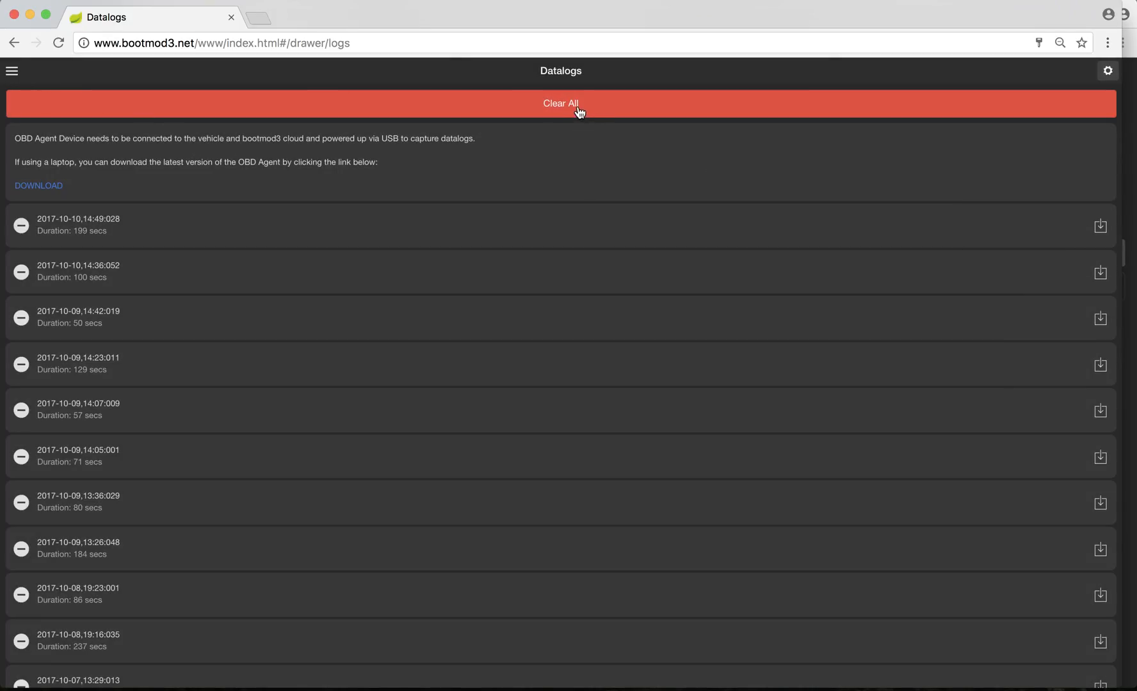
pyautogui.moveTo(598, 281)
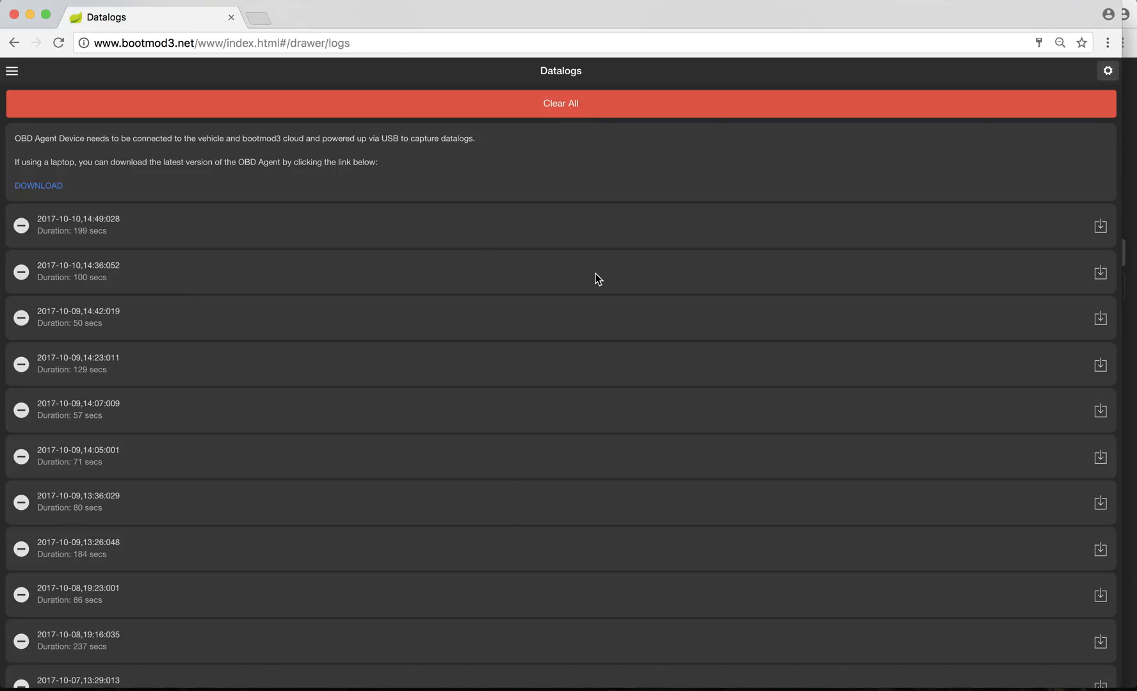
pyautogui.moveTo(167, 33)
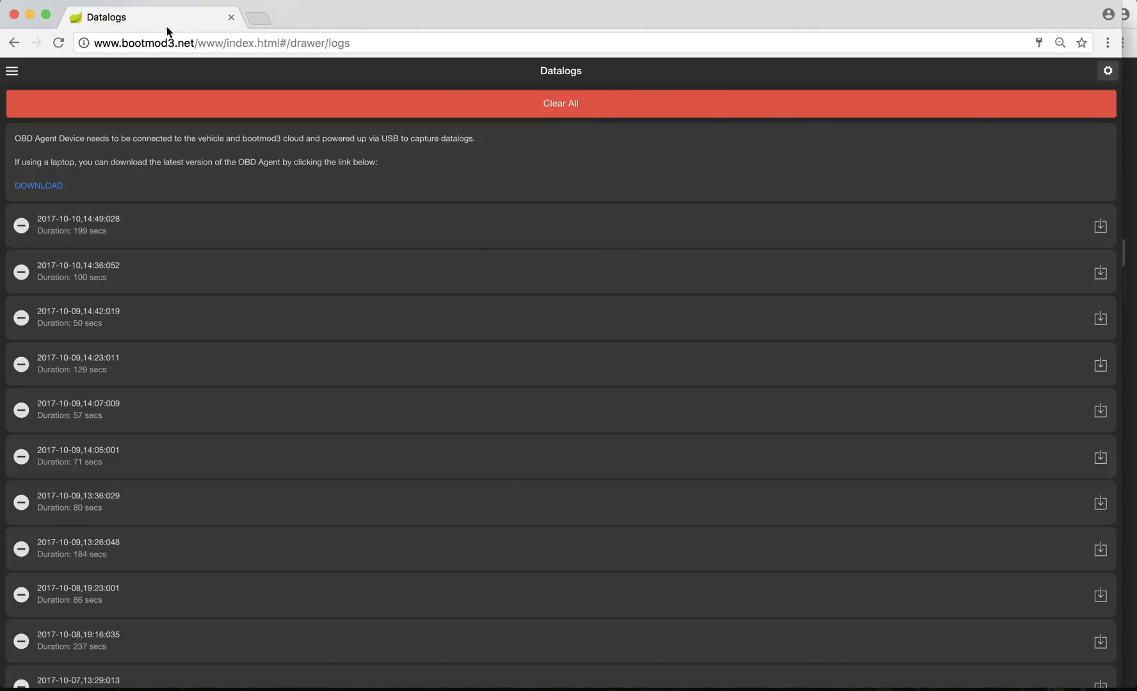
pyautogui.moveTo(10, 71)
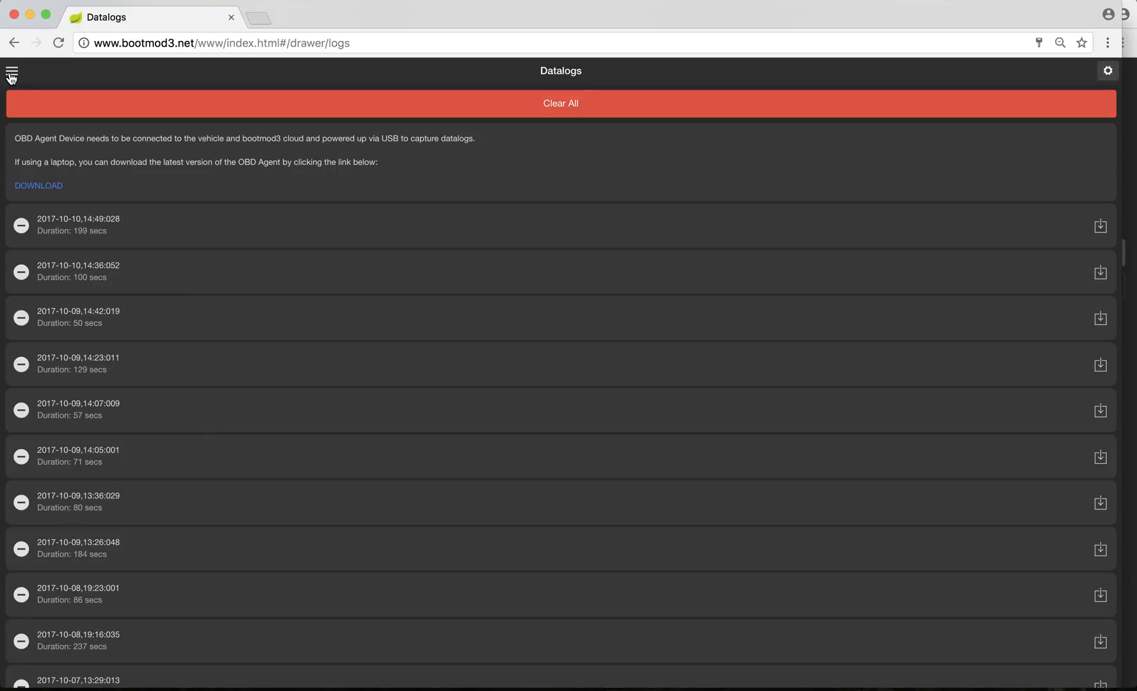
pyautogui.moveTo(38, 187)
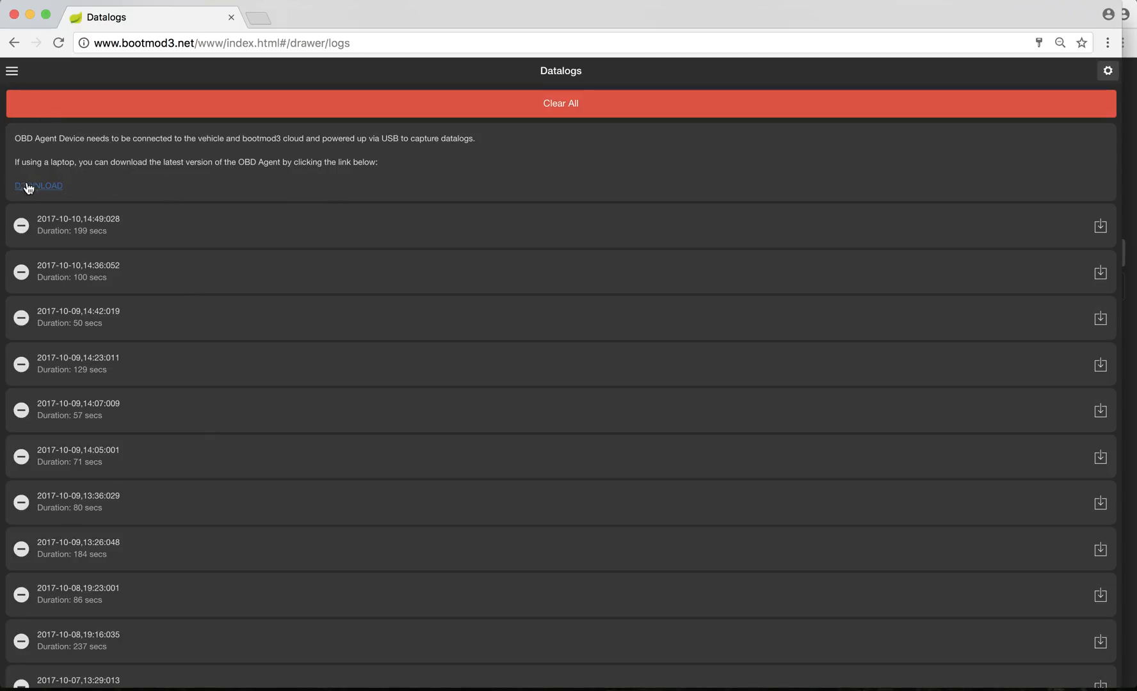
pyautogui.moveTo(245, 182)
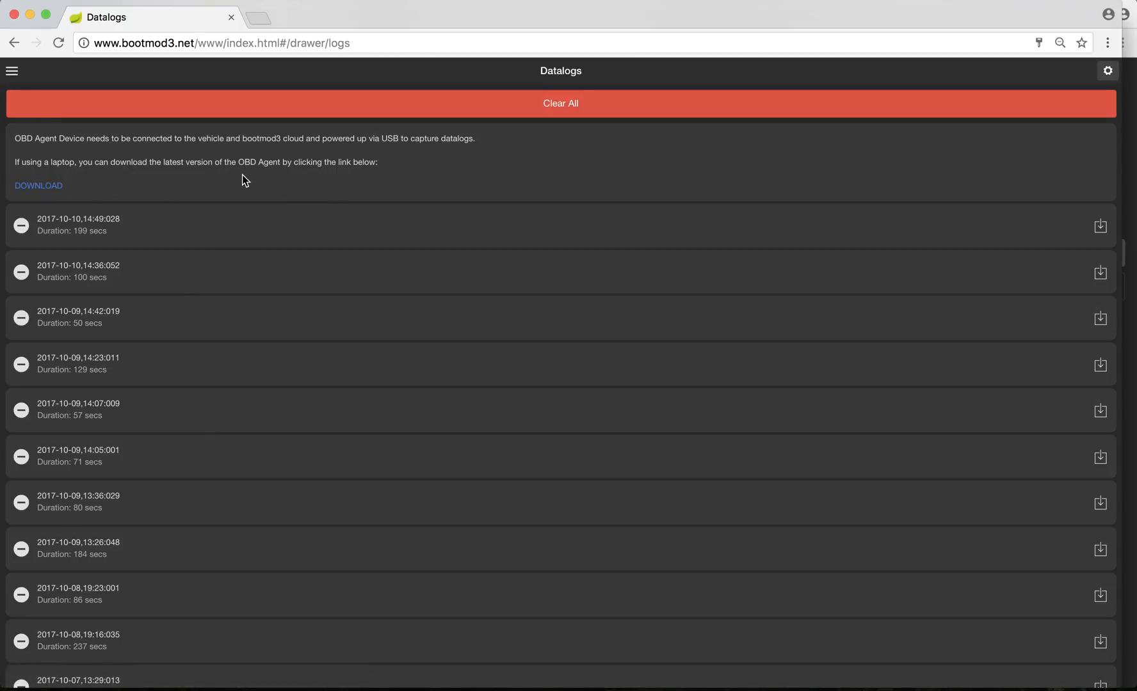
pyautogui.moveTo(57, 180)
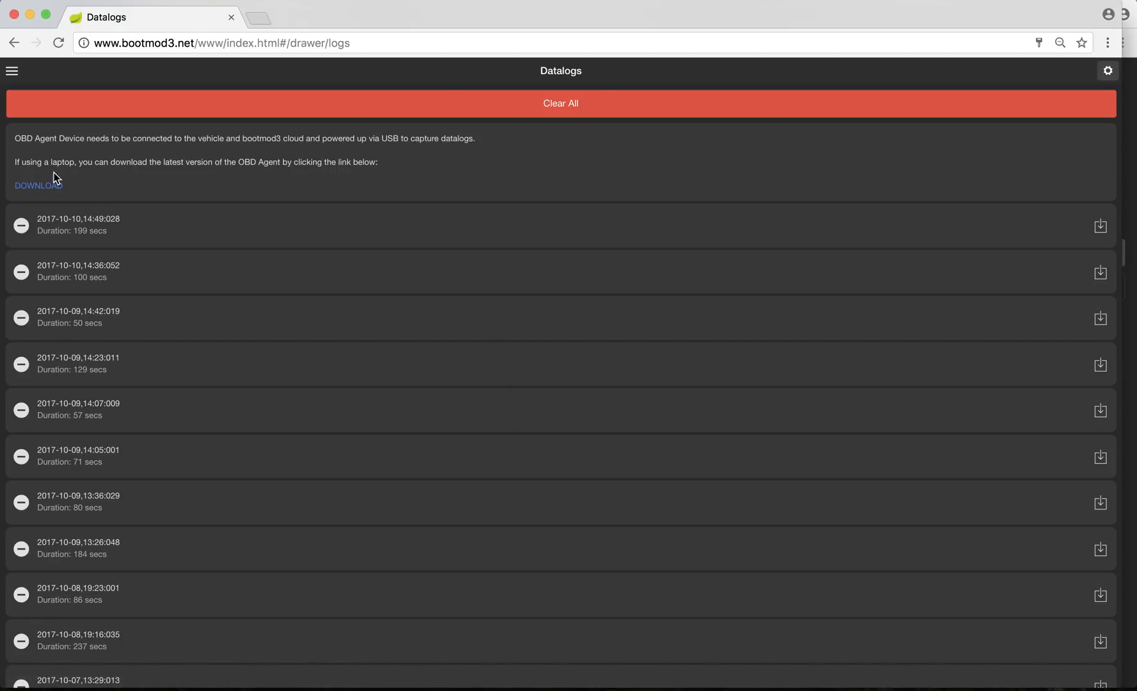
pyautogui.moveTo(39, 188)
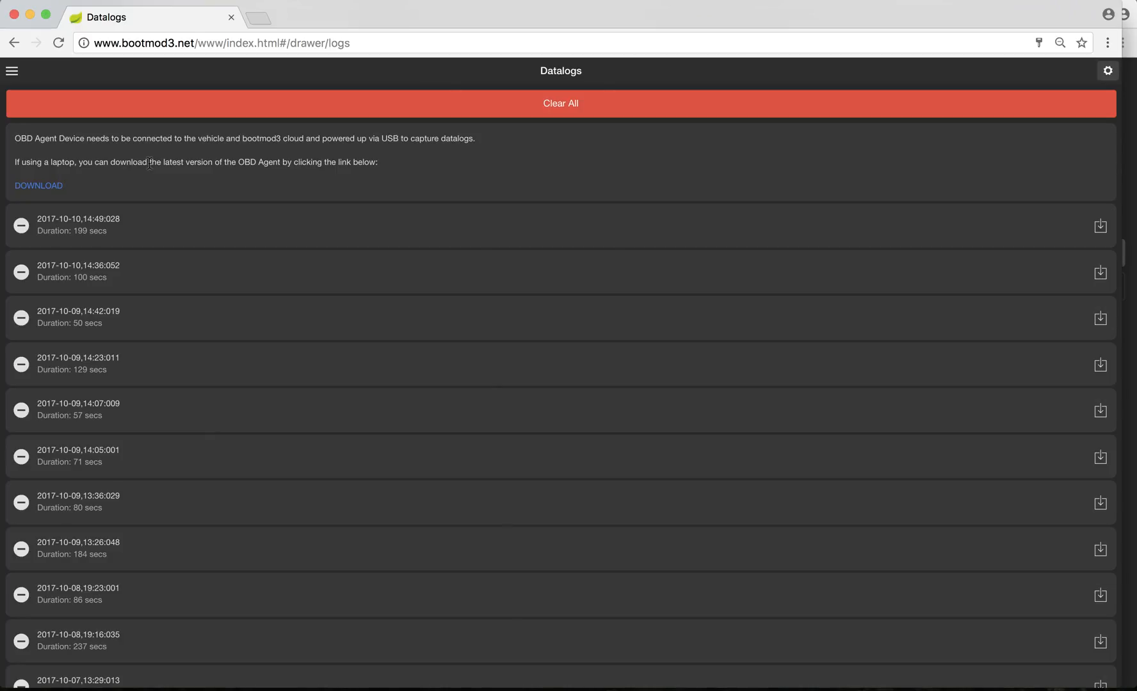
pyautogui.moveTo(37, 186)
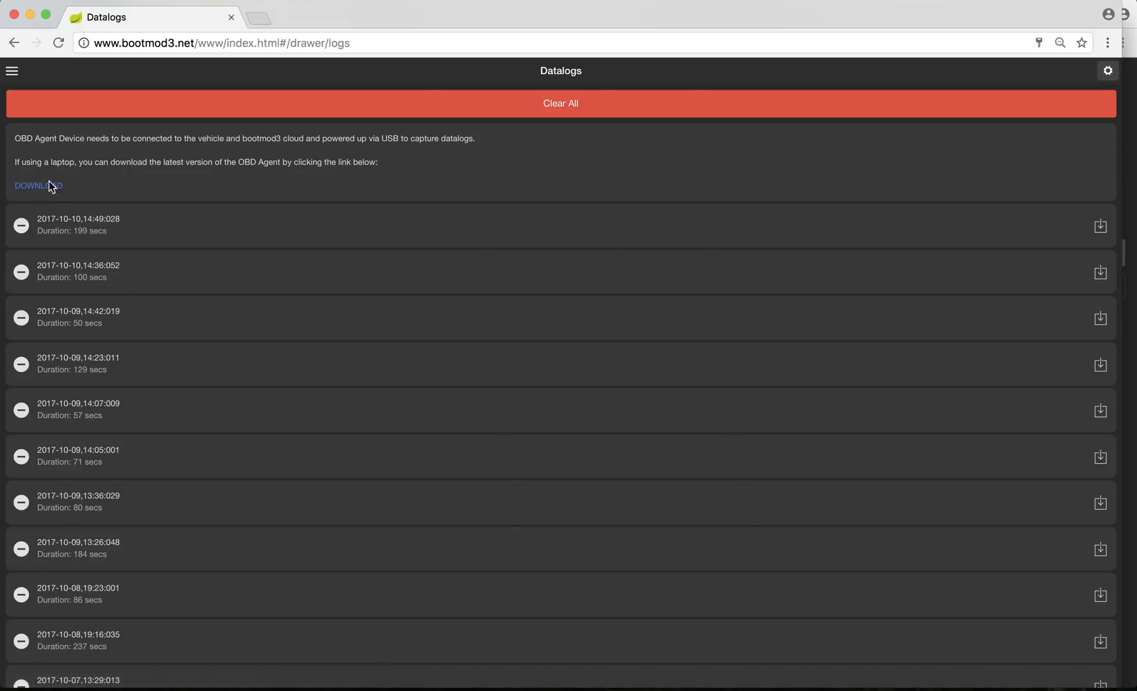
pyautogui.moveTo(26, 103)
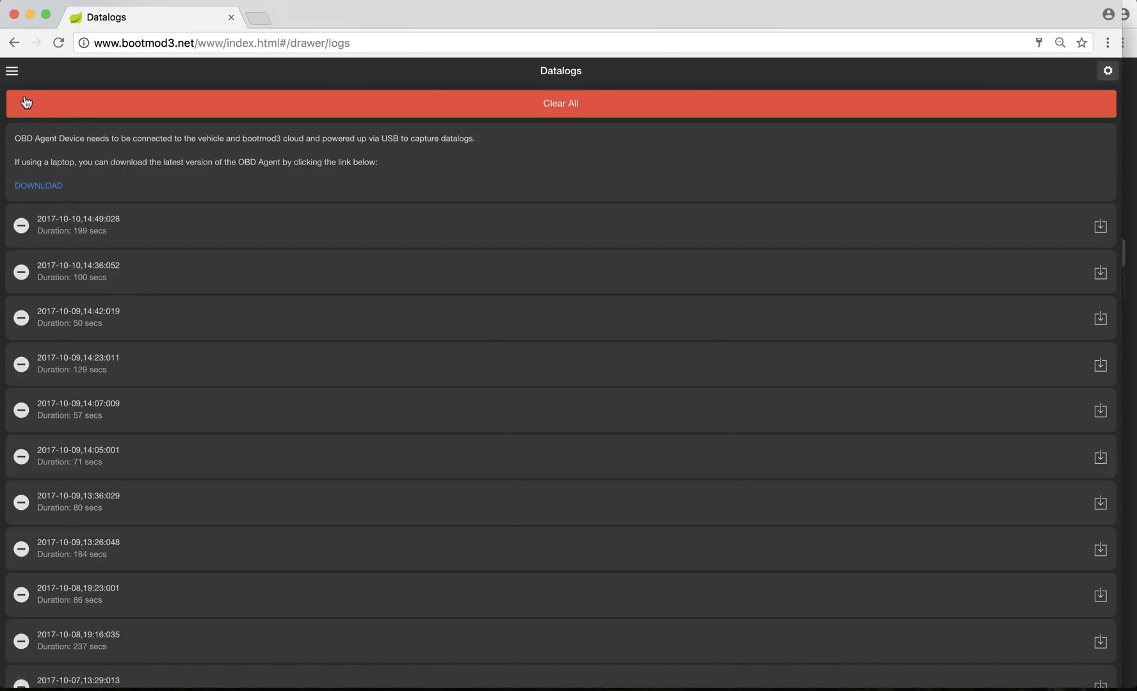
# Switch to the Diagnostics page, review its options, and reopen the navigation drawer
pyautogui.click(12, 70)
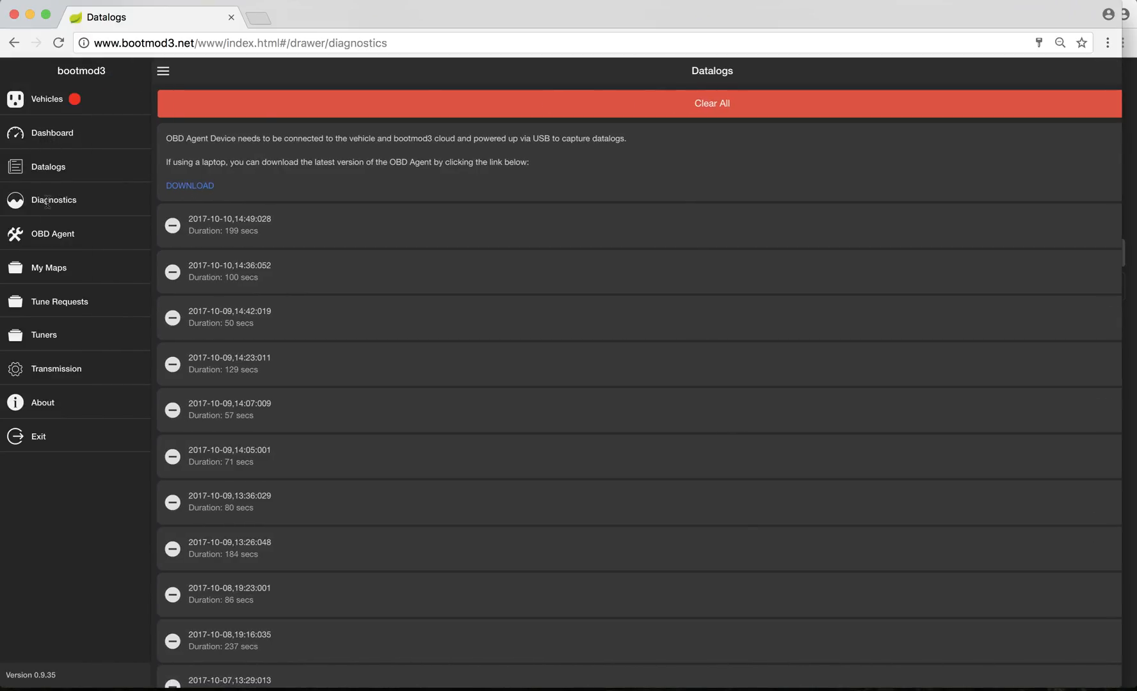
pyautogui.click(54, 199)
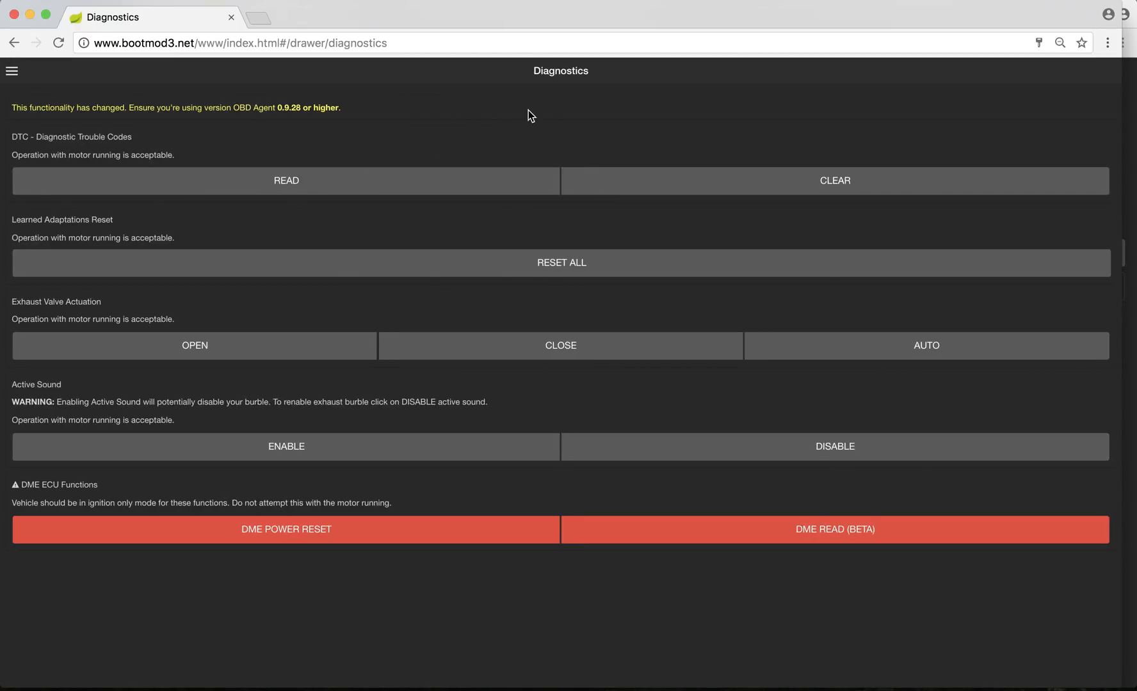
pyautogui.moveTo(161, 148)
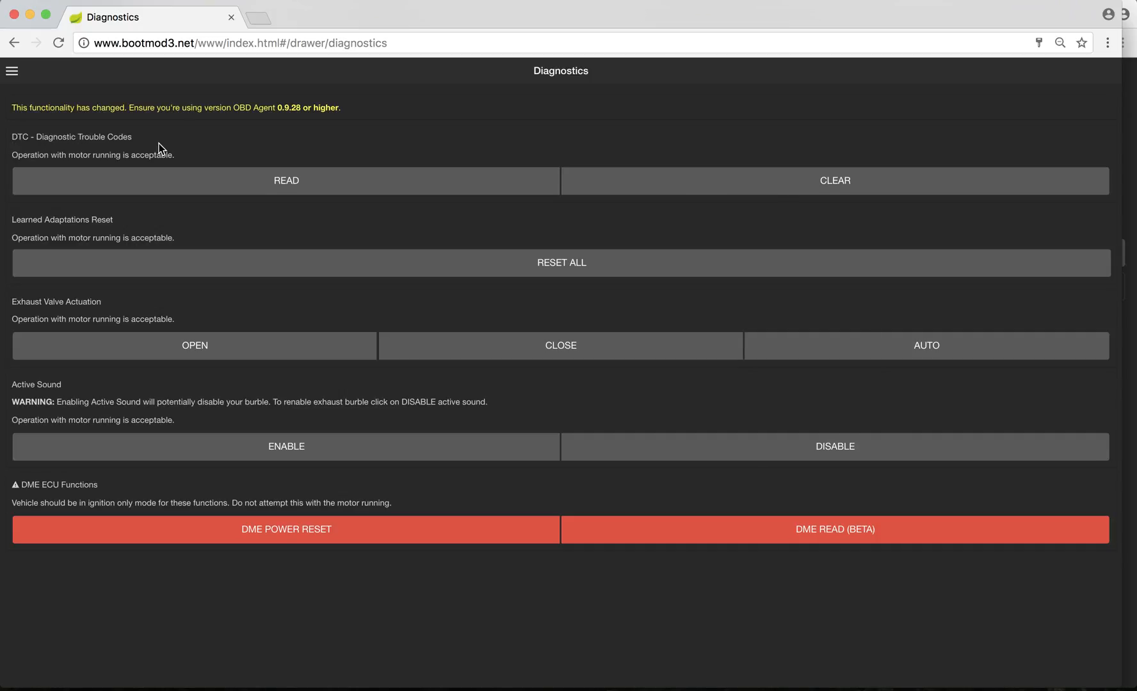
pyautogui.click(285, 180)
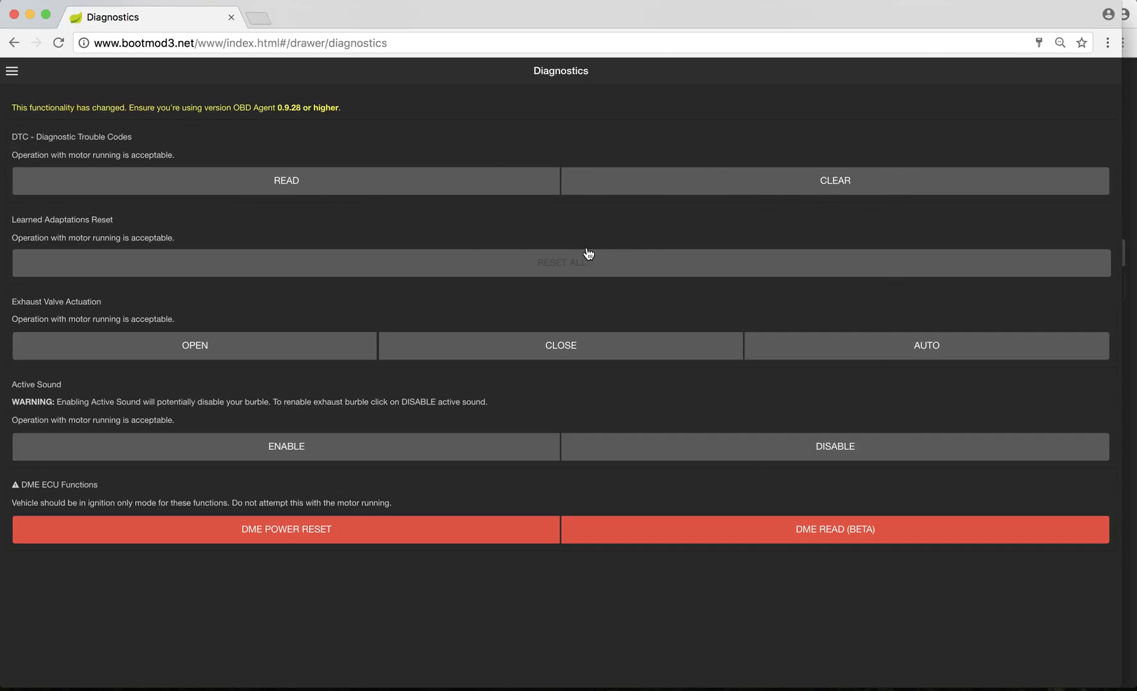
pyautogui.moveTo(310, 246)
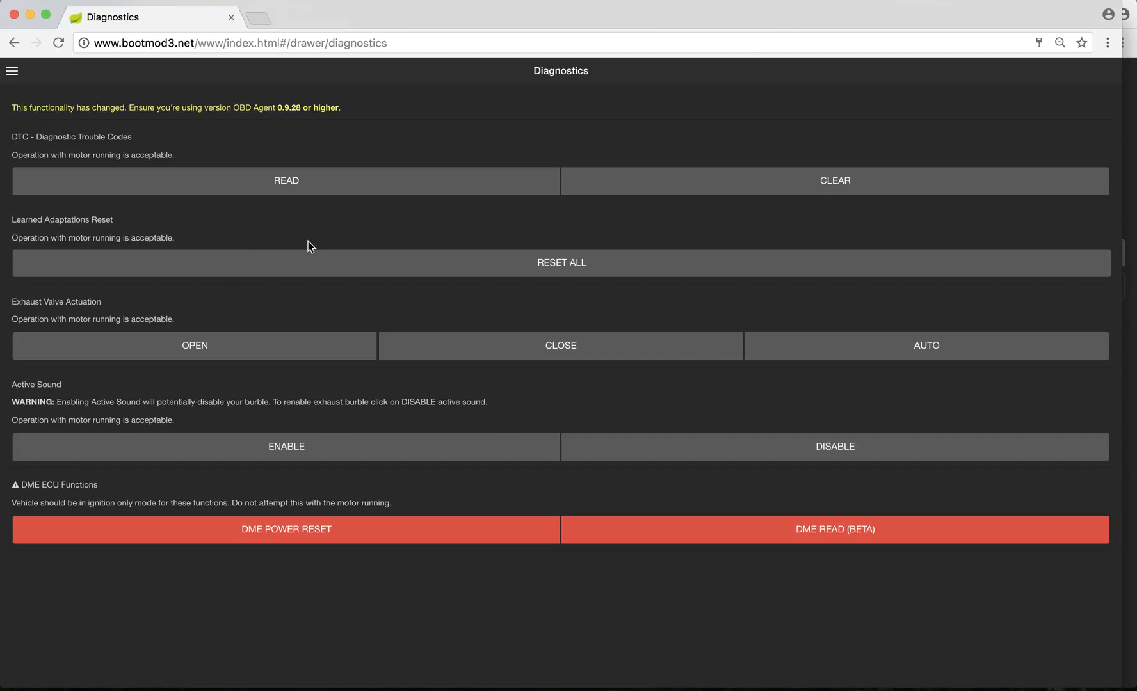
pyautogui.moveTo(214, 242)
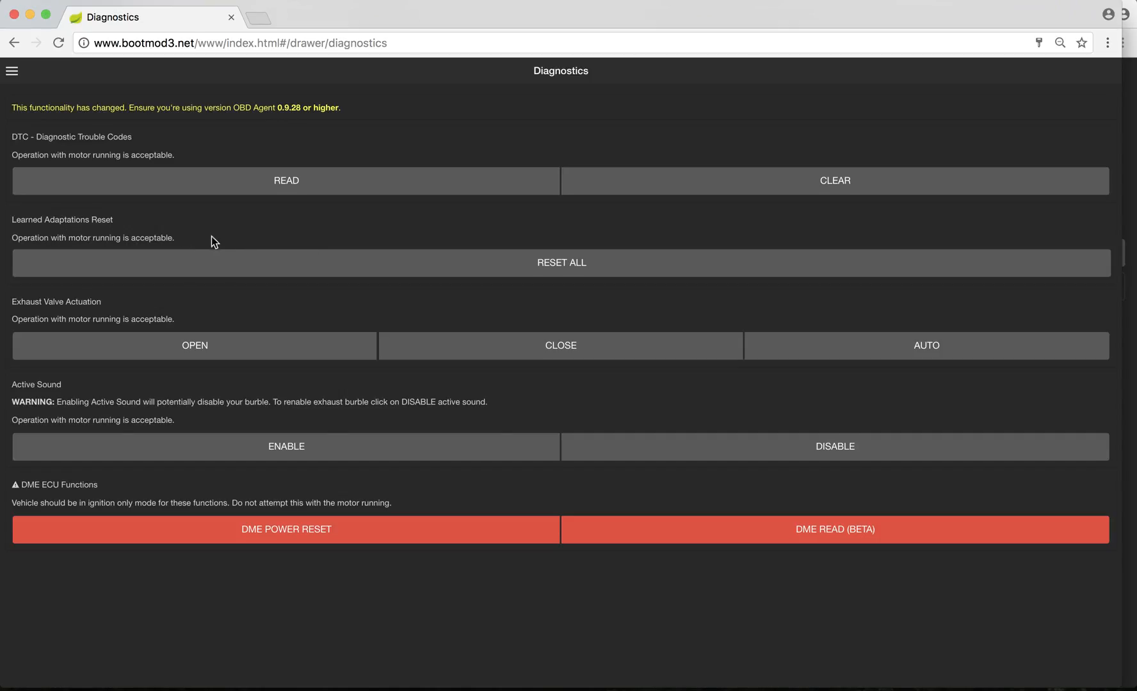
pyautogui.moveTo(606, 300)
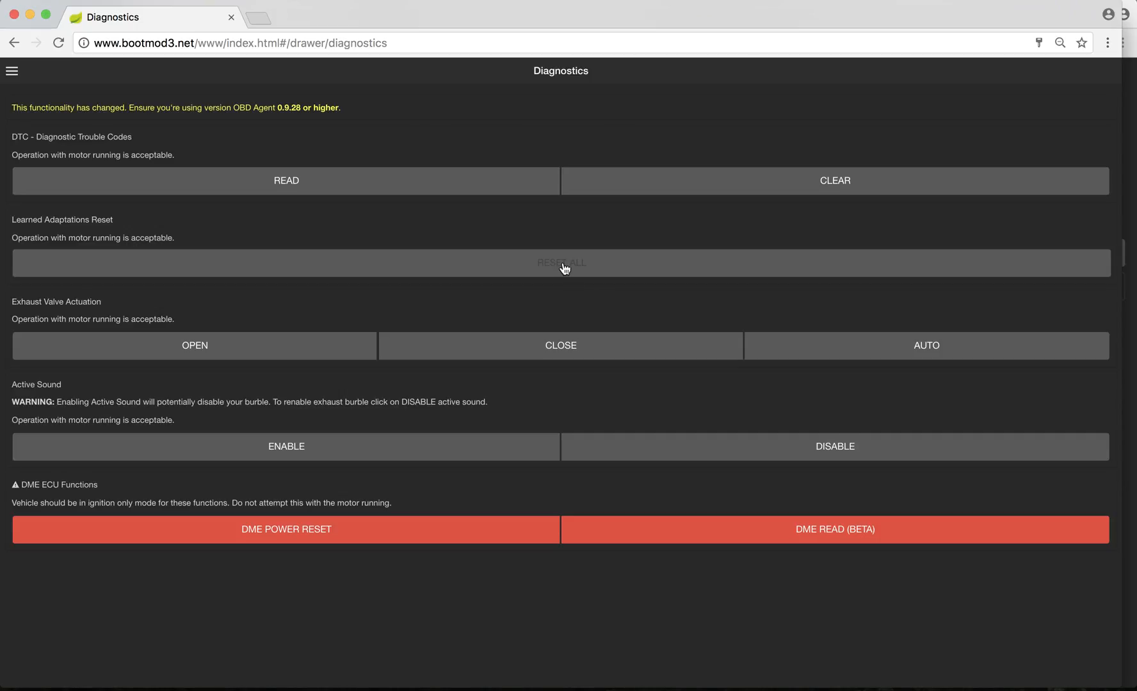
pyautogui.moveTo(41, 317)
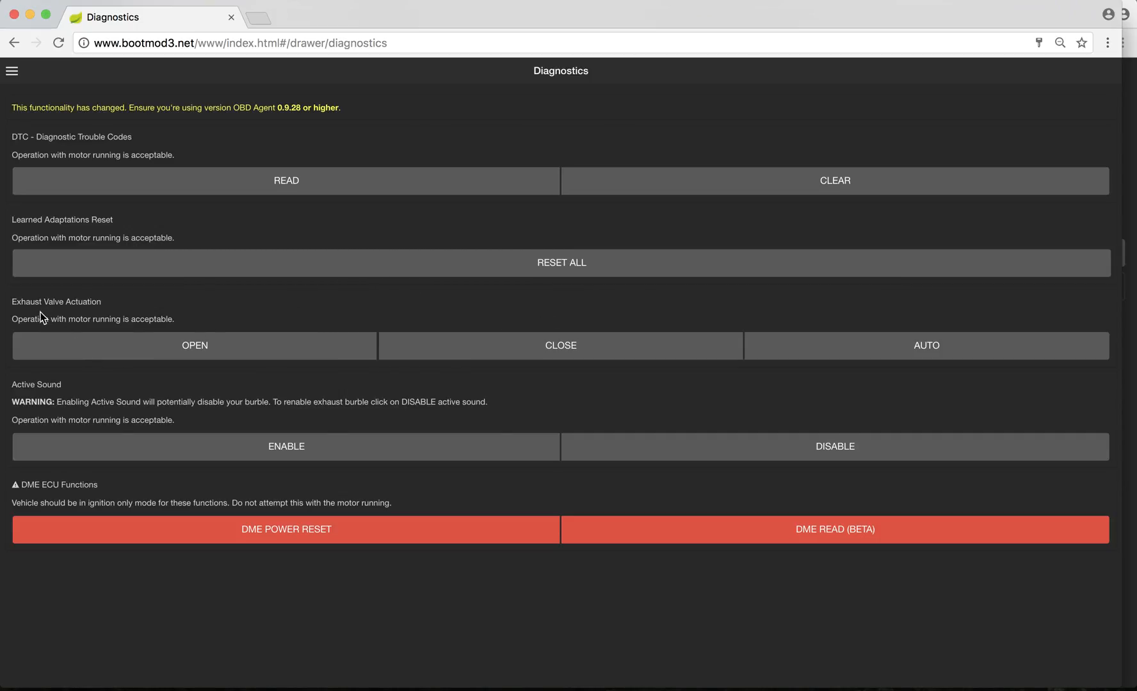
pyautogui.moveTo(785, 380)
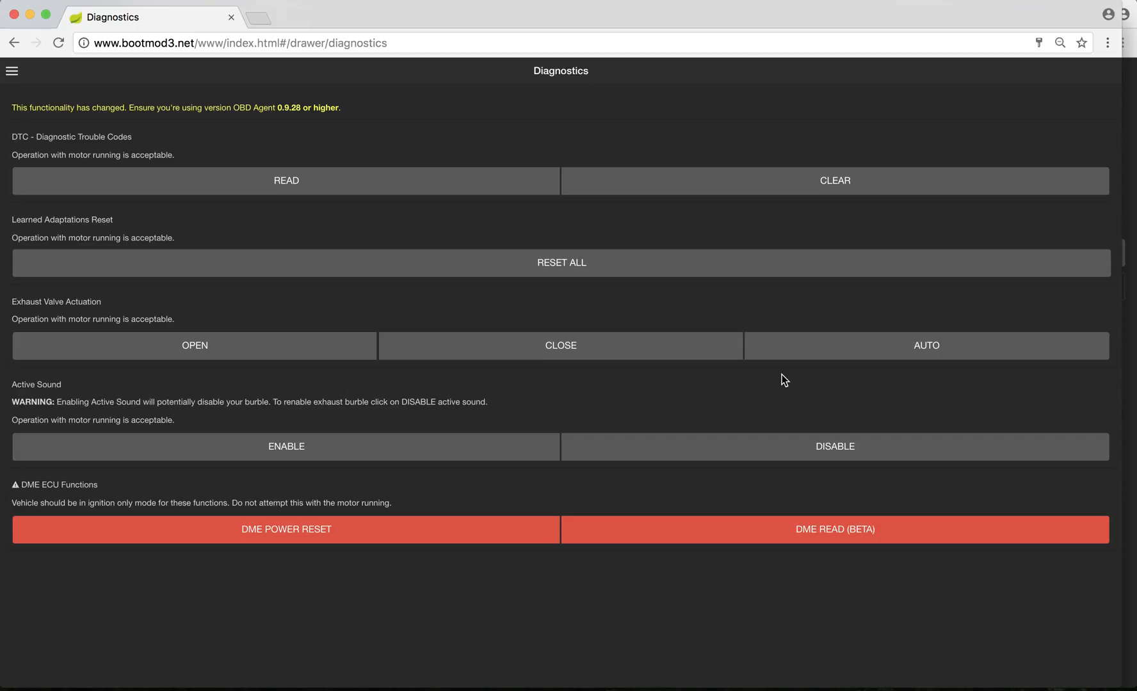
pyautogui.moveTo(668, 346)
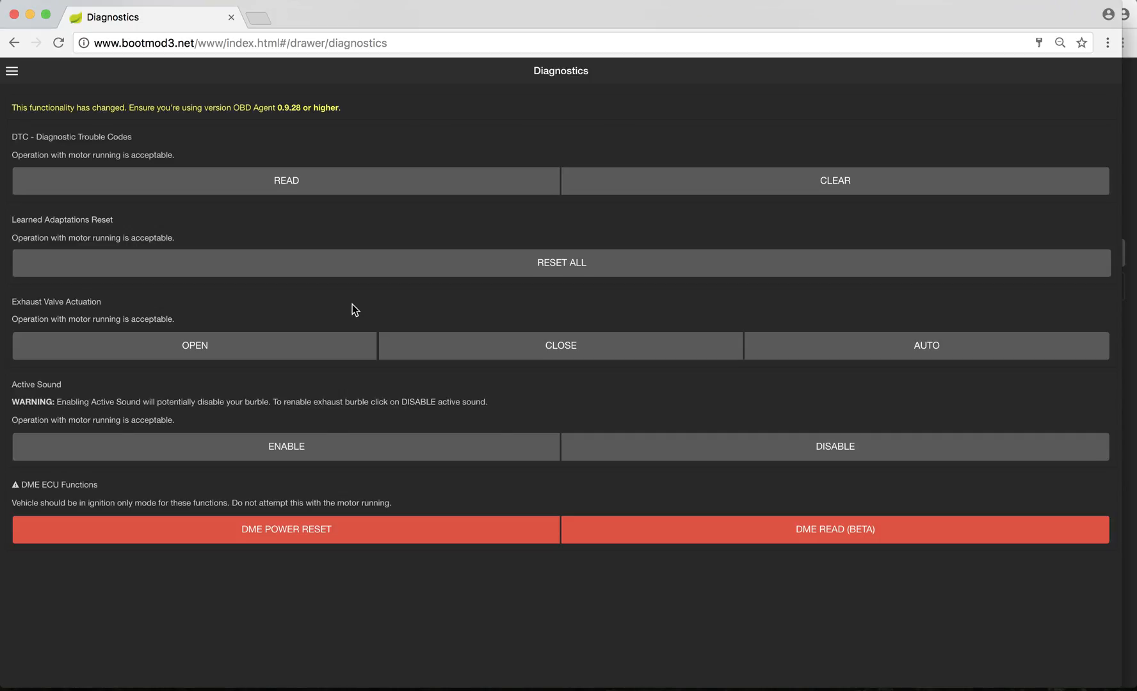
pyautogui.moveTo(579, 375)
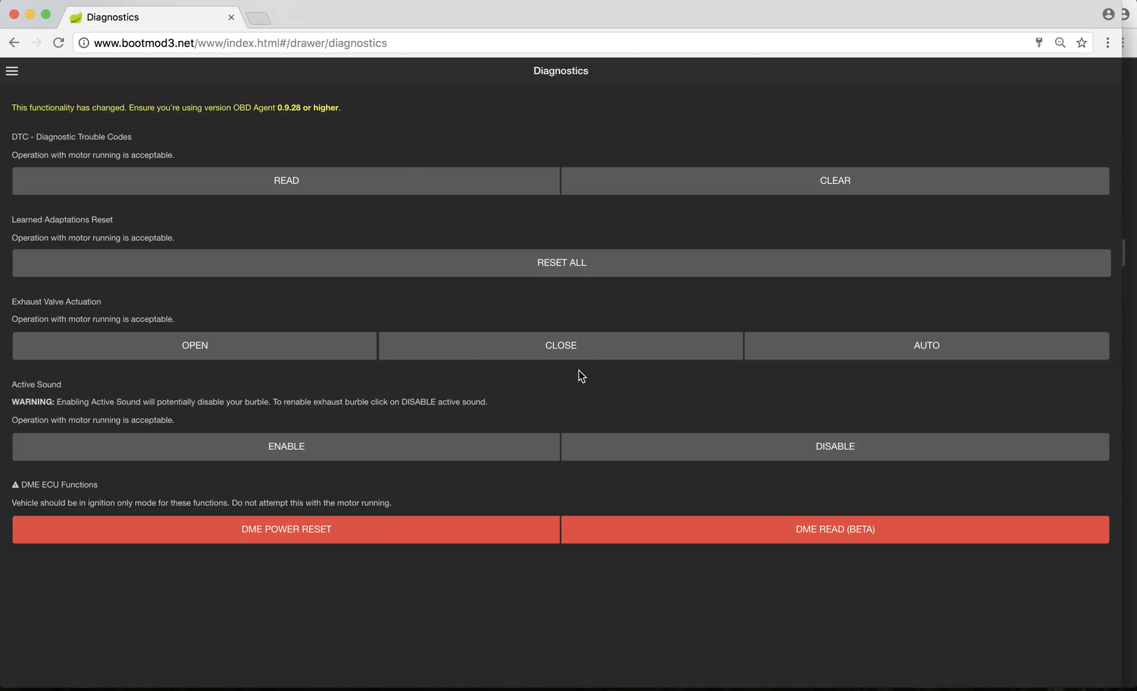
pyautogui.moveTo(562, 393)
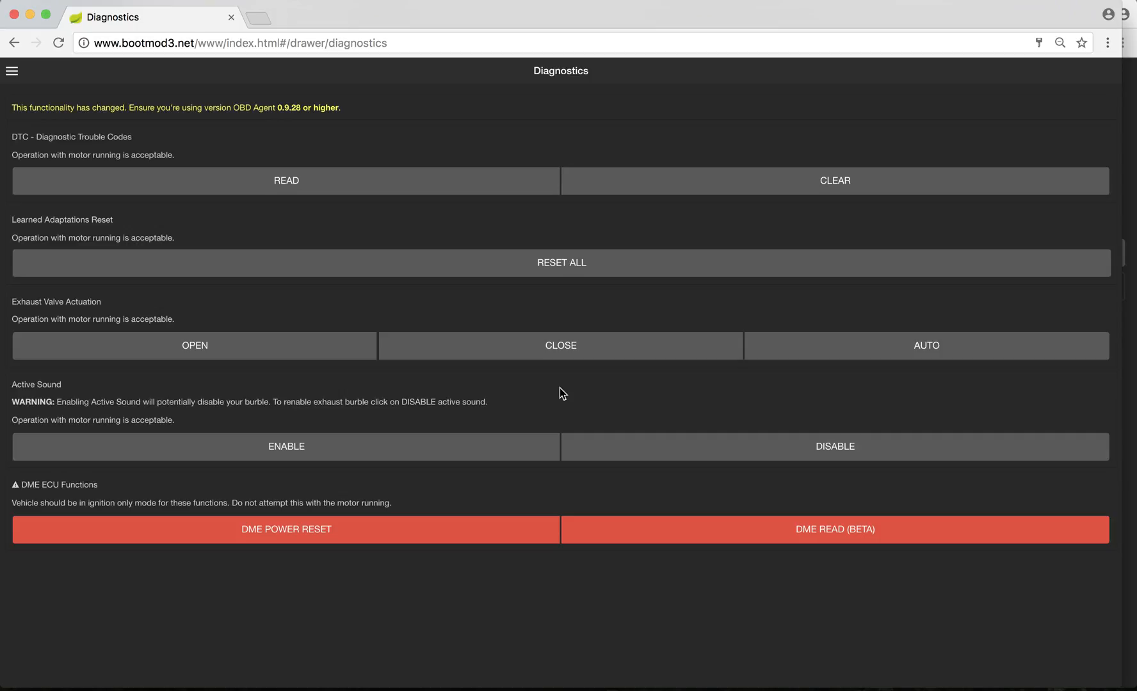
pyautogui.moveTo(561, 325)
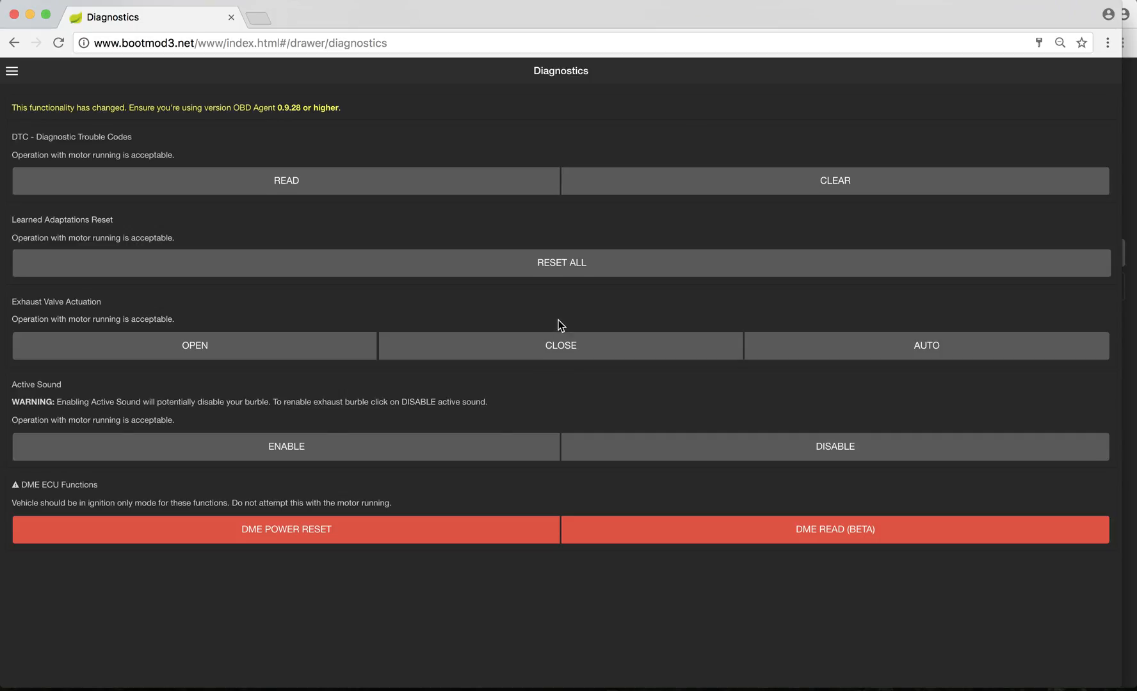
pyautogui.moveTo(639, 393)
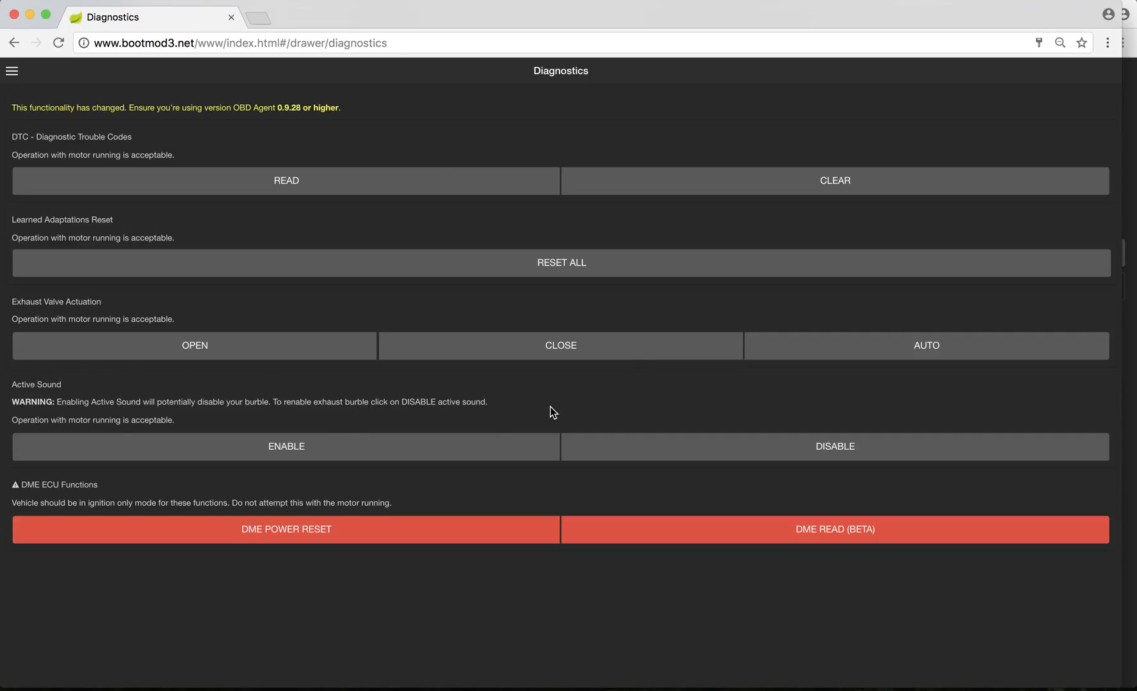
pyautogui.moveTo(589, 493)
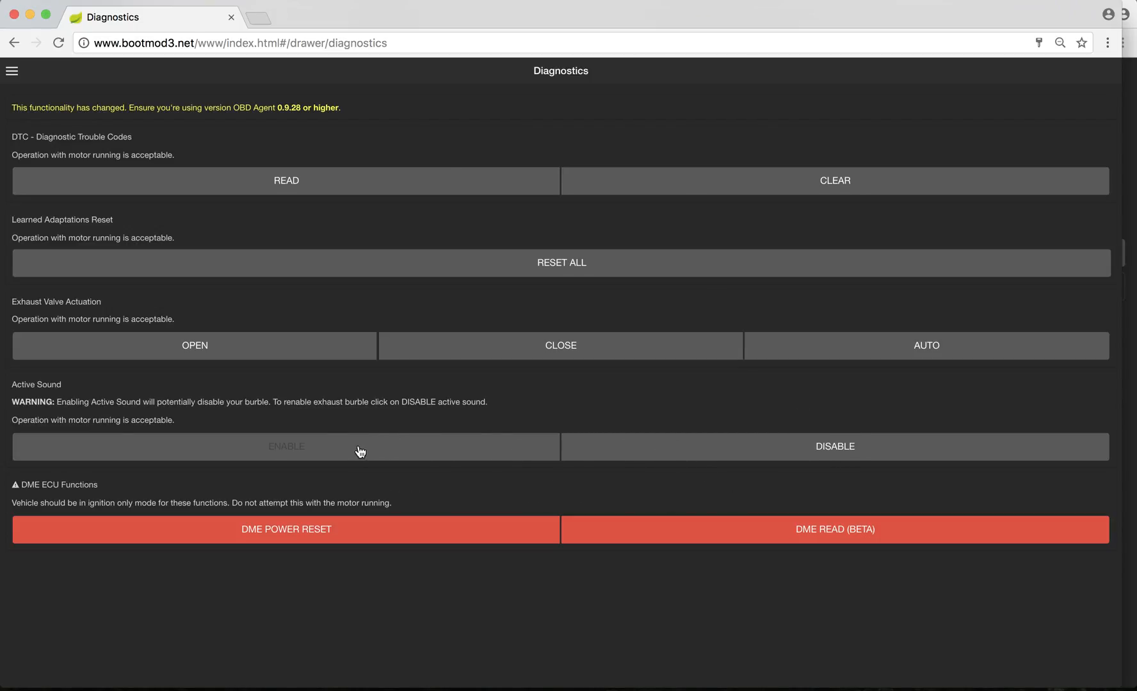
pyautogui.moveTo(548, 399)
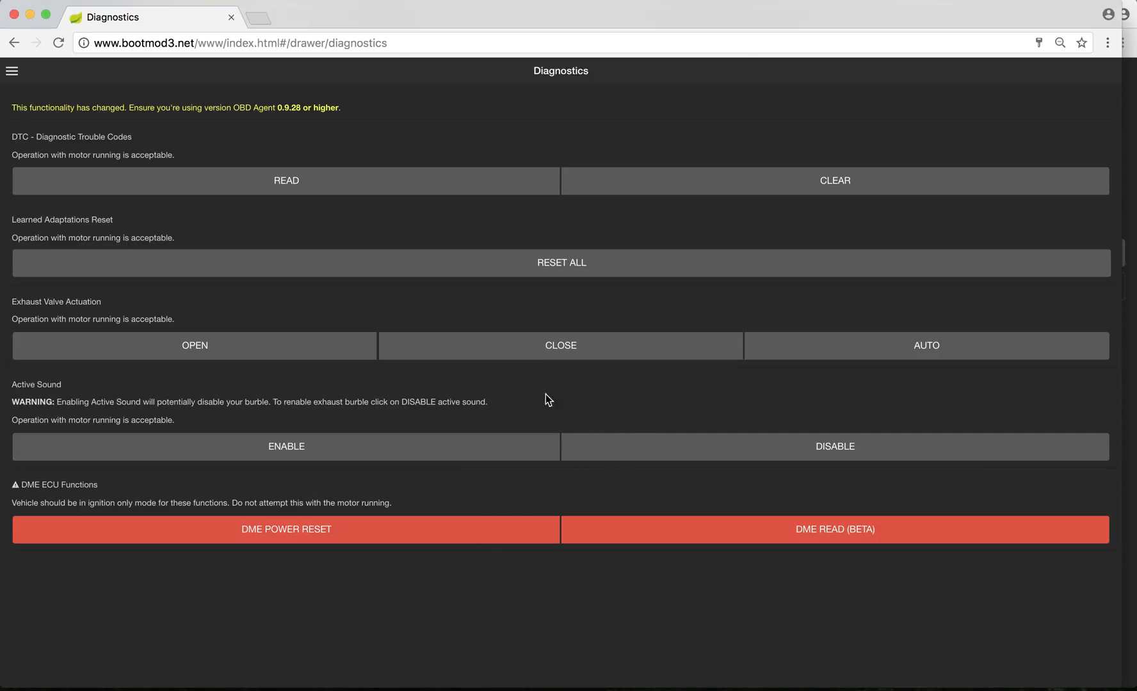
pyautogui.moveTo(523, 399)
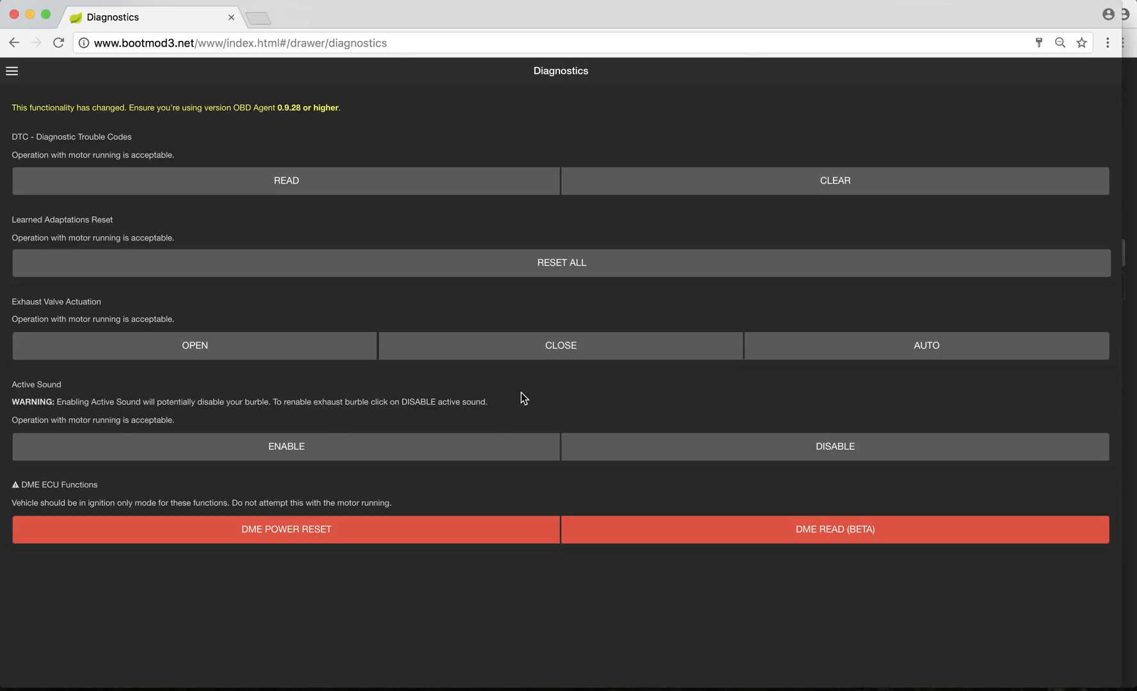
pyautogui.moveTo(585, 430)
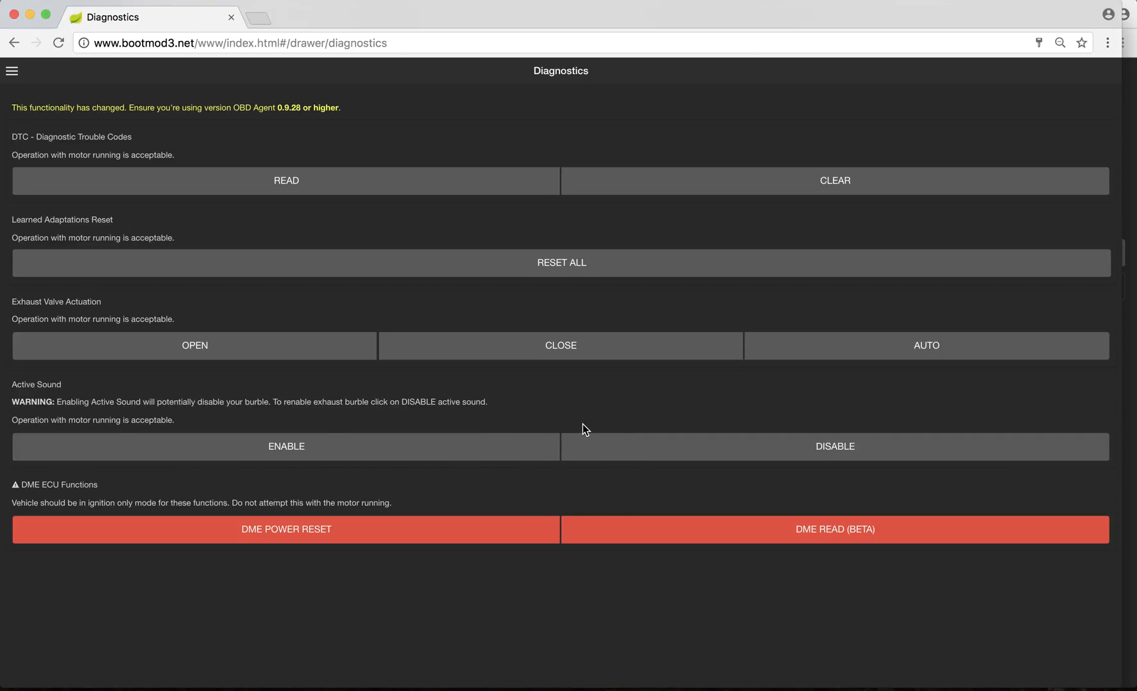
pyautogui.moveTo(586, 467)
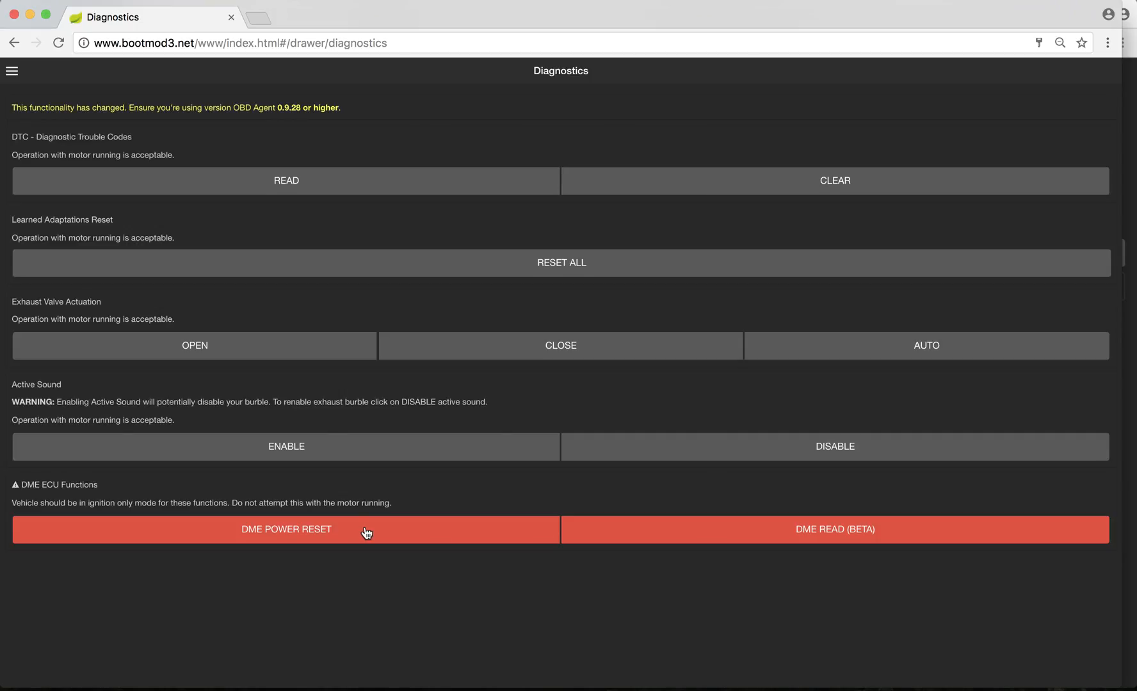
pyautogui.moveTo(309, 544)
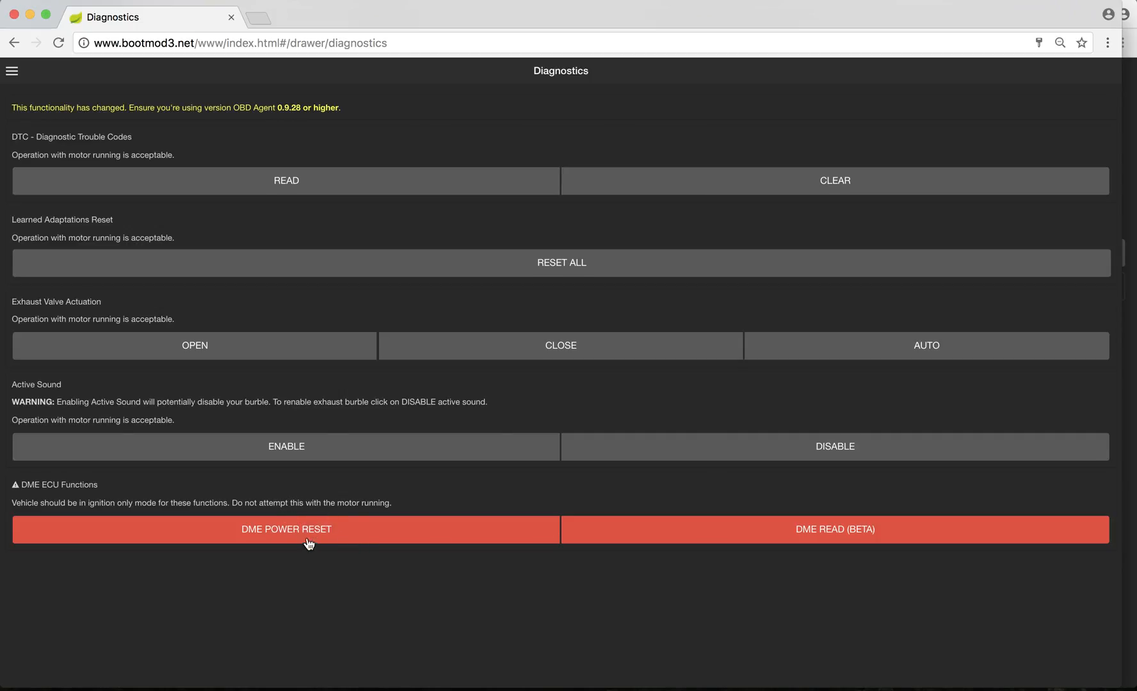
pyautogui.moveTo(833, 551)
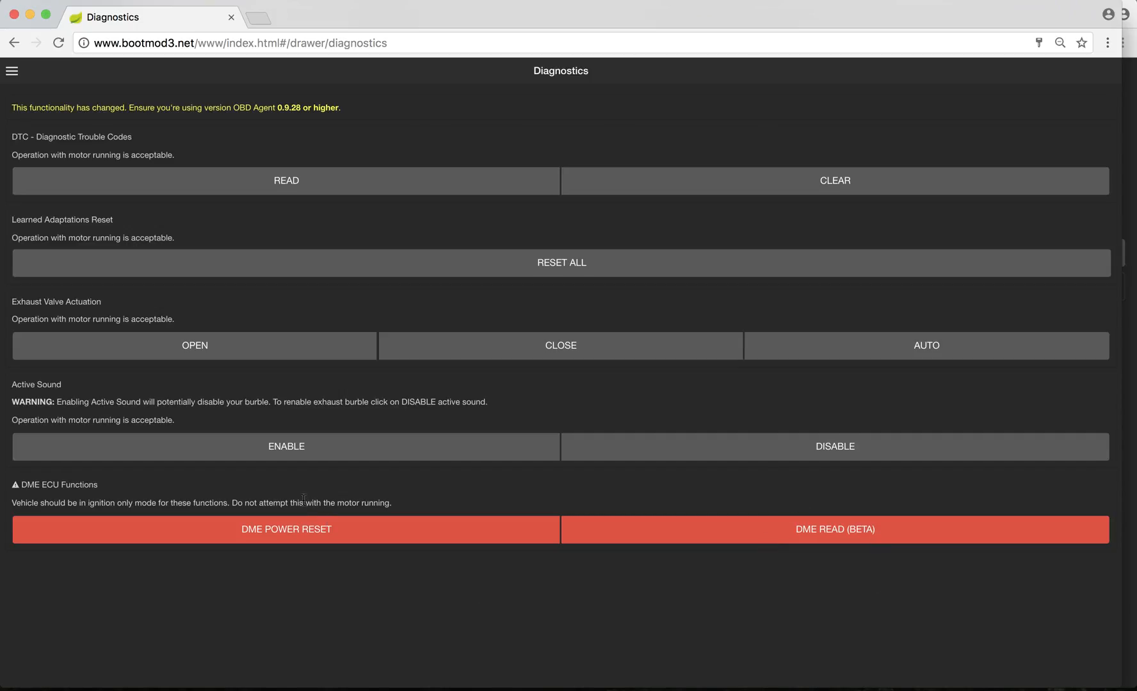
pyautogui.moveTo(354, 562)
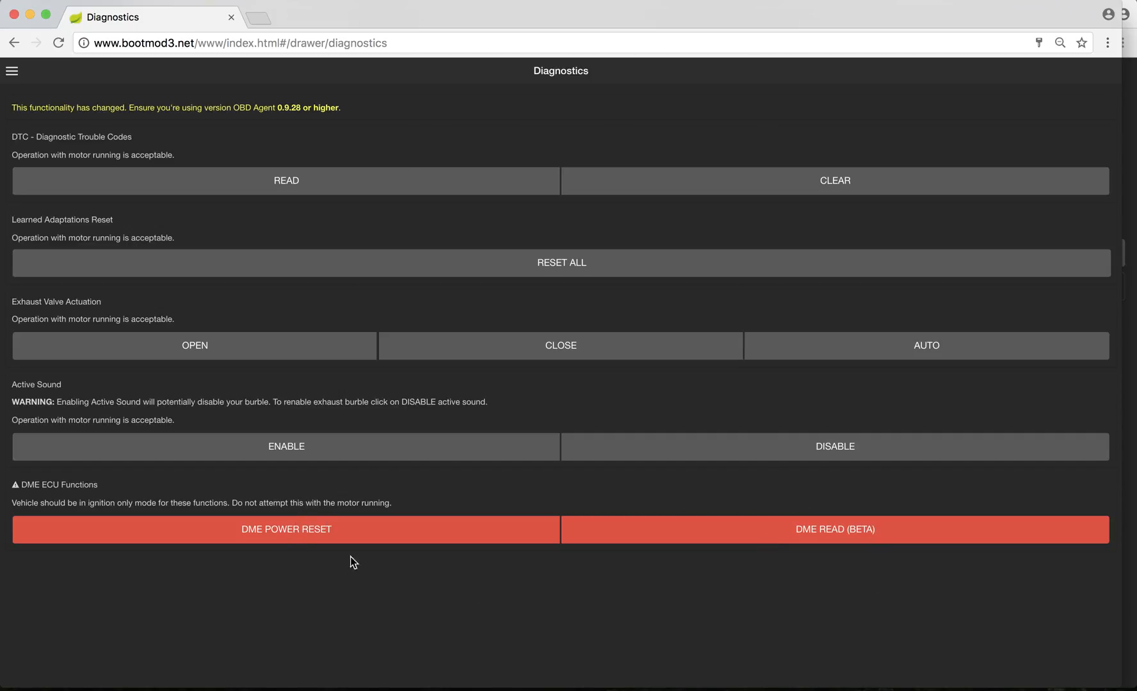
pyautogui.moveTo(589, 646)
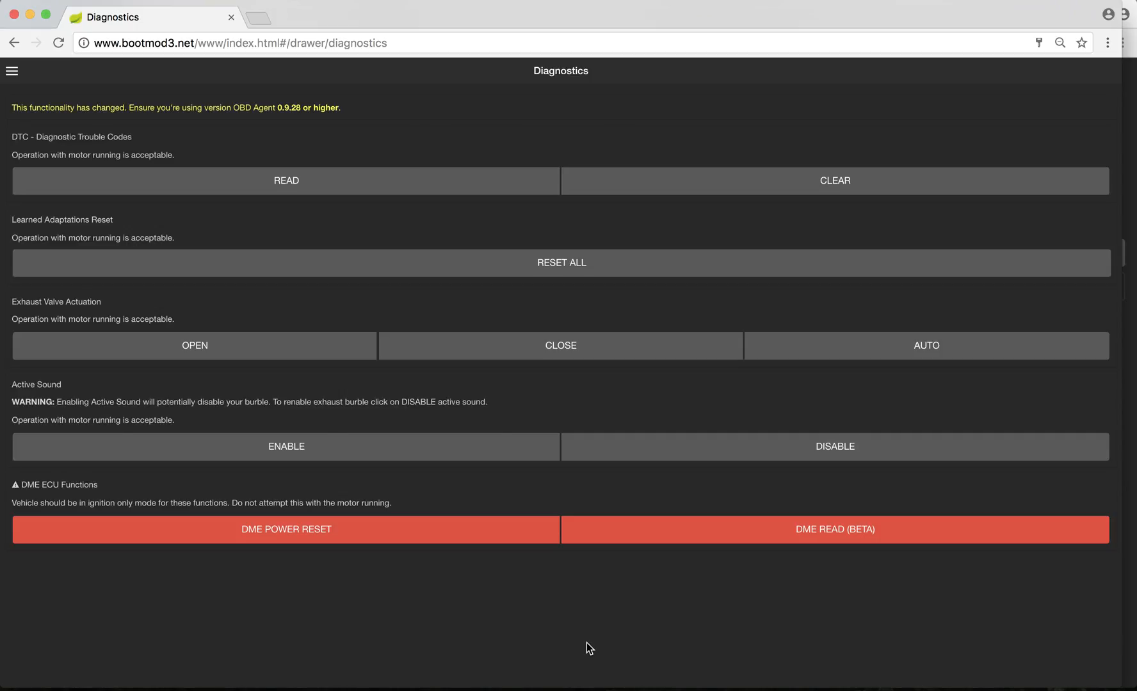
pyautogui.moveTo(731, 585)
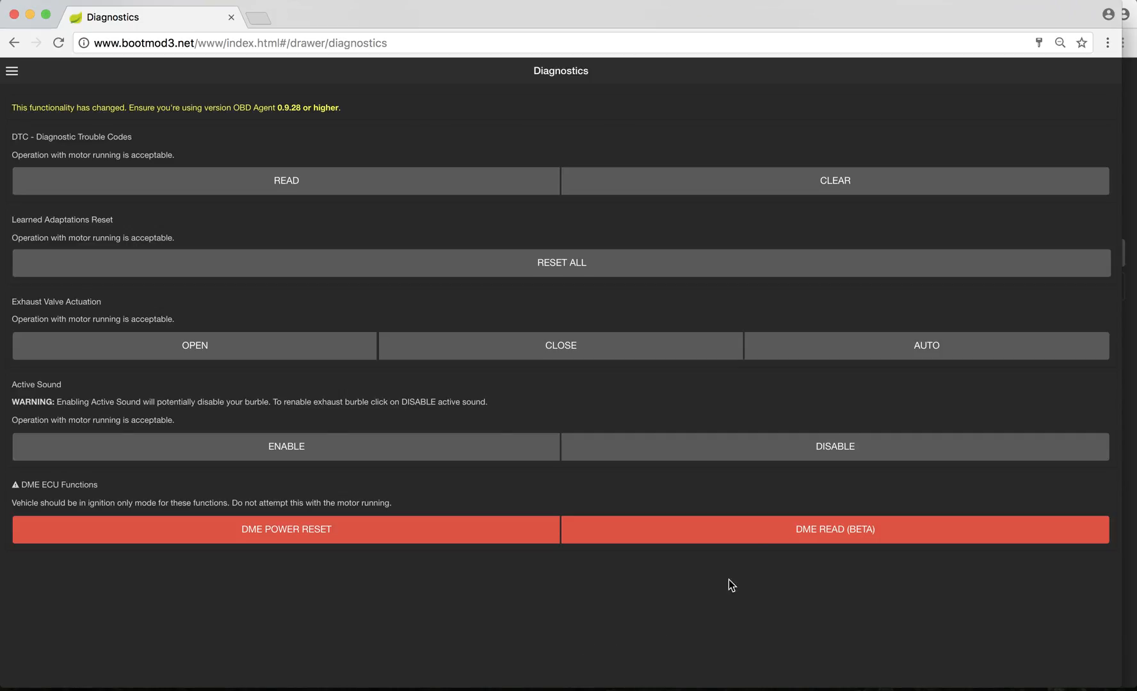
pyautogui.moveTo(394, 537)
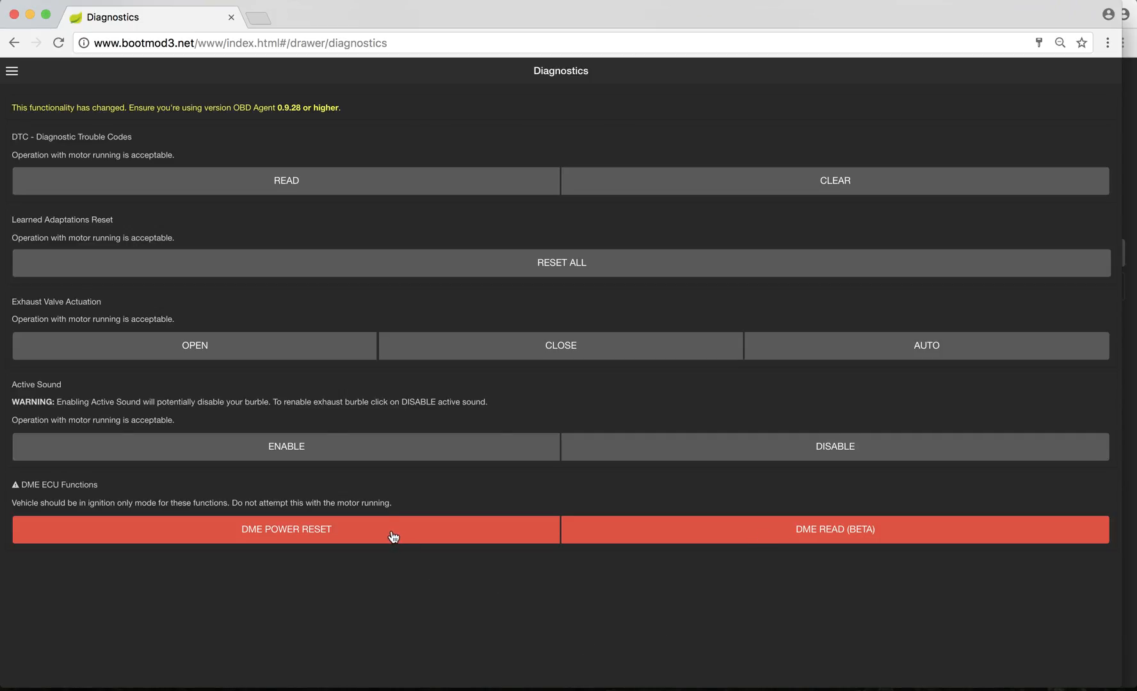
pyautogui.moveTo(587, 645)
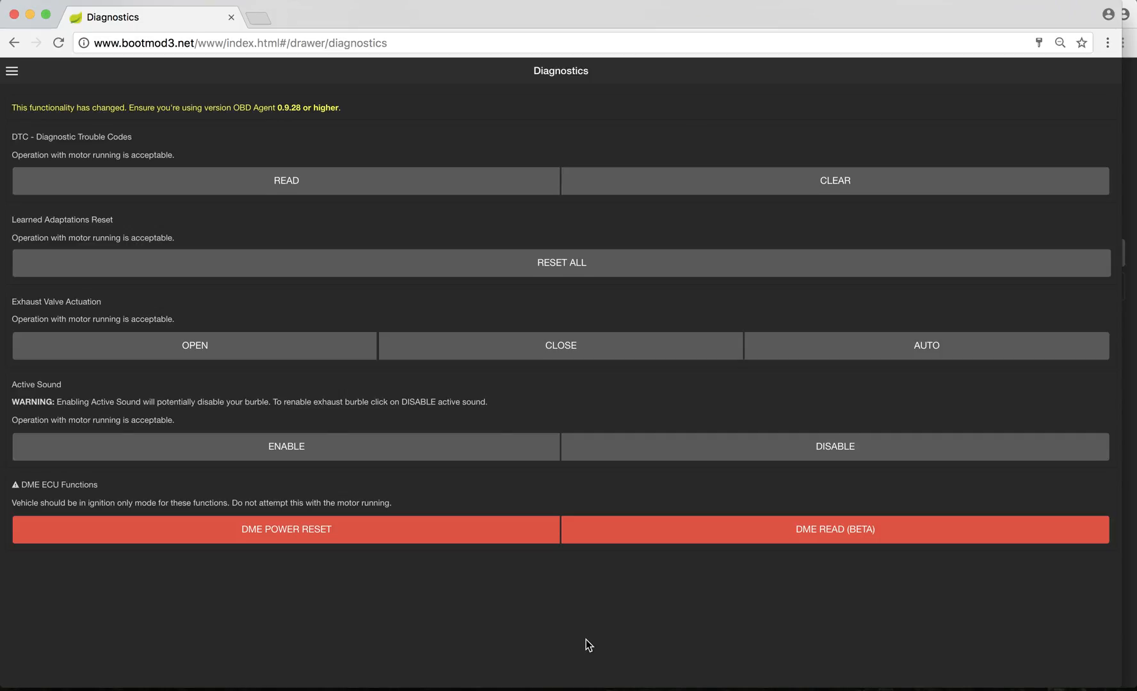
pyautogui.moveTo(577, 535)
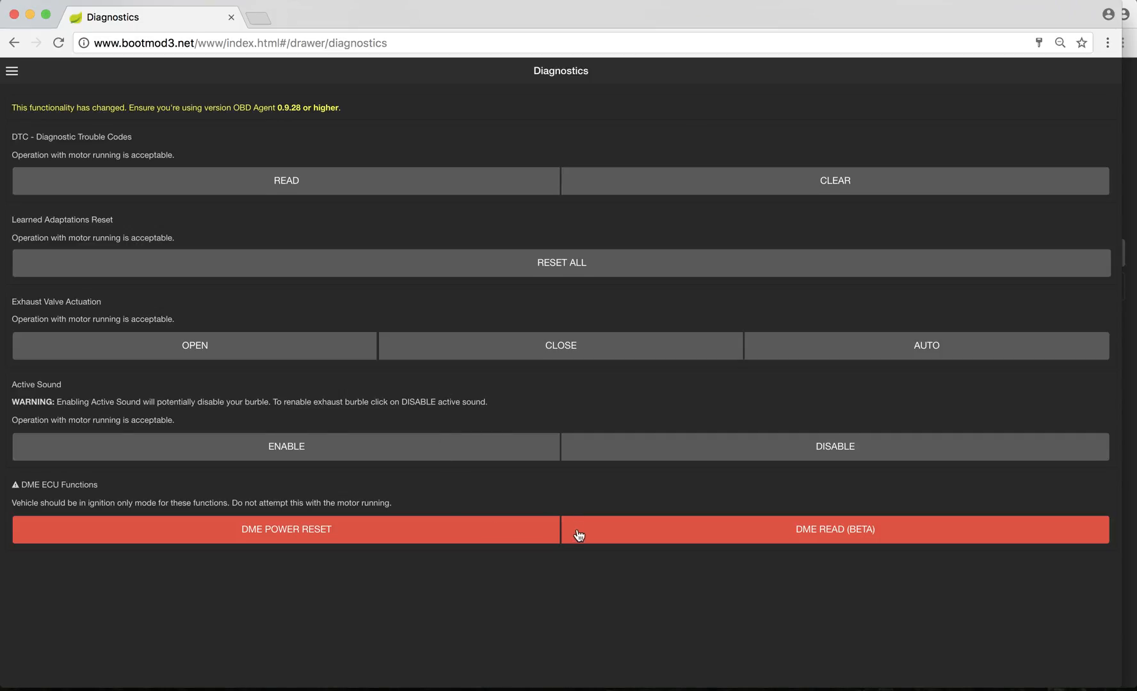
pyautogui.moveTo(652, 491)
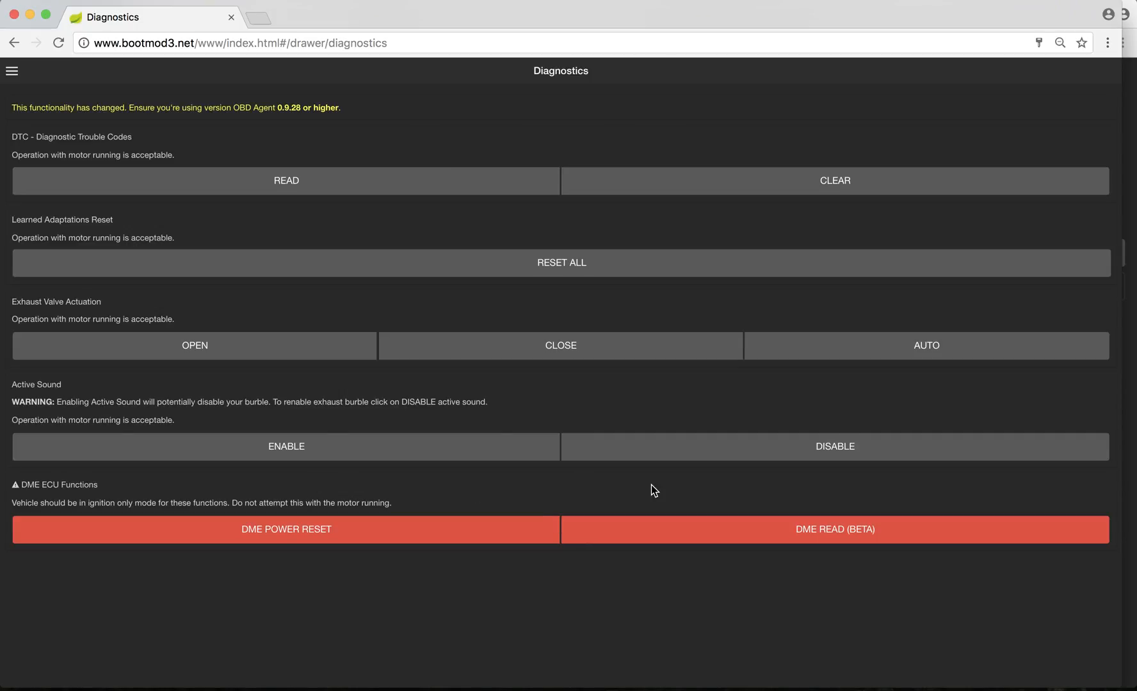
pyautogui.click(11, 70)
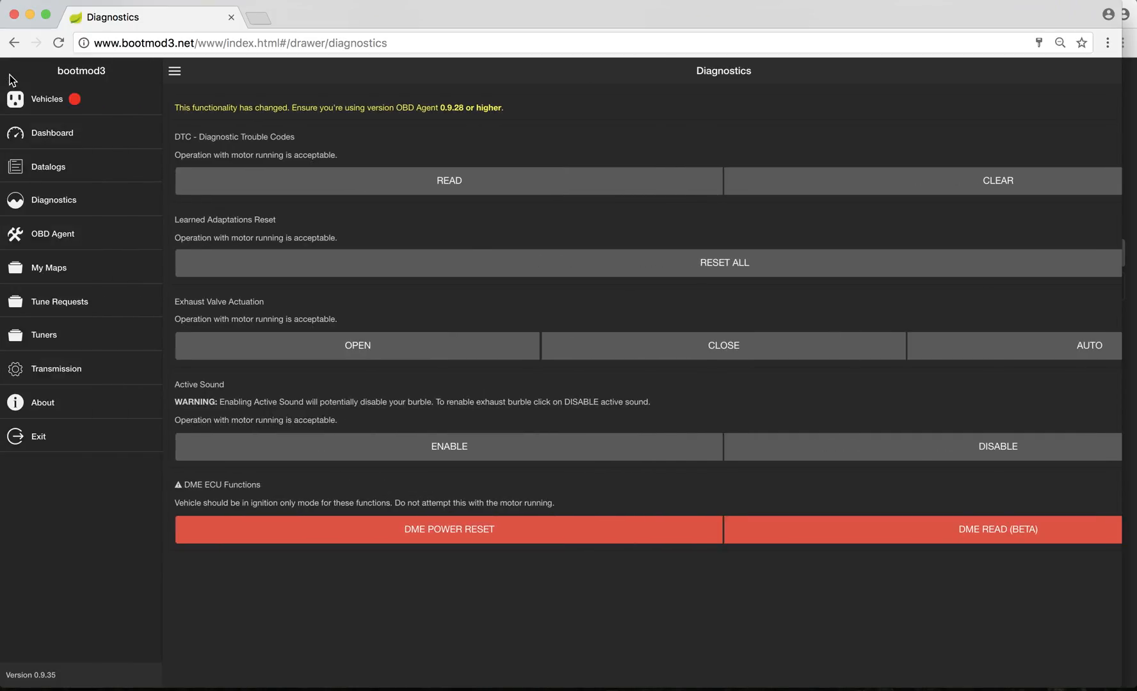
# Visit the OBD Agent page, then navigate to the My Maps list of saved tunes
pyautogui.click(52, 233)
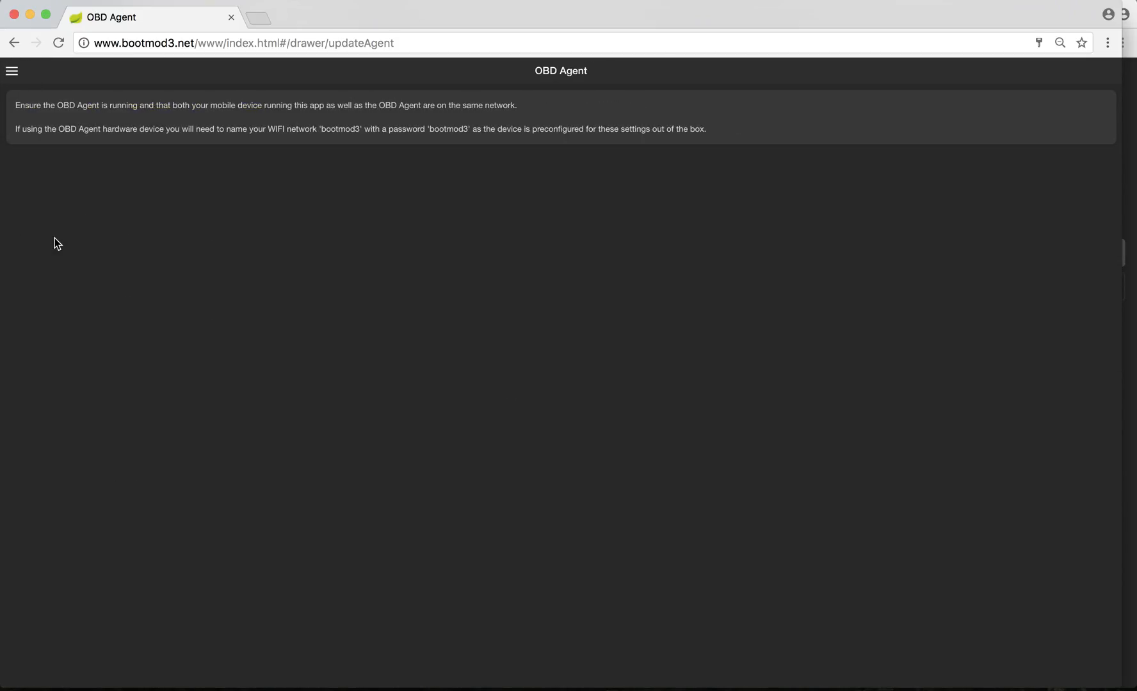
pyautogui.moveTo(408, 267)
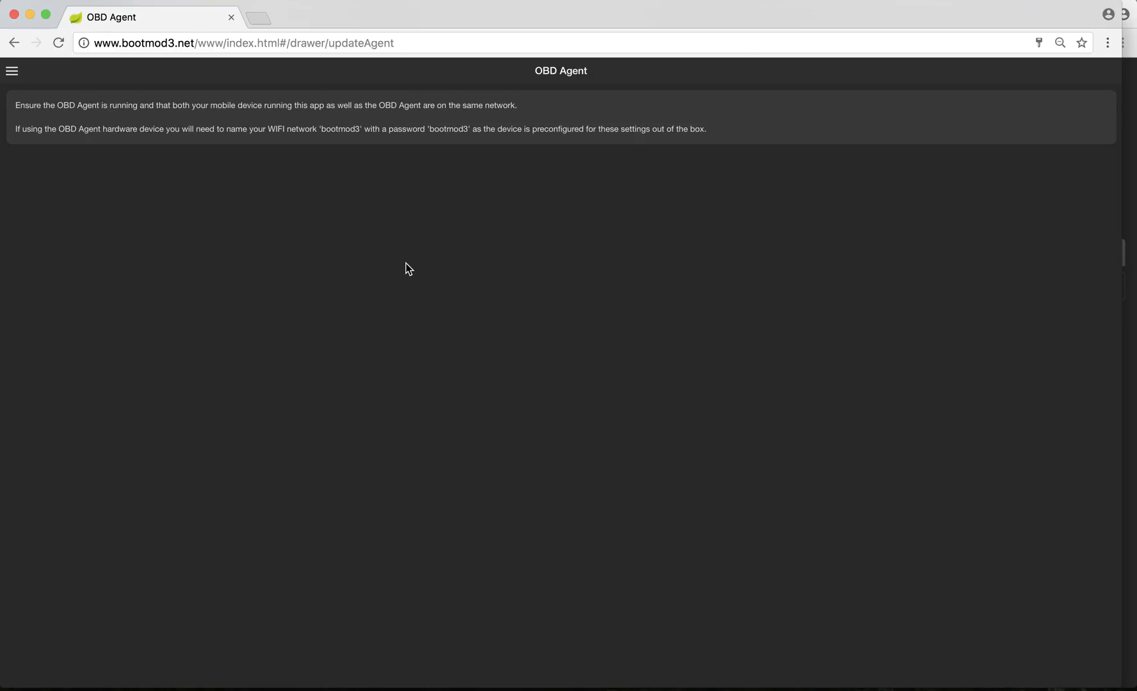
pyautogui.moveTo(273, 225)
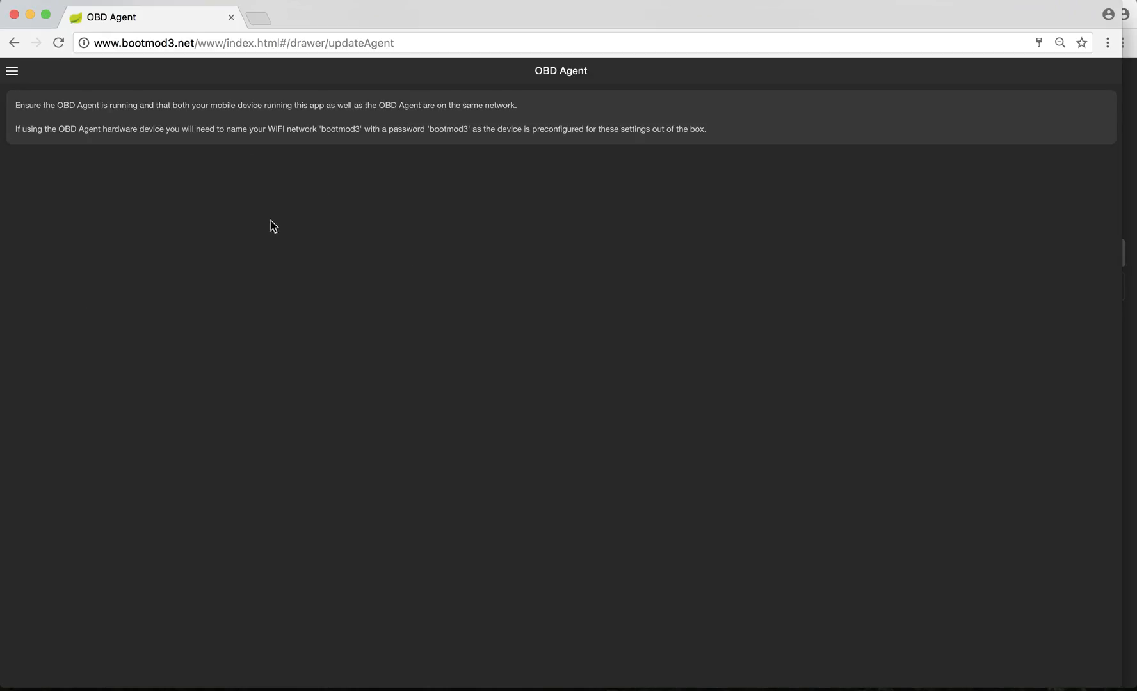
pyautogui.moveTo(397, 245)
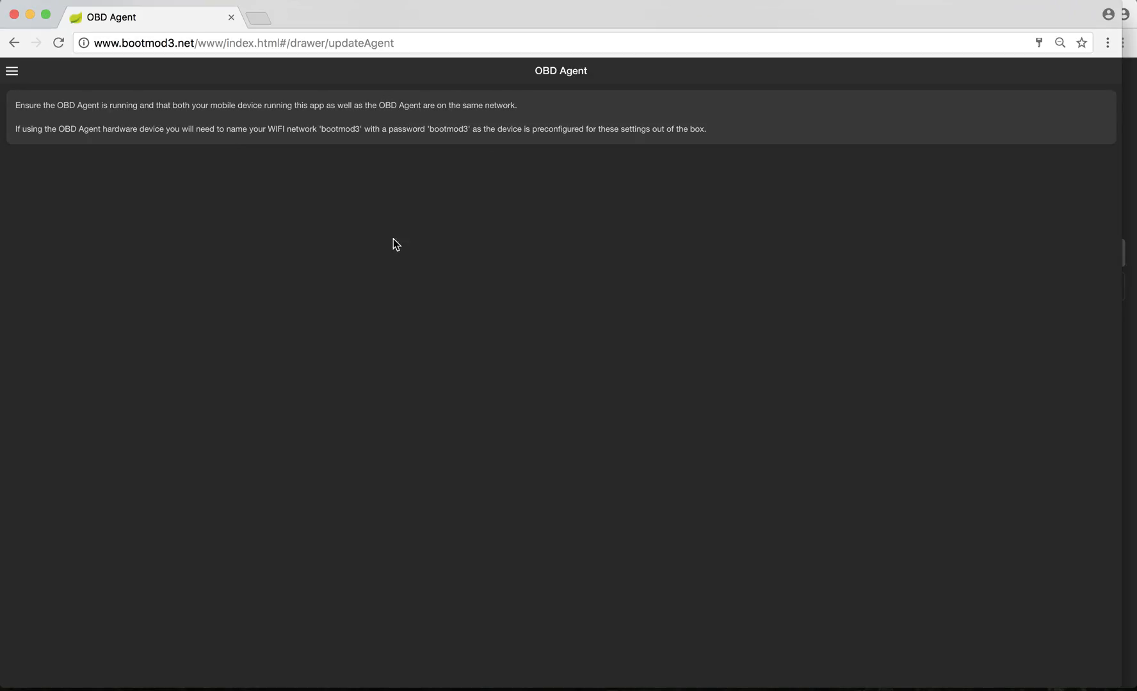
pyautogui.moveTo(77, 117)
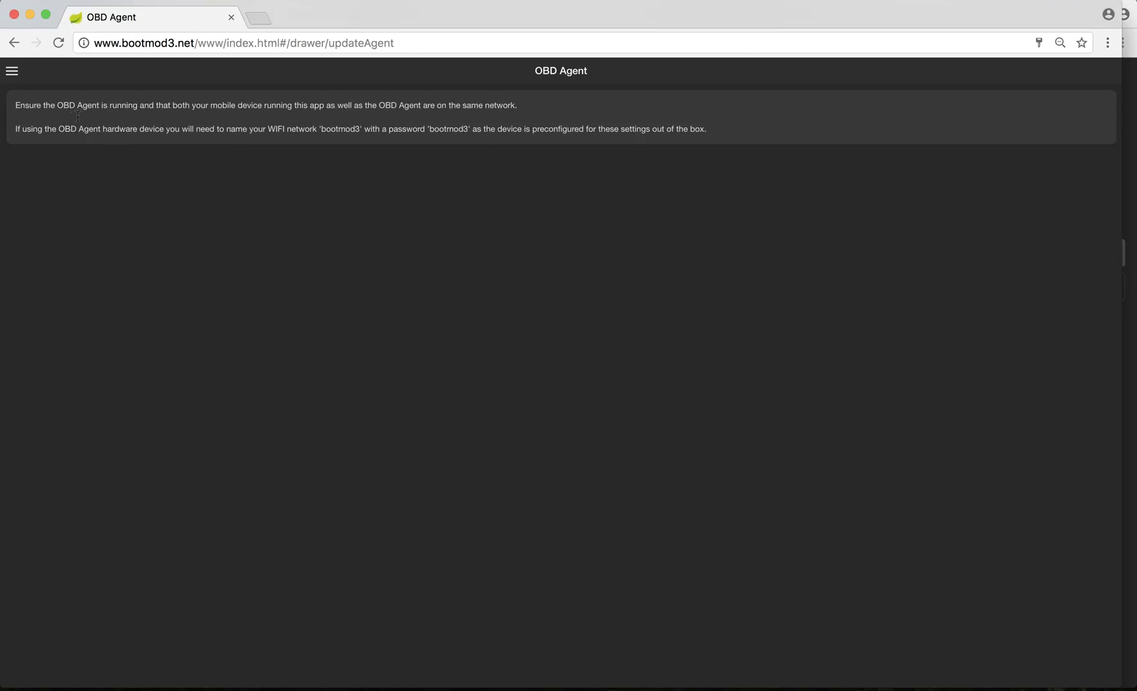
pyautogui.moveTo(11, 71)
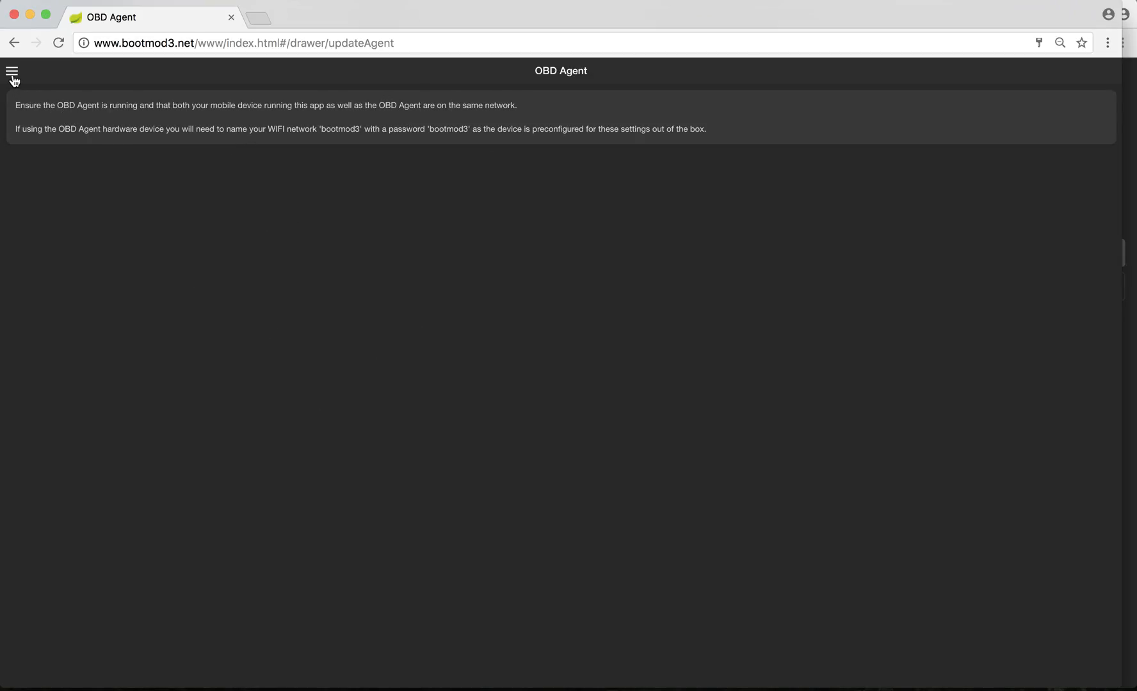
pyautogui.click(11, 70)
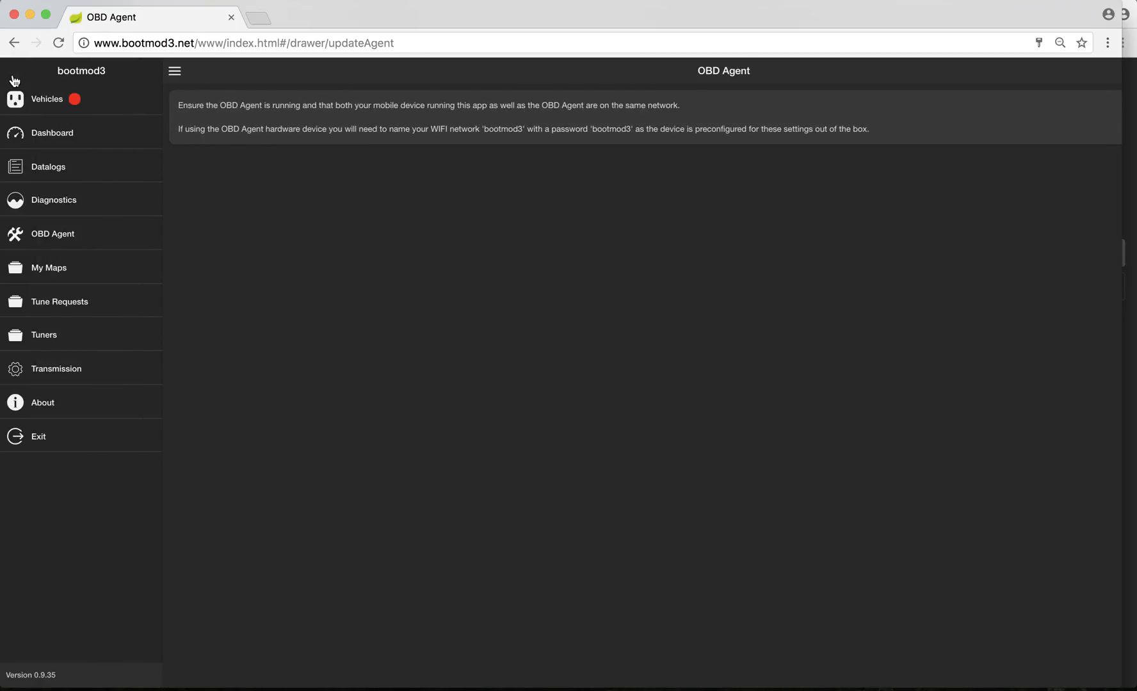
pyautogui.moveTo(324, 443)
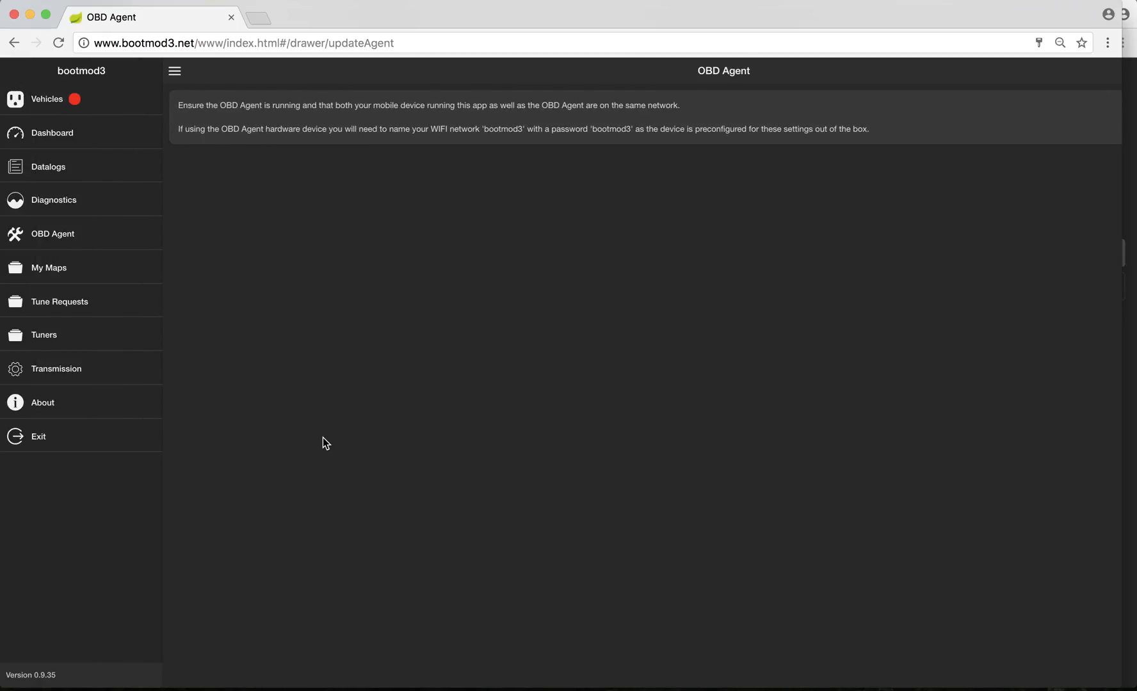
pyautogui.moveTo(305, 414)
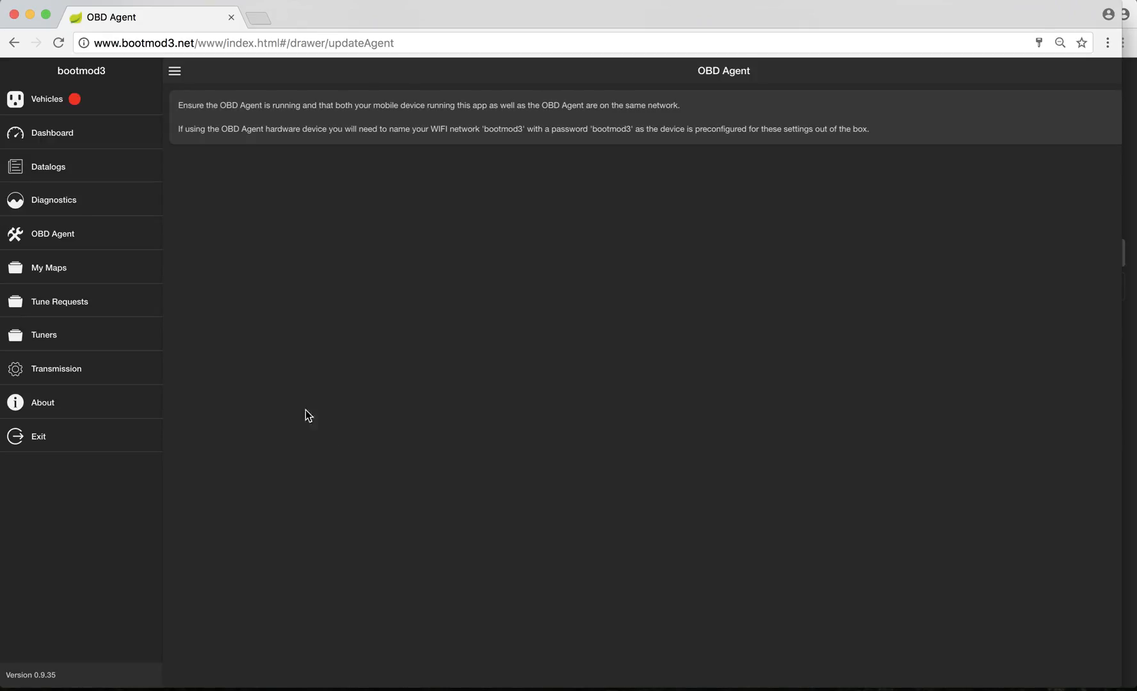
pyautogui.click(49, 268)
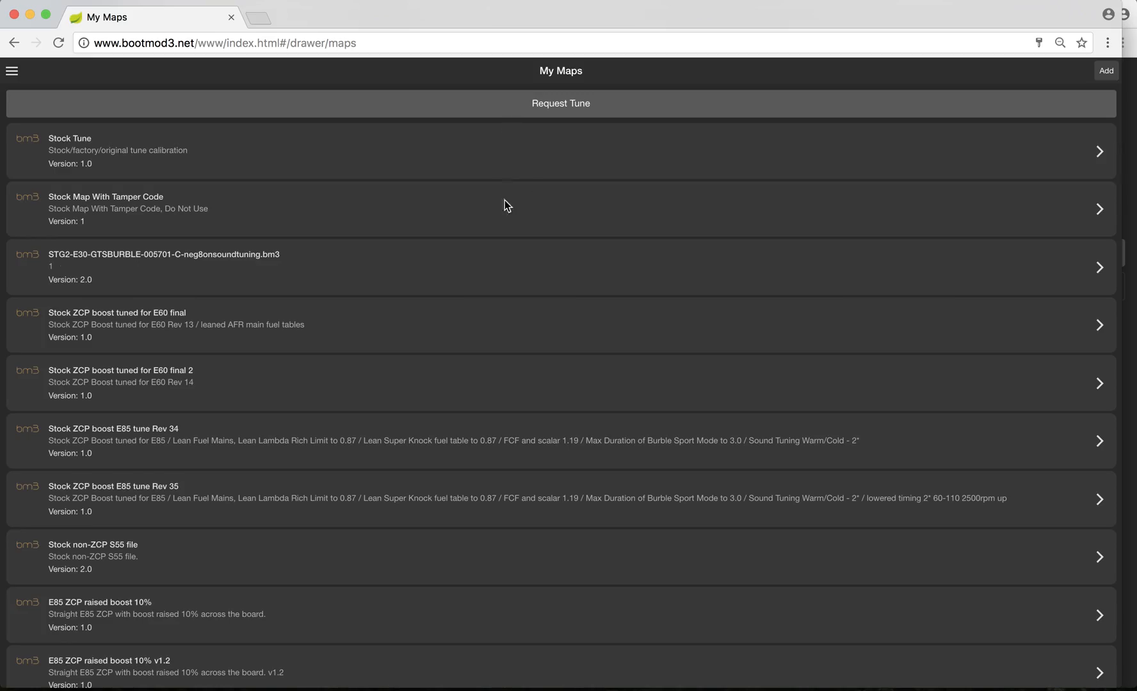
# Scroll the My Maps list down and back up
pyautogui.scroll(-3)
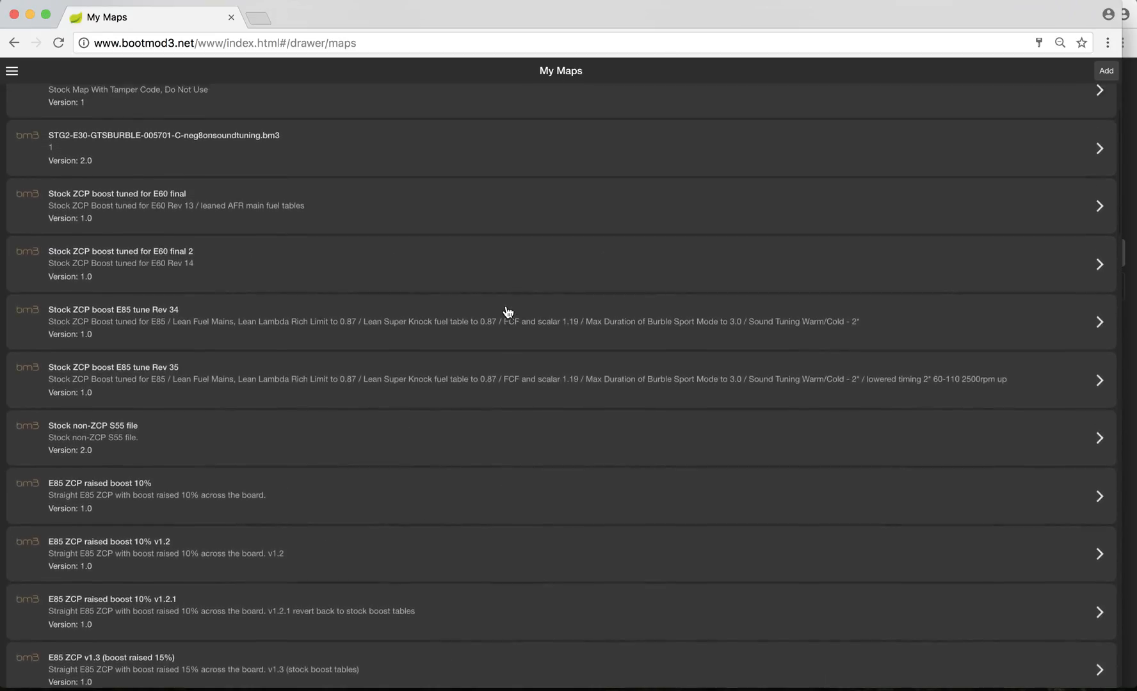
pyautogui.scroll(3)
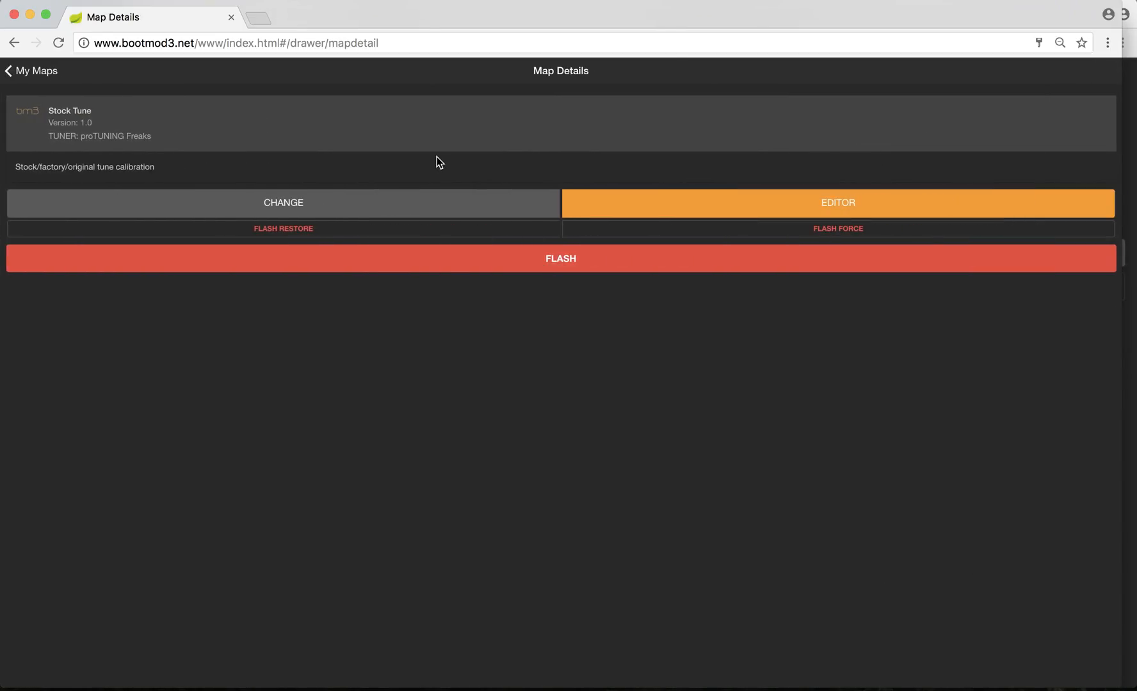
# Leave the Stock Tune details back to the My Maps list
pyautogui.click(30, 70)
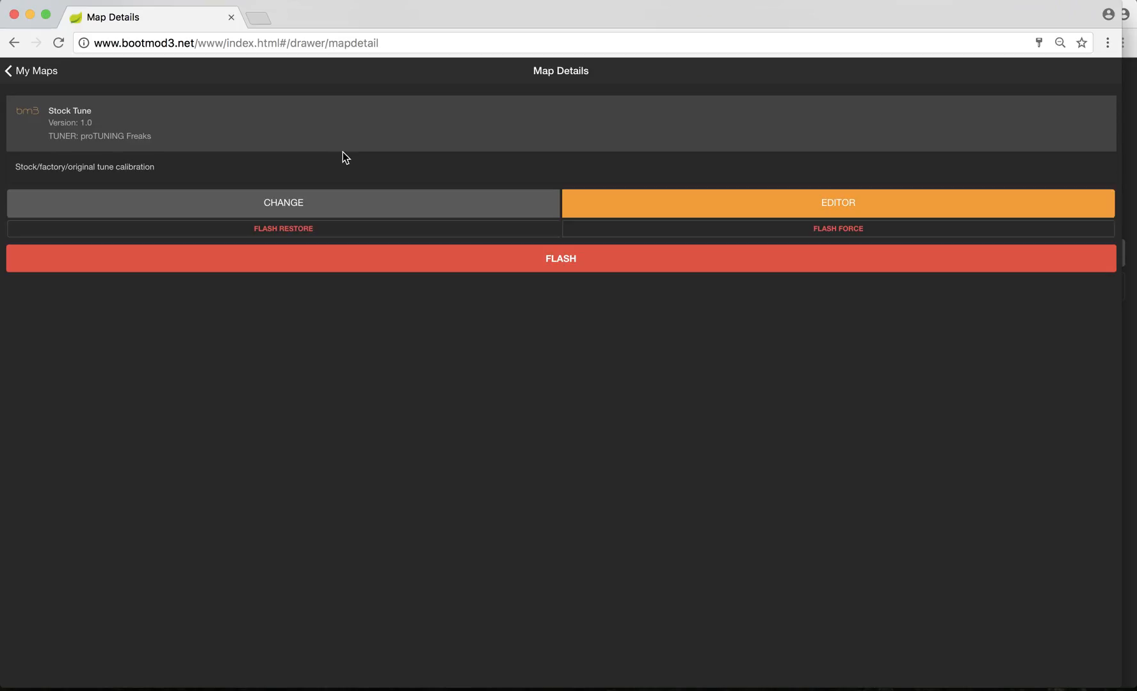
pyautogui.moveTo(395, 160)
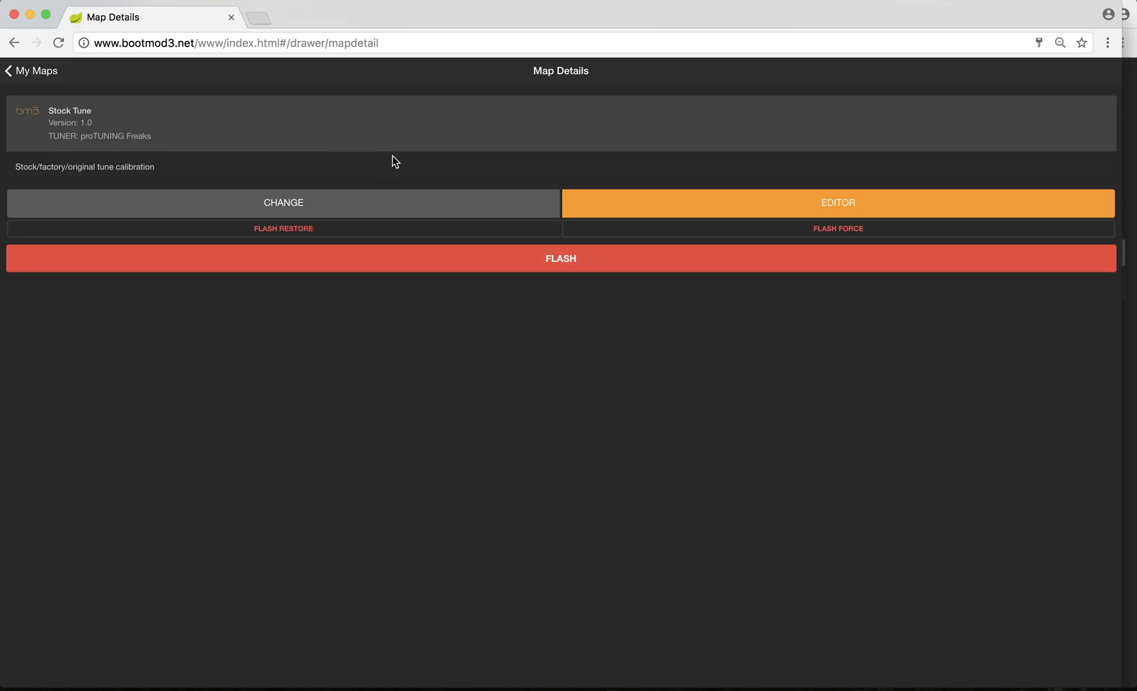
pyautogui.click(31, 71)
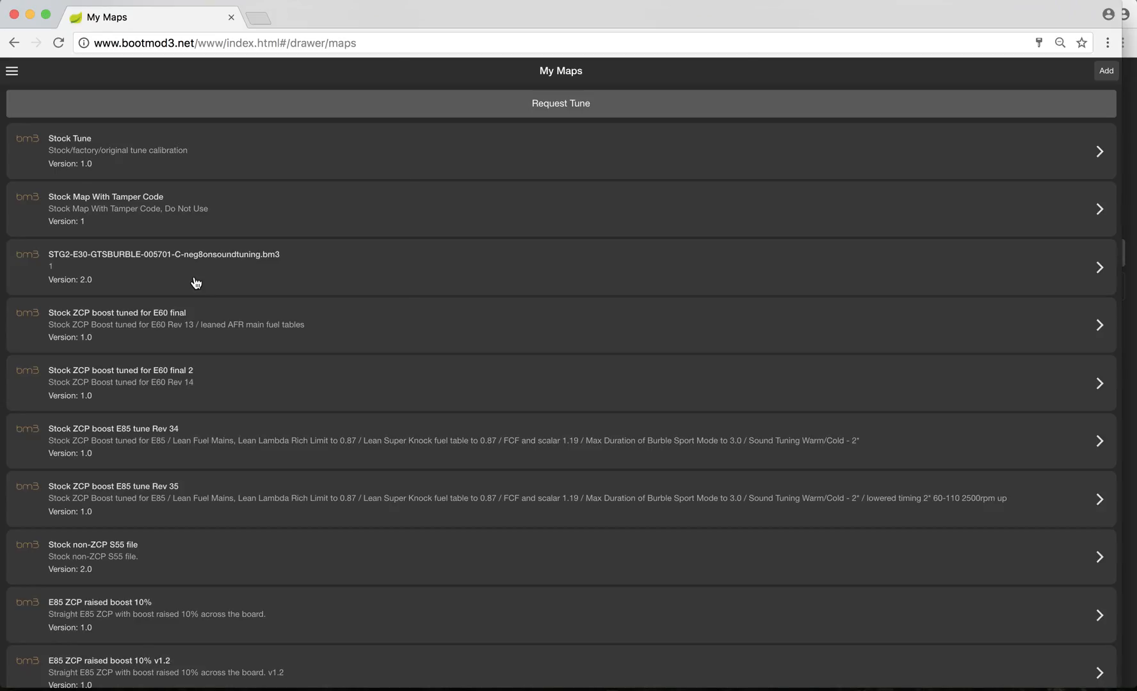
pyautogui.moveTo(283, 221)
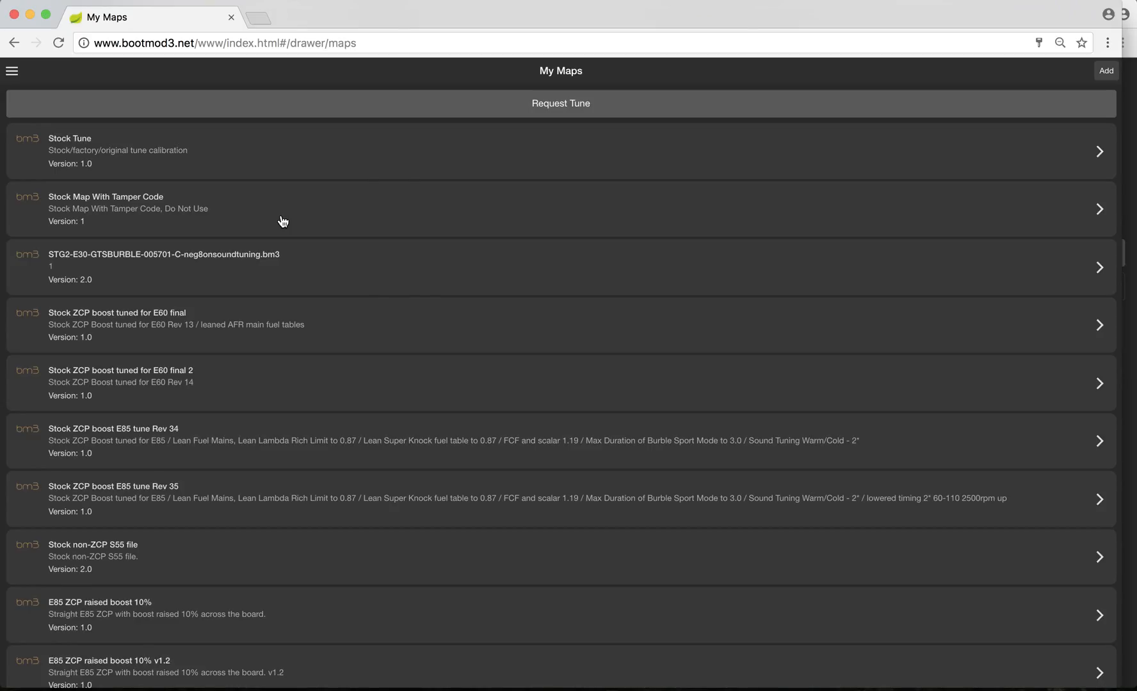
pyautogui.moveTo(341, 165)
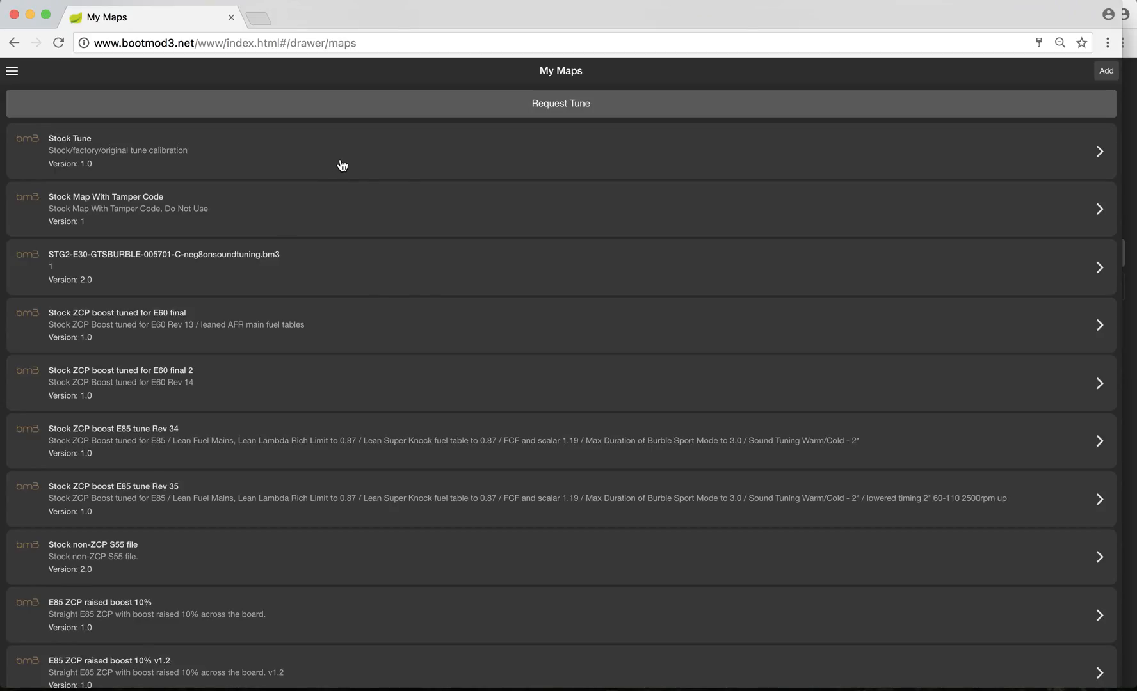
pyautogui.moveTo(290, 360)
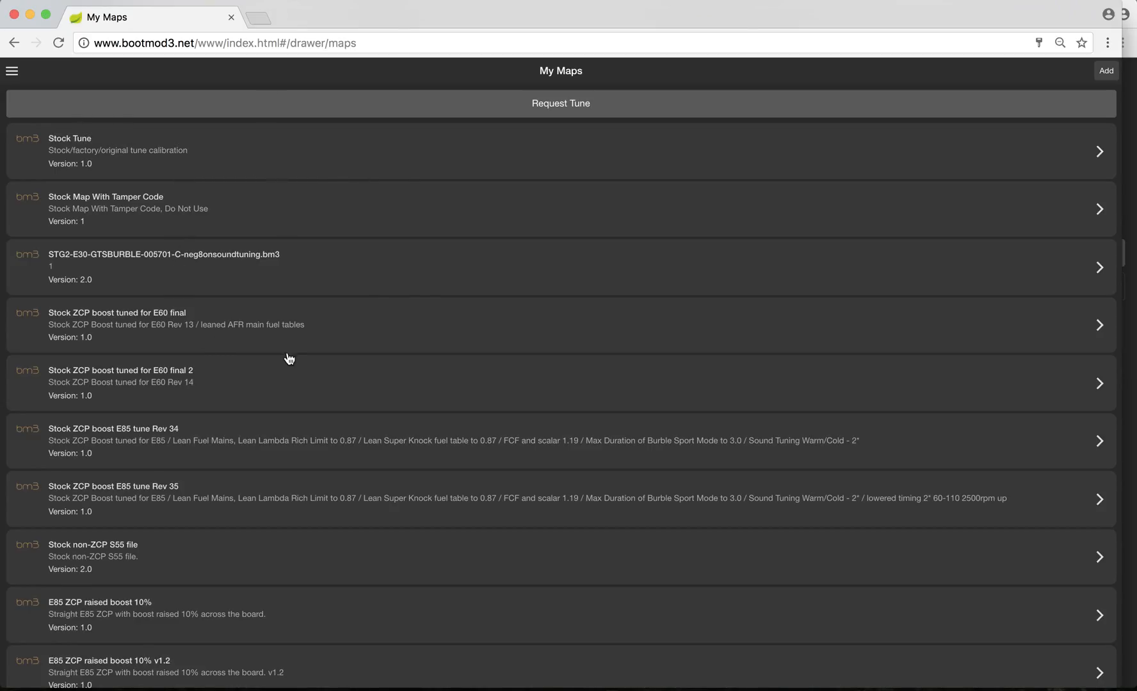
pyautogui.moveTo(391, 397)
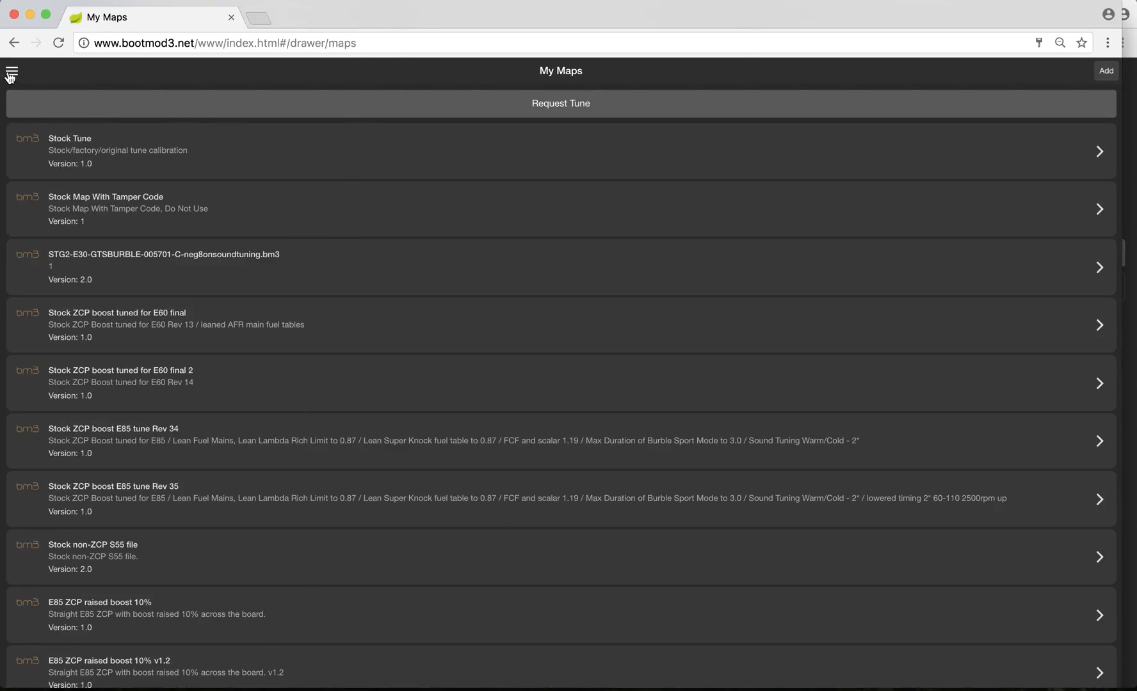
pyautogui.moveTo(605, 120)
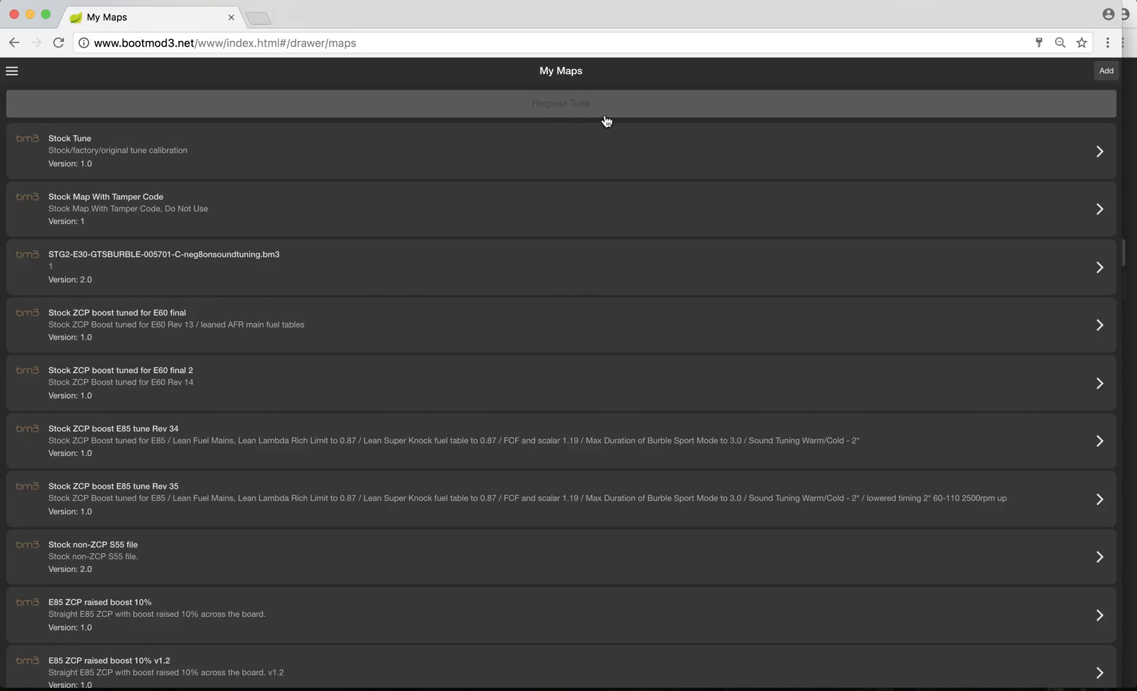
pyautogui.moveTo(562, 110)
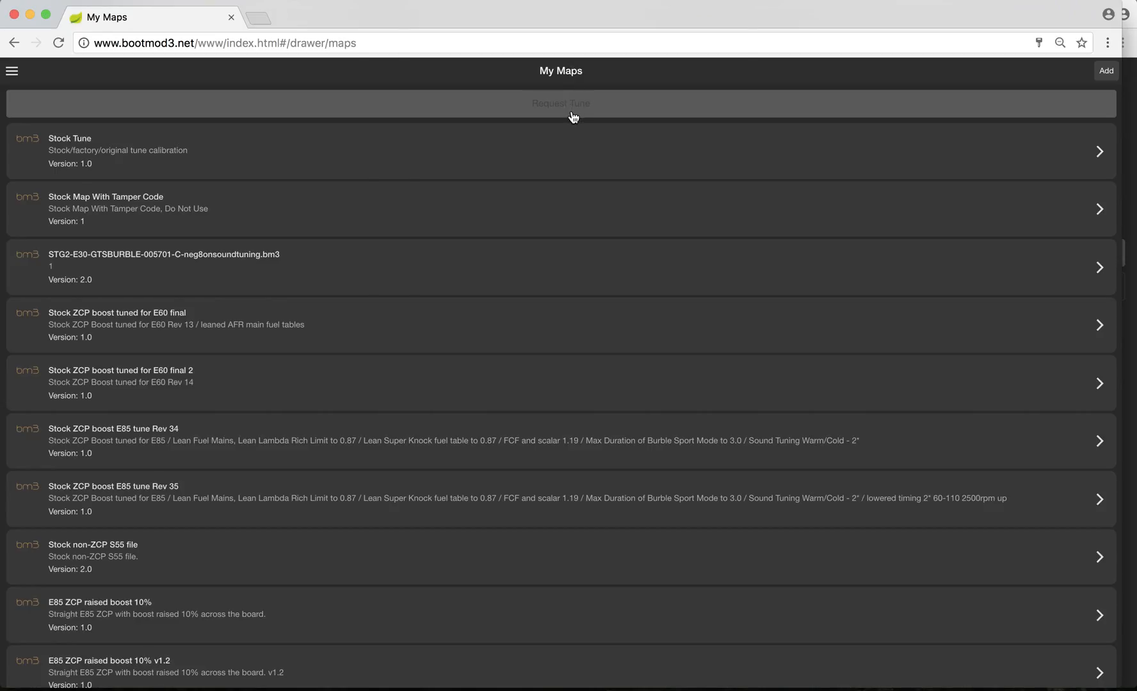
pyautogui.moveTo(579, 94)
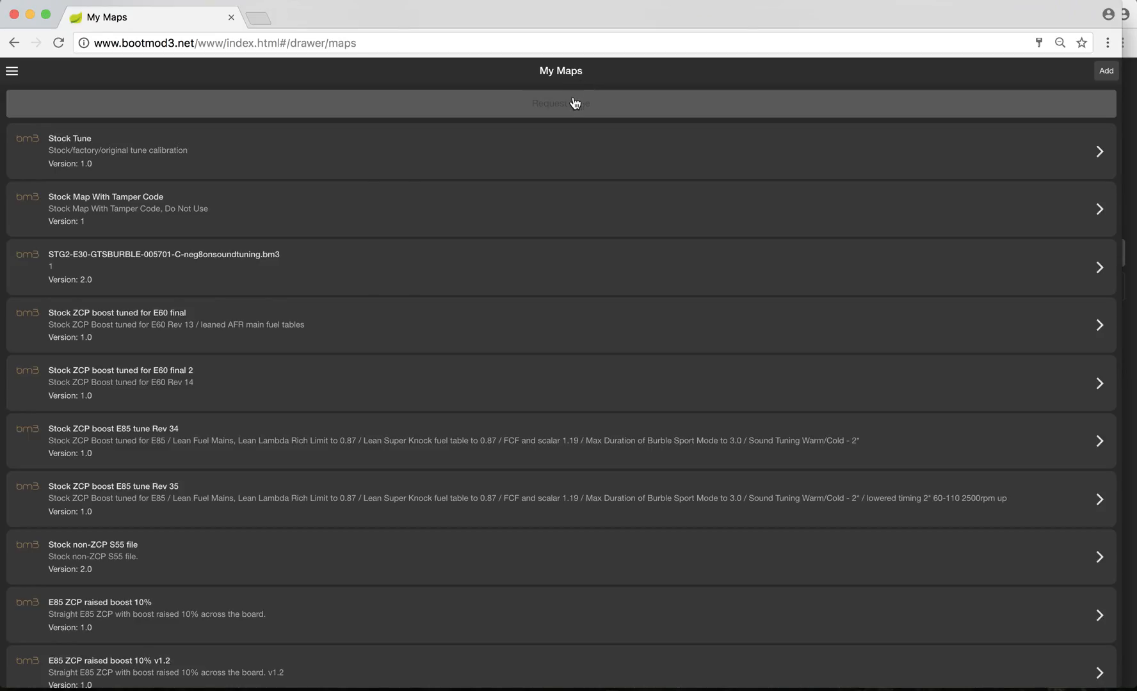
pyautogui.moveTo(564, 115)
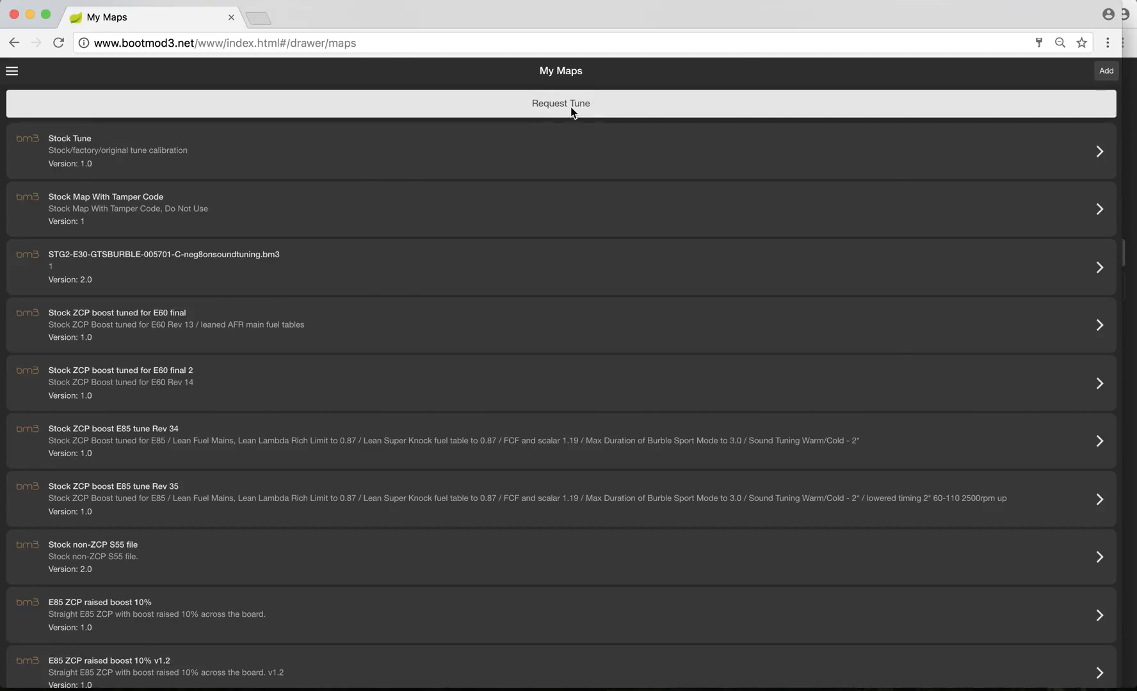
# Start a Request Tune for a tuner-built map from the bar above My Maps
pyautogui.click(560, 103)
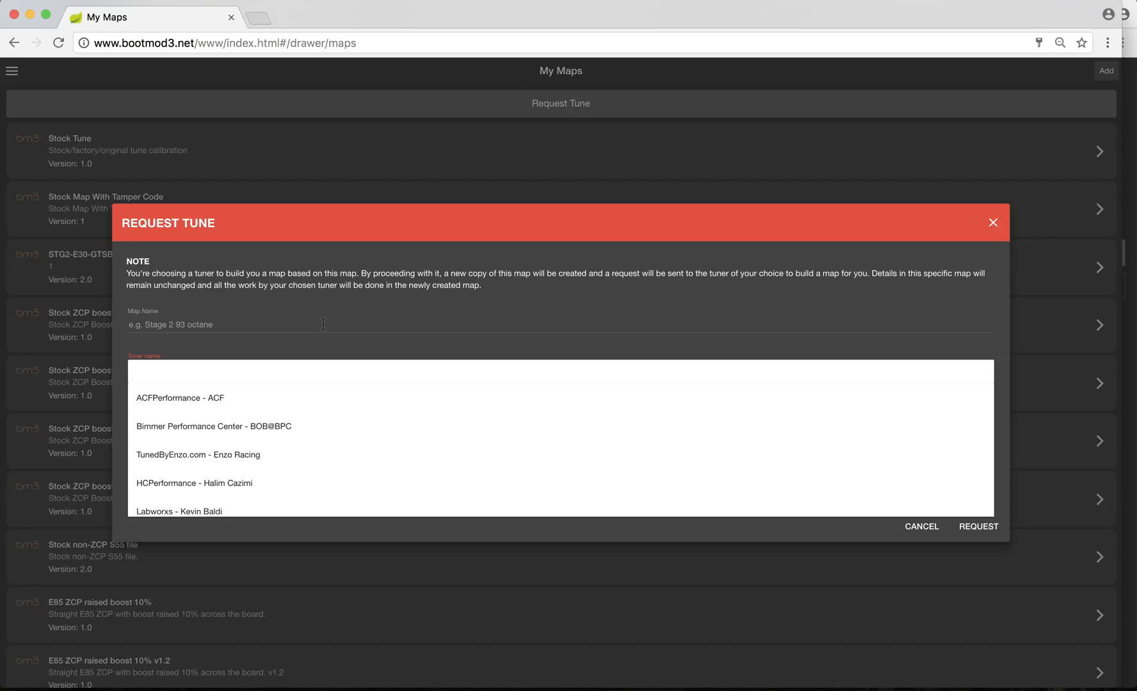
pyautogui.moveTo(167, 316)
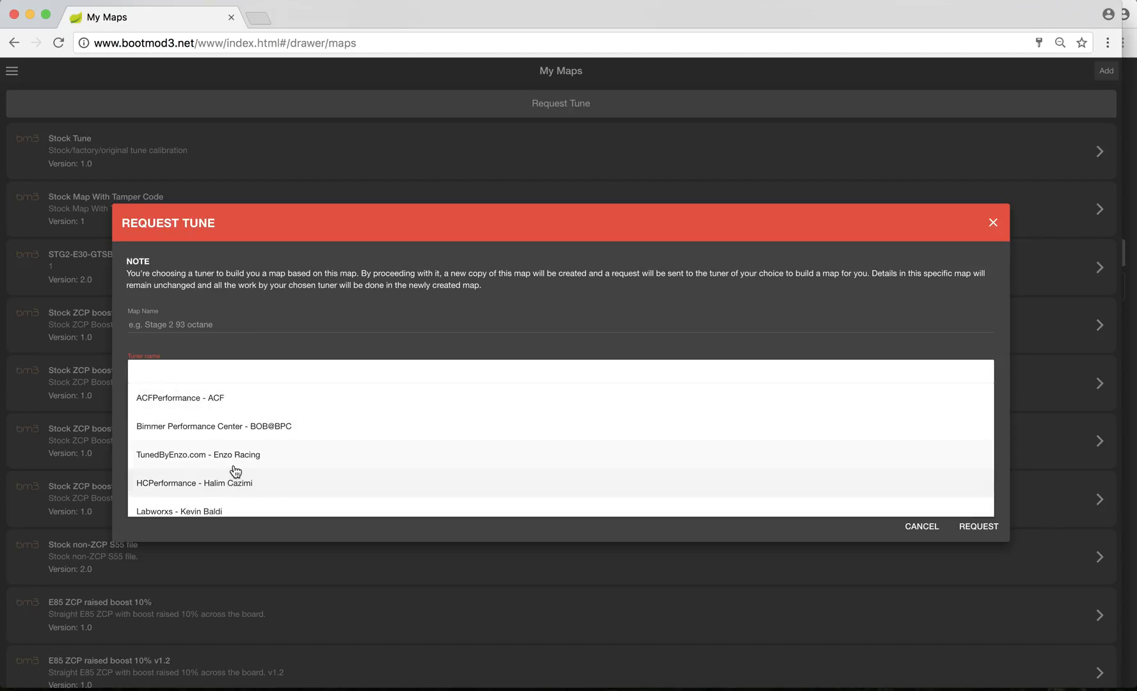
# Choose protuningfreaks - PTF as tuner, cancel the request unsent, and bring up the page menu
pyautogui.scroll(-3)
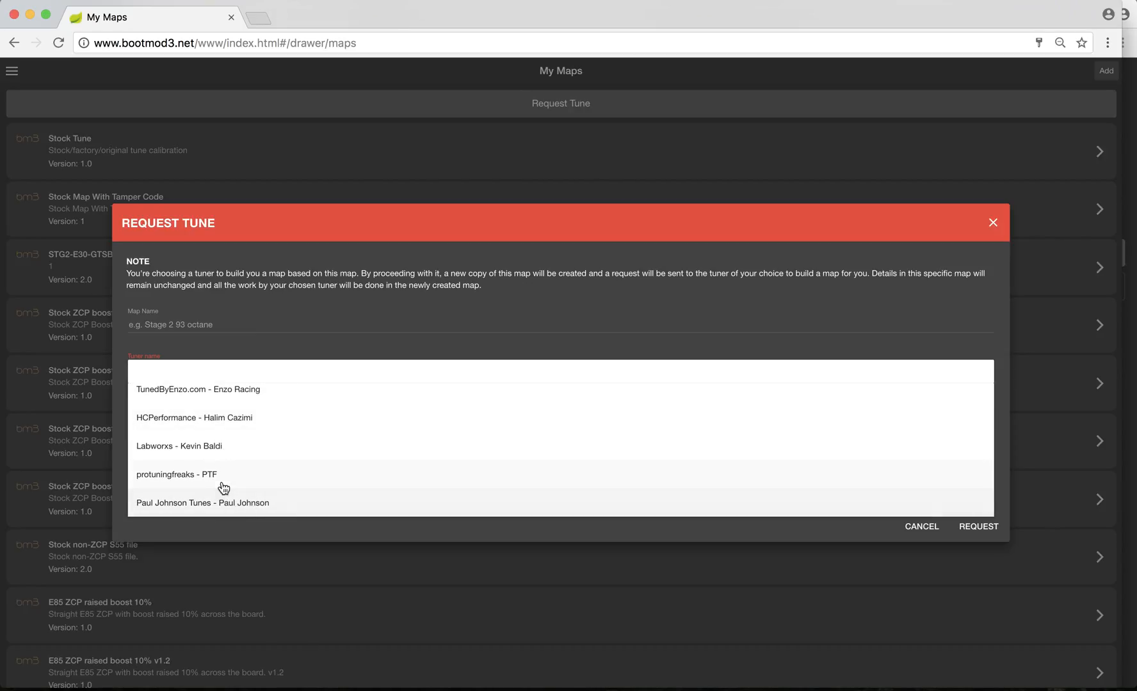
pyautogui.click(176, 475)
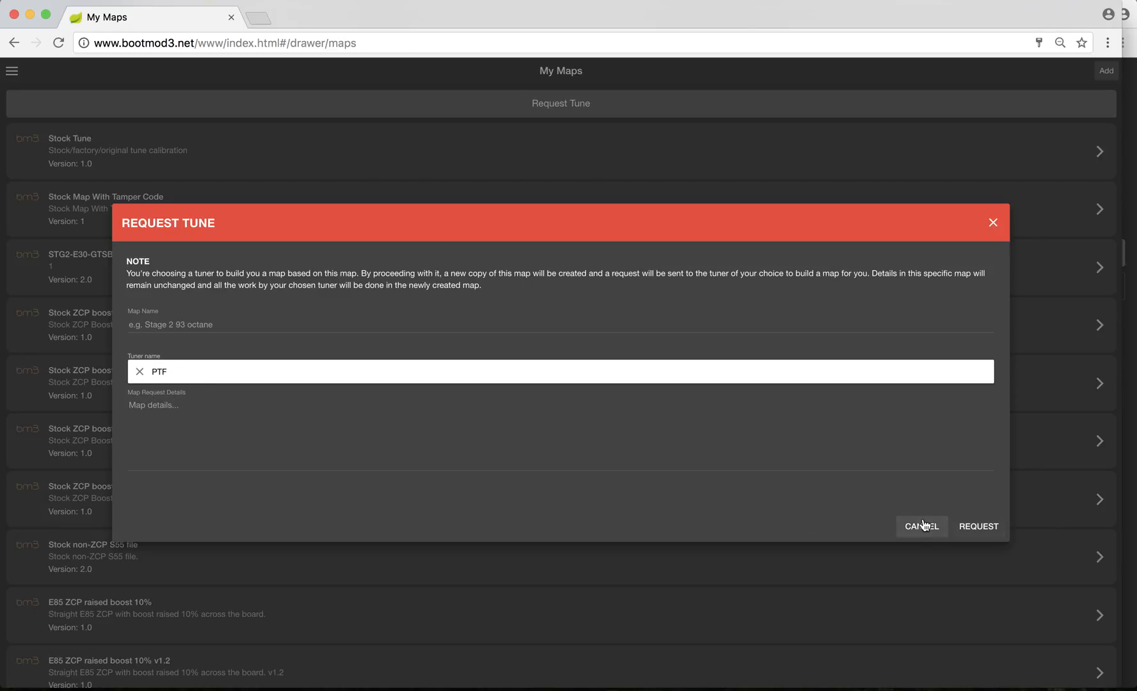
pyautogui.click(920, 526)
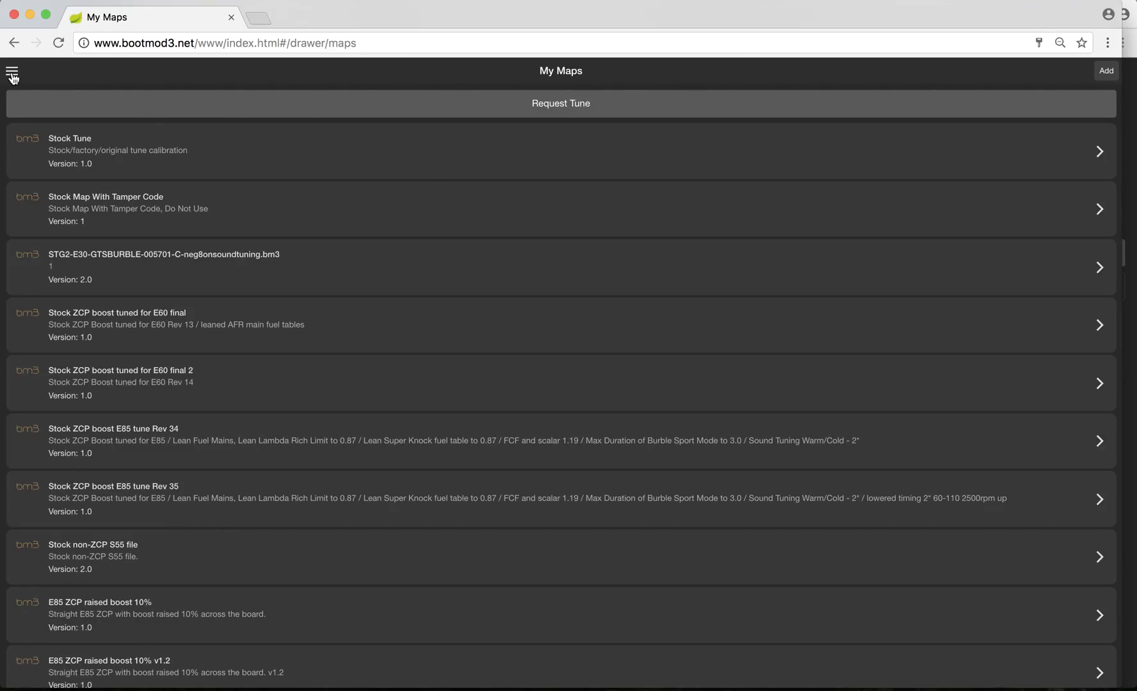
pyautogui.click(12, 71)
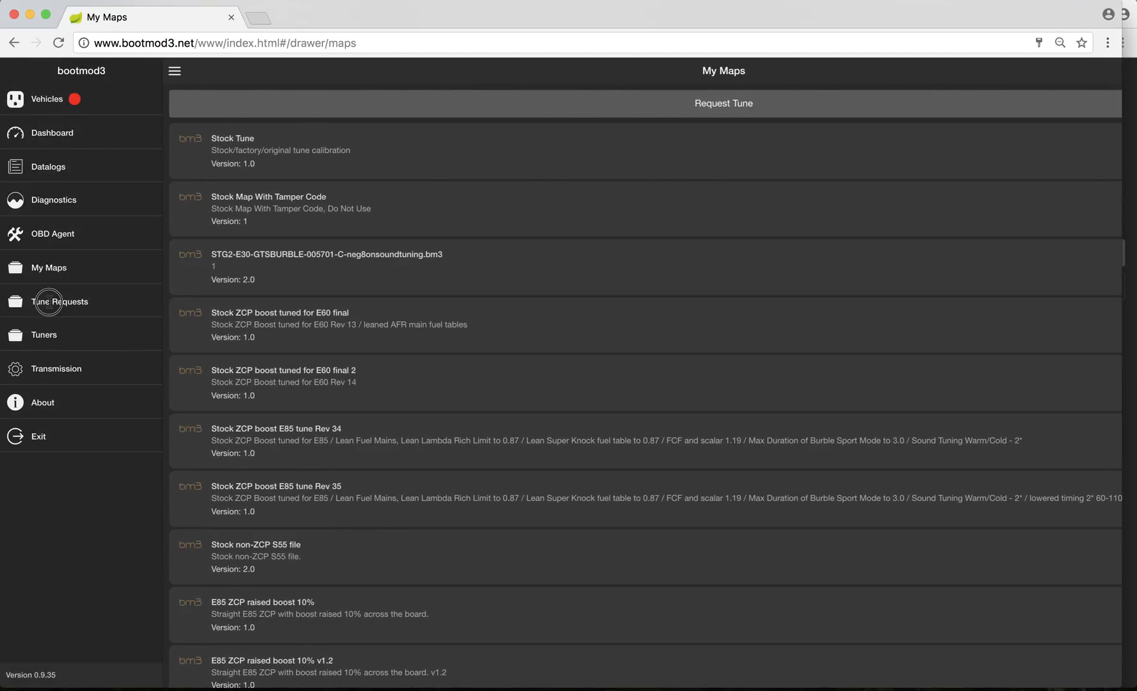
# Visit the Tune Requests page, then return to Vehicles showing the car OBD DISCONNECTED
pyautogui.click(59, 301)
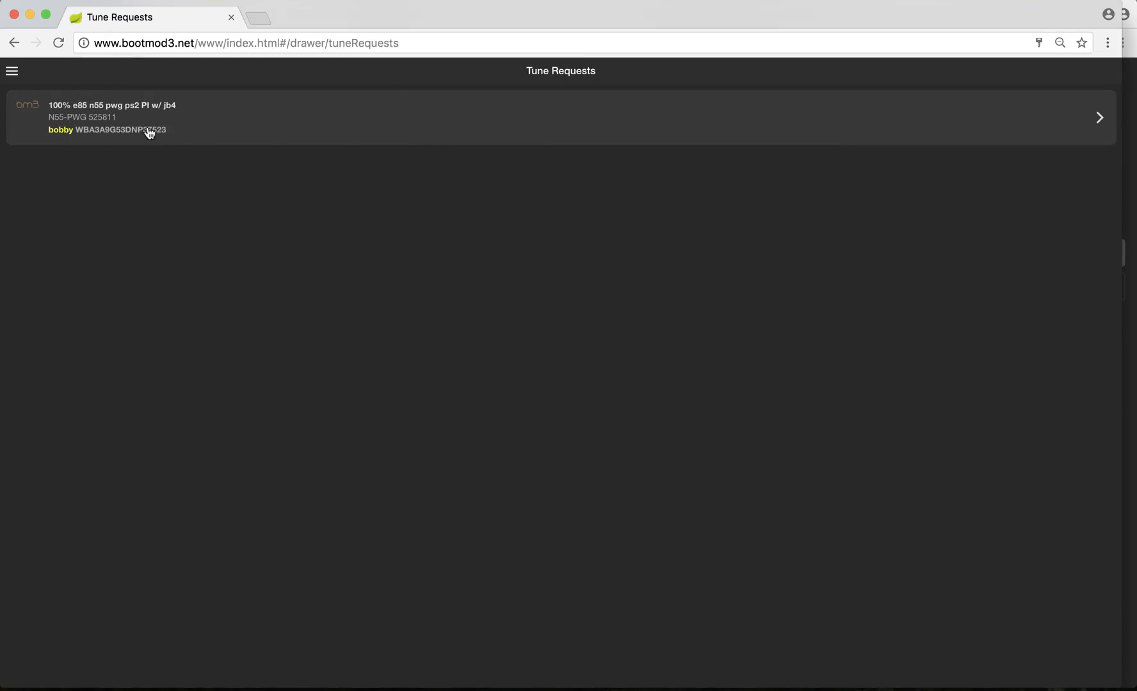
pyautogui.moveTo(13, 53)
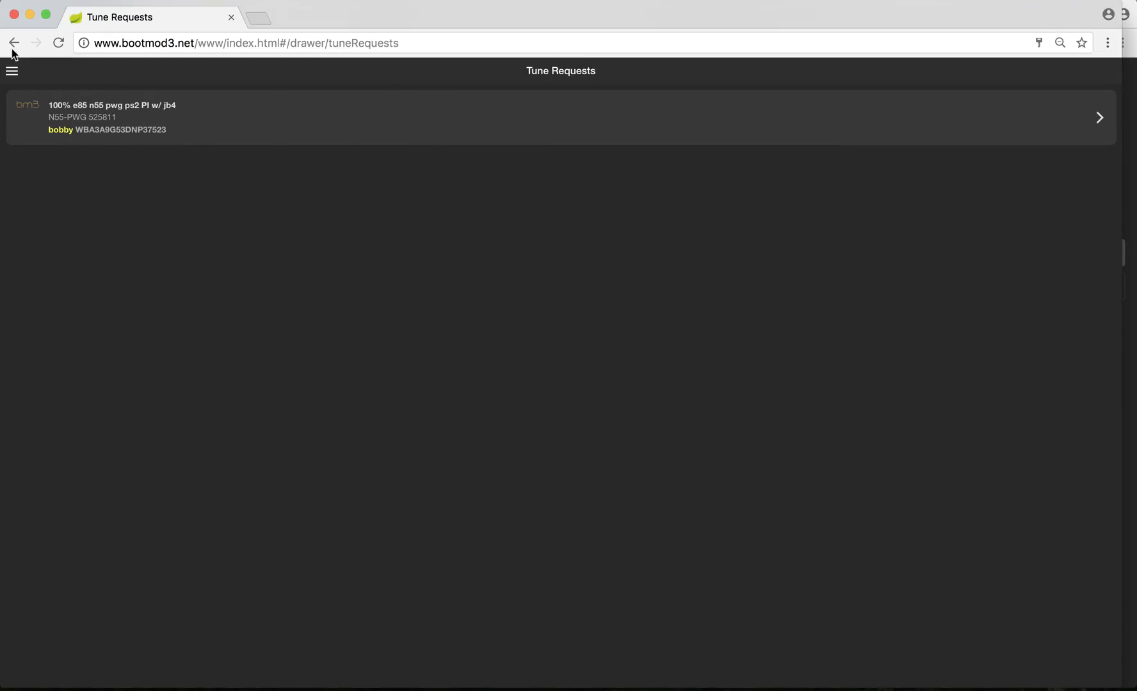
pyautogui.click(11, 70)
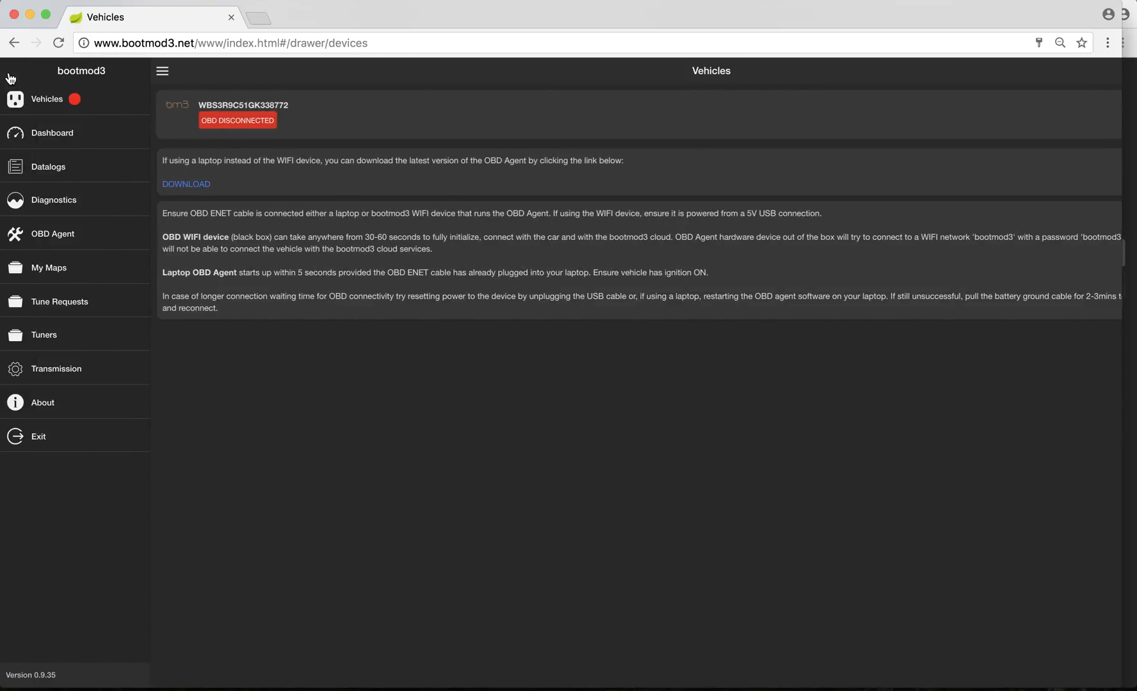
# Show the Stock Tune map details (v1.0 by proTUNING Freaks) and try the CHANGE map option
pyautogui.click(48, 268)
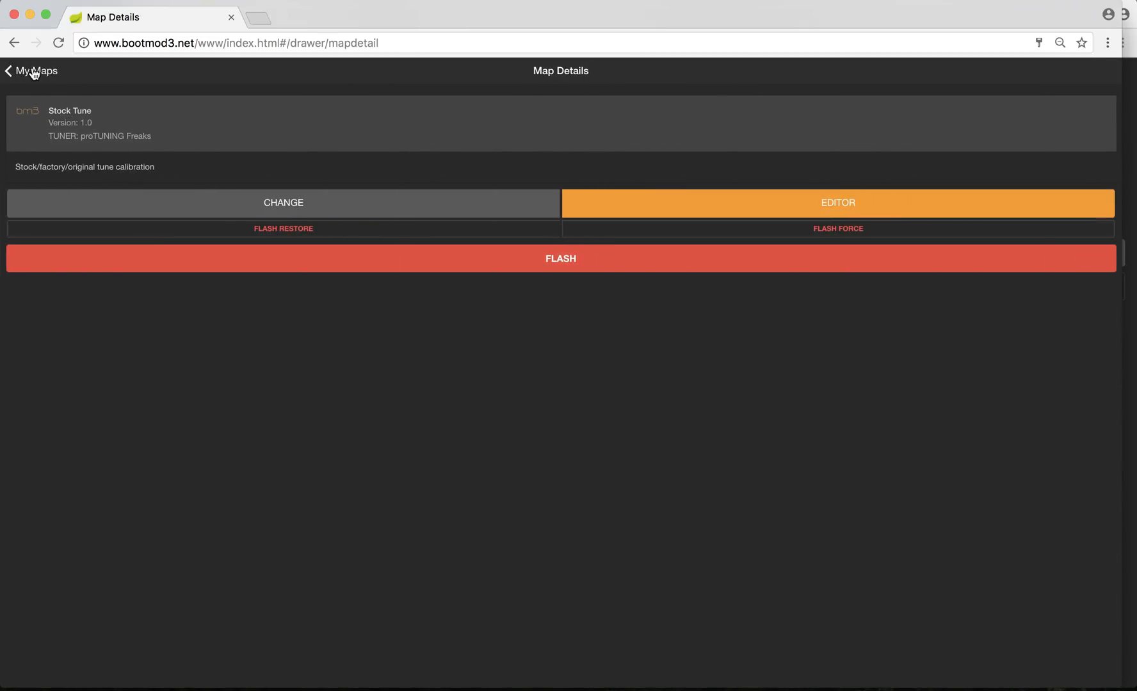
pyautogui.moveTo(133, 178)
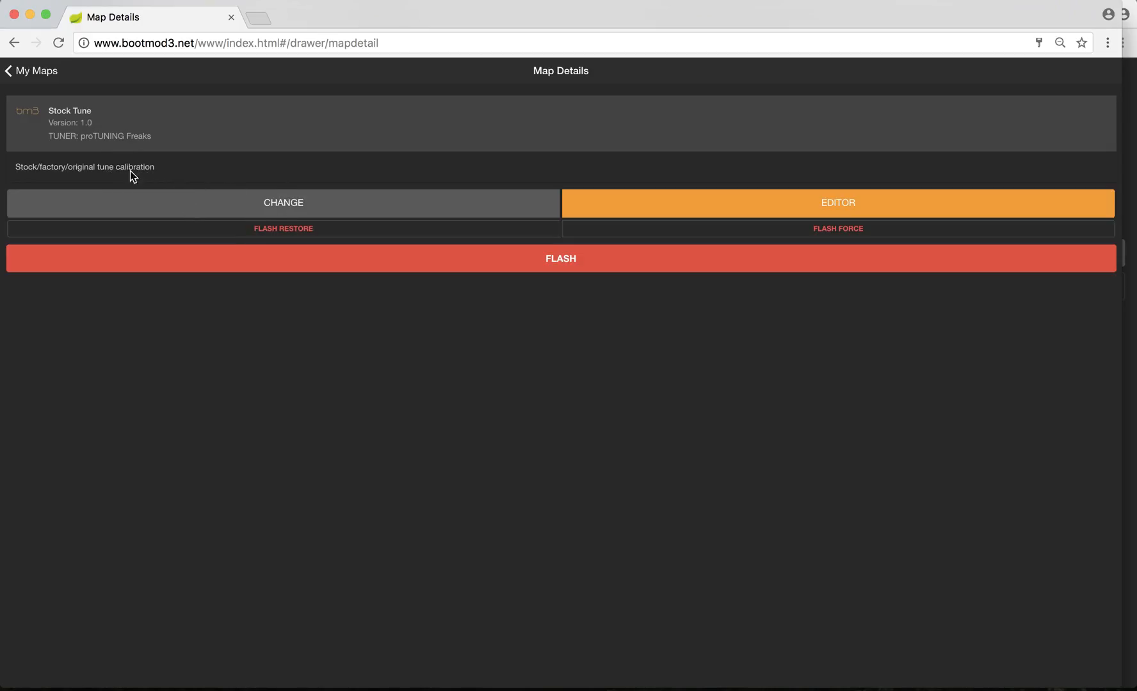
pyautogui.moveTo(240, 206)
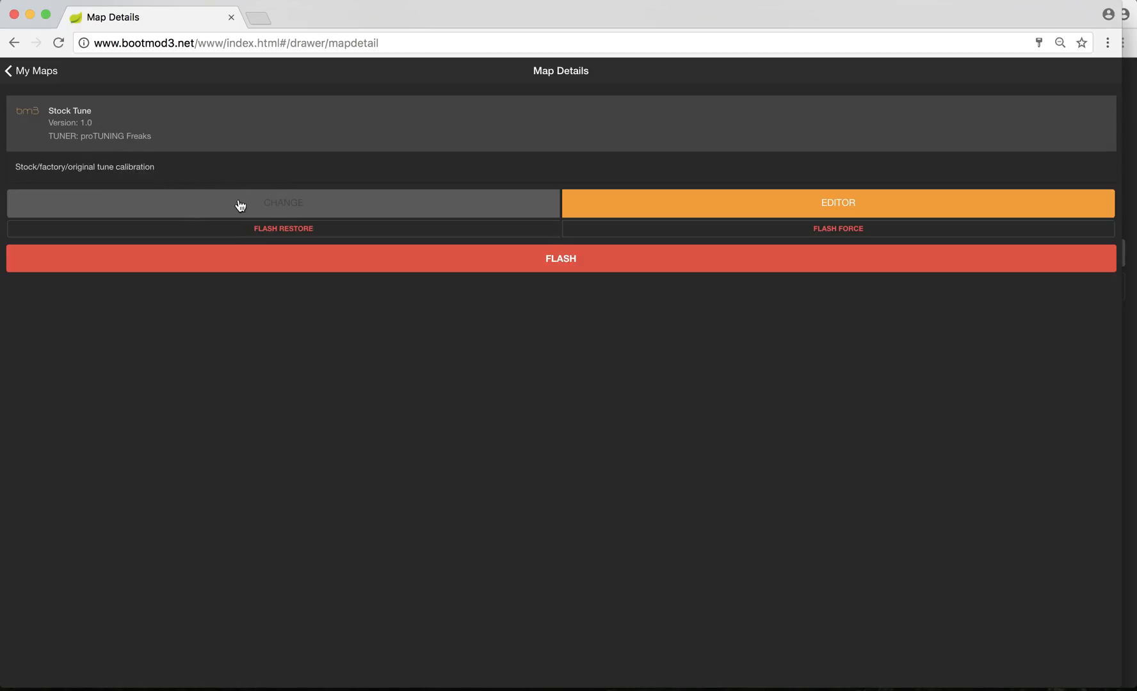
pyautogui.click(283, 202)
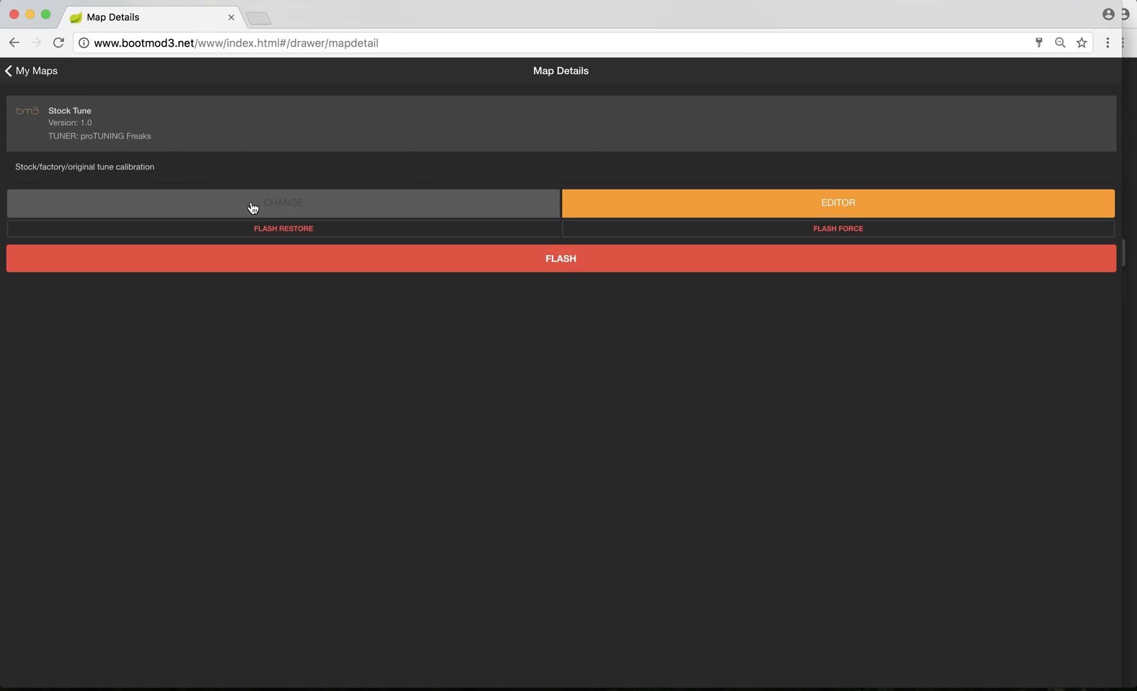
pyautogui.moveTo(294, 216)
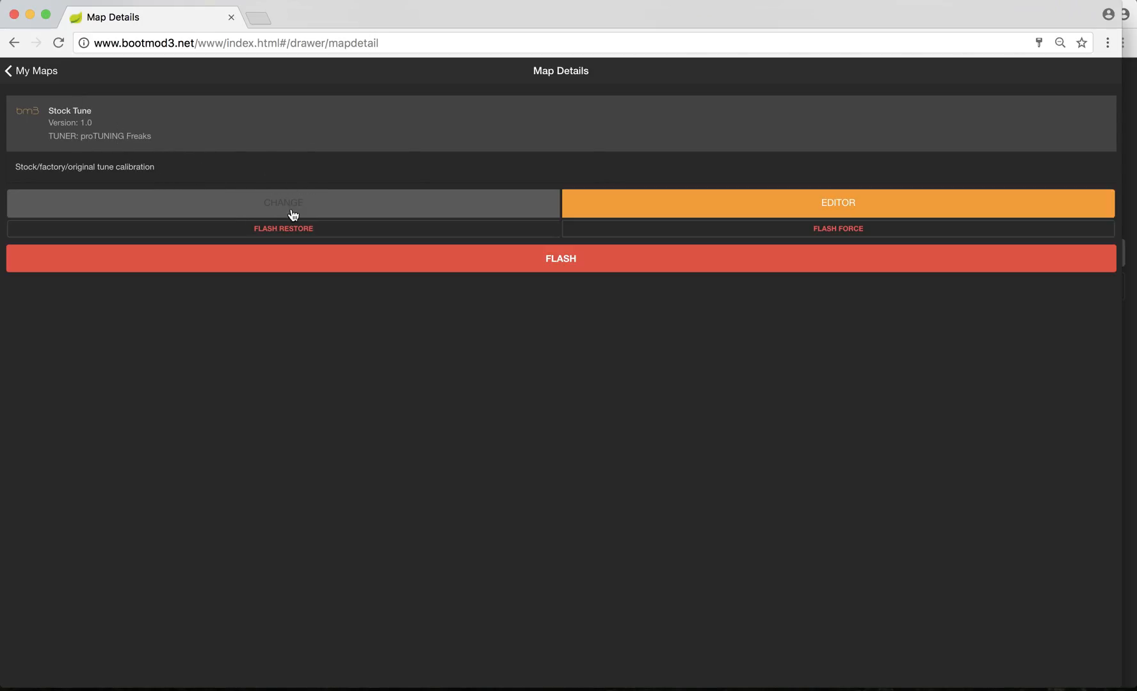
pyautogui.moveTo(96, 185)
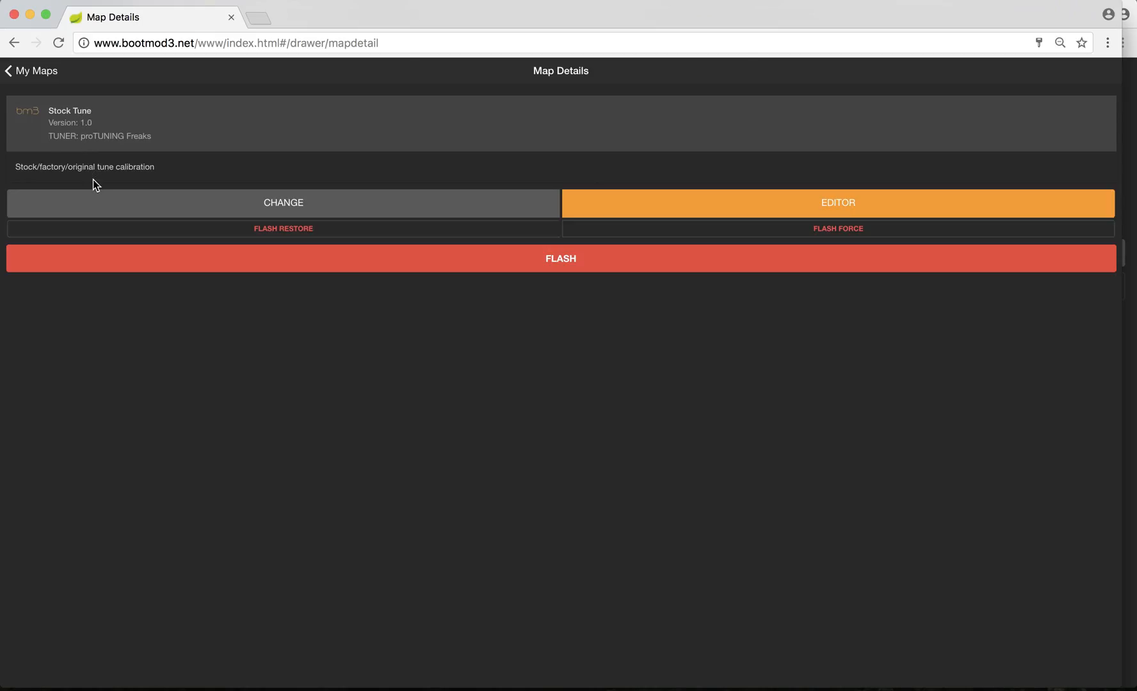
# In the Stock Tune editor, collapse Boost, expand Exhaust Flaps and select Exhaust flaps (Sport) 1
pyautogui.click(838, 202)
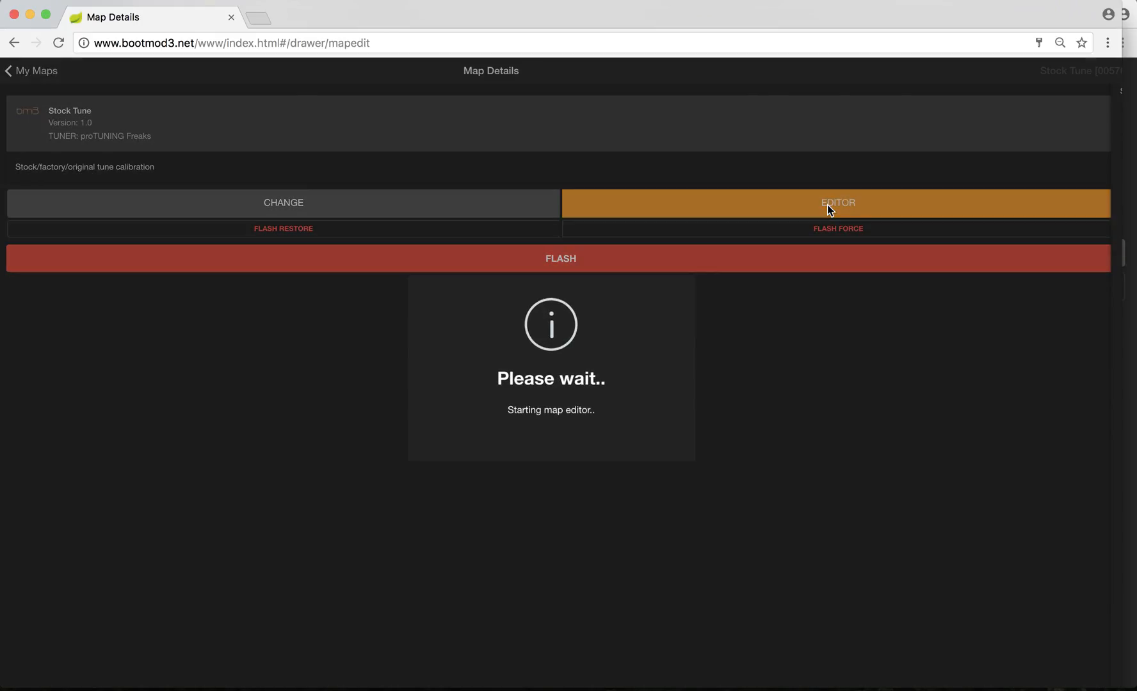
pyautogui.click(837, 204)
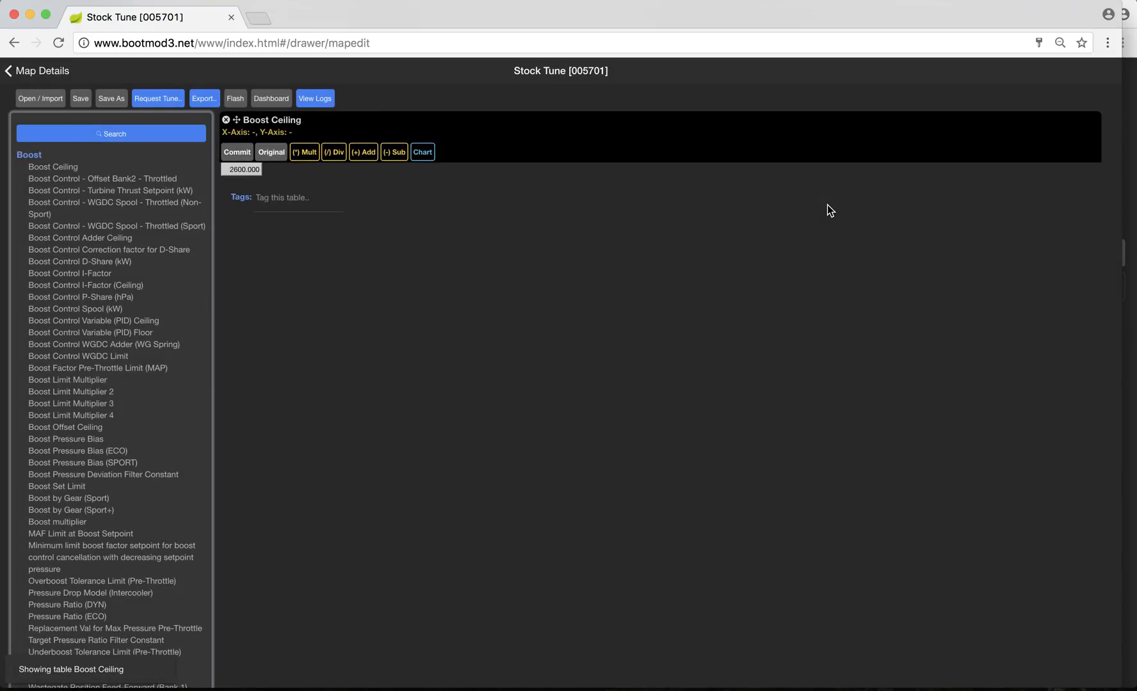
pyautogui.click(225, 119)
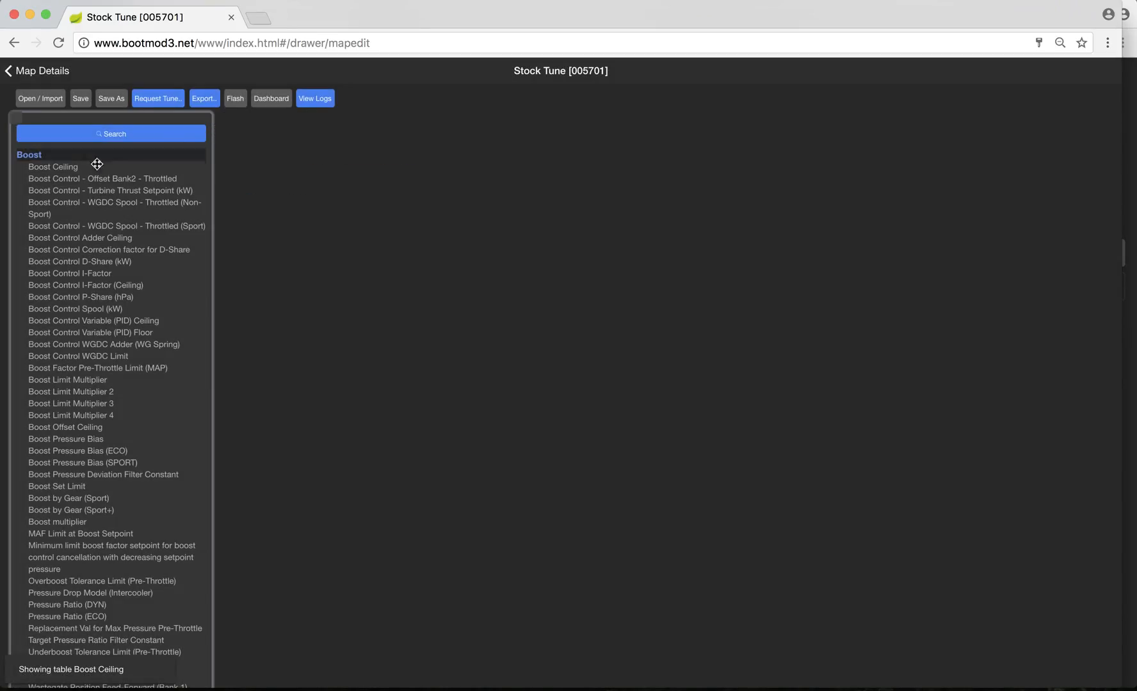
pyautogui.click(30, 154)
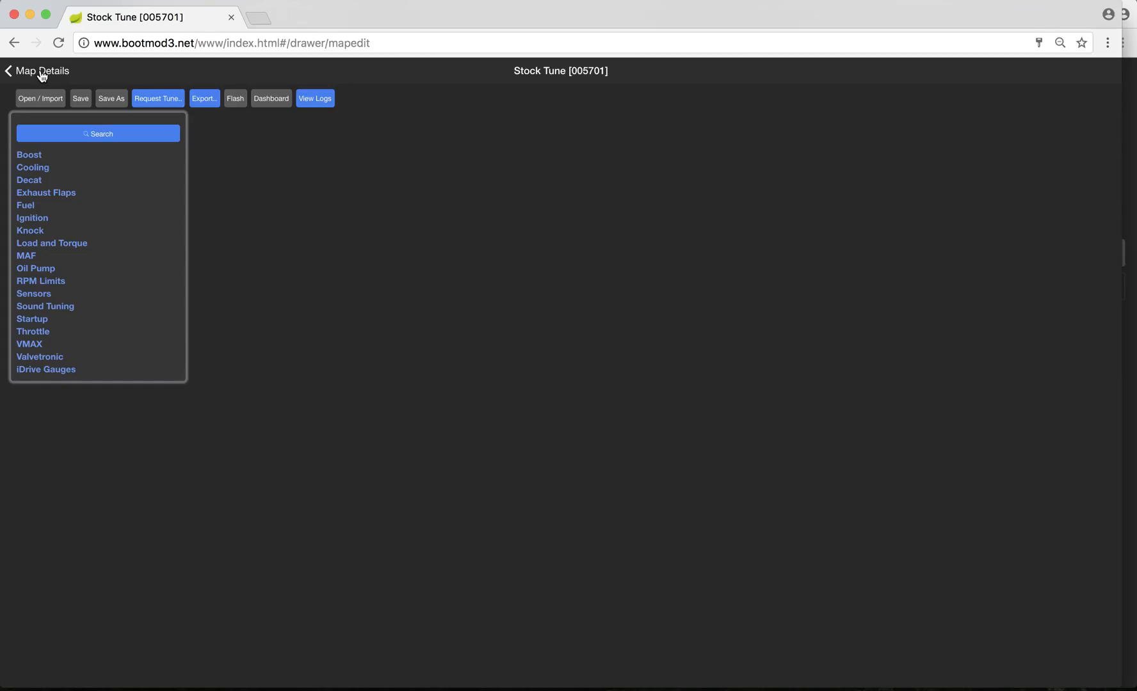
pyautogui.moveTo(45, 249)
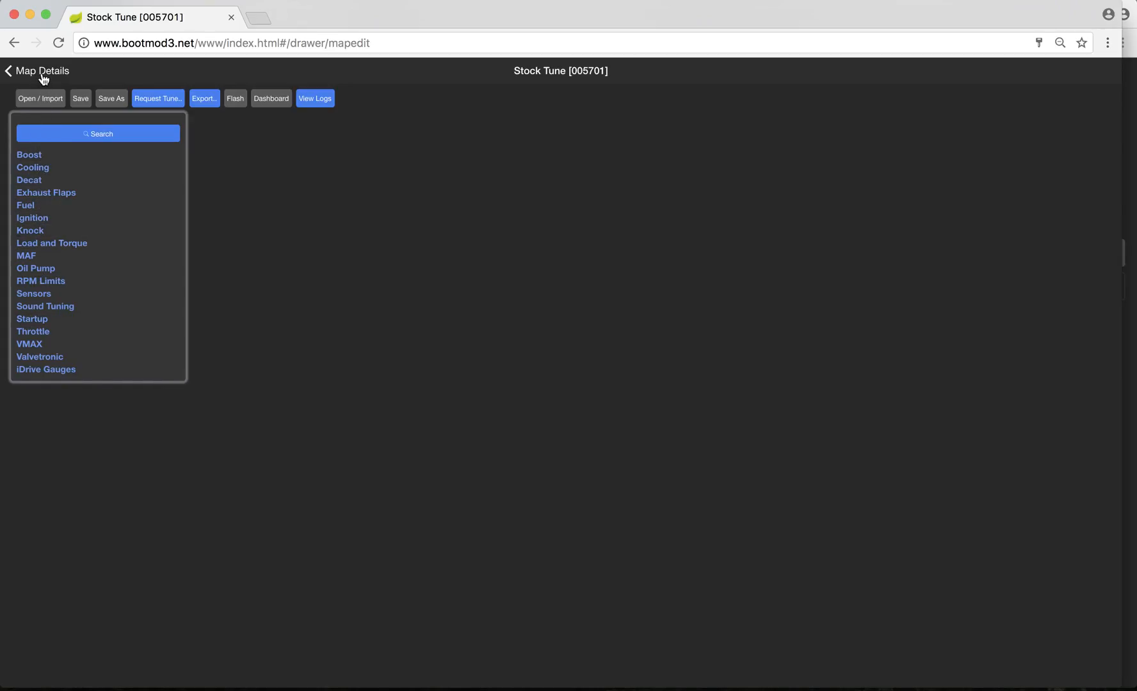
pyautogui.click(46, 193)
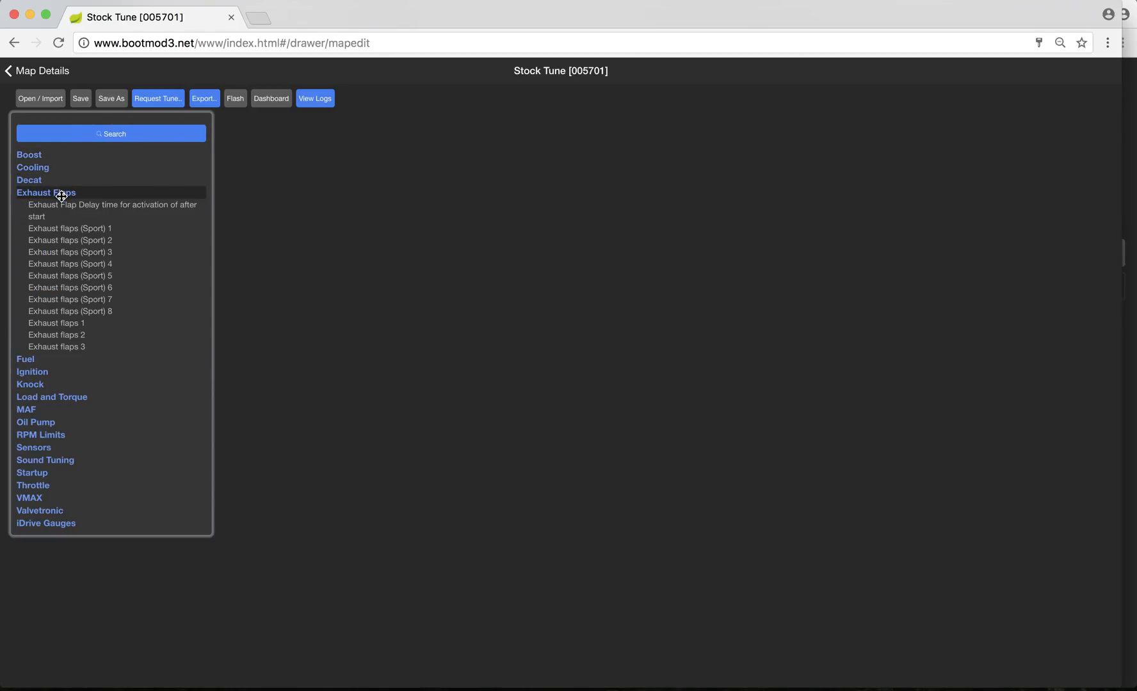
pyautogui.click(69, 228)
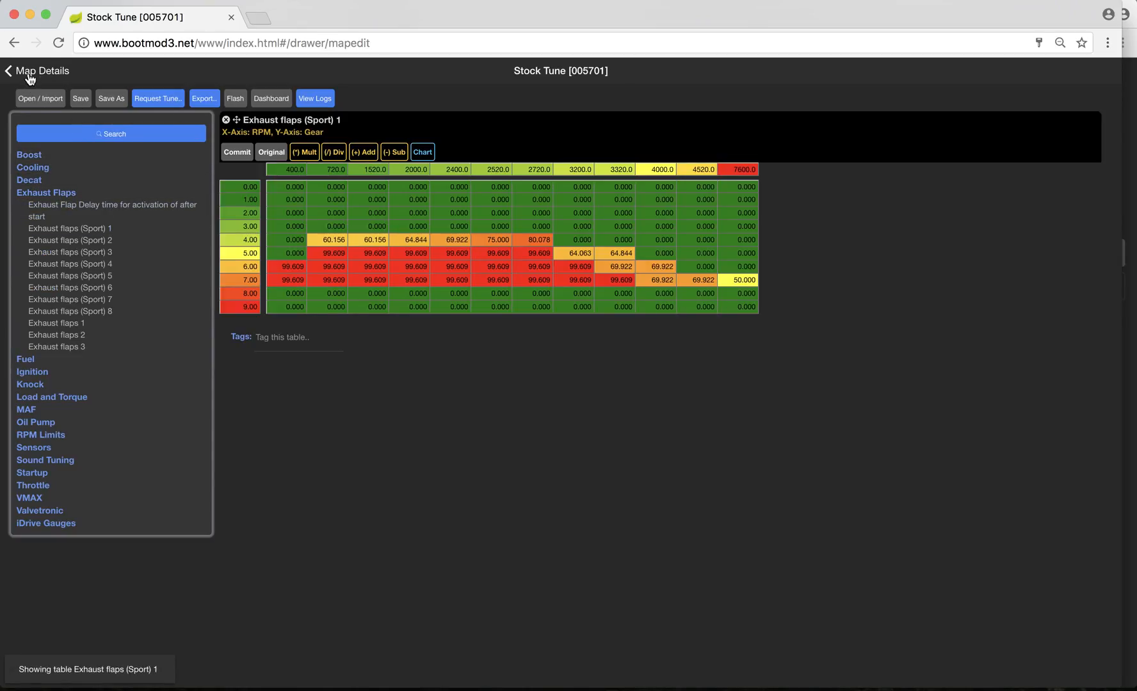
# Leave the editor back to Stock Tune details, then return to the My Maps list
pyautogui.click(8, 71)
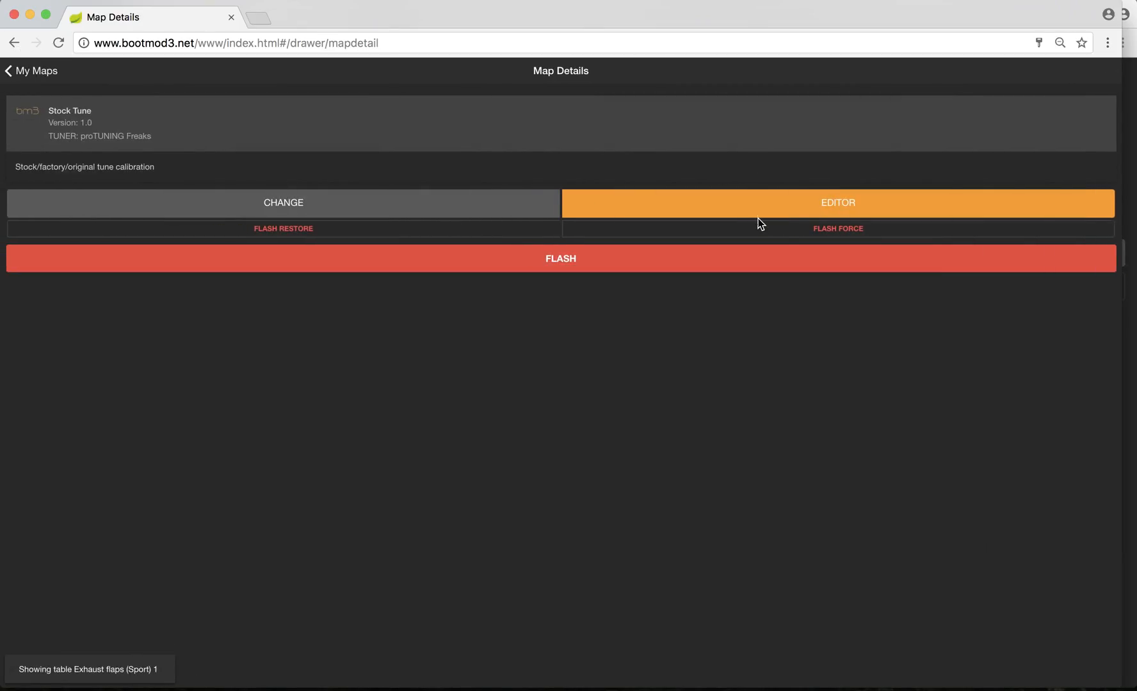
pyautogui.moveTo(859, 245)
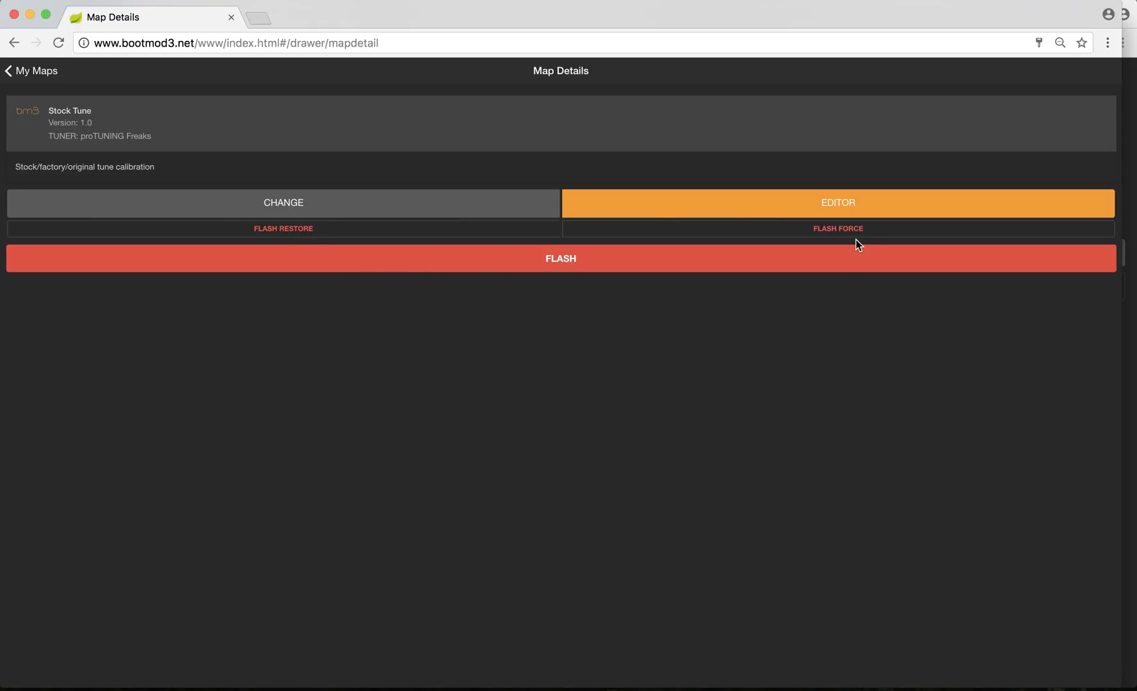
pyautogui.moveTo(448, 250)
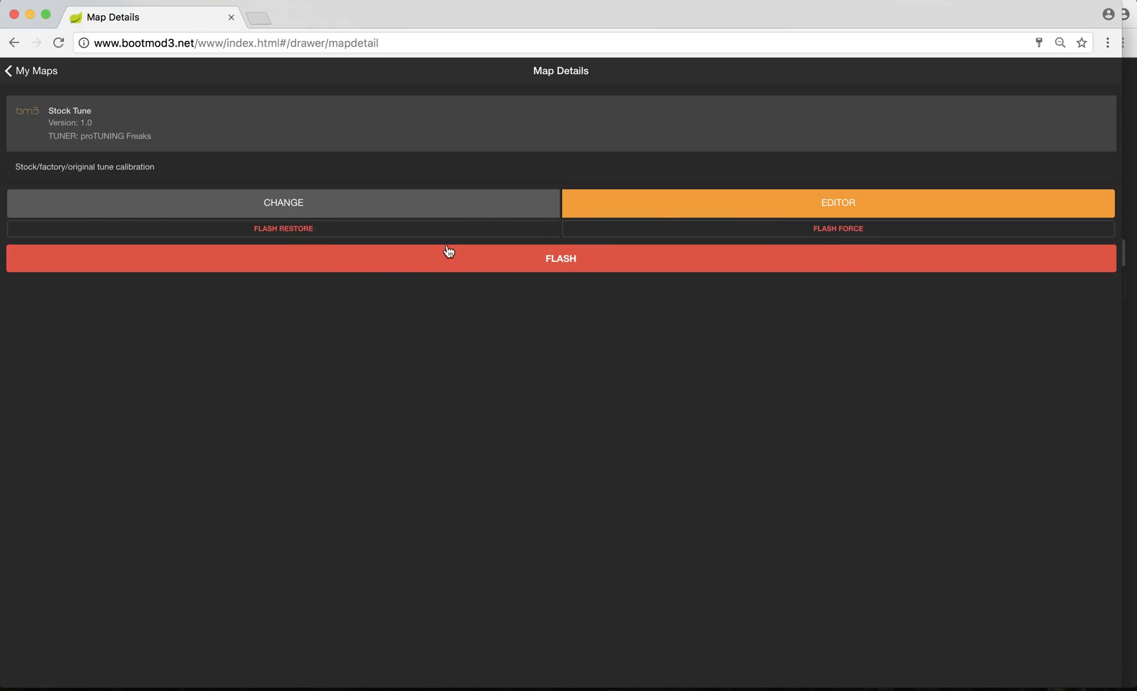
pyautogui.moveTo(529, 237)
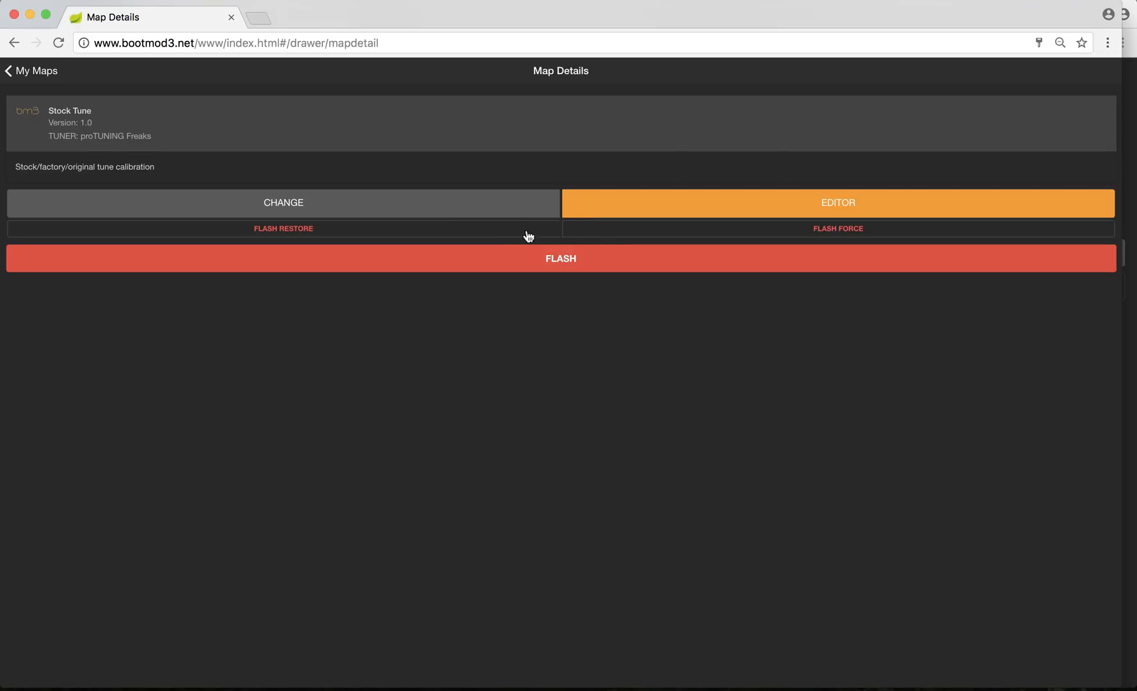
pyautogui.moveTo(183, 259)
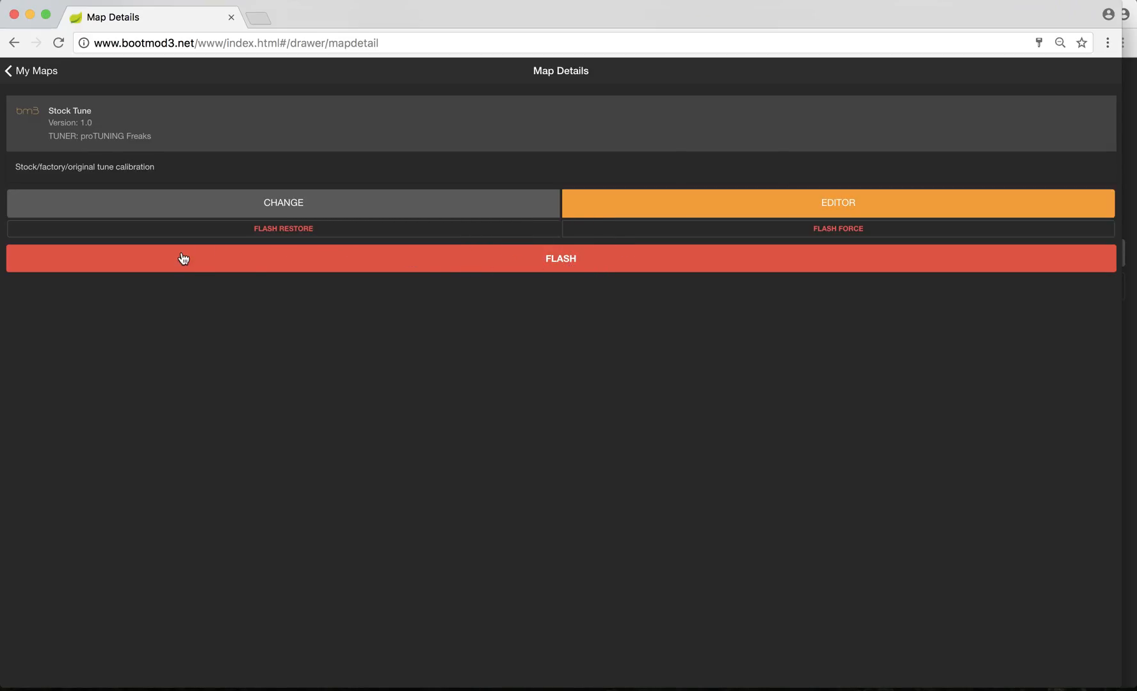
pyautogui.moveTo(558, 270)
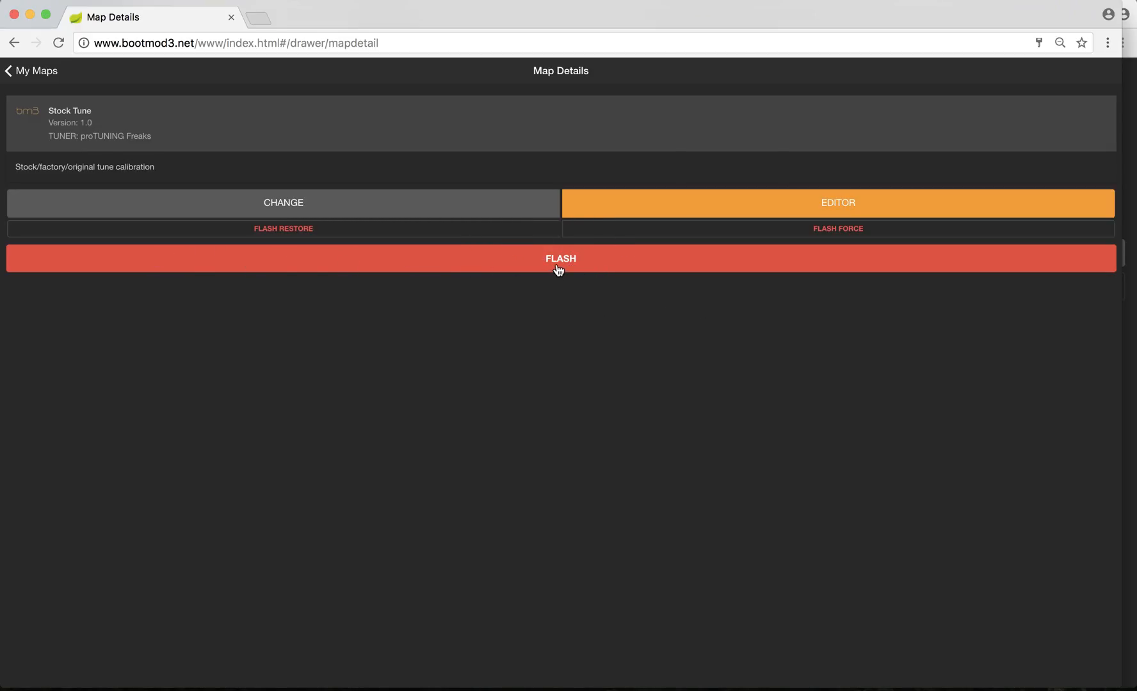
pyautogui.moveTo(44, 87)
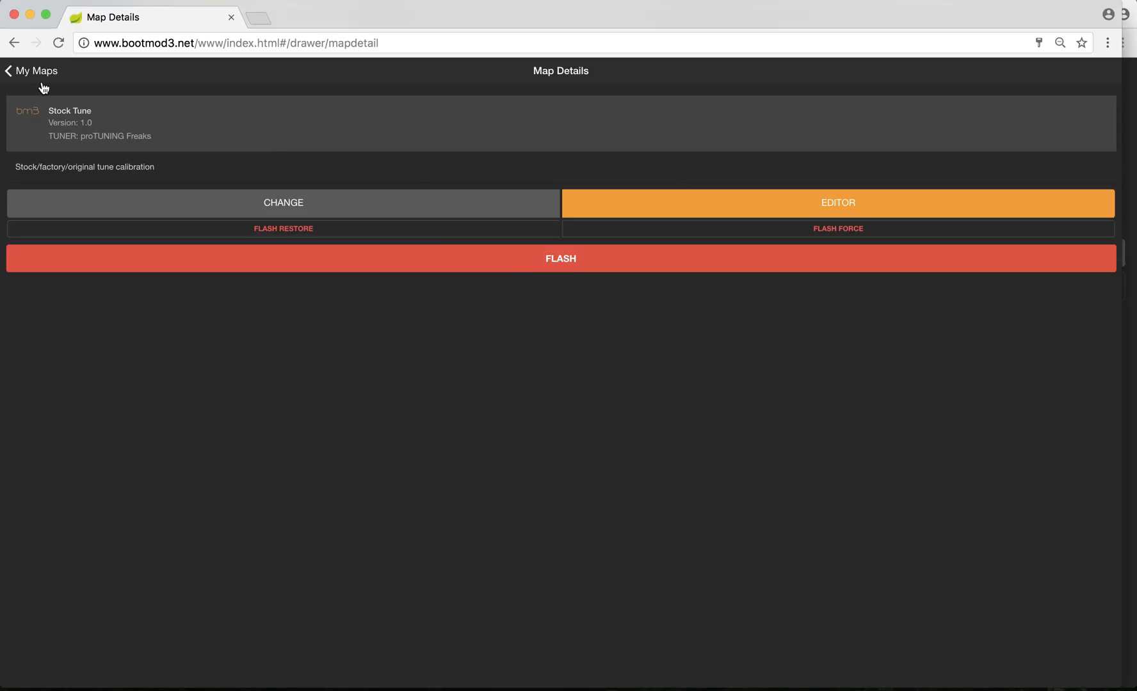
pyautogui.moveTo(308, 98)
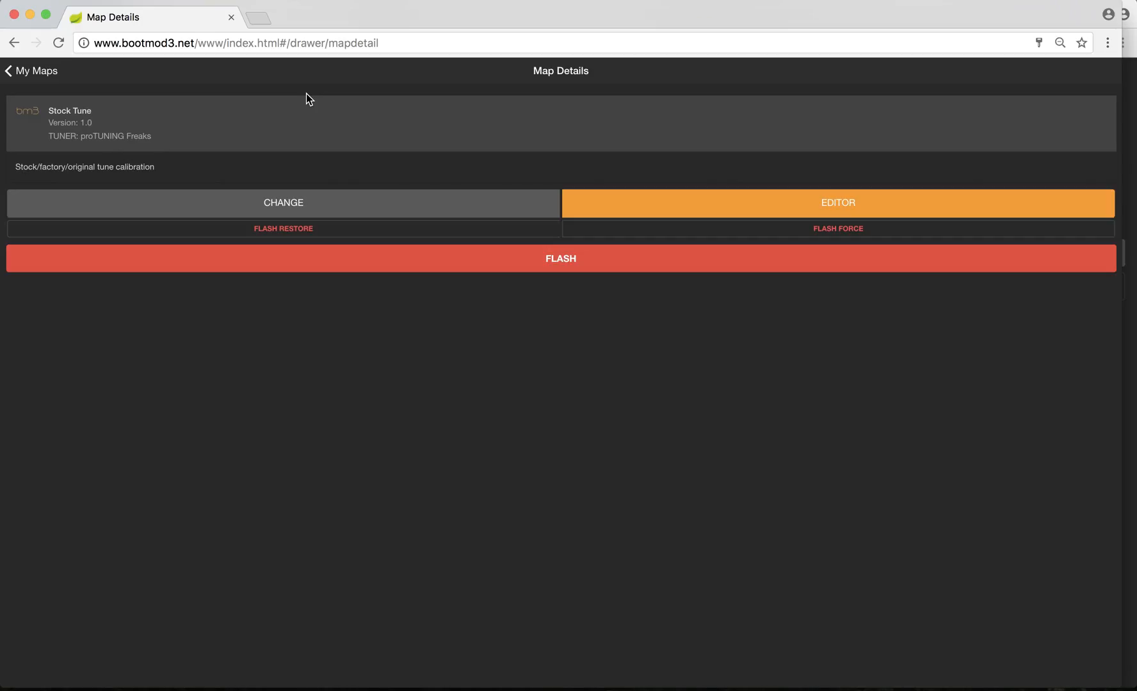
pyautogui.moveTo(510, 270)
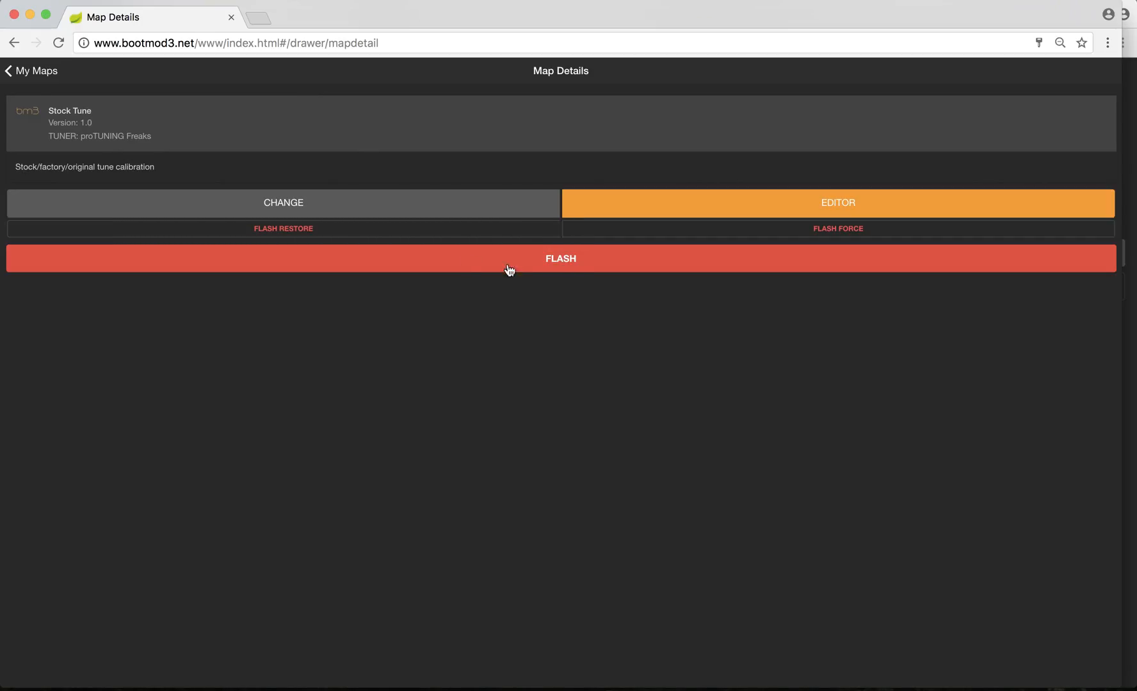
pyautogui.moveTo(553, 262)
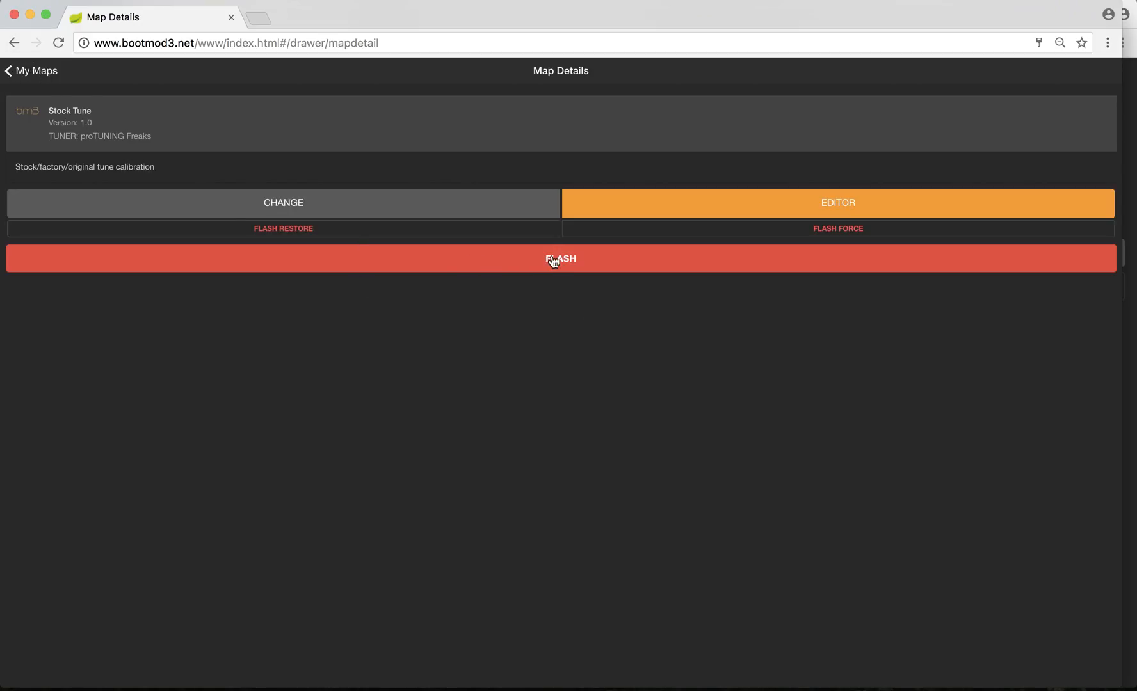
pyautogui.moveTo(37, 79)
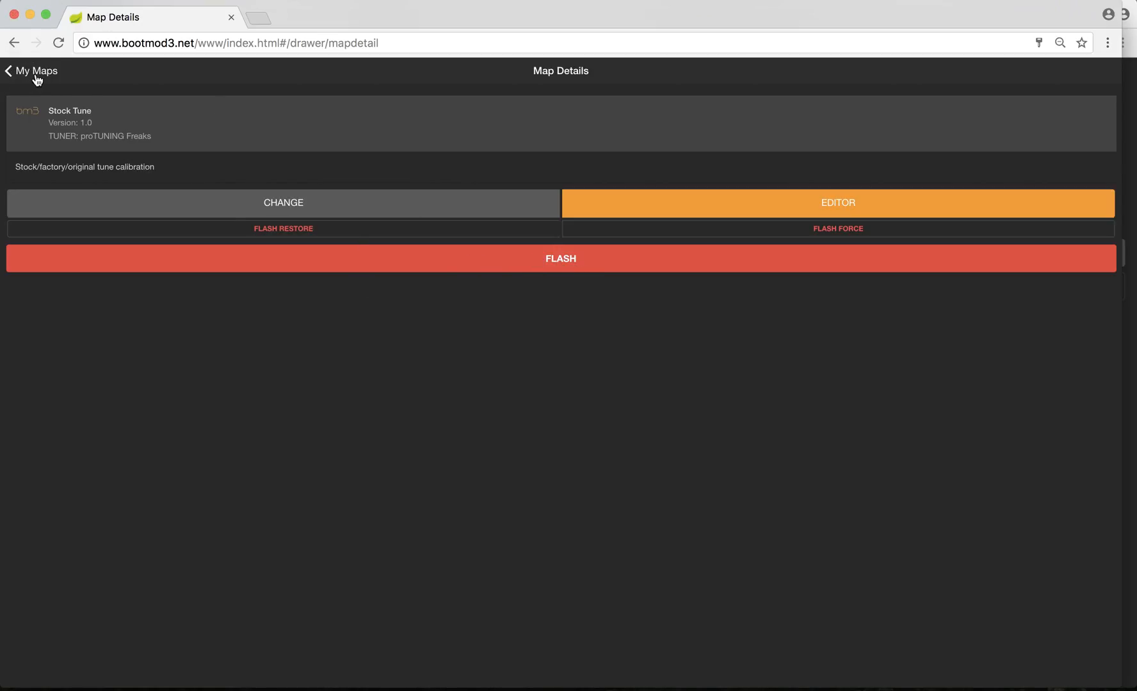
pyautogui.click(31, 71)
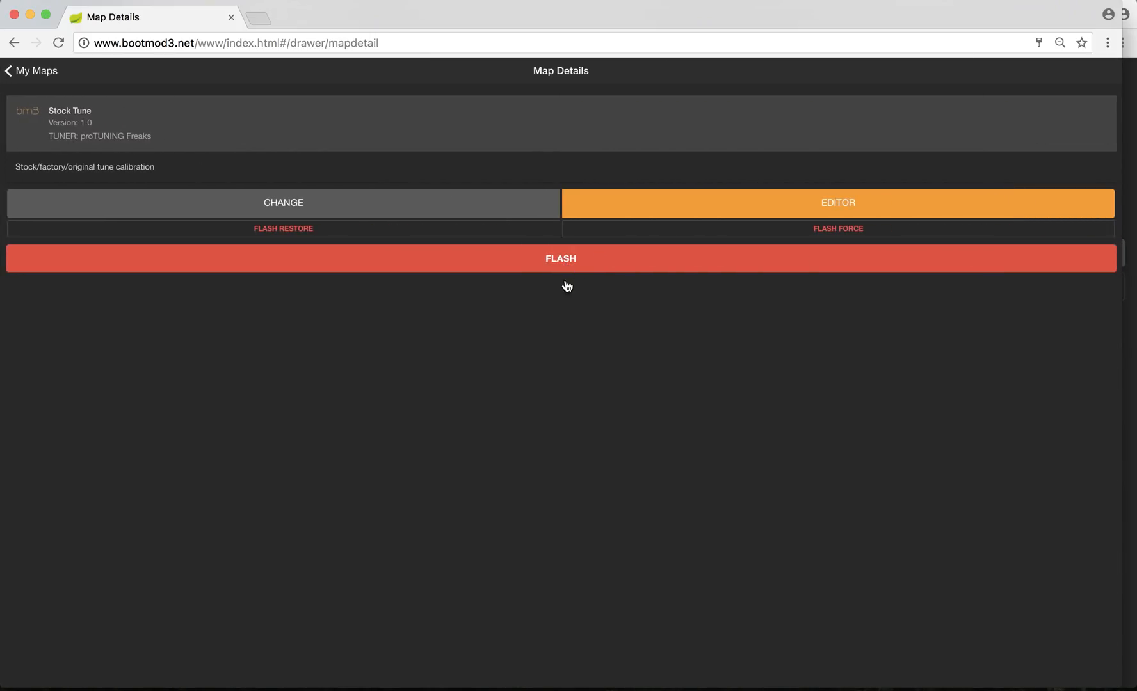
pyautogui.moveTo(566, 307)
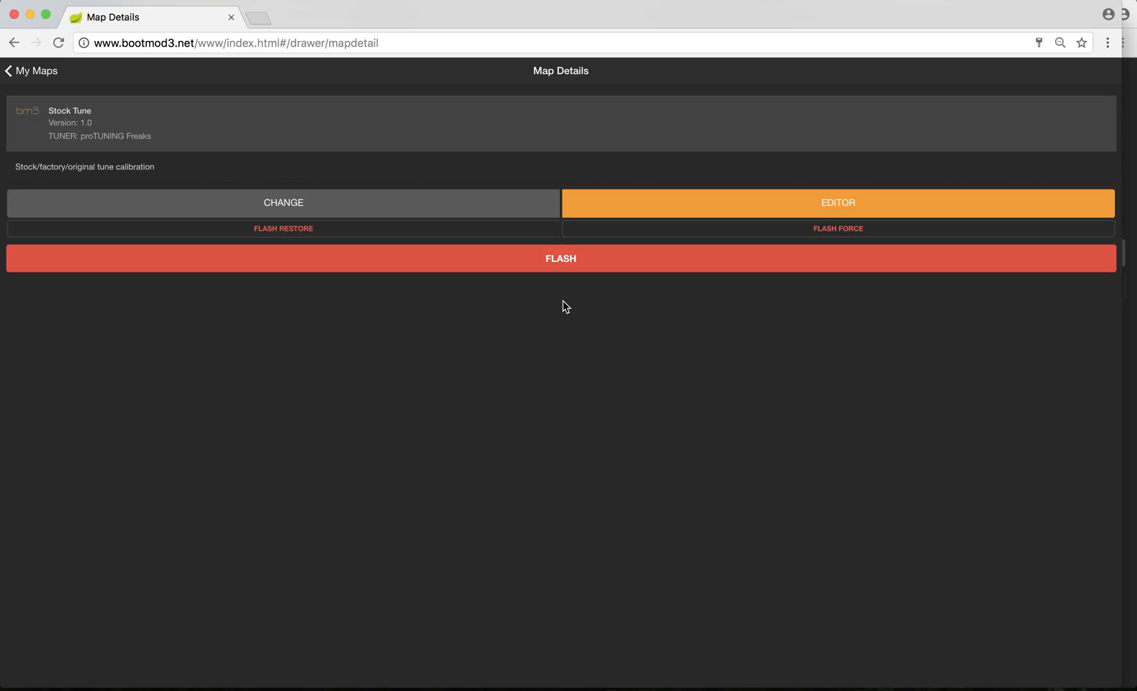
pyautogui.moveTo(228, 130)
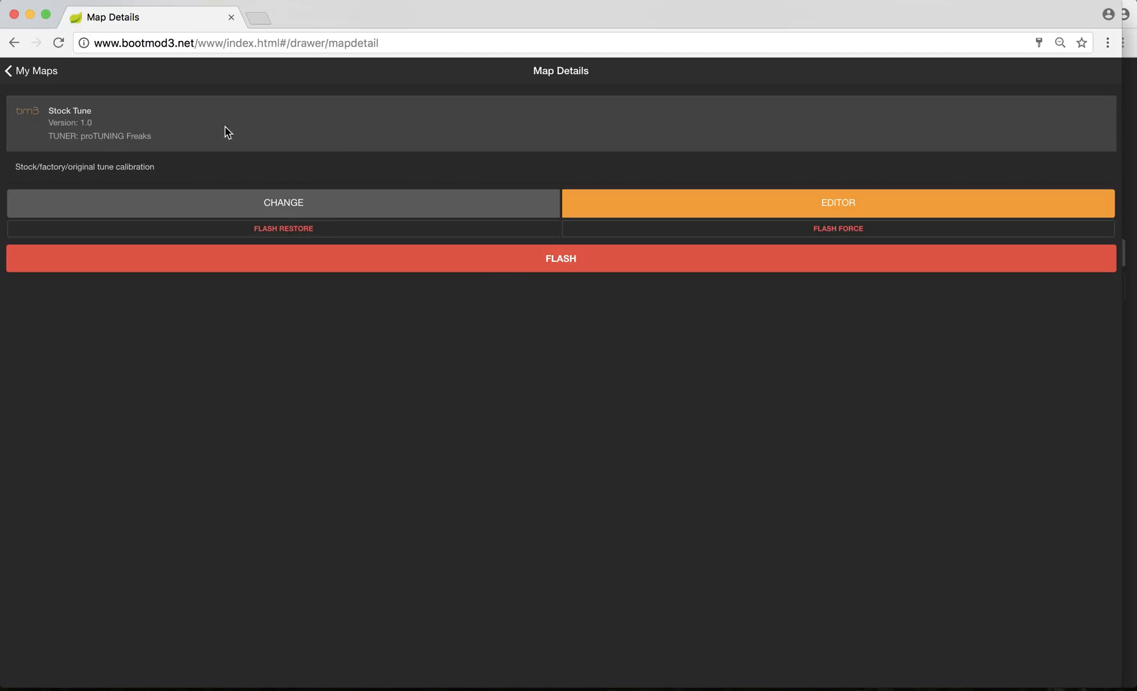
pyautogui.moveTo(631, 299)
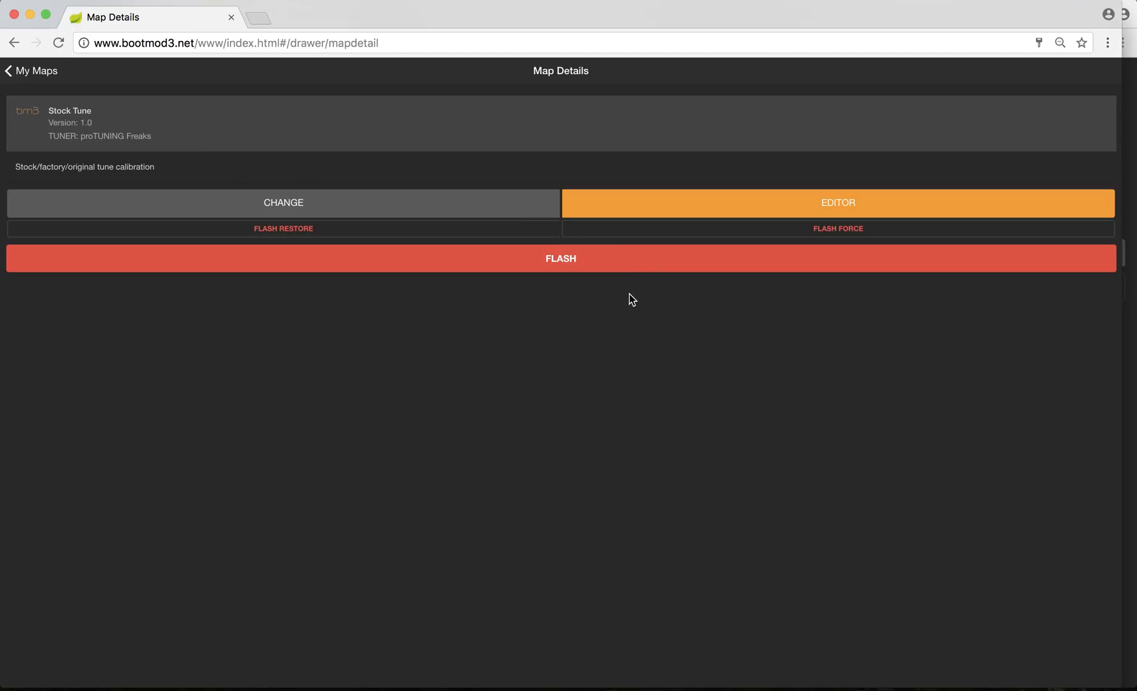
pyautogui.moveTo(436, 523)
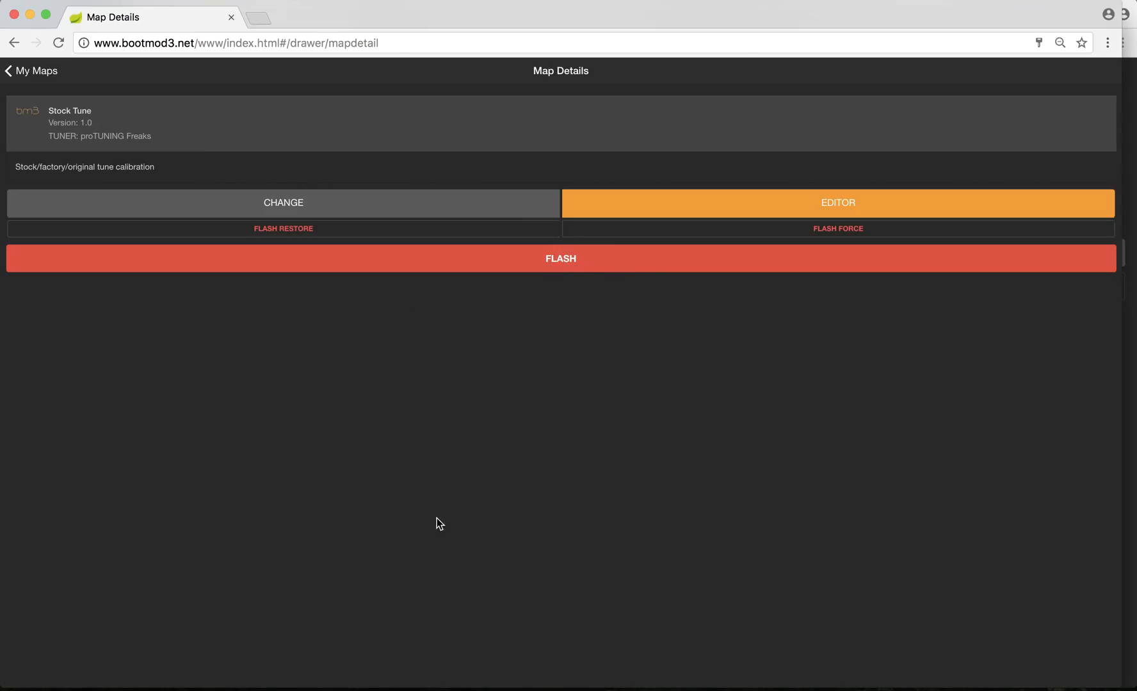
pyautogui.moveTo(828, 506)
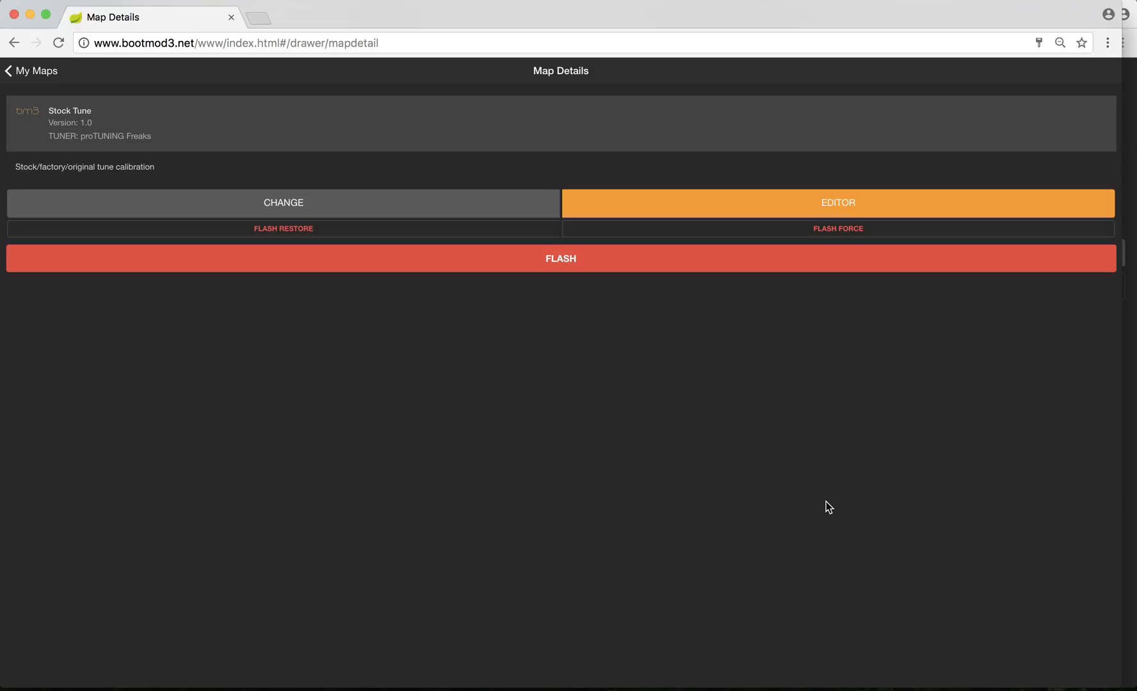
pyautogui.moveTo(40, 75)
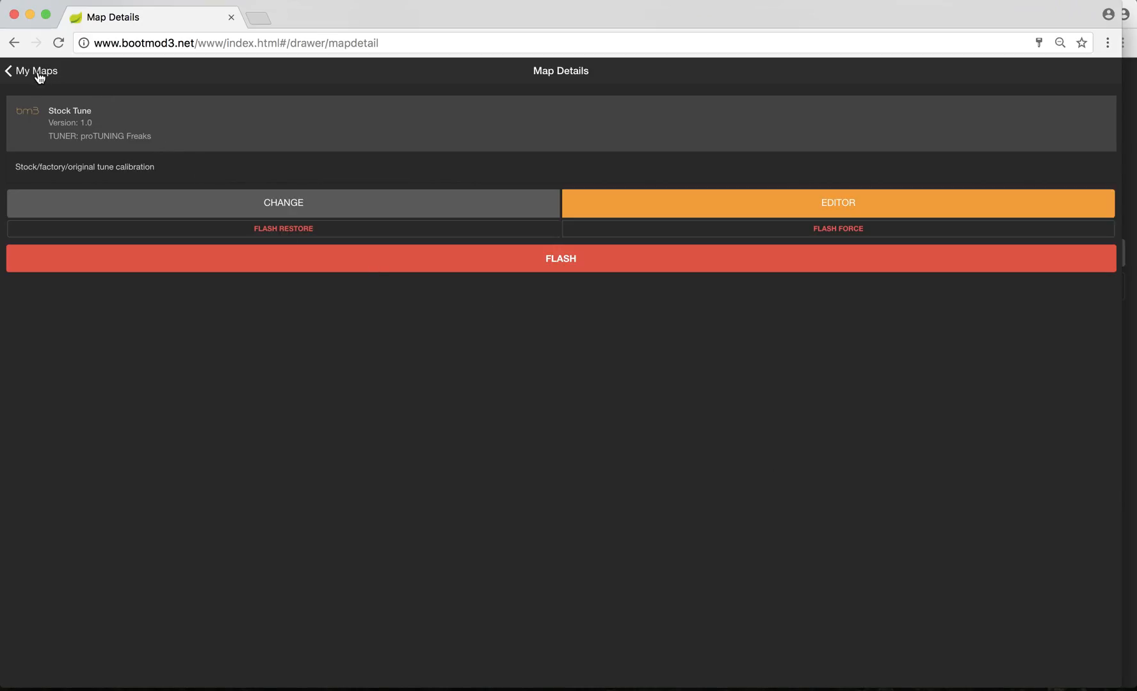
pyautogui.click(31, 71)
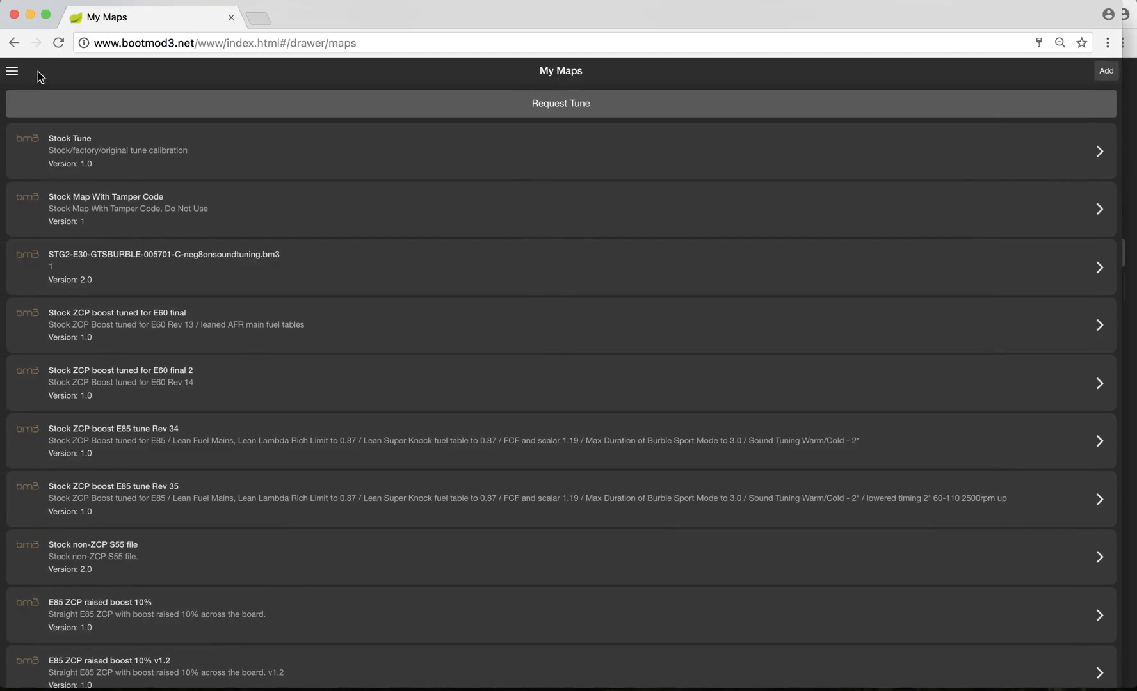
pyautogui.moveTo(12, 70)
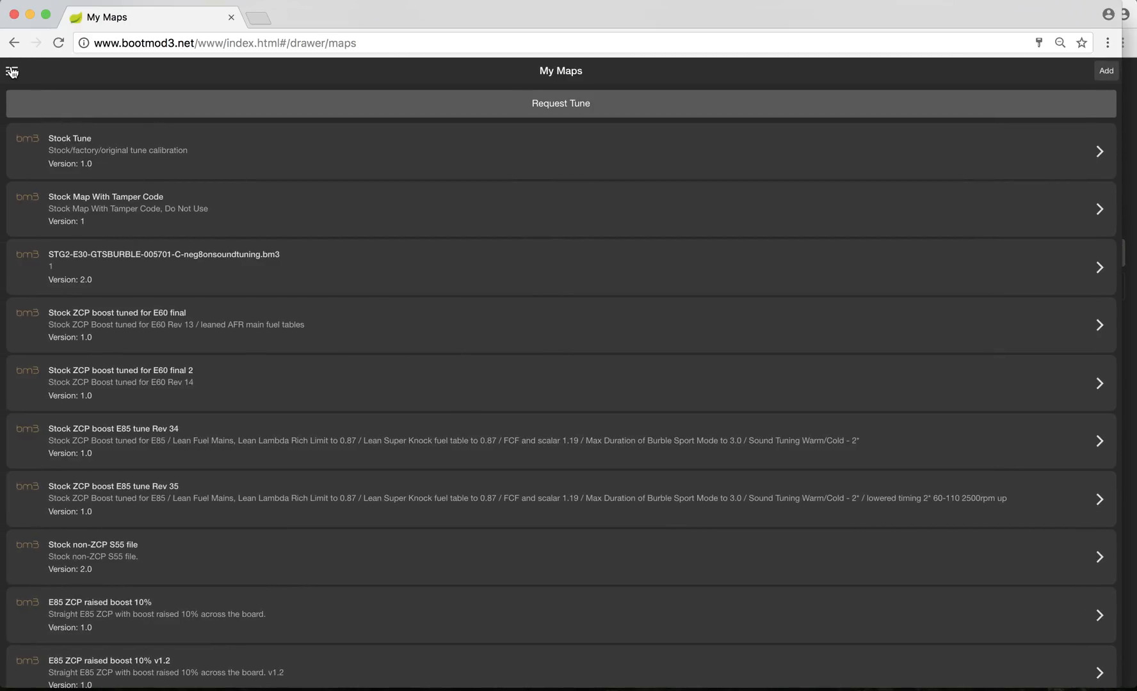
# Navigate via the menu through Tune Requests to the Tuners directory of shops
pyautogui.click(11, 70)
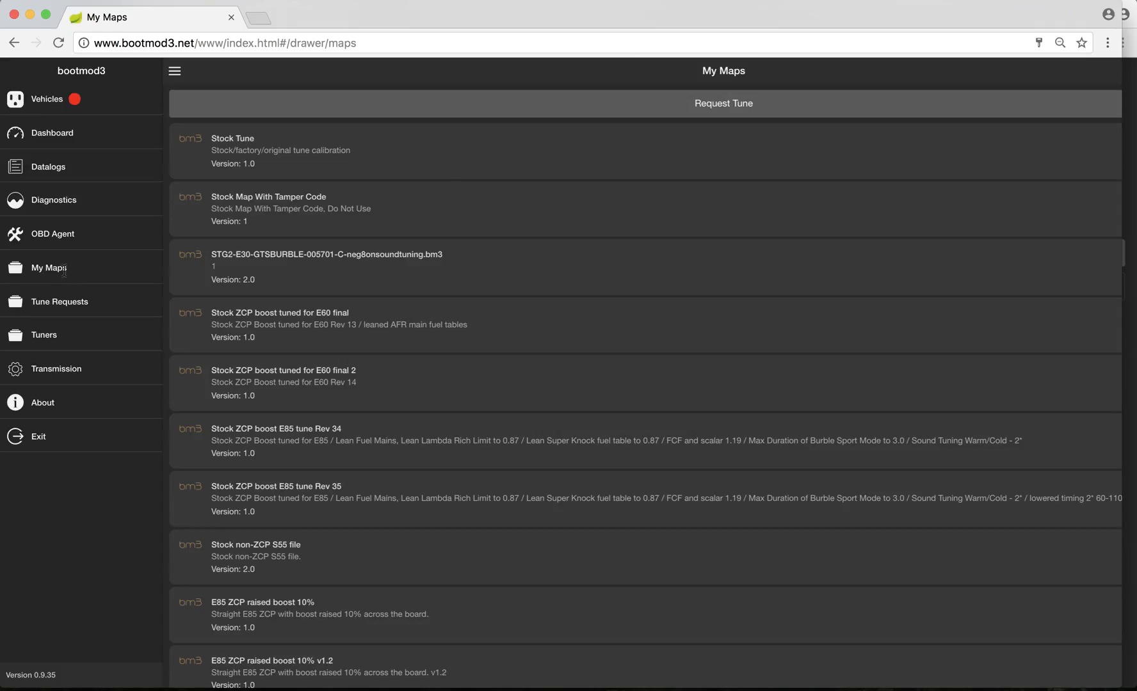
pyautogui.click(59, 301)
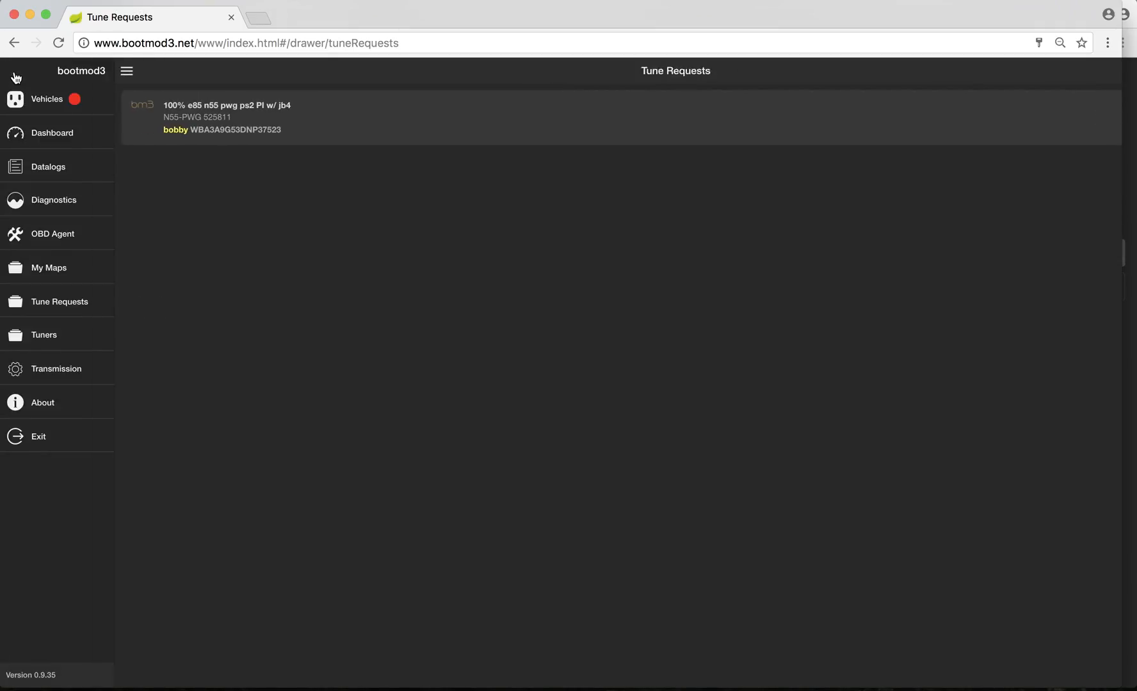
pyautogui.click(44, 334)
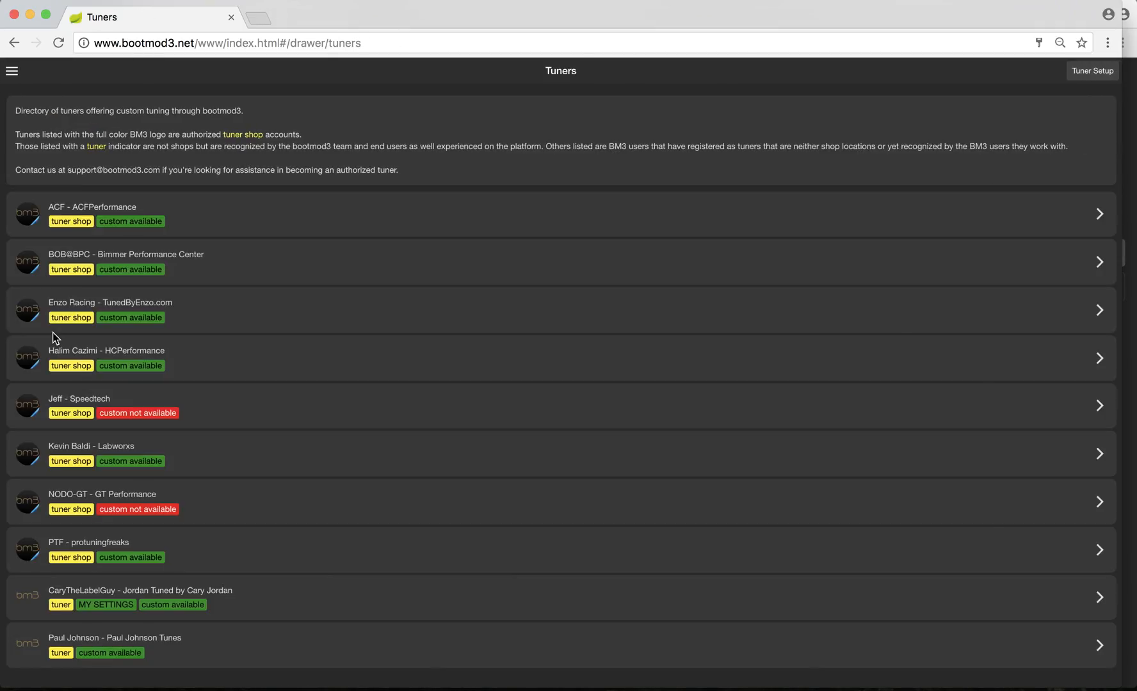
pyautogui.moveTo(11, 70)
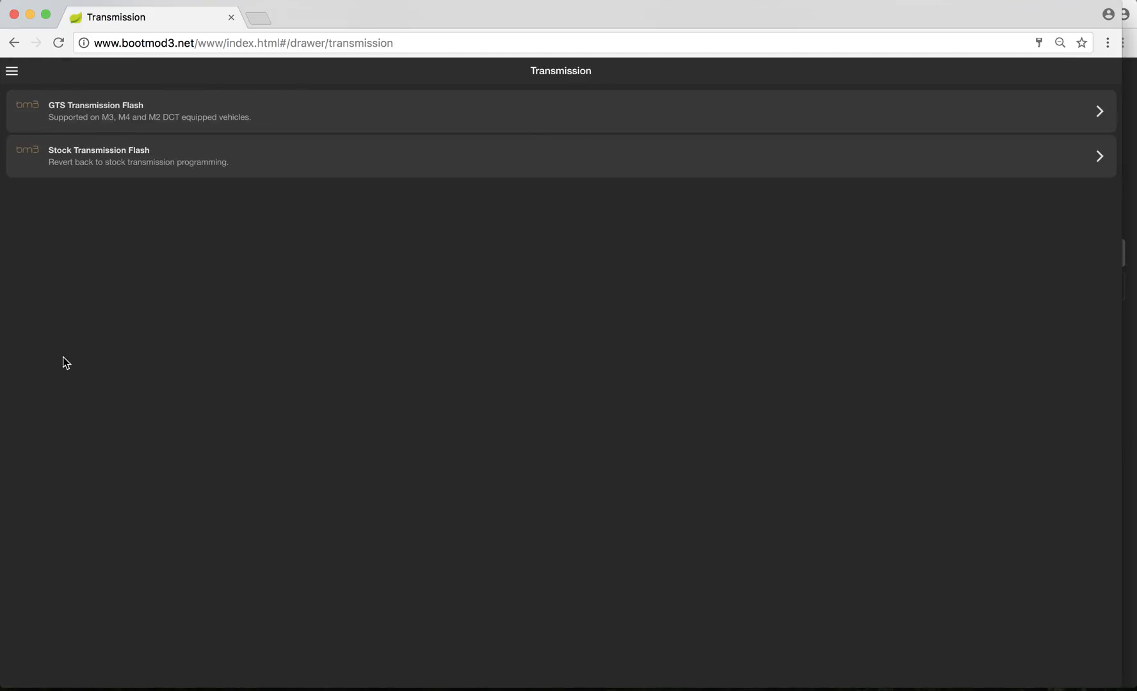
pyautogui.moveTo(239, 153)
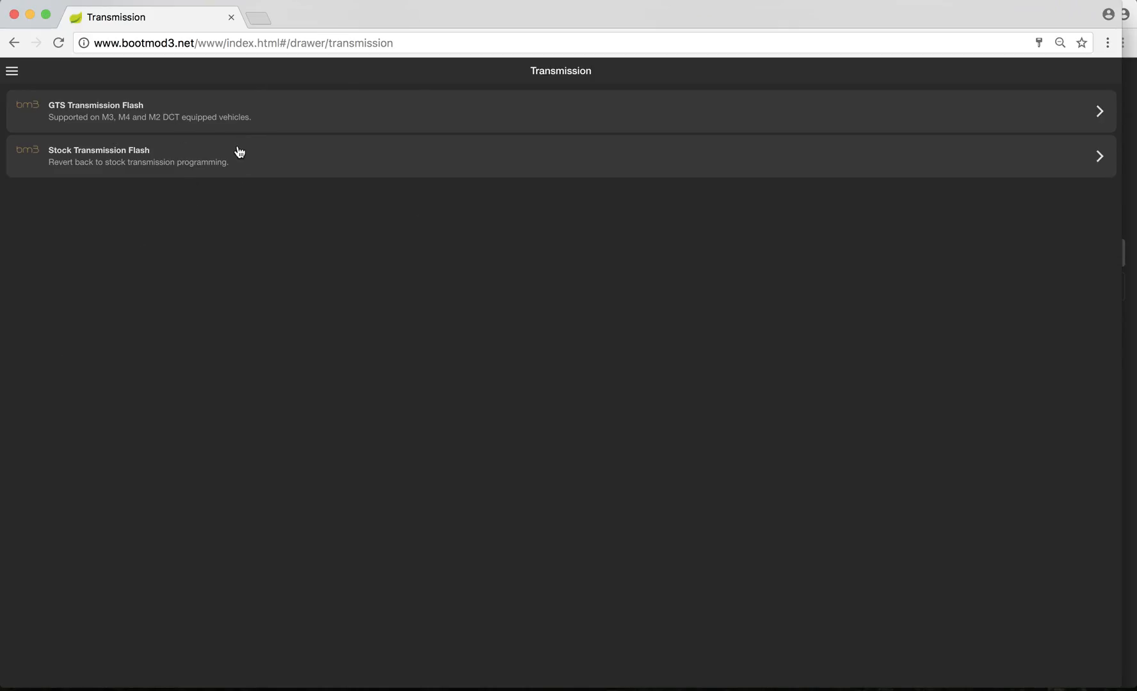
pyautogui.moveTo(174, 83)
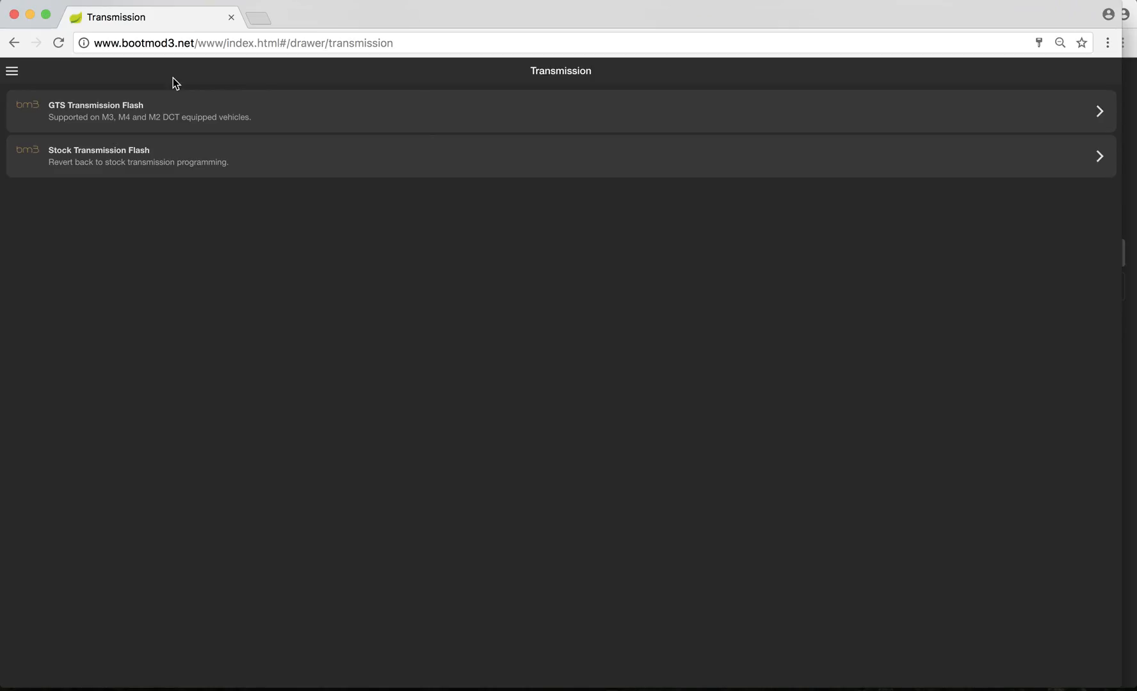
pyautogui.moveTo(265, 119)
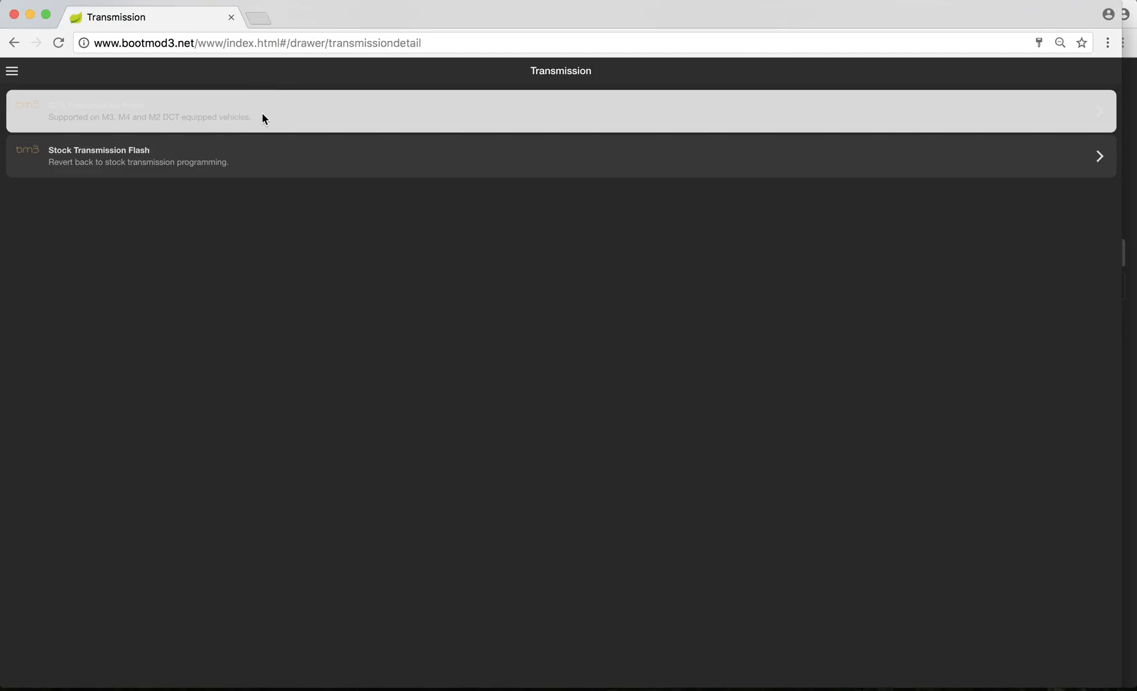
# View the GTS Transmission Flash details, return to the Transmission list, and bring up the page menu
pyautogui.click(507, 111)
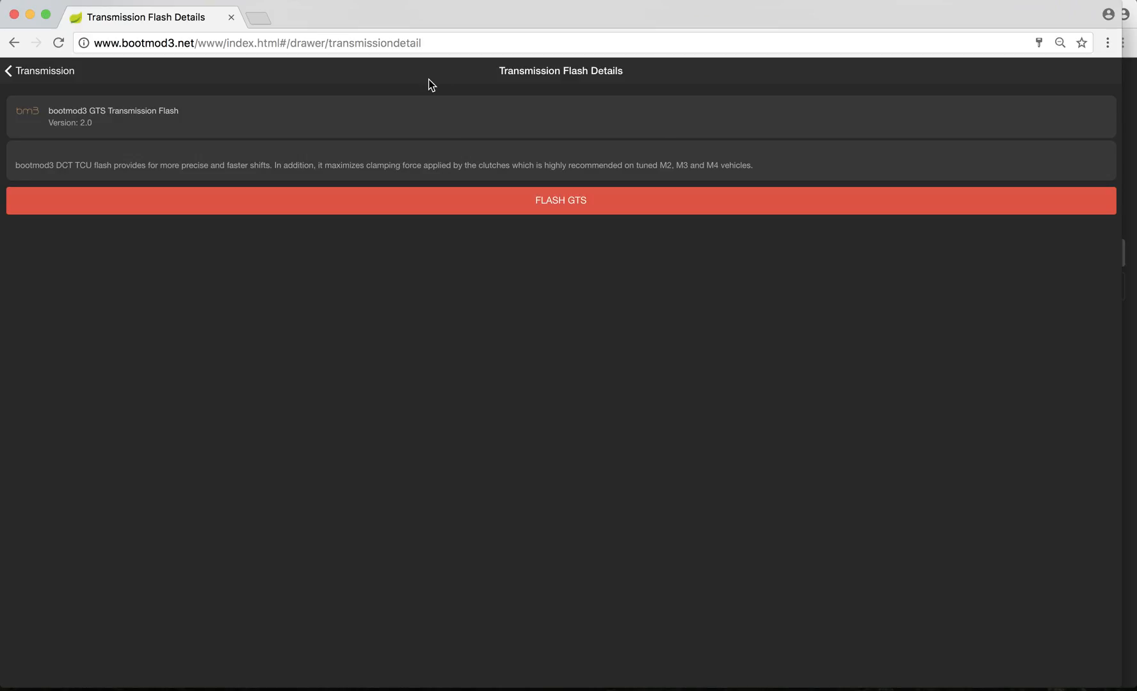
pyautogui.moveTo(39, 85)
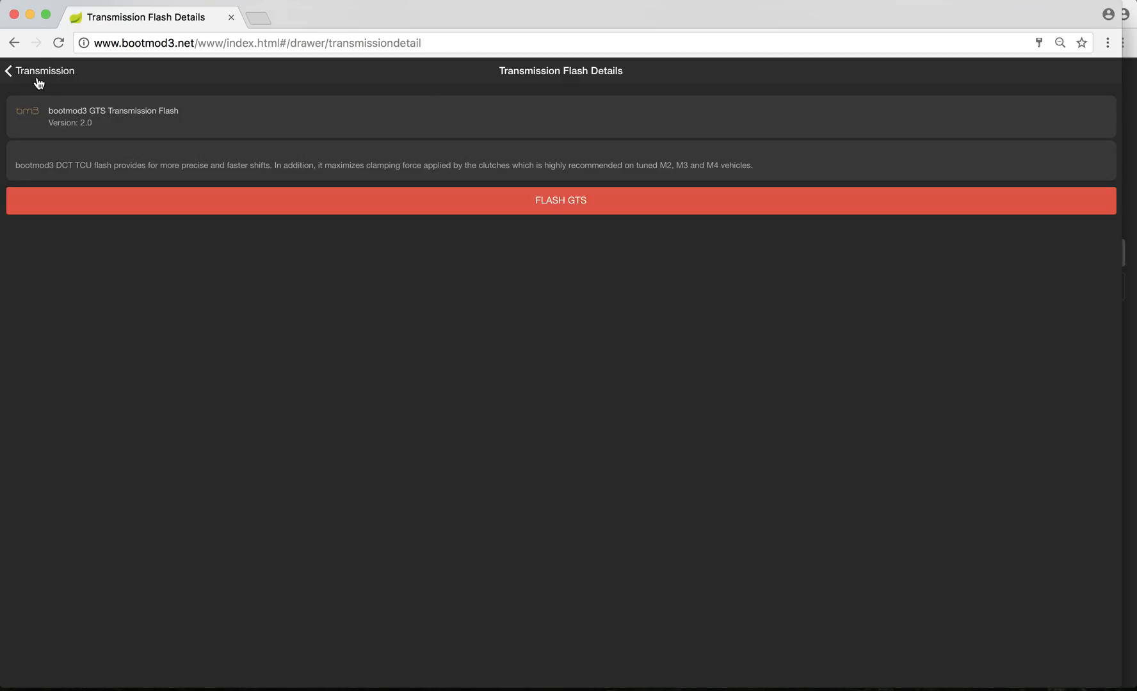
pyautogui.moveTo(310, 131)
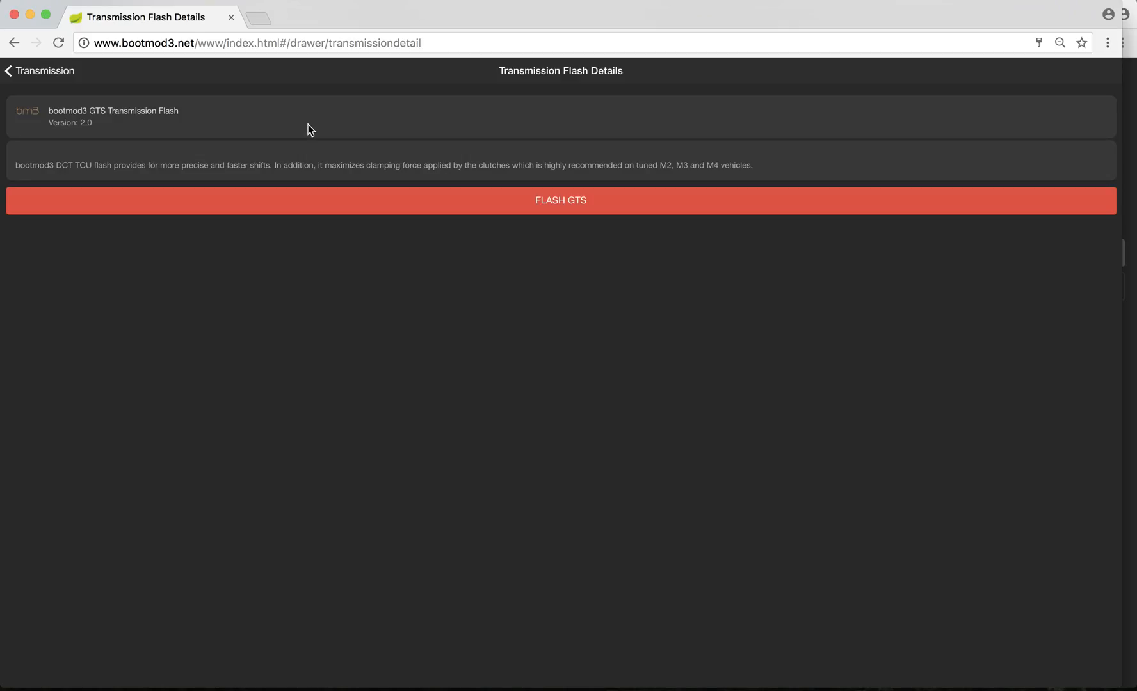
pyautogui.moveTo(41, 80)
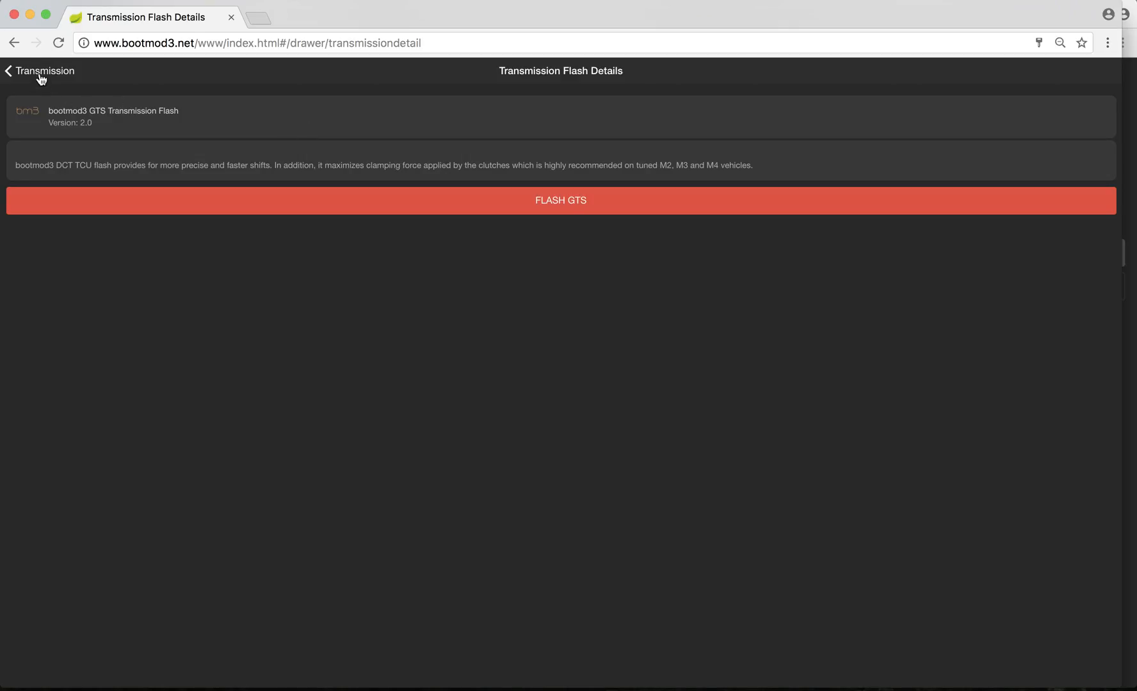
pyautogui.click(40, 71)
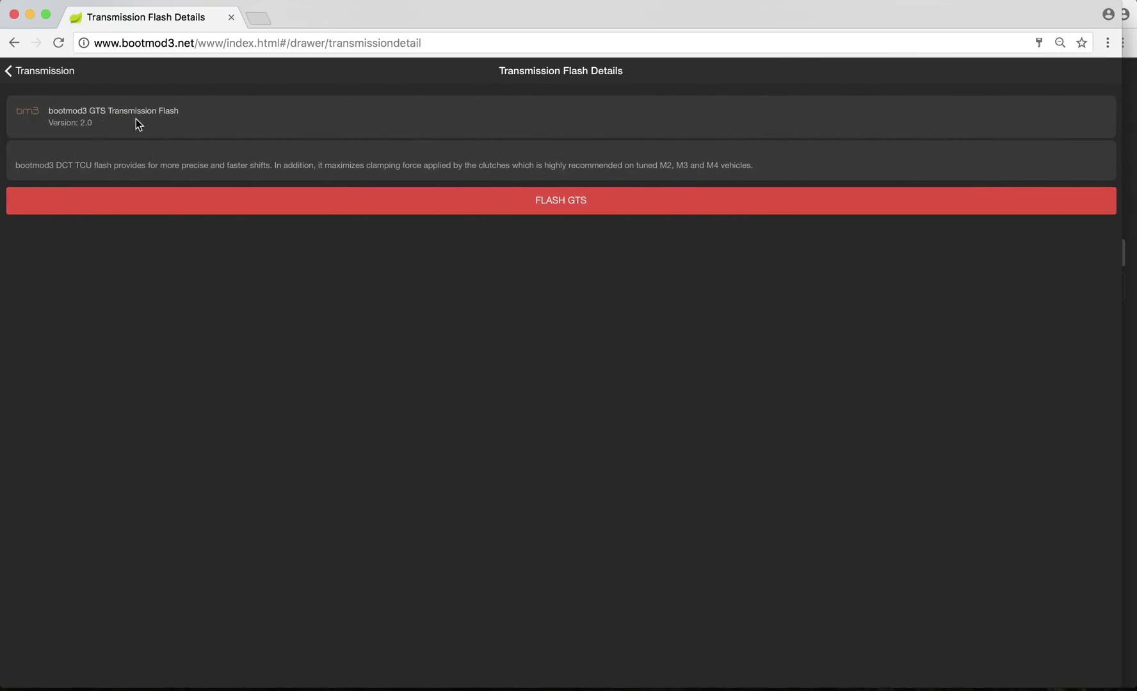
pyautogui.click(39, 70)
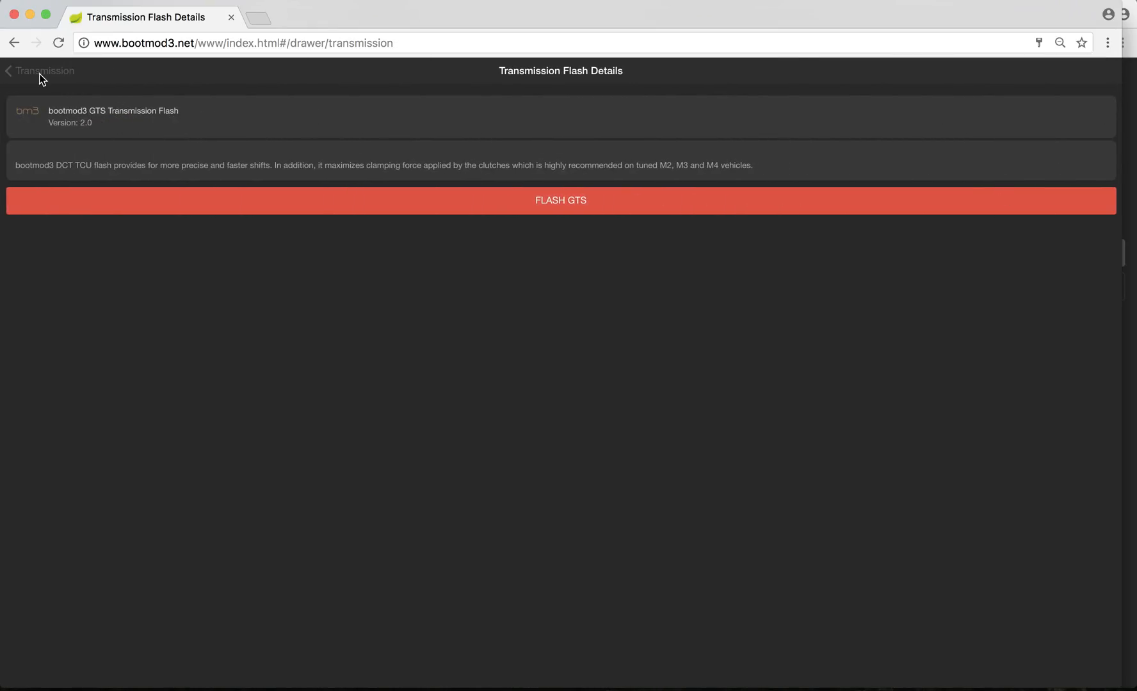
pyautogui.click(40, 71)
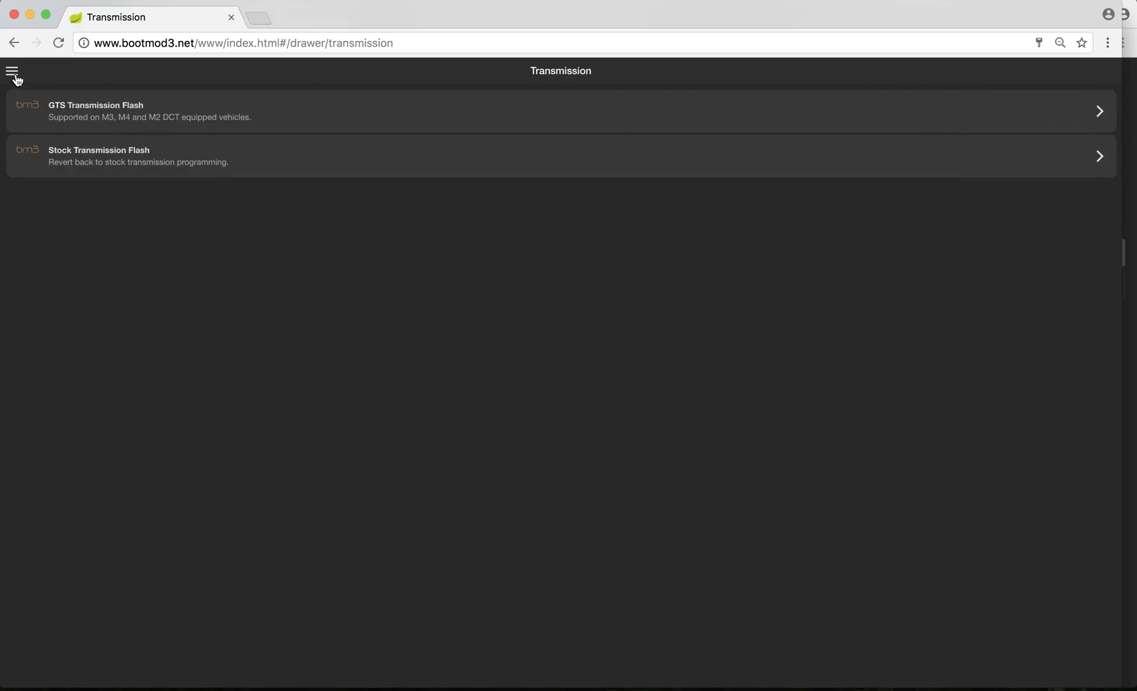
pyautogui.click(12, 70)
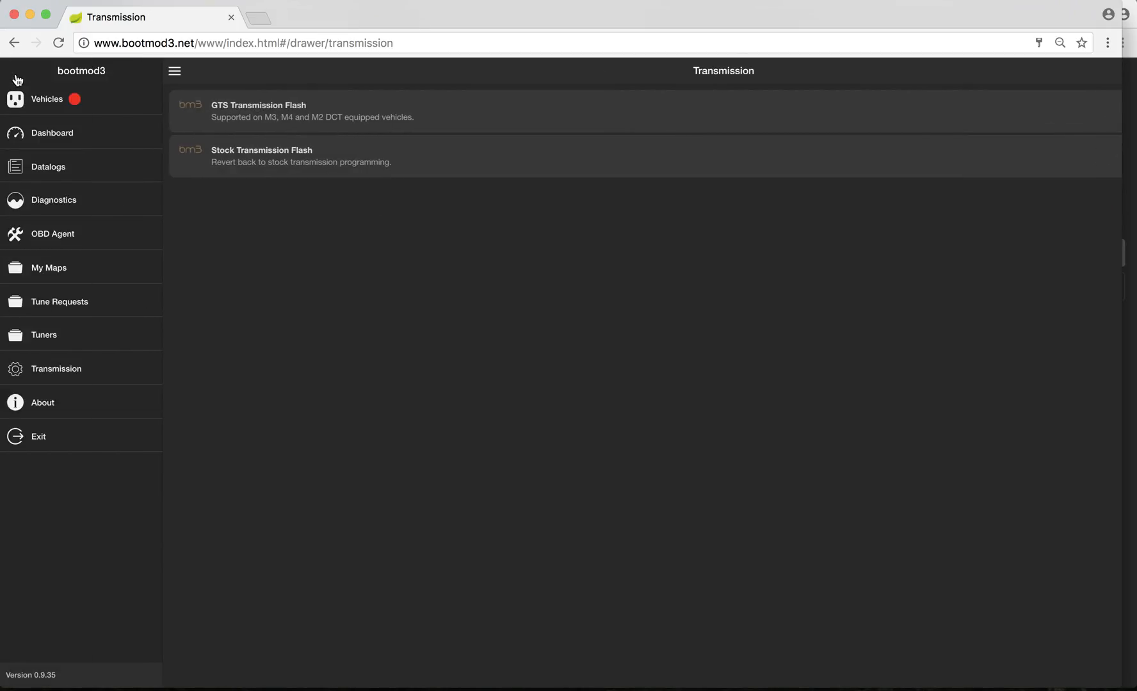
pyautogui.moveTo(309, 119)
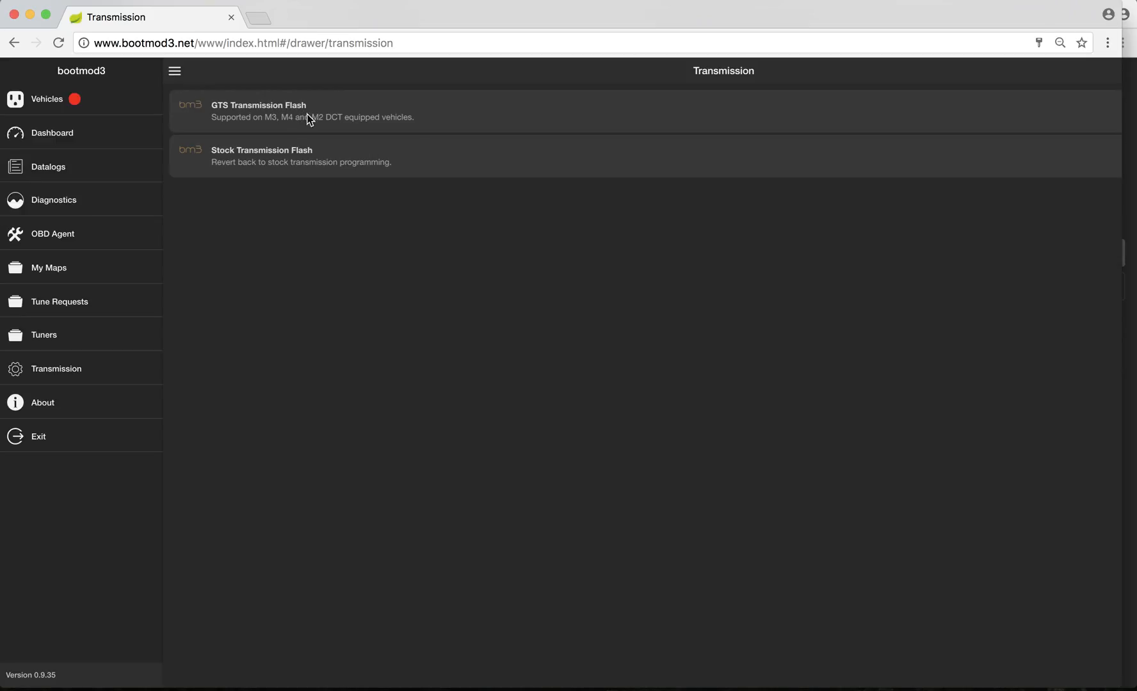
pyautogui.click(174, 70)
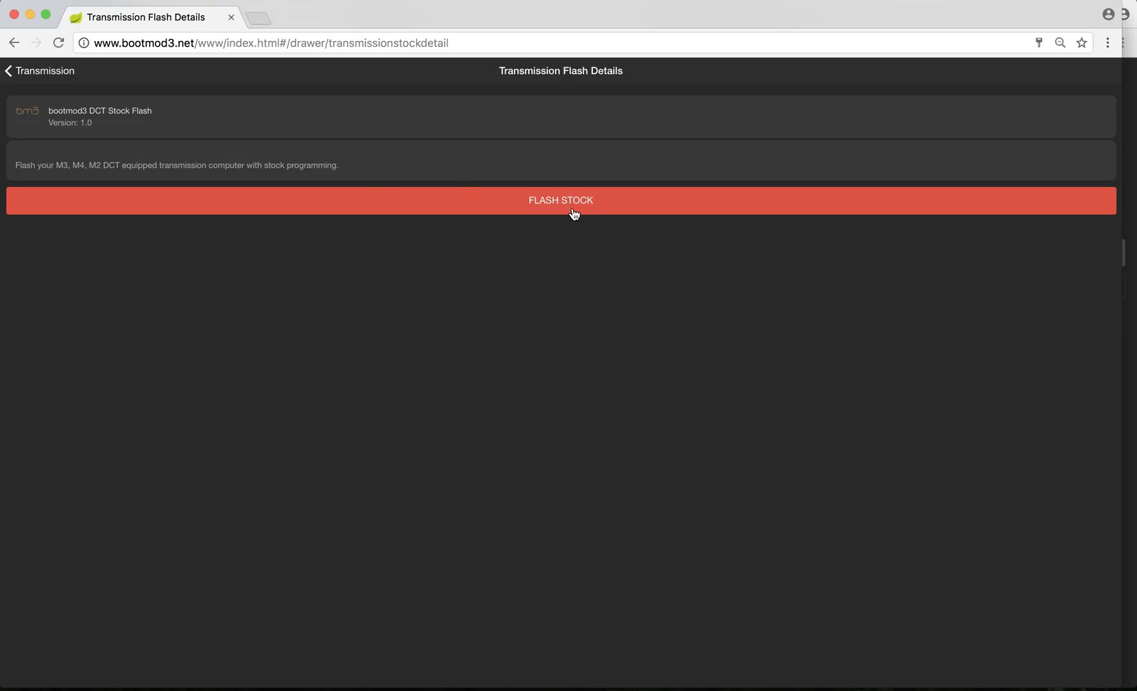
pyautogui.click(39, 70)
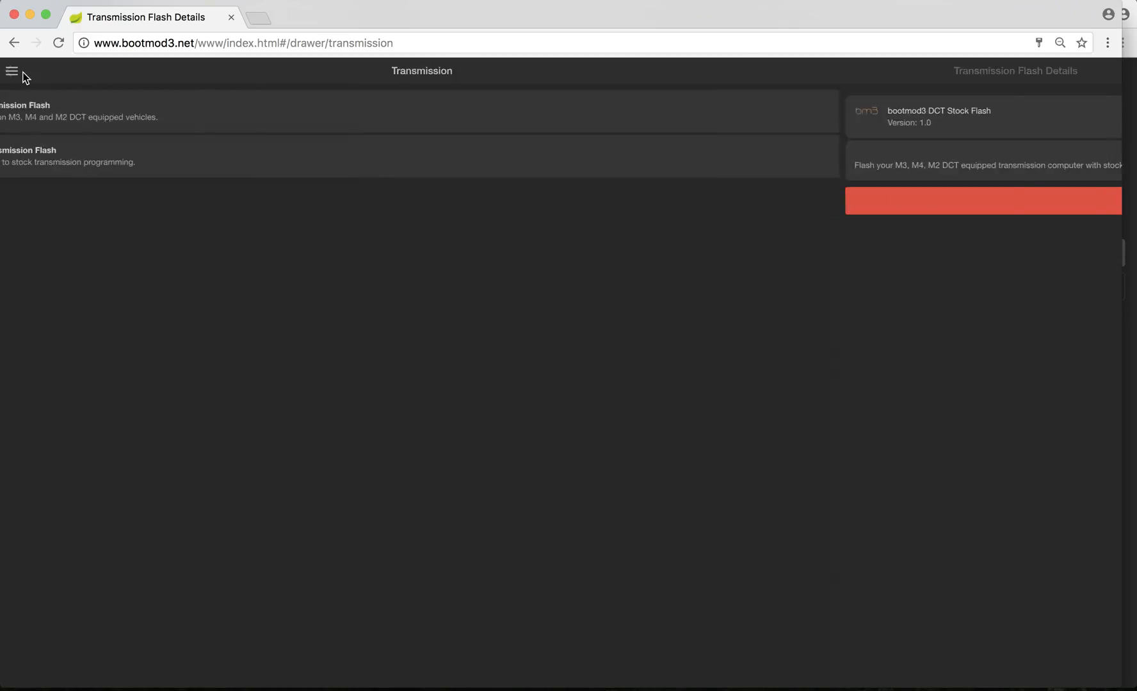
pyautogui.click(11, 71)
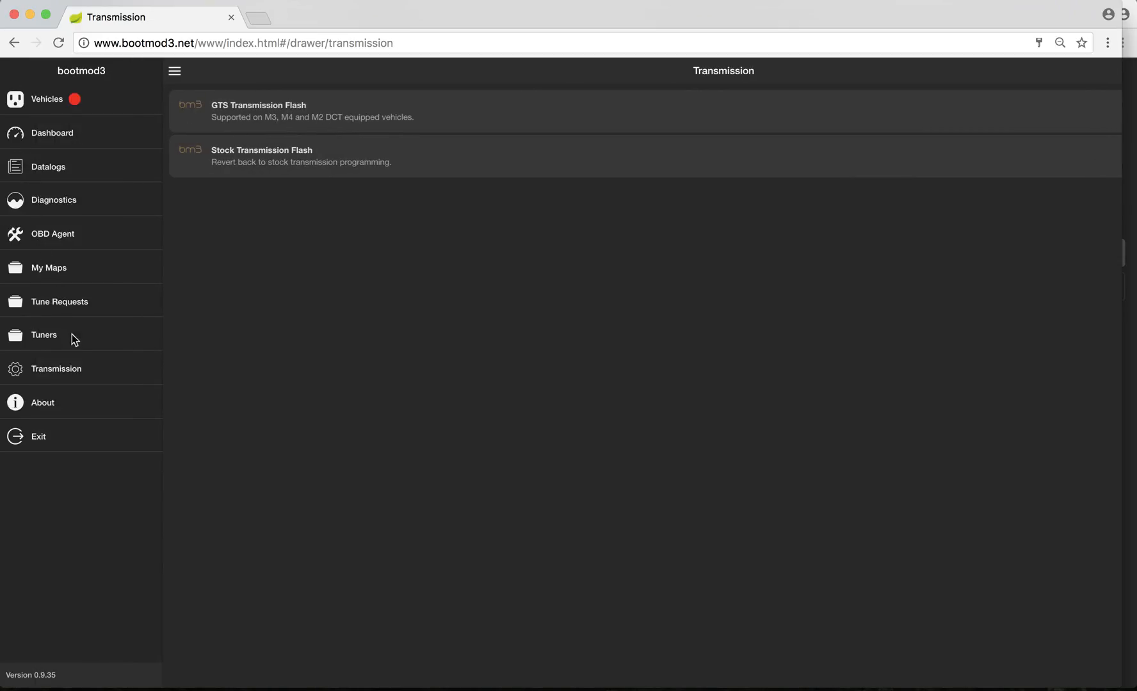
# Review the About page with version 0.9.35 and support details, then bring up the page menu
pyautogui.click(42, 402)
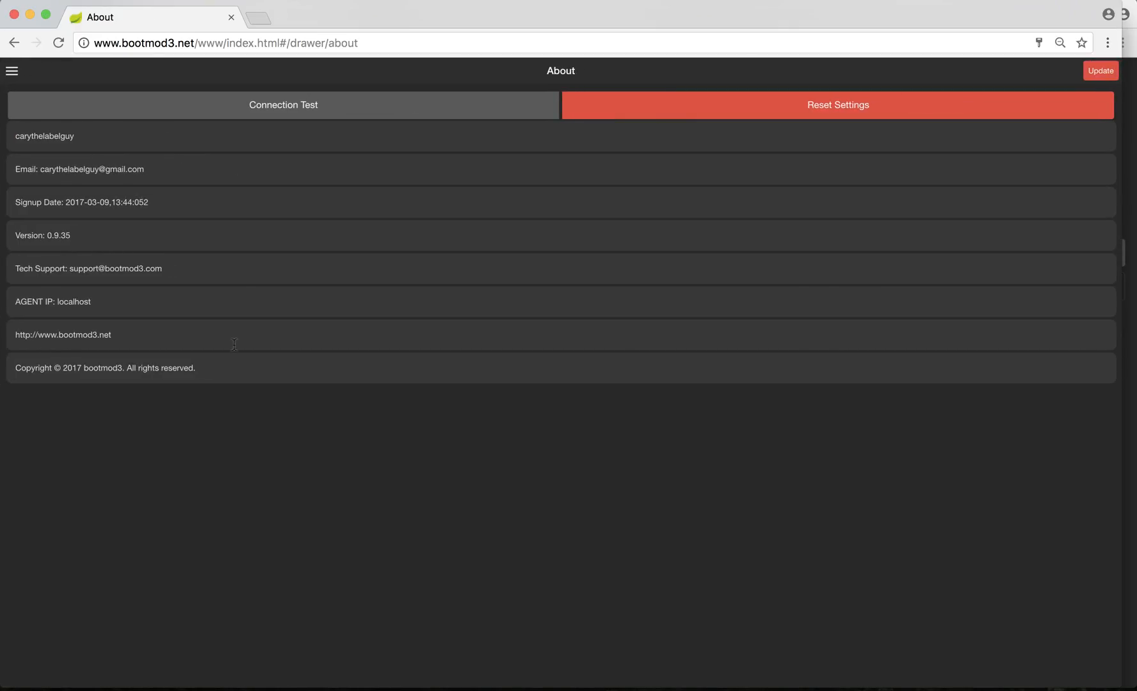
pyautogui.moveTo(92, 151)
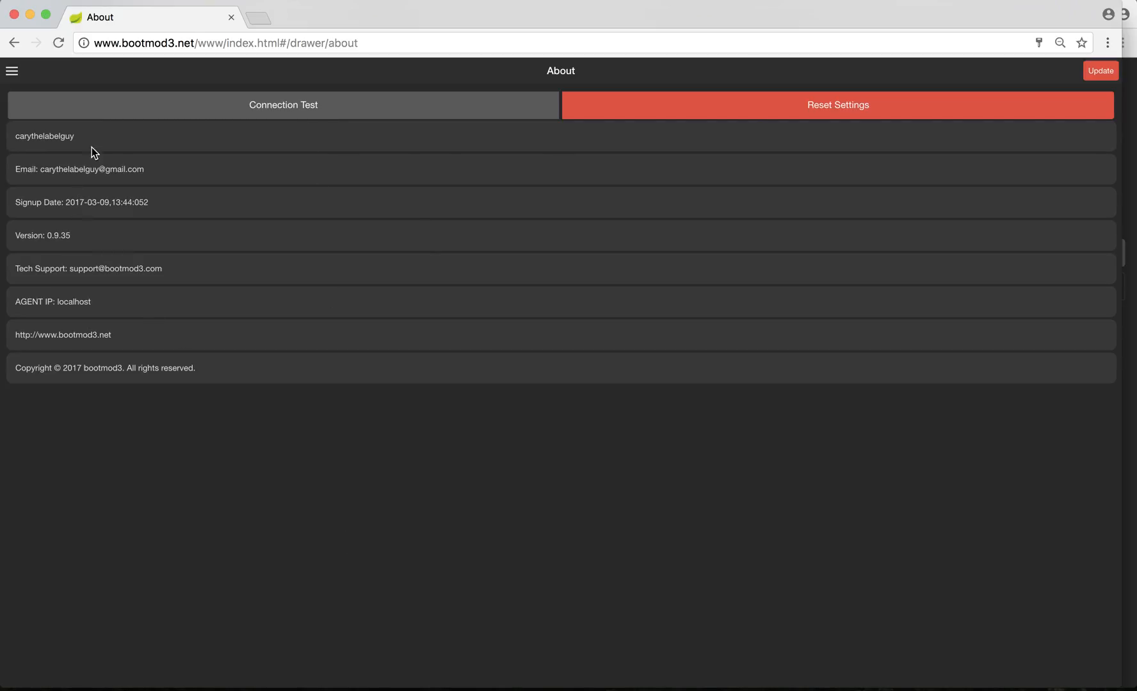
pyautogui.moveTo(134, 385)
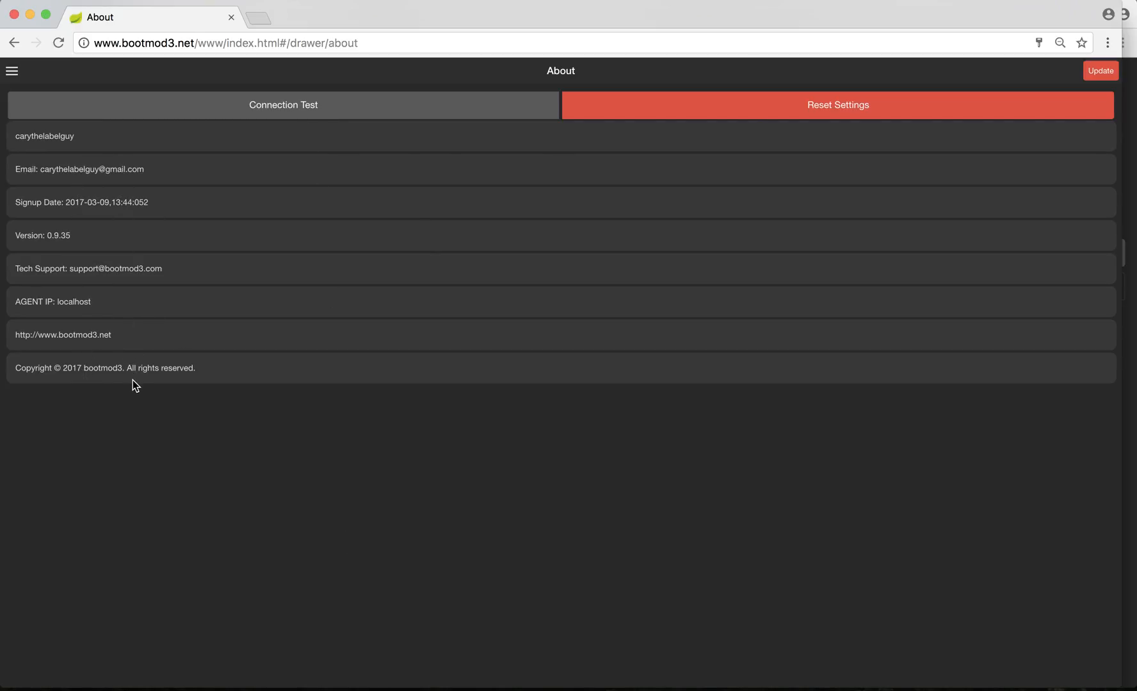
pyautogui.moveTo(255, 221)
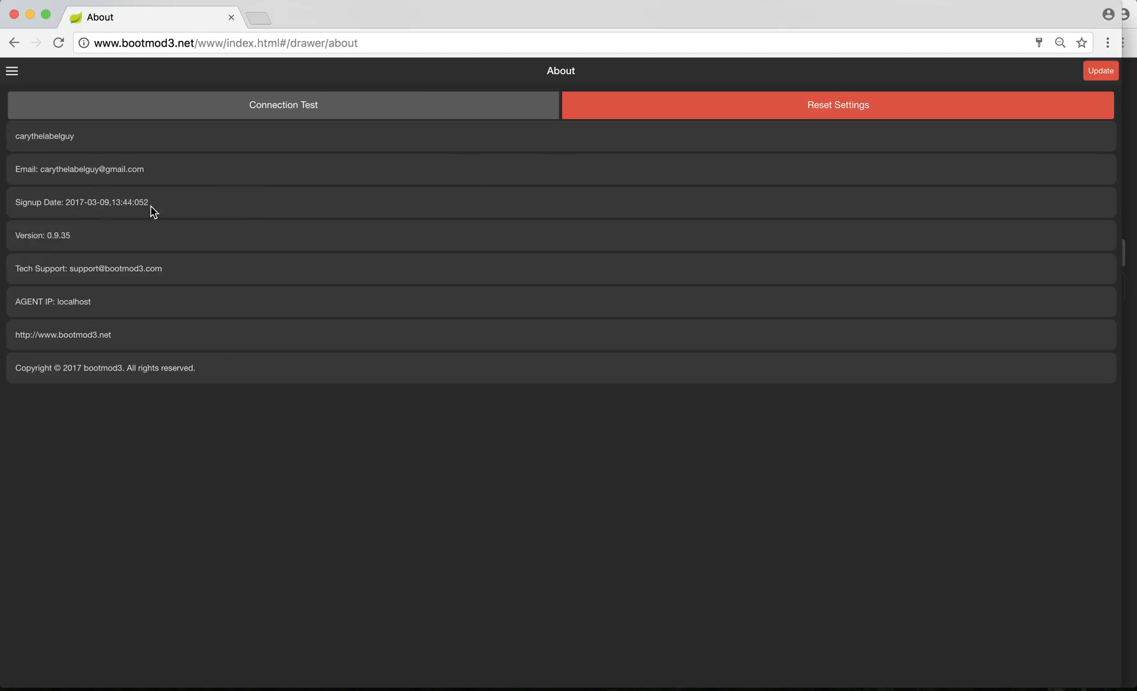
pyautogui.moveTo(326, 127)
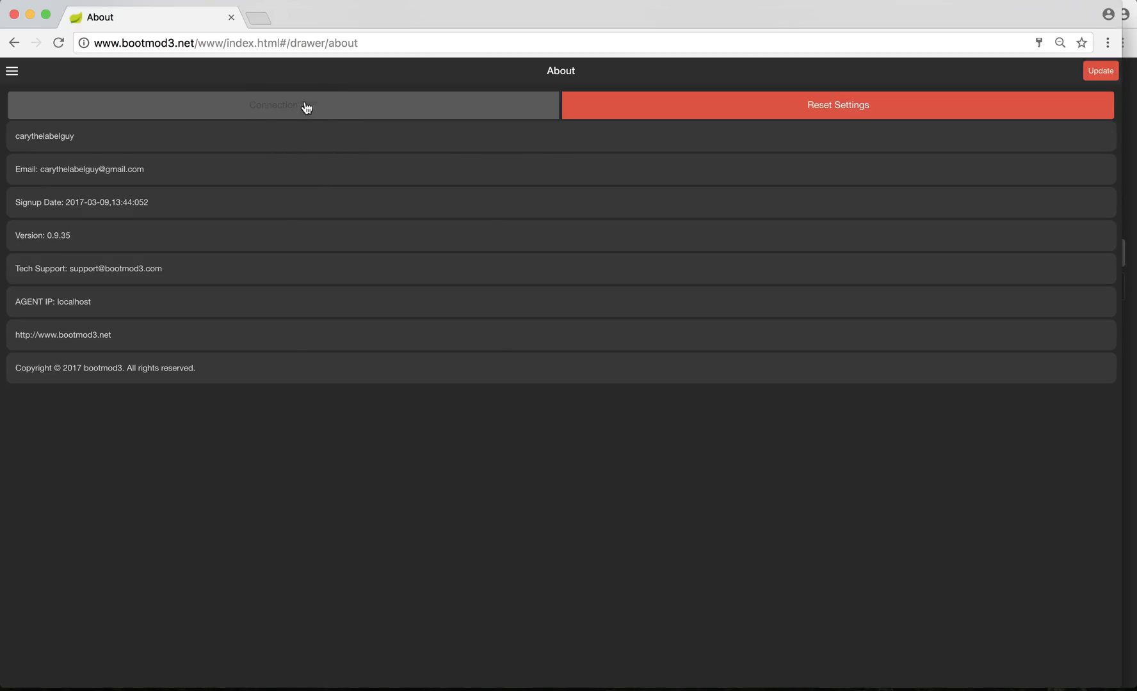
pyautogui.moveTo(342, 175)
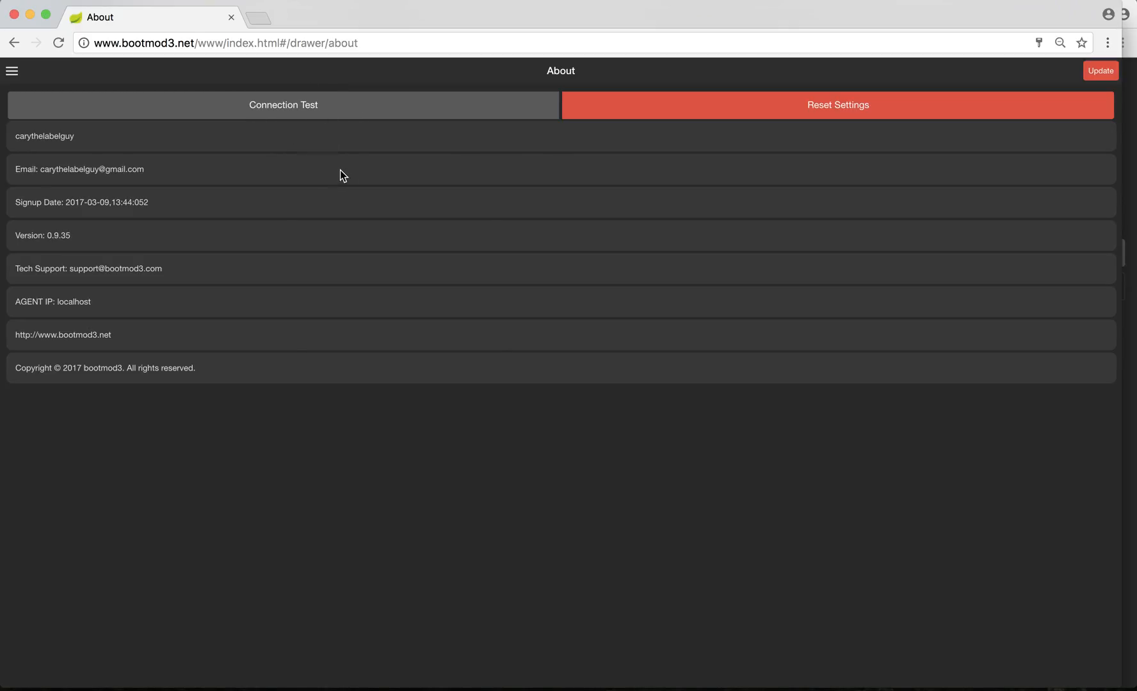
pyautogui.moveTo(77, 538)
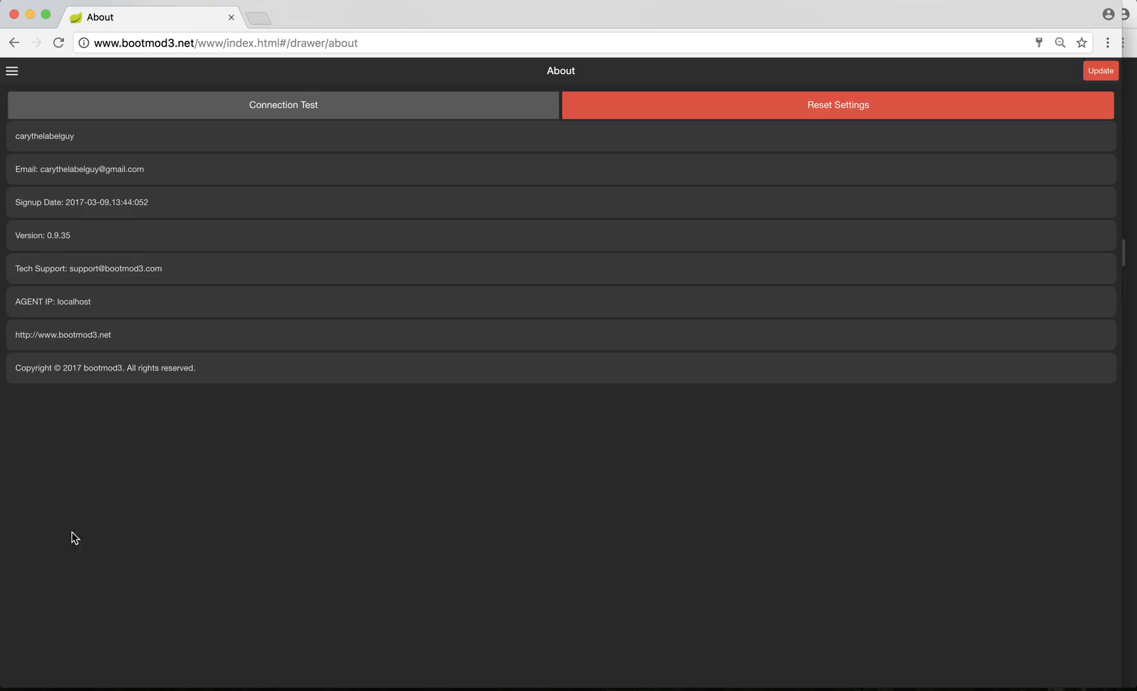
pyautogui.moveTo(283, 105)
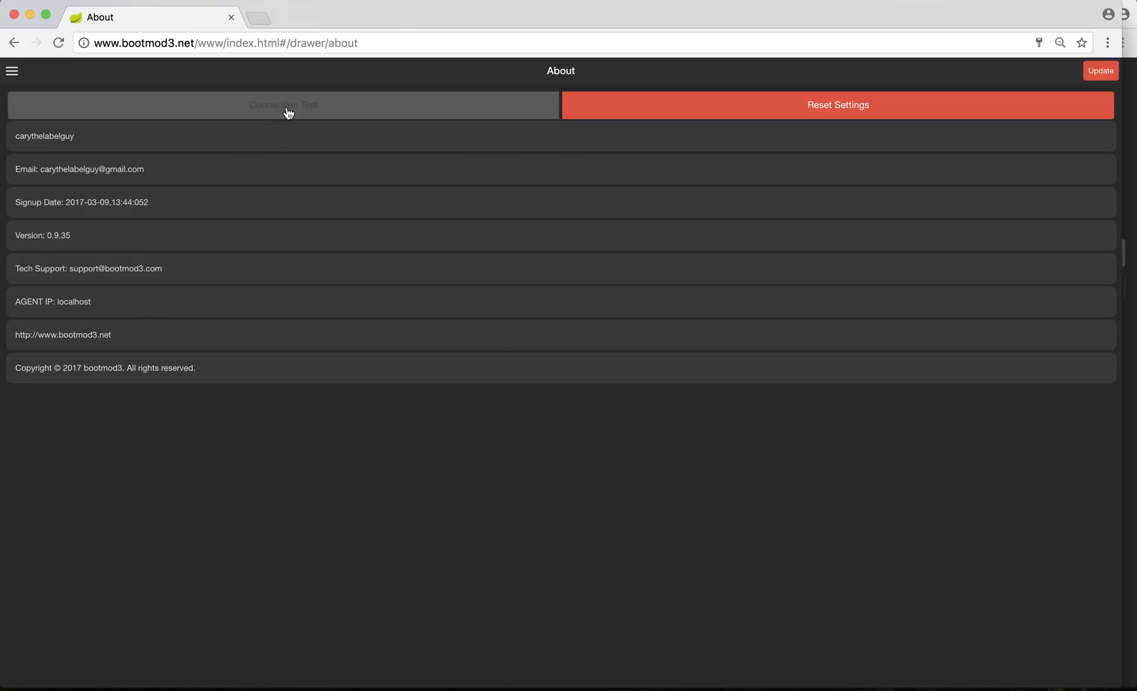
pyautogui.moveTo(559, 545)
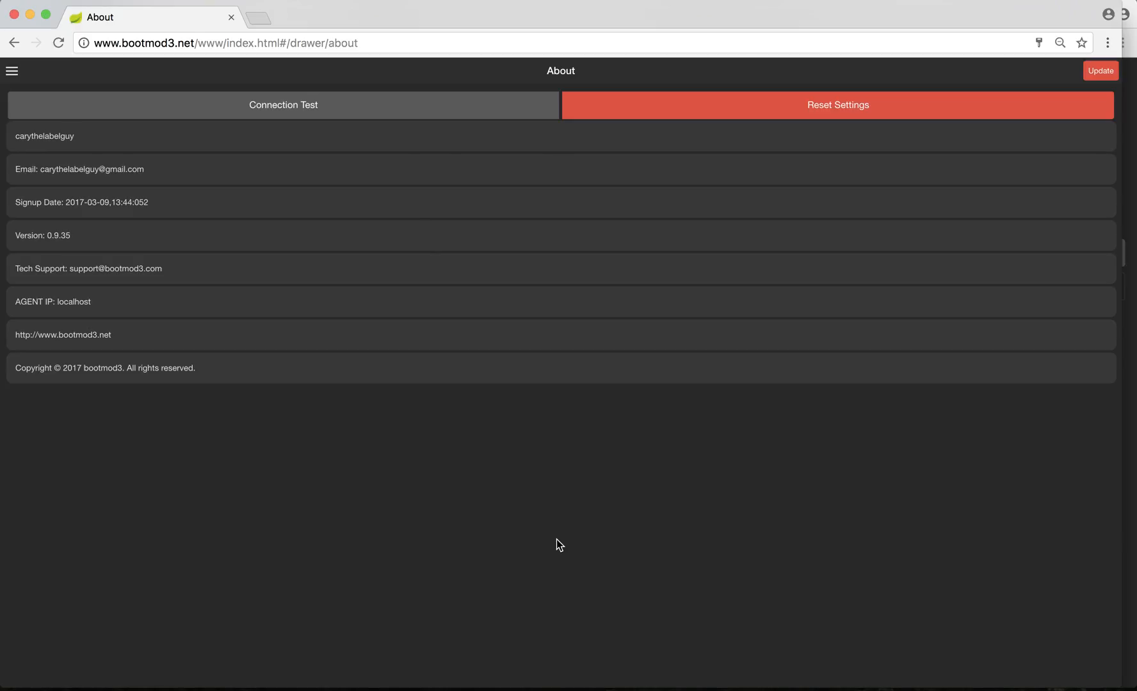
pyautogui.moveTo(878, 127)
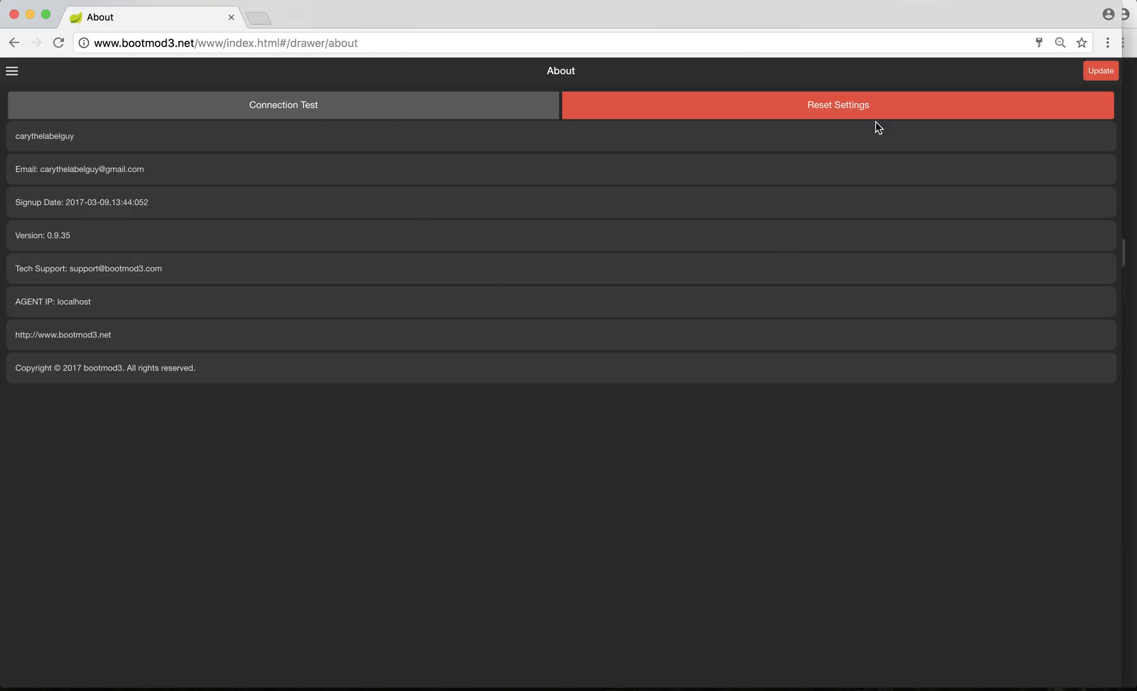
pyautogui.moveTo(857, 101)
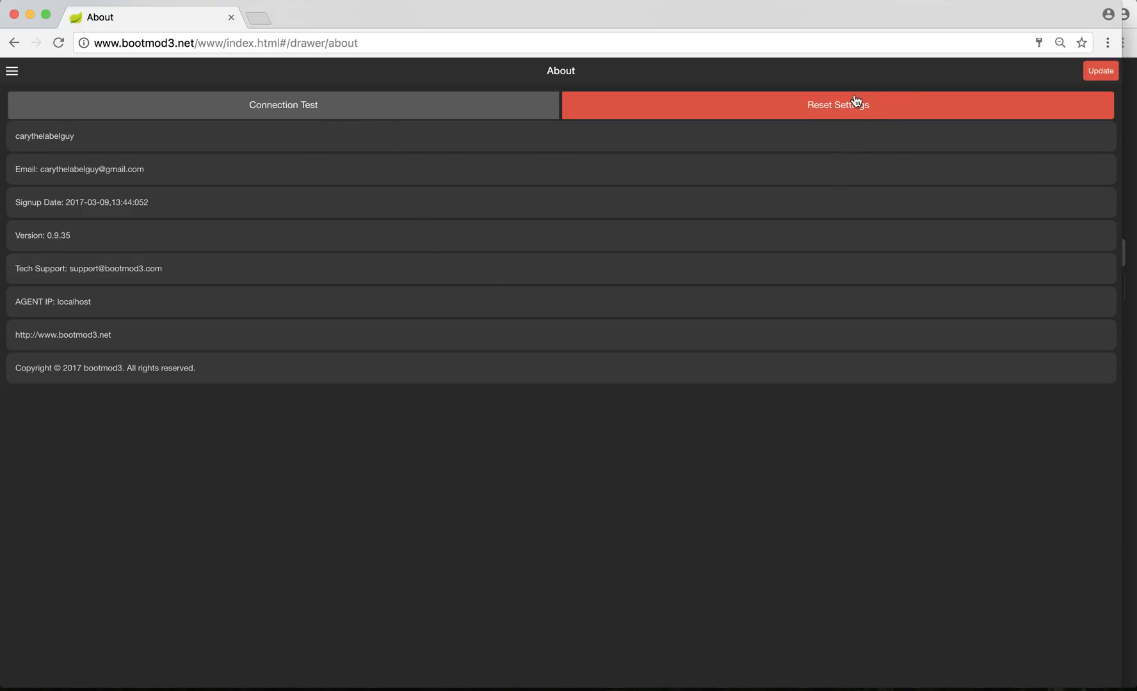
pyautogui.moveTo(798, 192)
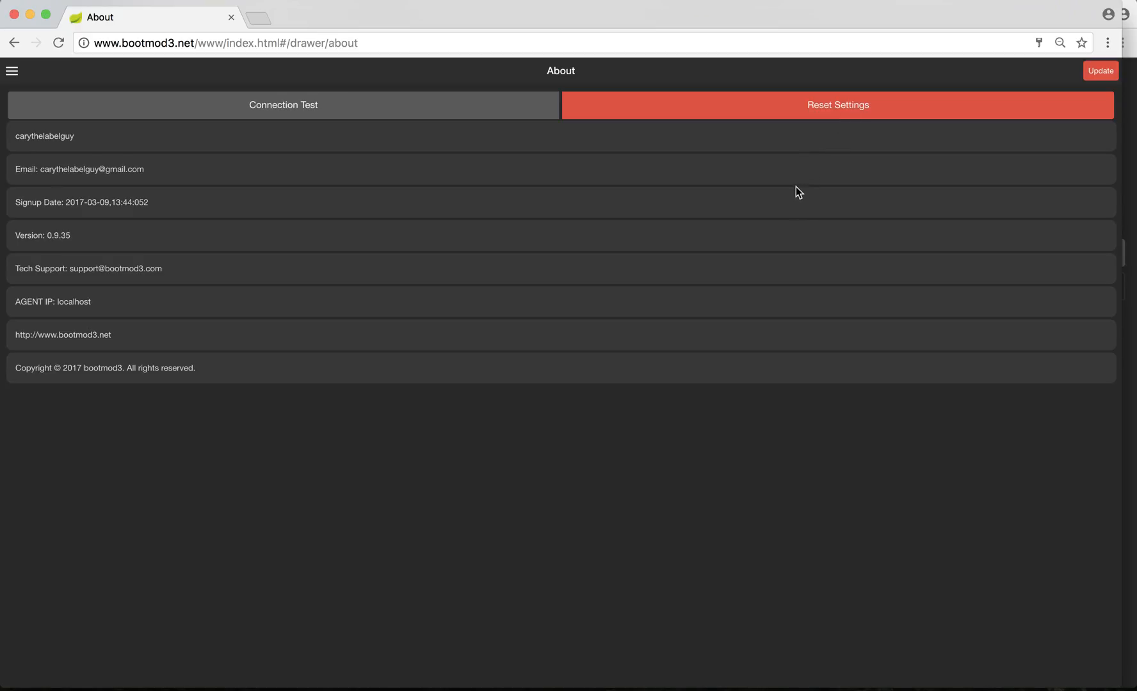
pyautogui.click(11, 70)
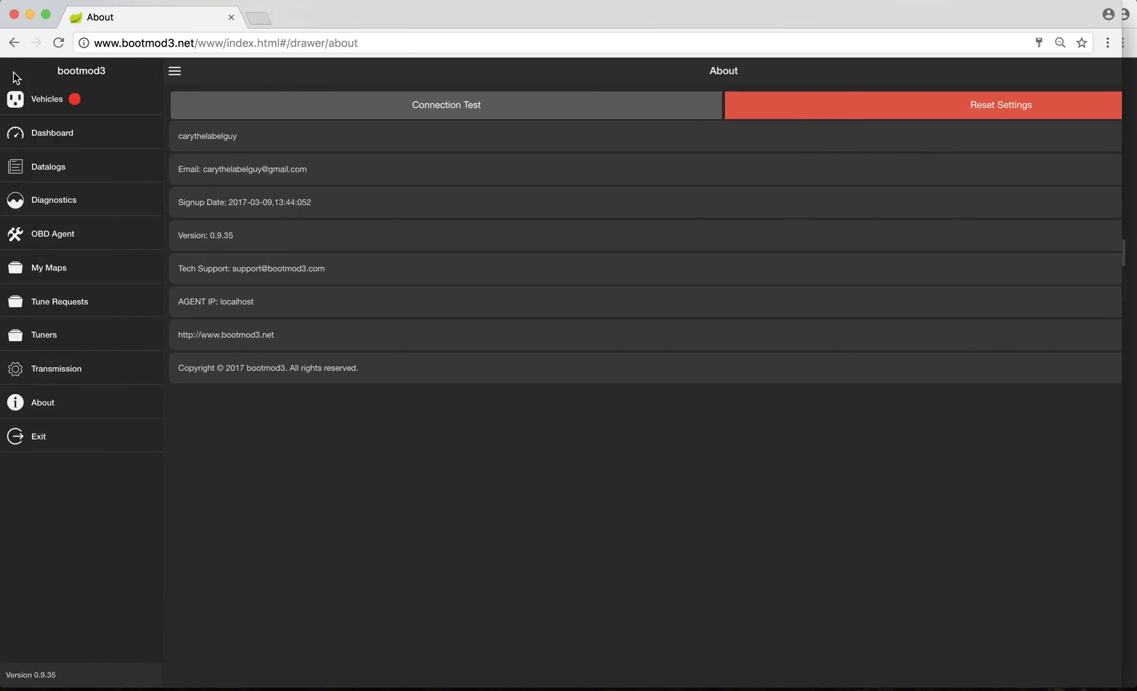
pyautogui.moveTo(192, 438)
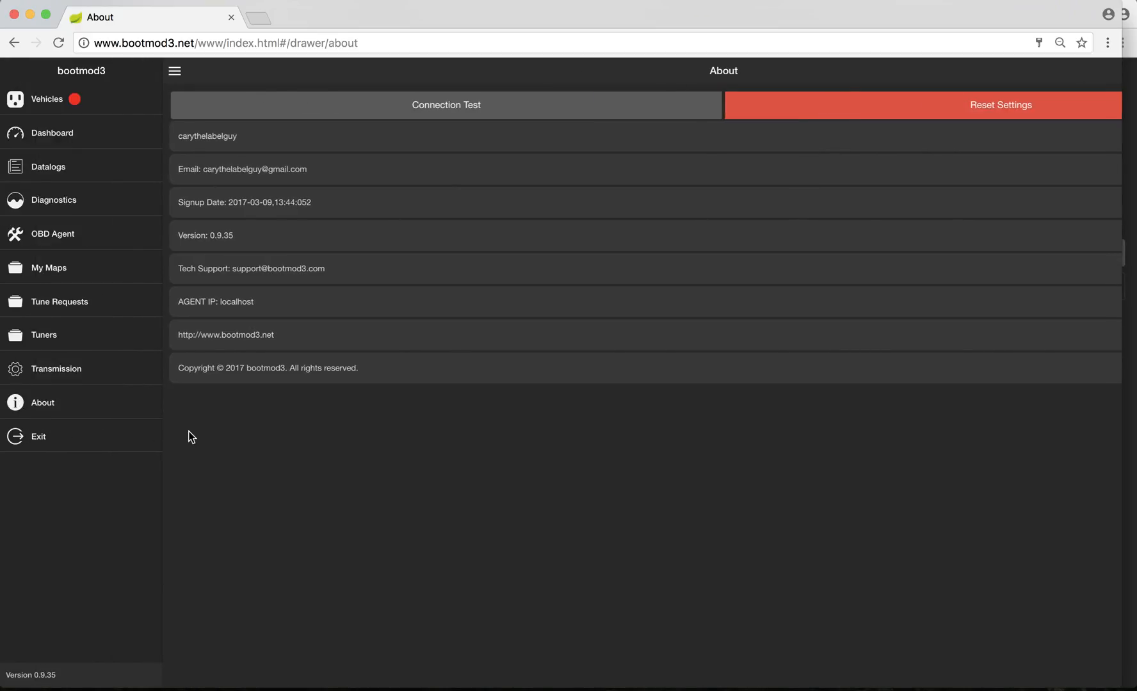
pyautogui.moveTo(63, 112)
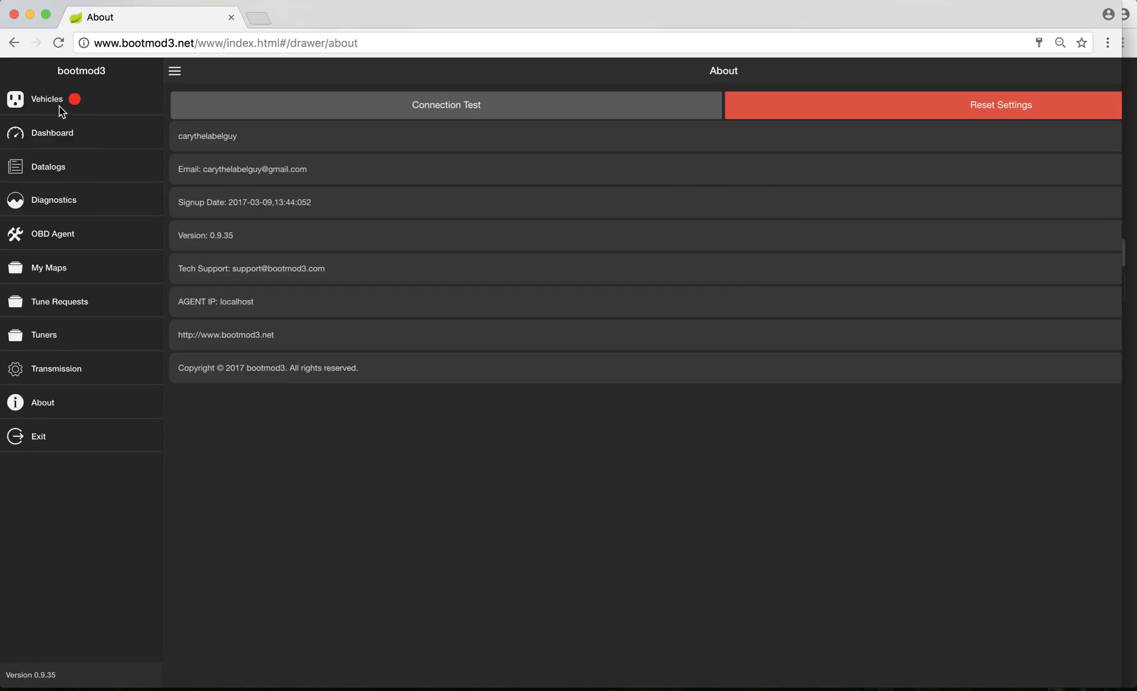
# Go to the Vehicles page showing OBD DISCONNECTED, then bring up the page menu
pyautogui.click(46, 99)
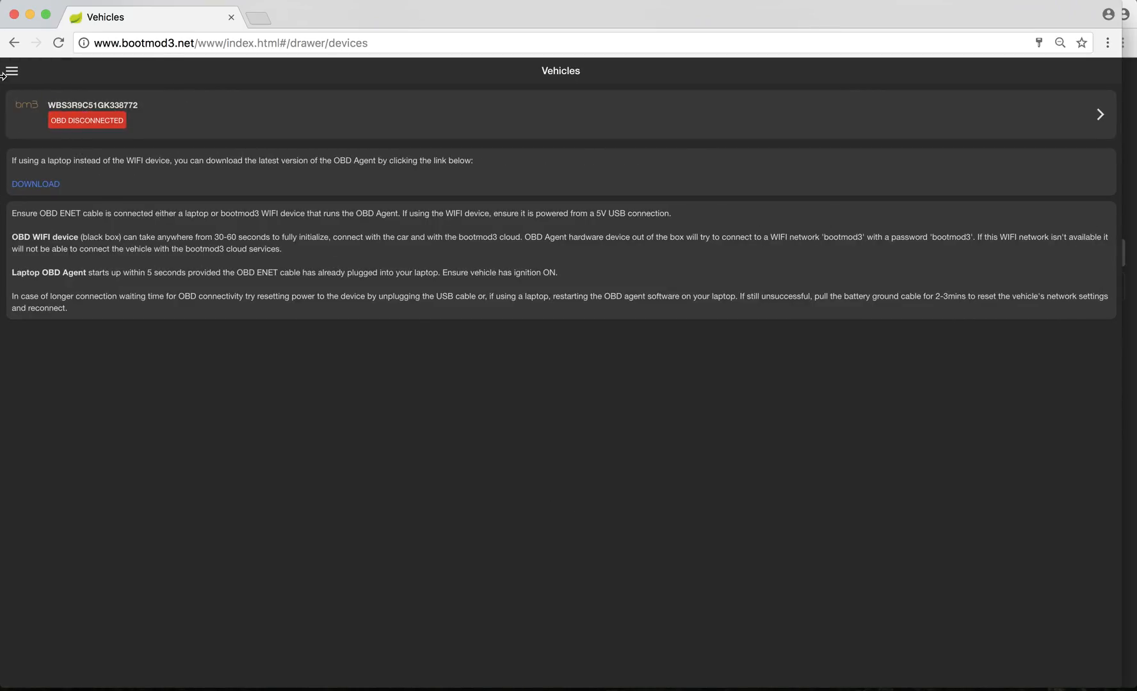
pyautogui.click(10, 70)
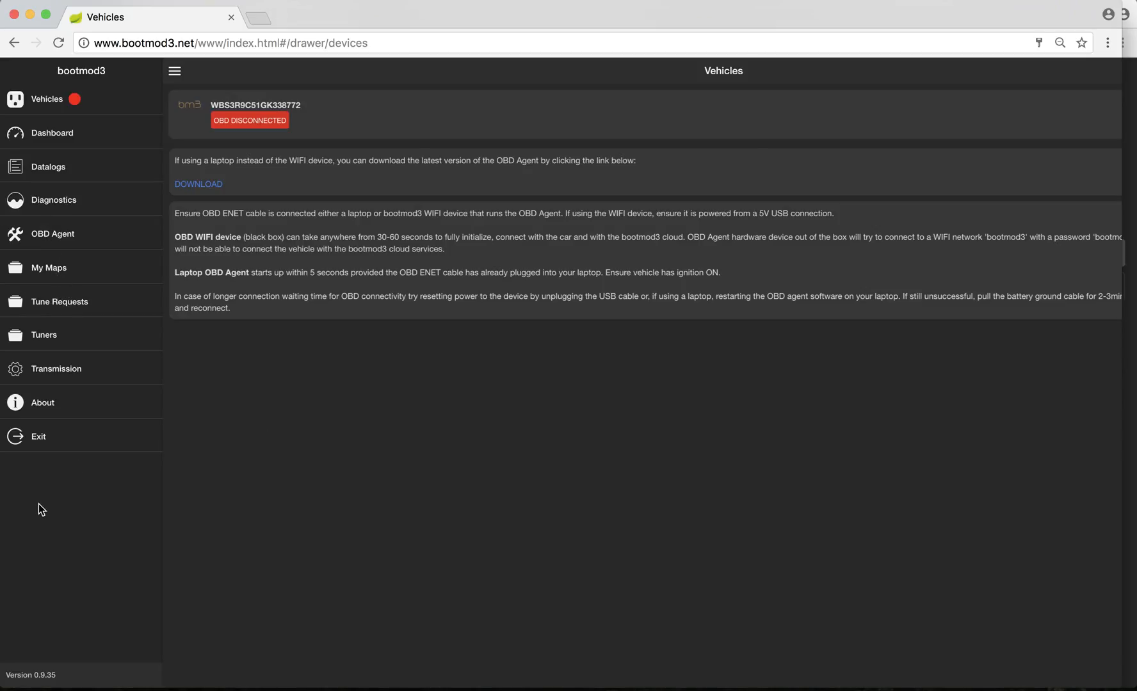
pyautogui.moveTo(653, 349)
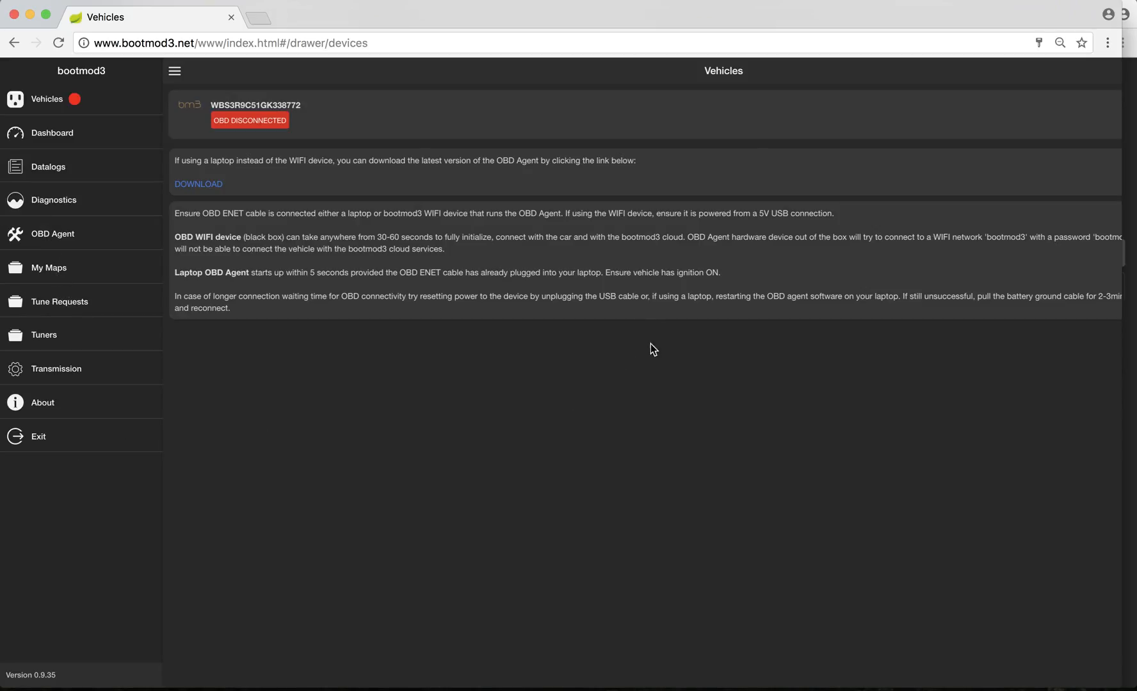
pyautogui.moveTo(660, 374)
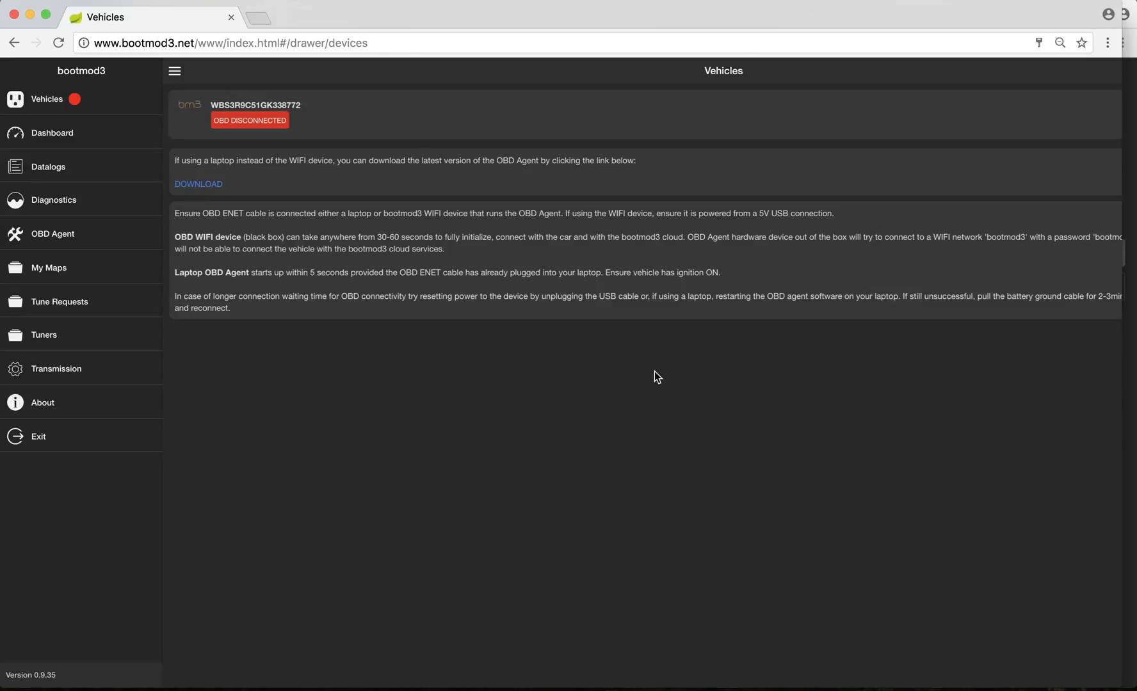
pyautogui.moveTo(600, 331)
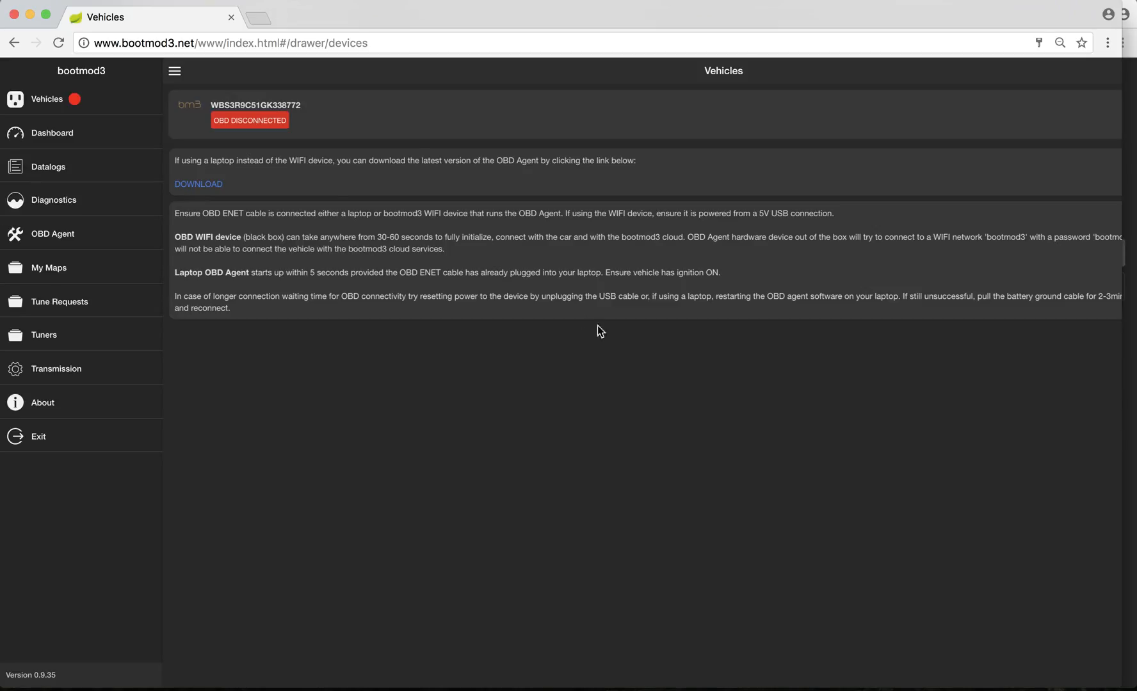
pyautogui.moveTo(67, 104)
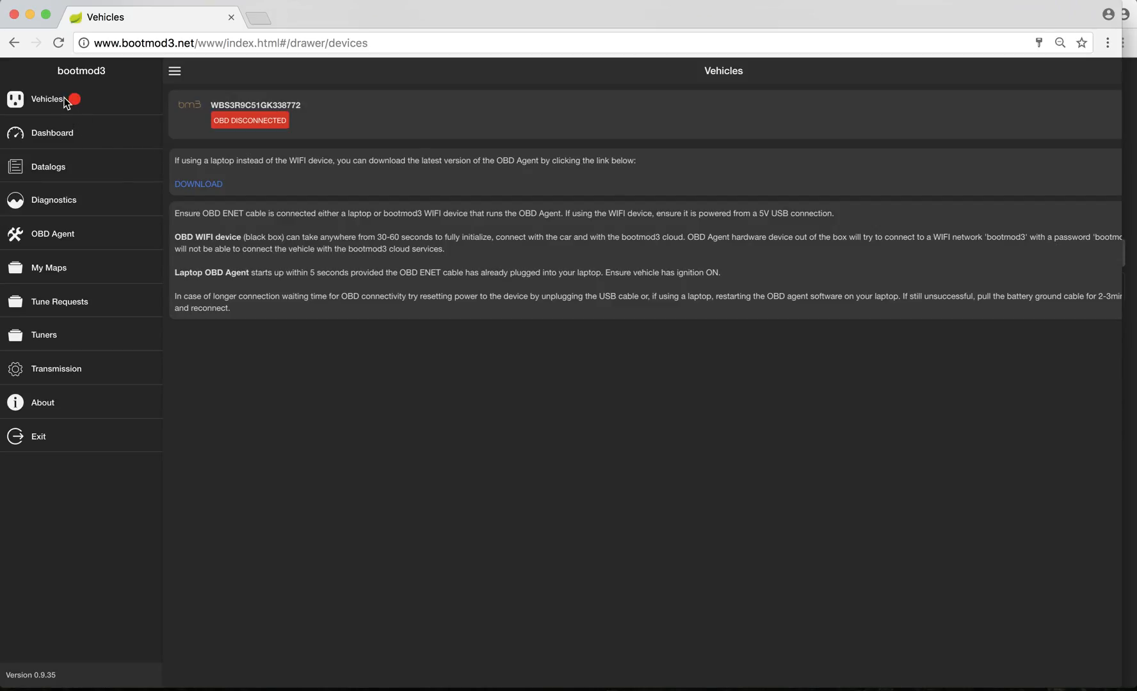
pyautogui.moveTo(66, 103)
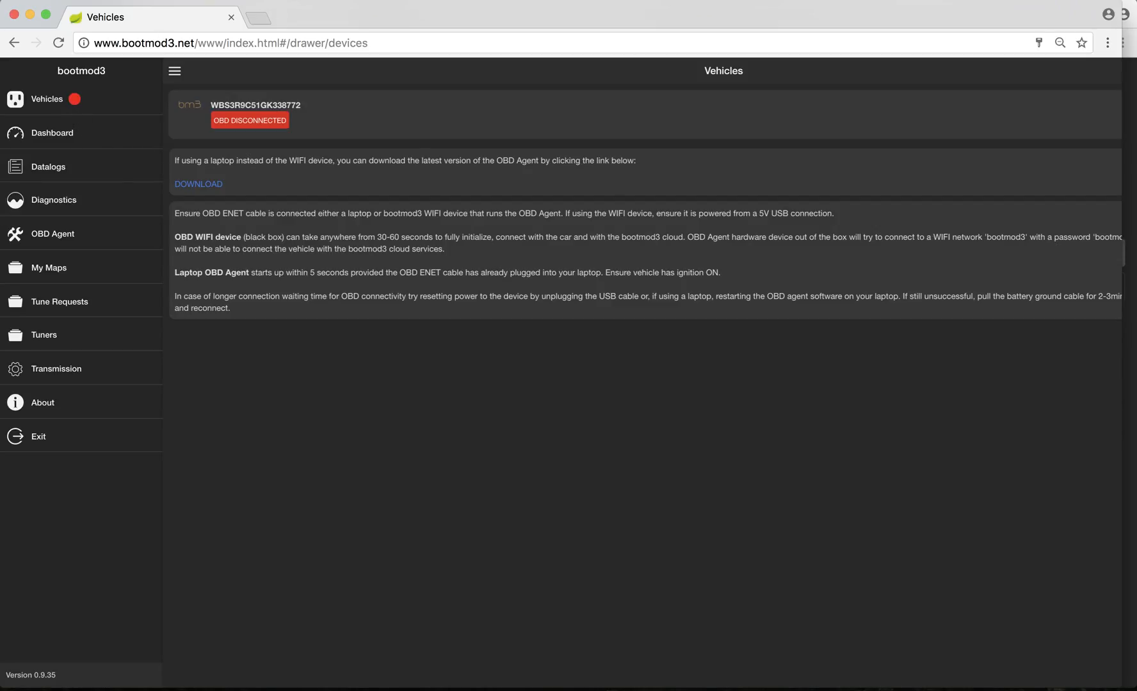